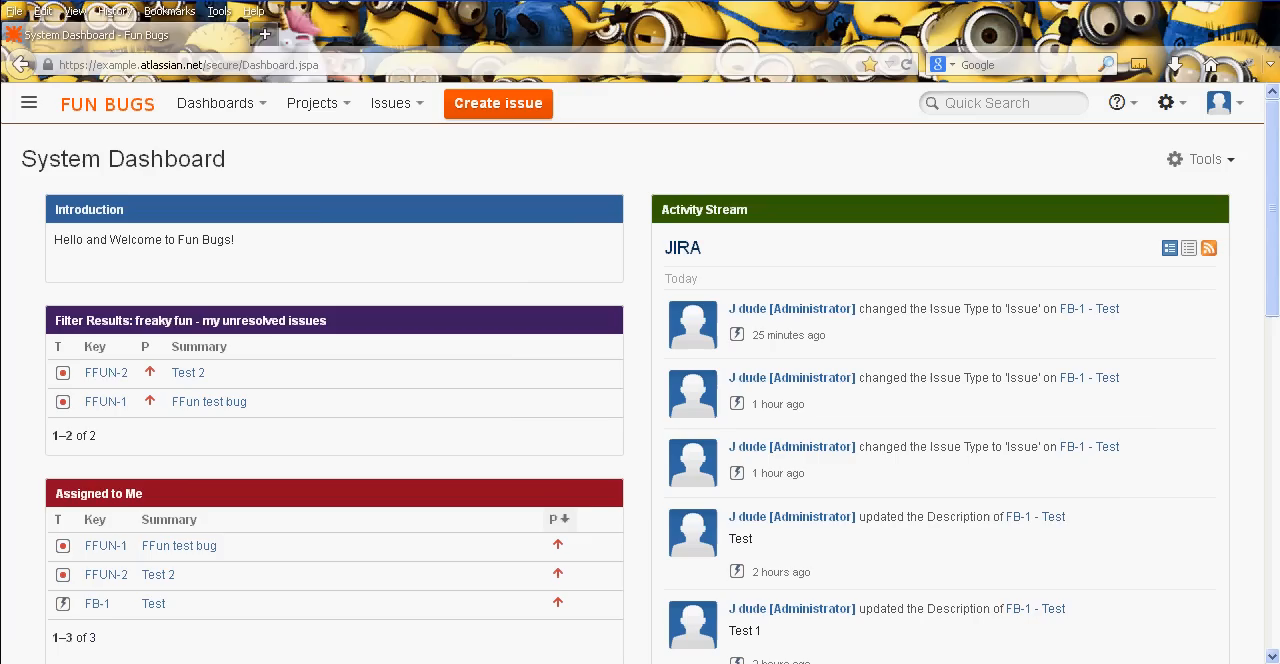
pyautogui.moveTo(1127, 137)
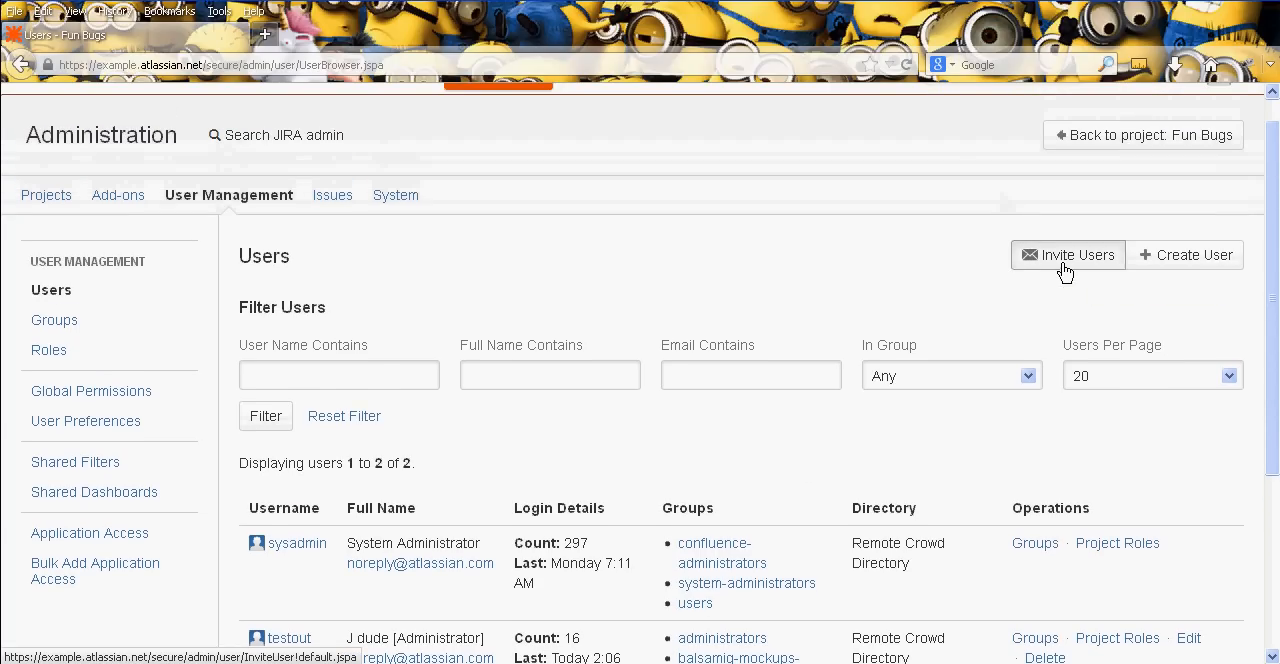
pyautogui.click(1067, 254)
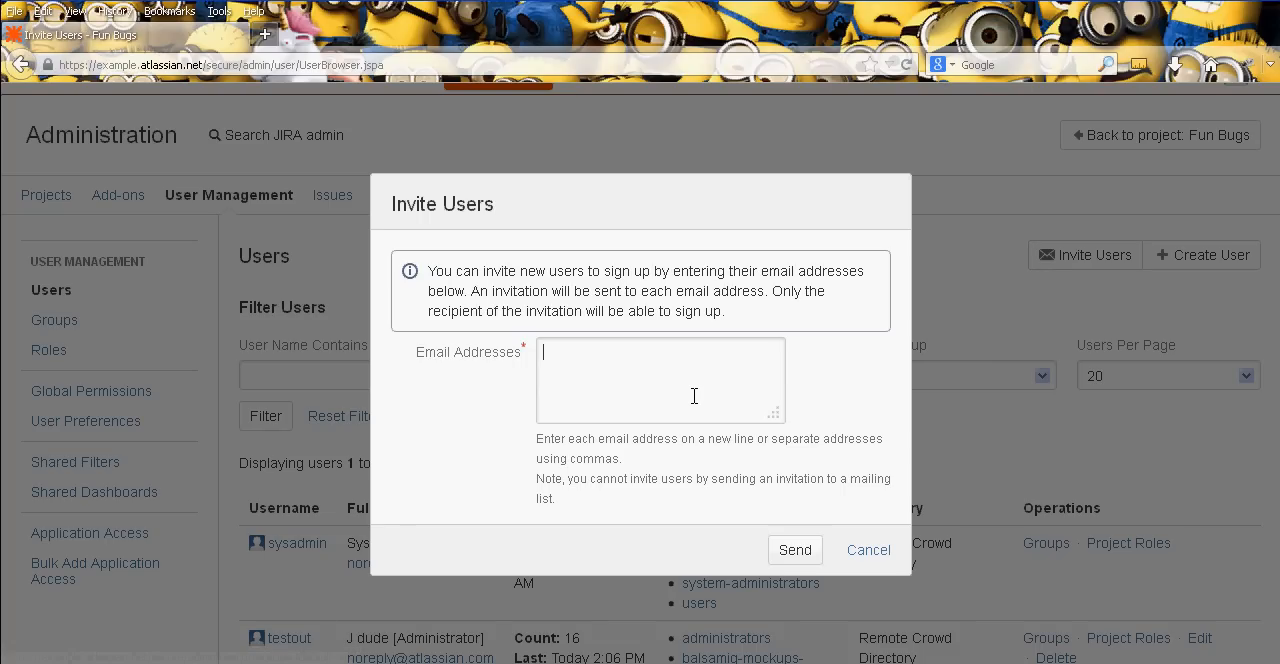
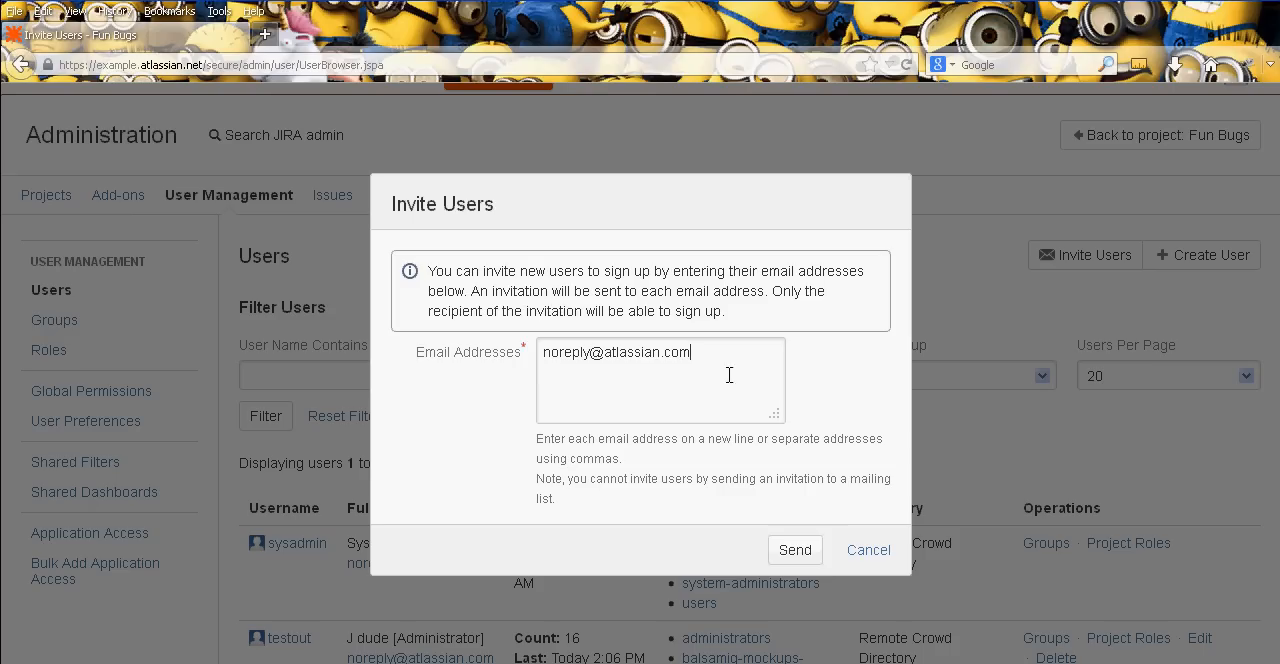
pyautogui.moveTo(868, 550)
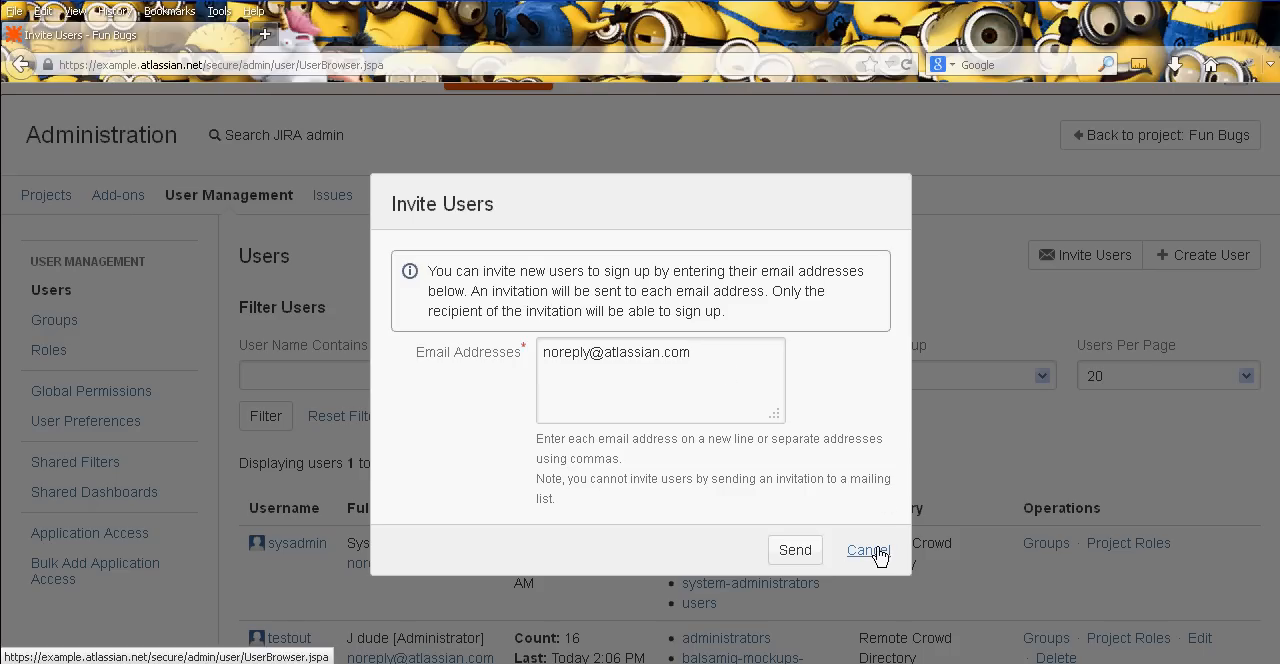
pyautogui.click(866, 550)
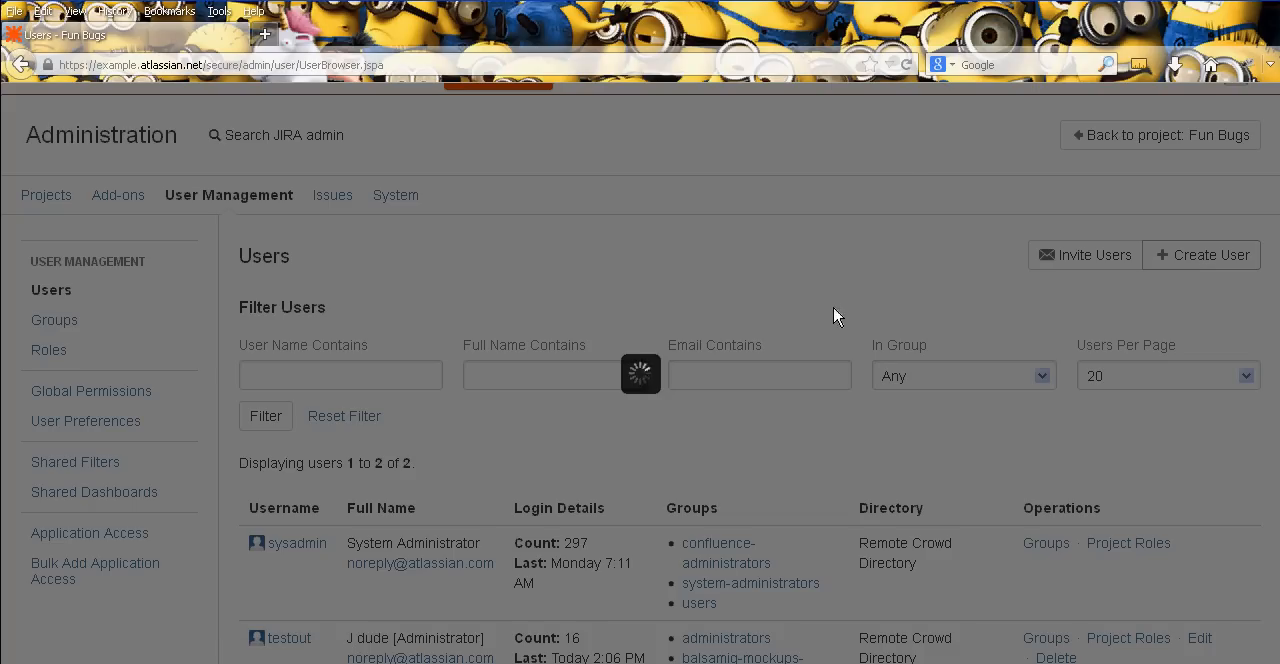
pyautogui.click(1201, 255)
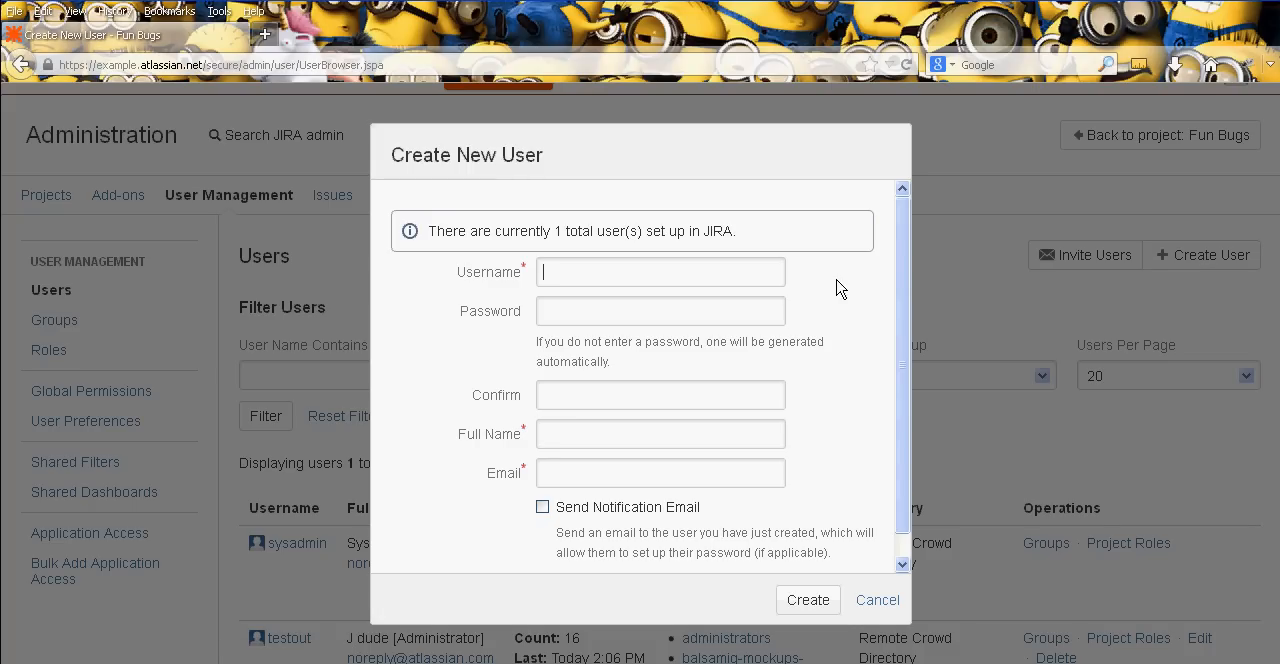
pyautogui.moveTo(226, 149)
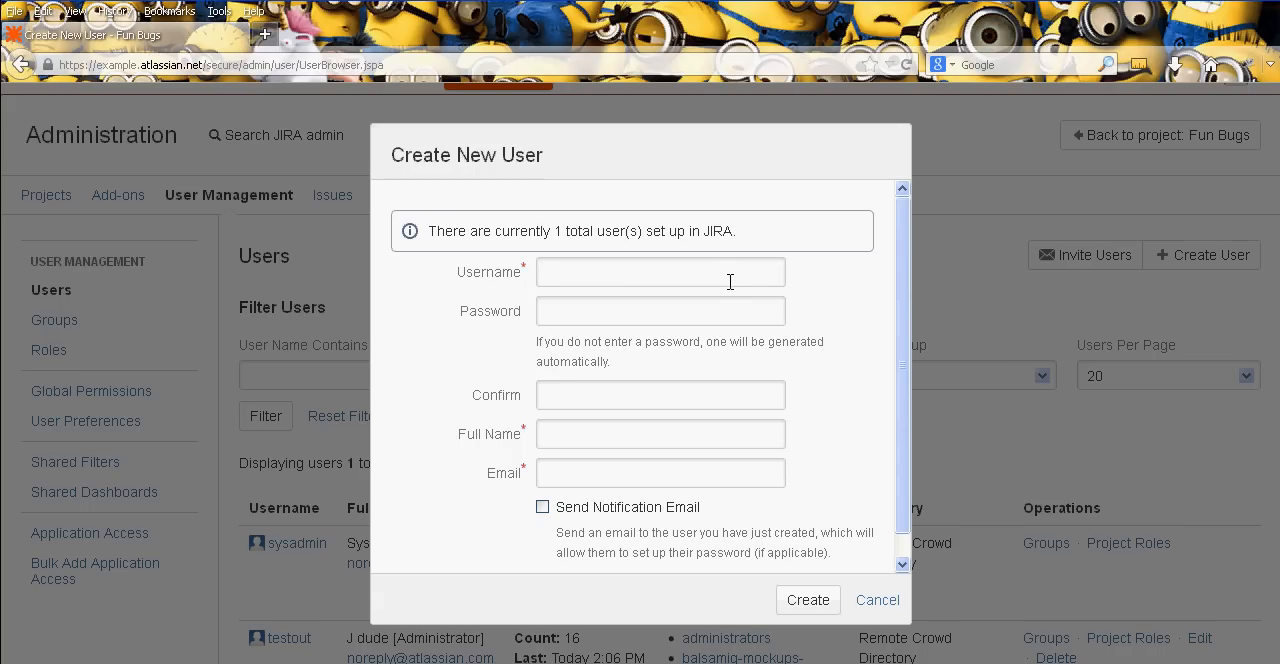
pyautogui.write('testuser')
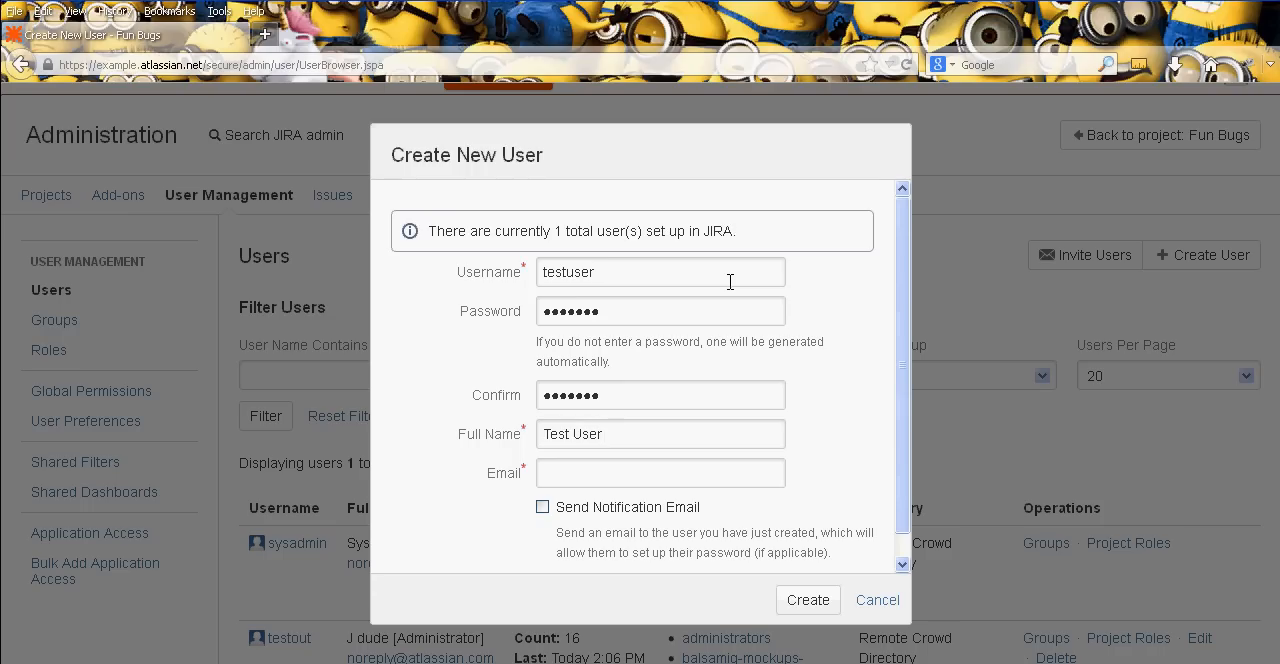
pyautogui.click(660, 472)
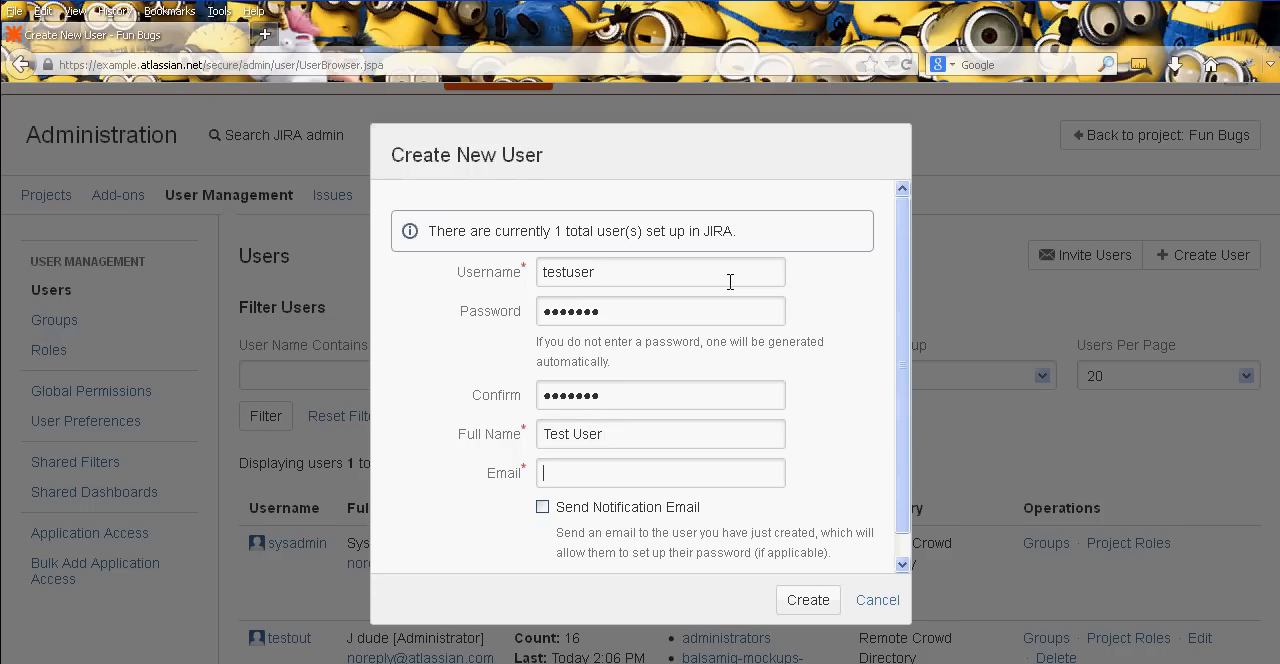
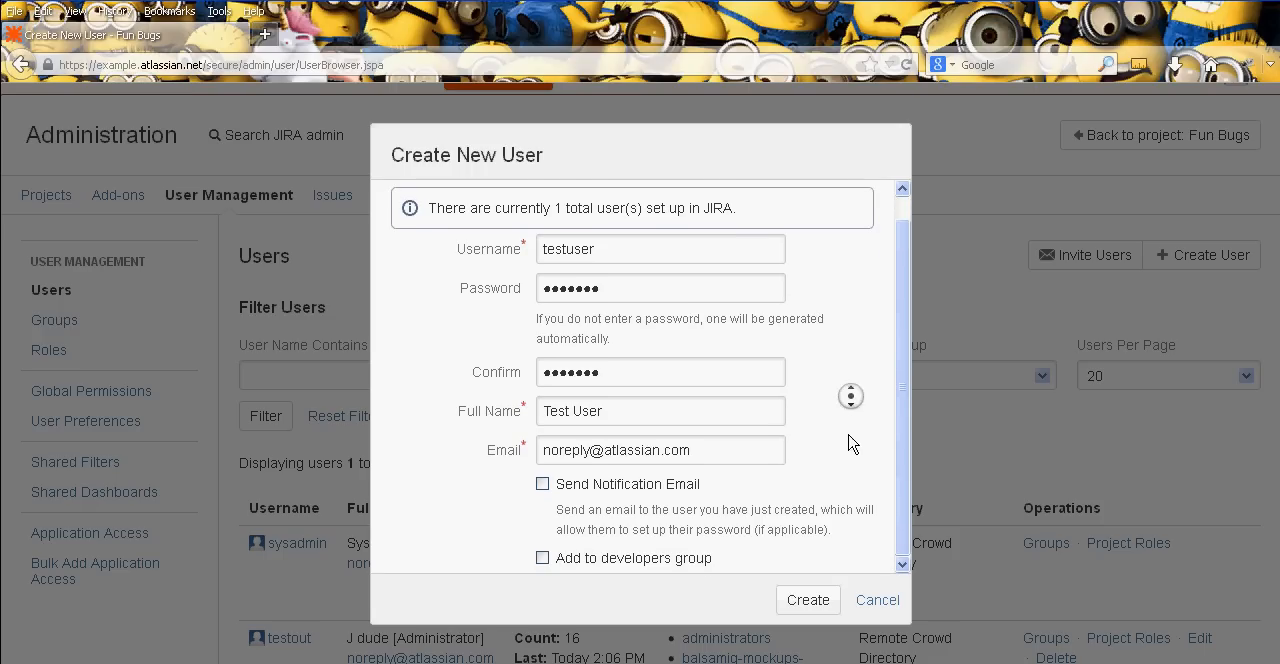
pyautogui.click(808, 600)
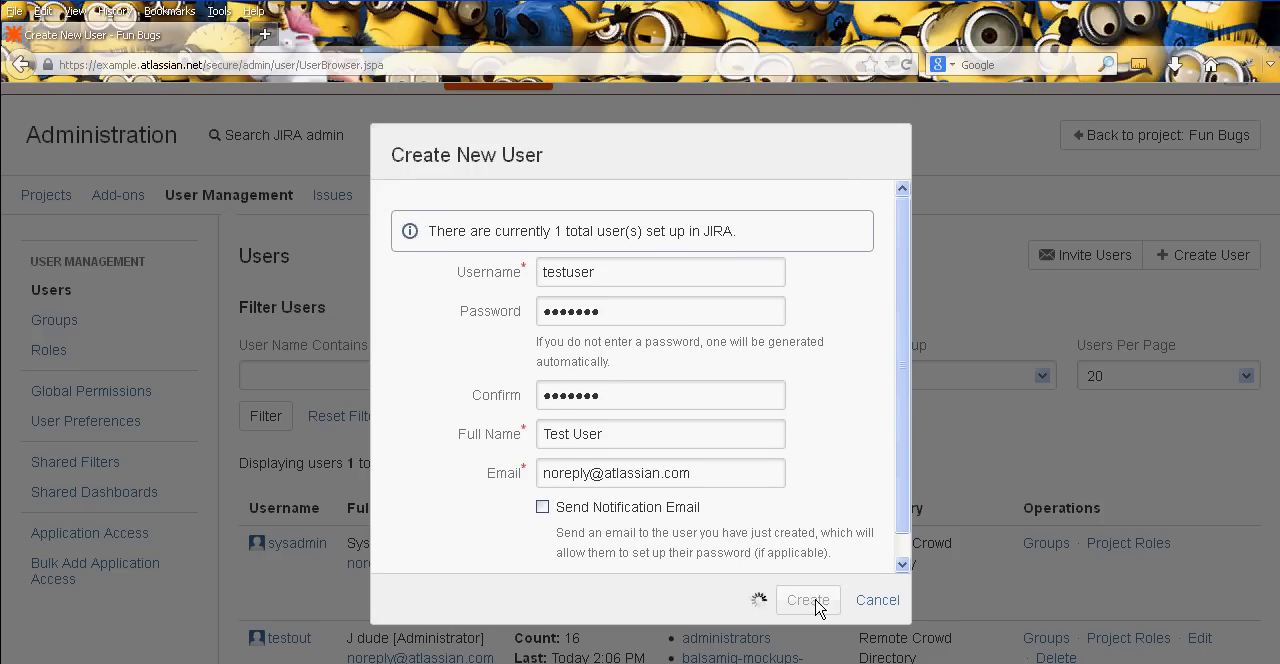
pyautogui.click(807, 600)
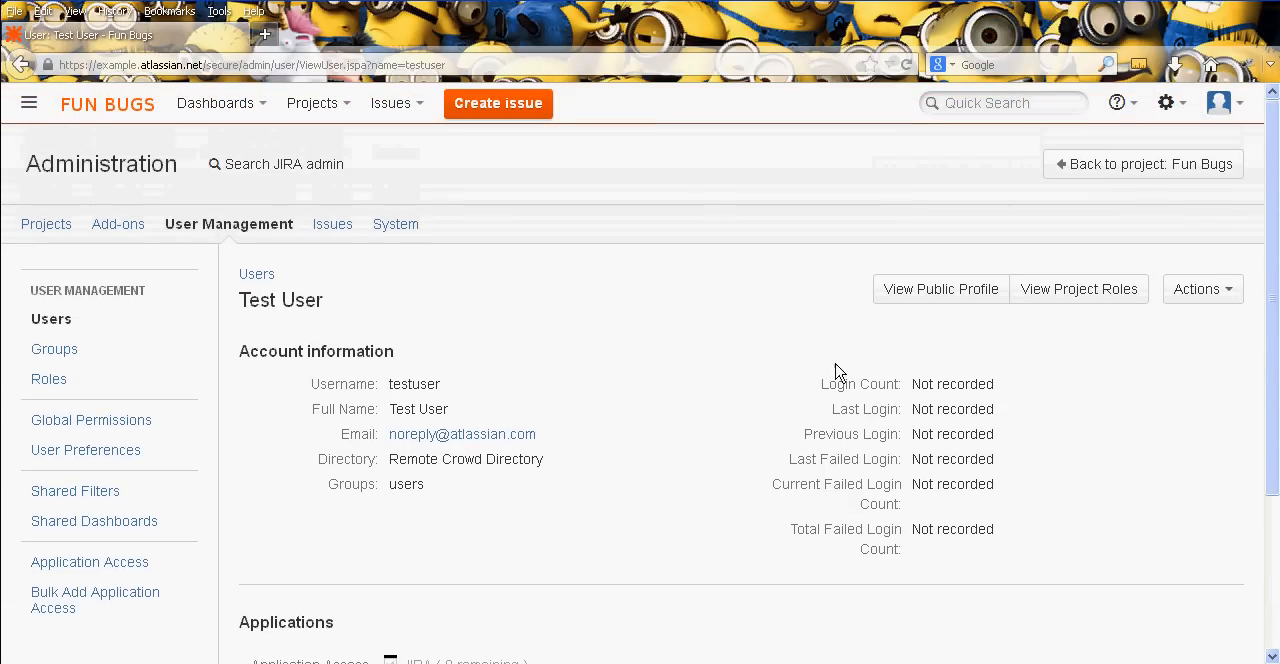
pyautogui.click(1202, 289)
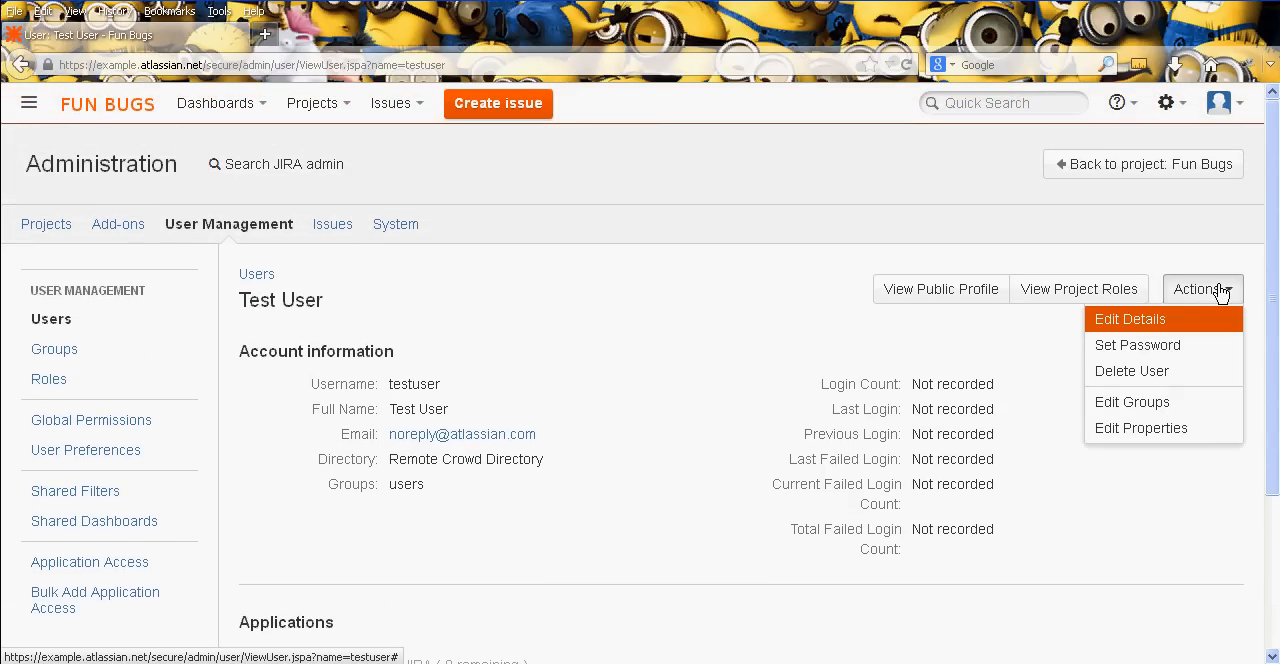
pyautogui.click(1131, 401)
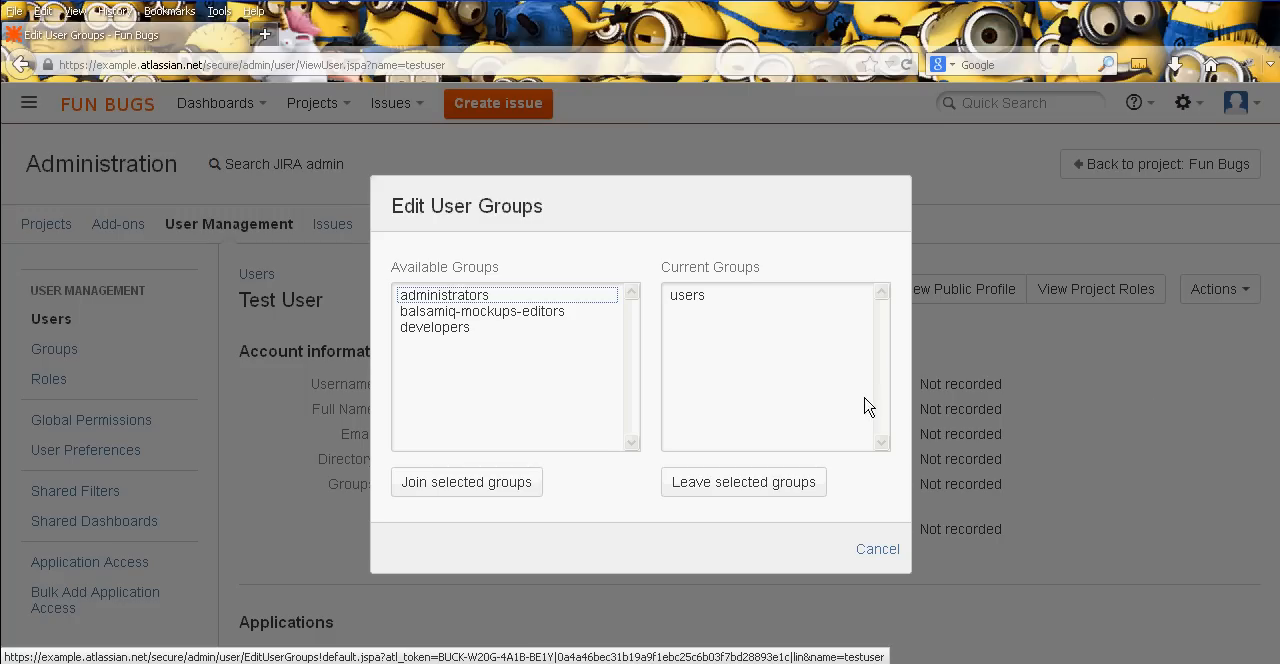
pyautogui.moveTo(645, 347)
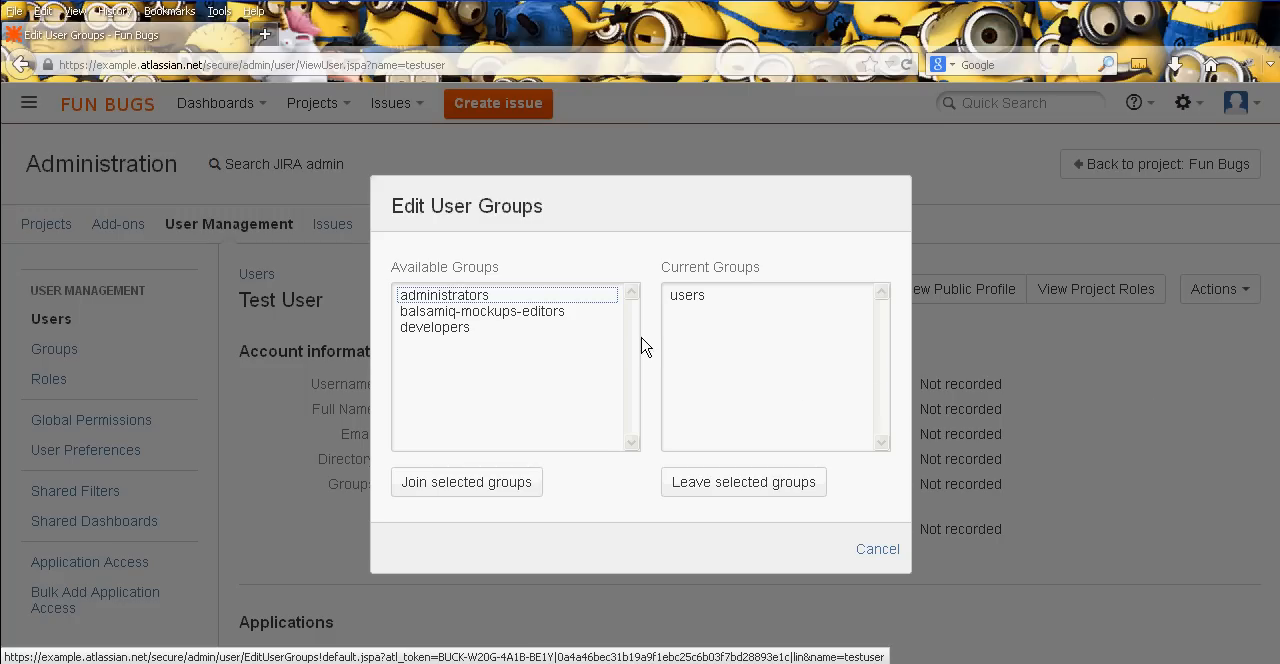
pyautogui.click(877, 548)
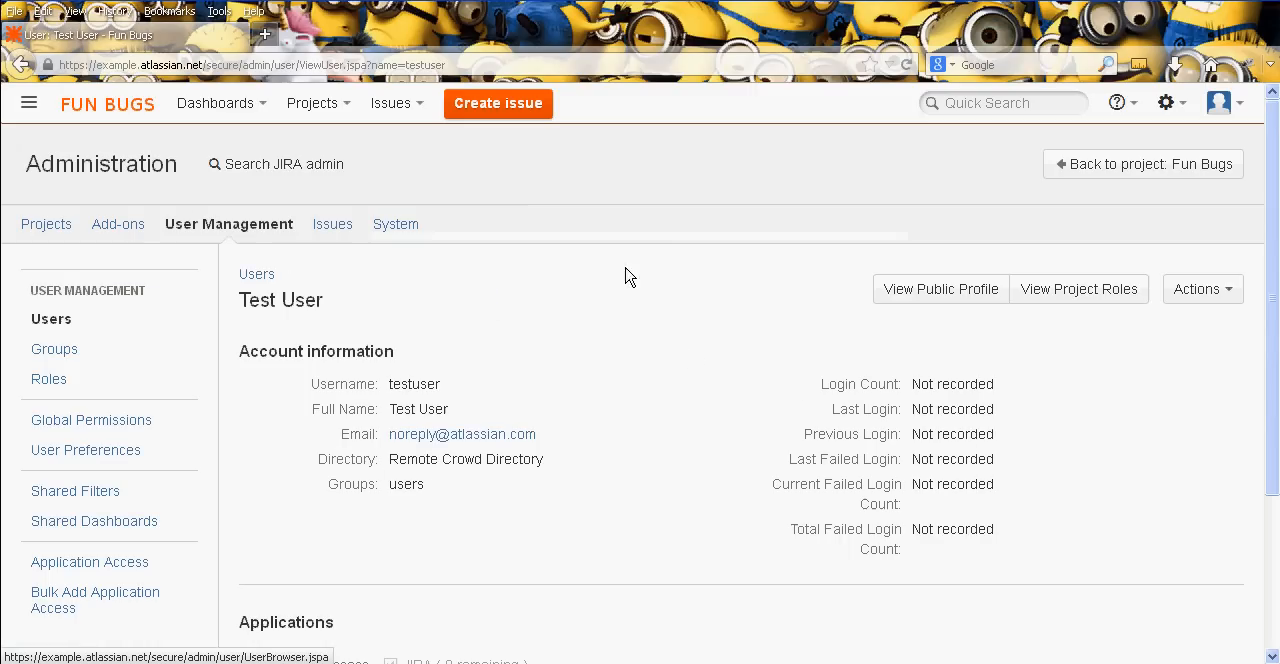
pyautogui.click(54, 348)
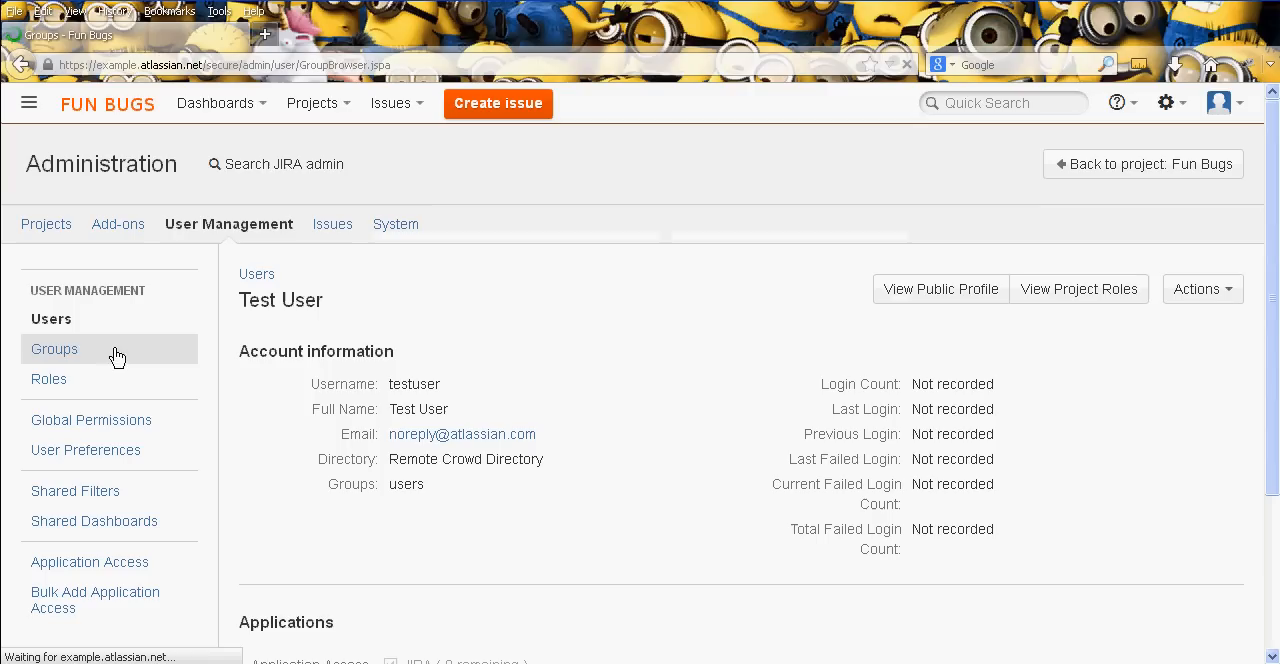
# Step: Add a group named 'Testers' from the Groups page
pyautogui.click(54, 349)
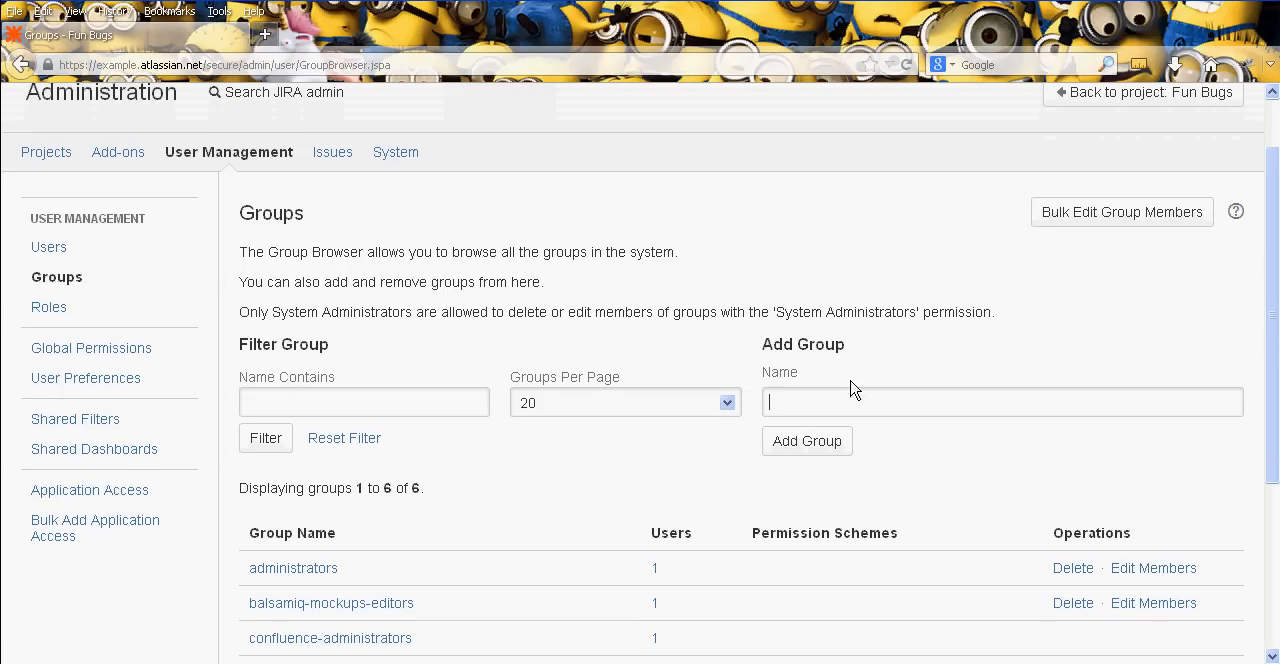
pyautogui.scroll(-3)
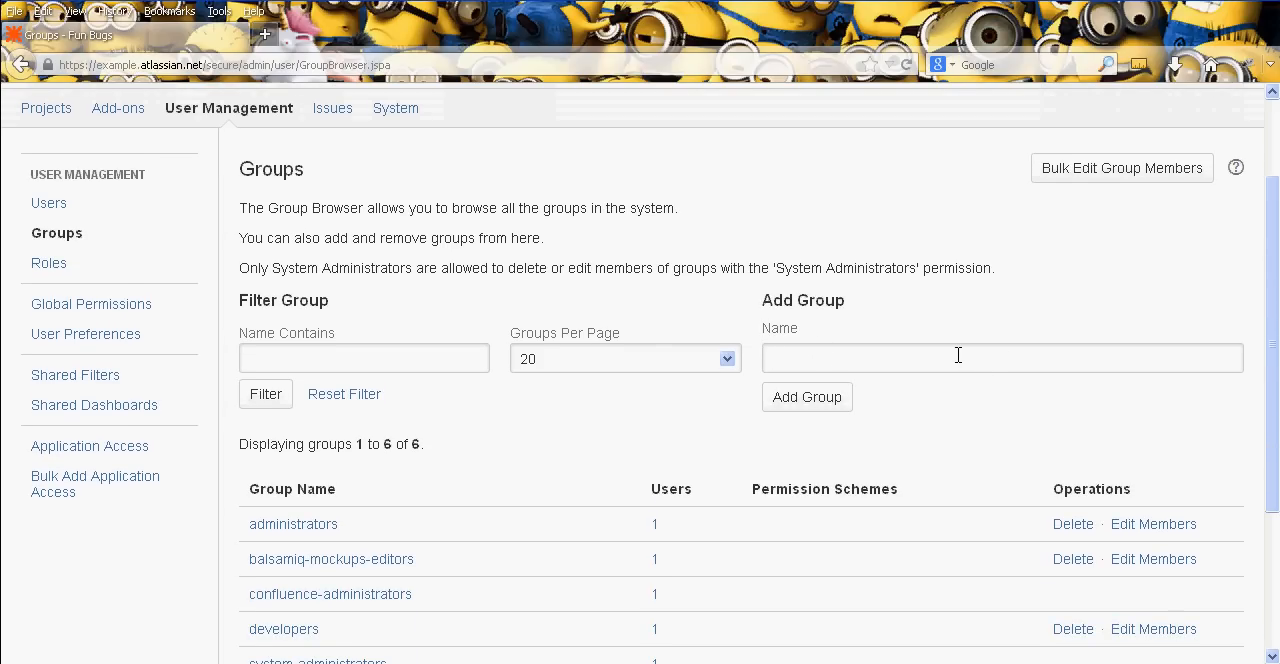
pyautogui.write('Testers')
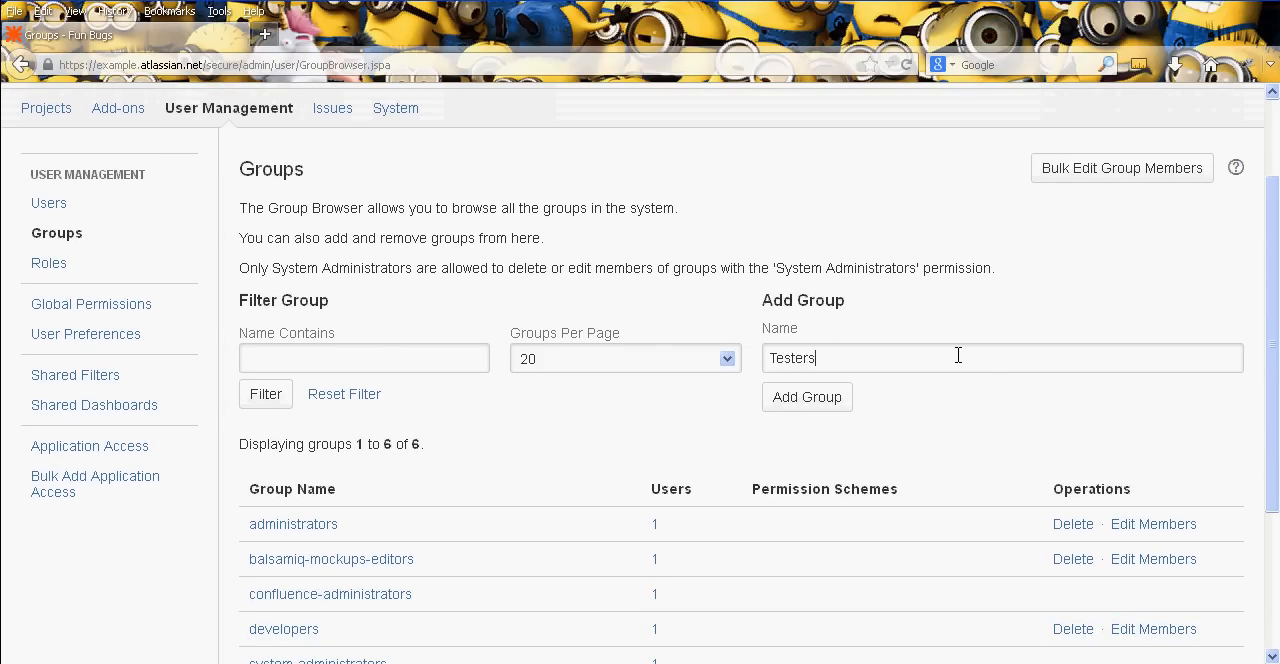
pyautogui.moveTo(808, 397)
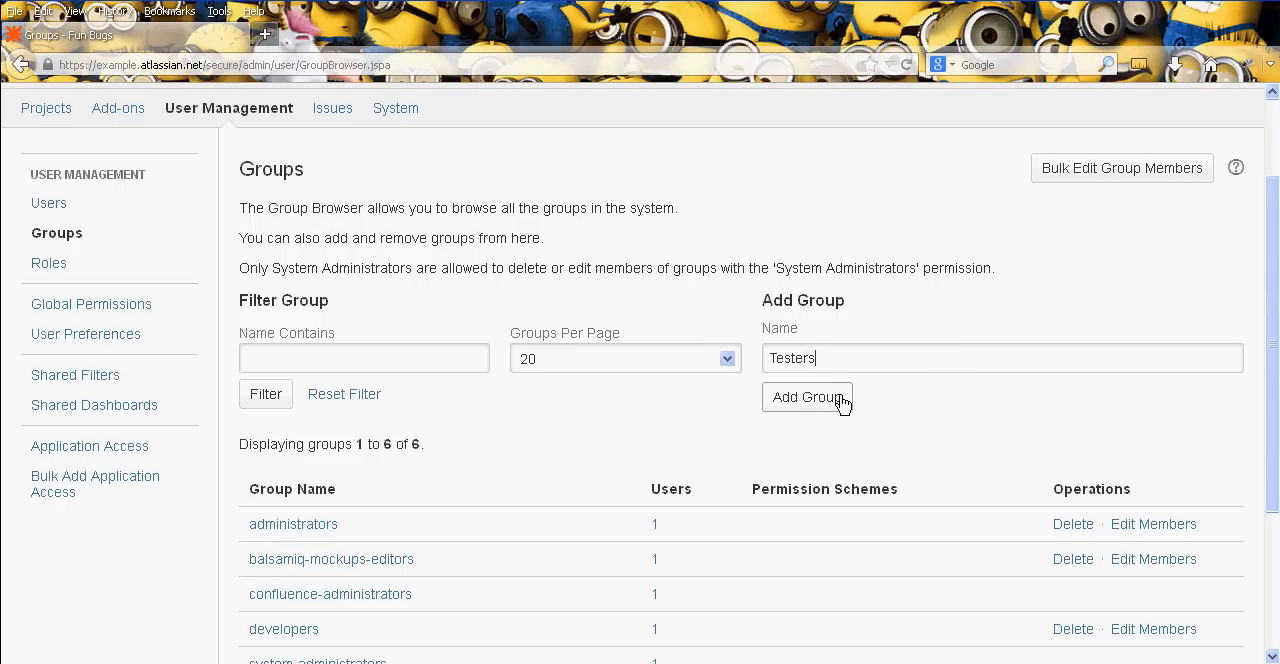
pyautogui.click(807, 397)
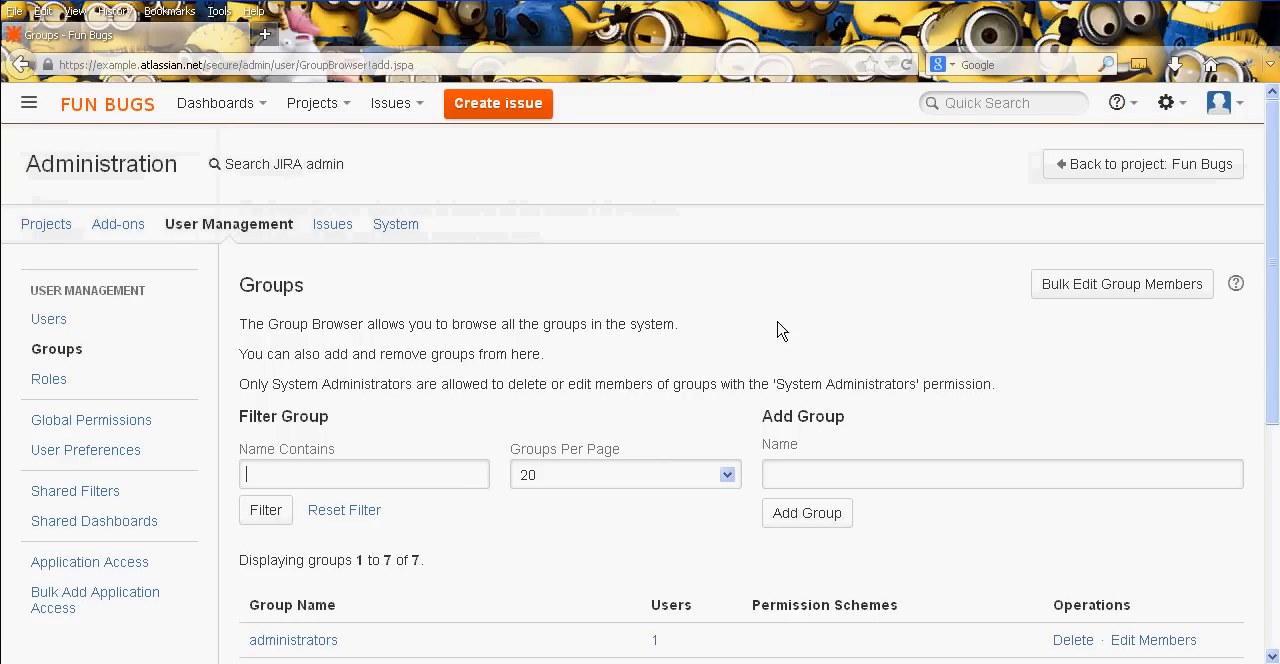
pyautogui.scroll(-3)
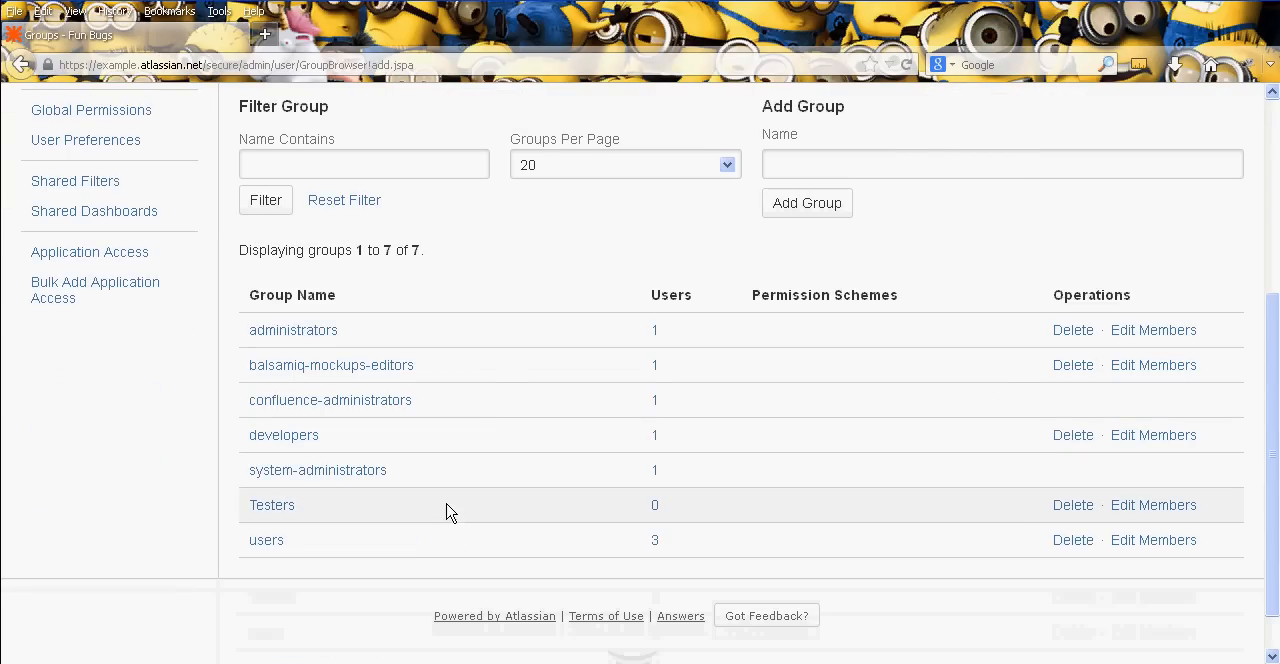
pyautogui.moveTo(329, 400)
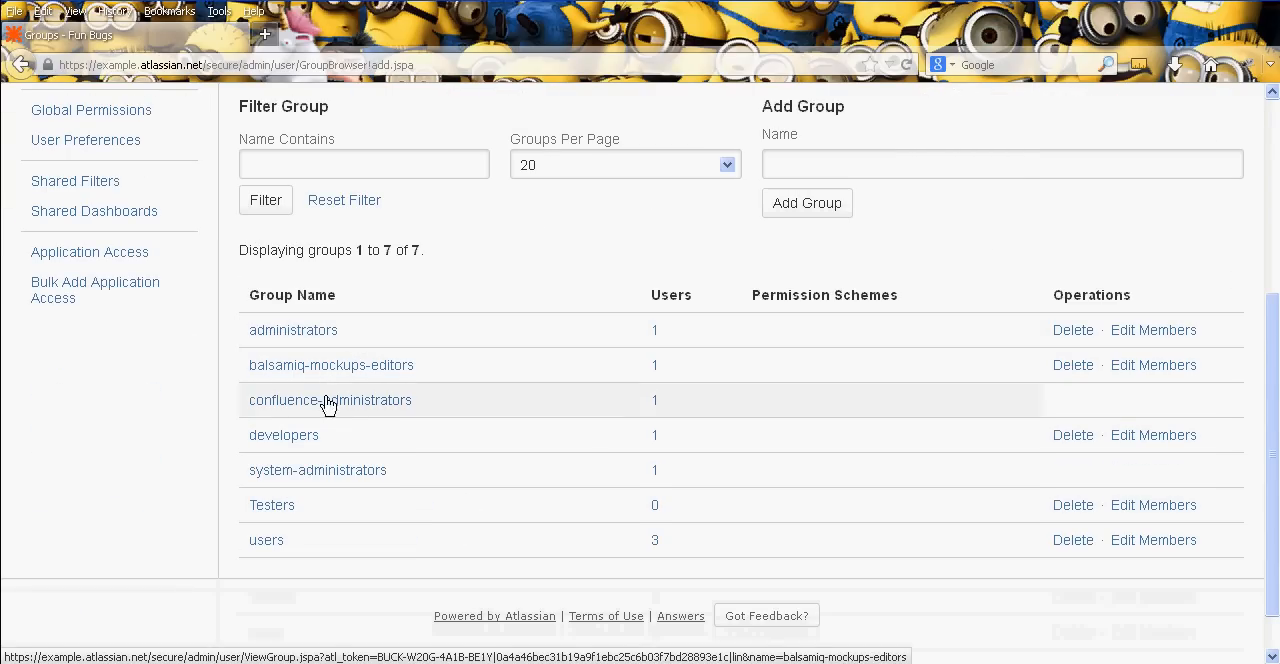
pyautogui.moveTo(425, 515)
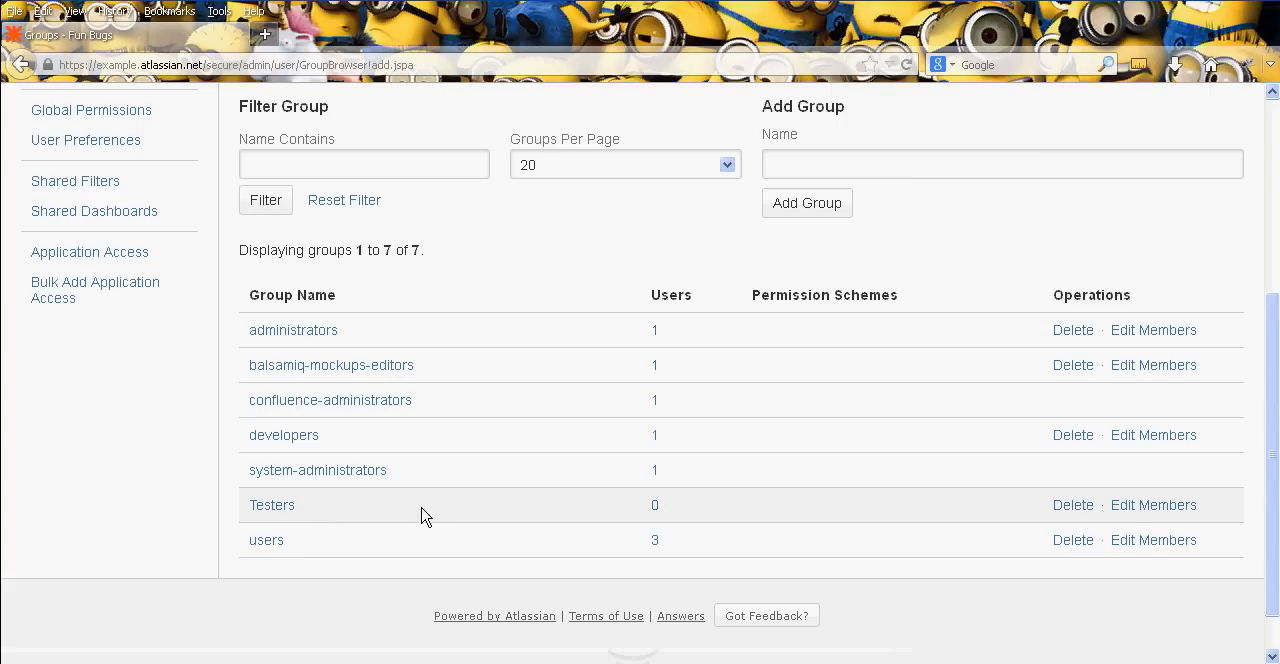
# Step: Add testuser to the Testers group through Bulk Edit Group Members
pyautogui.click(1153, 505)
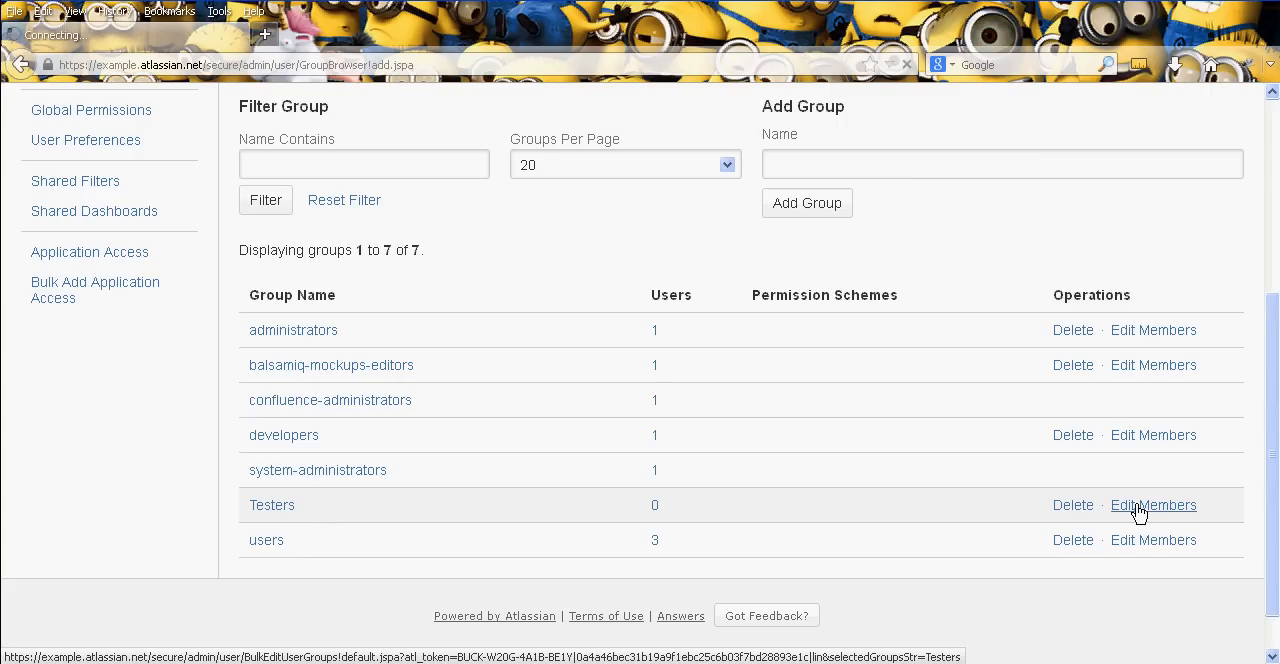
pyautogui.click(1153, 505)
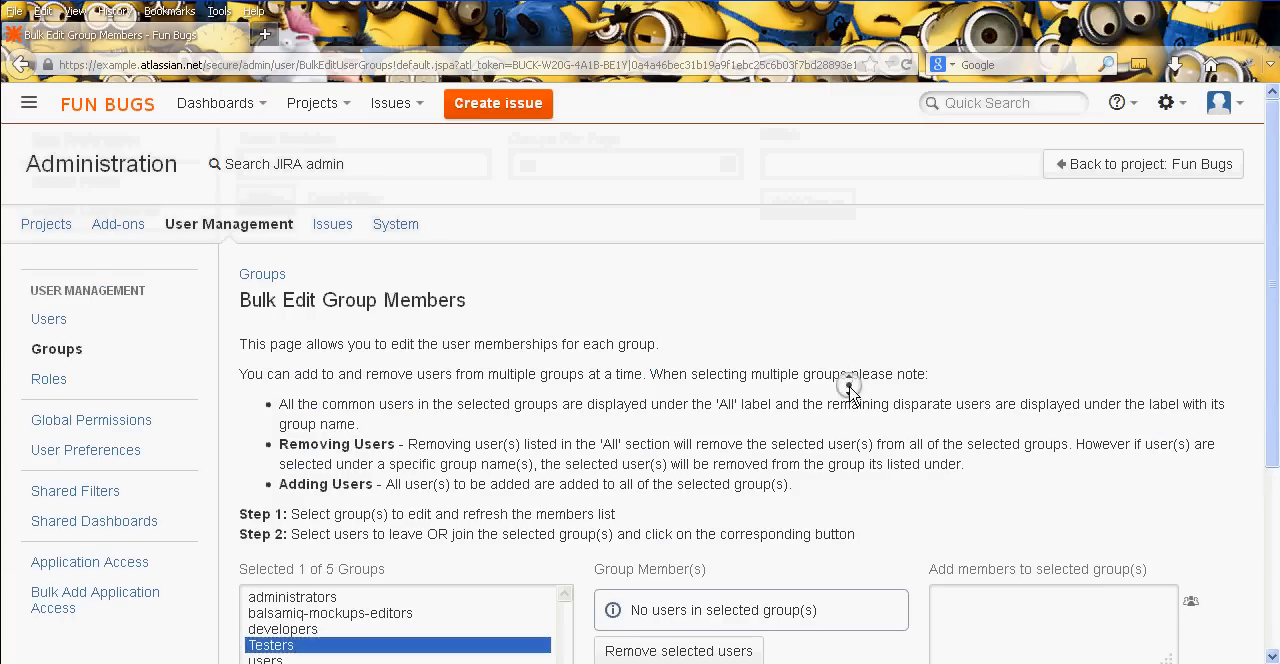
pyautogui.scroll(-3)
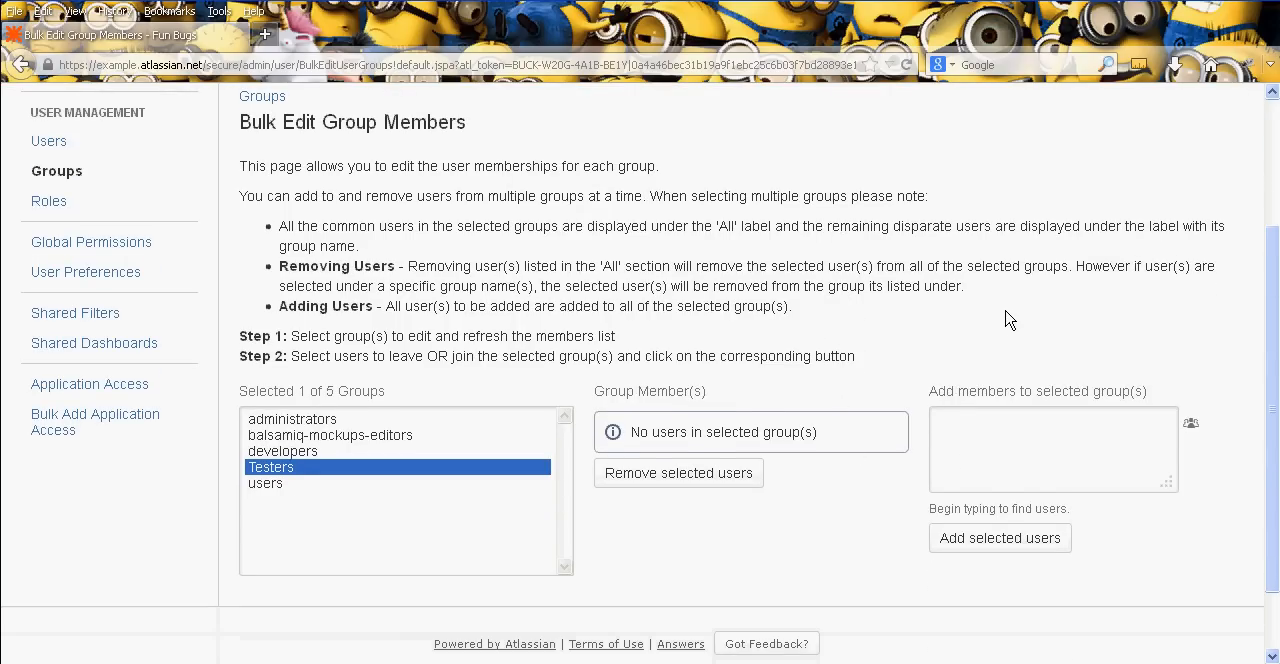
pyautogui.write('testu')
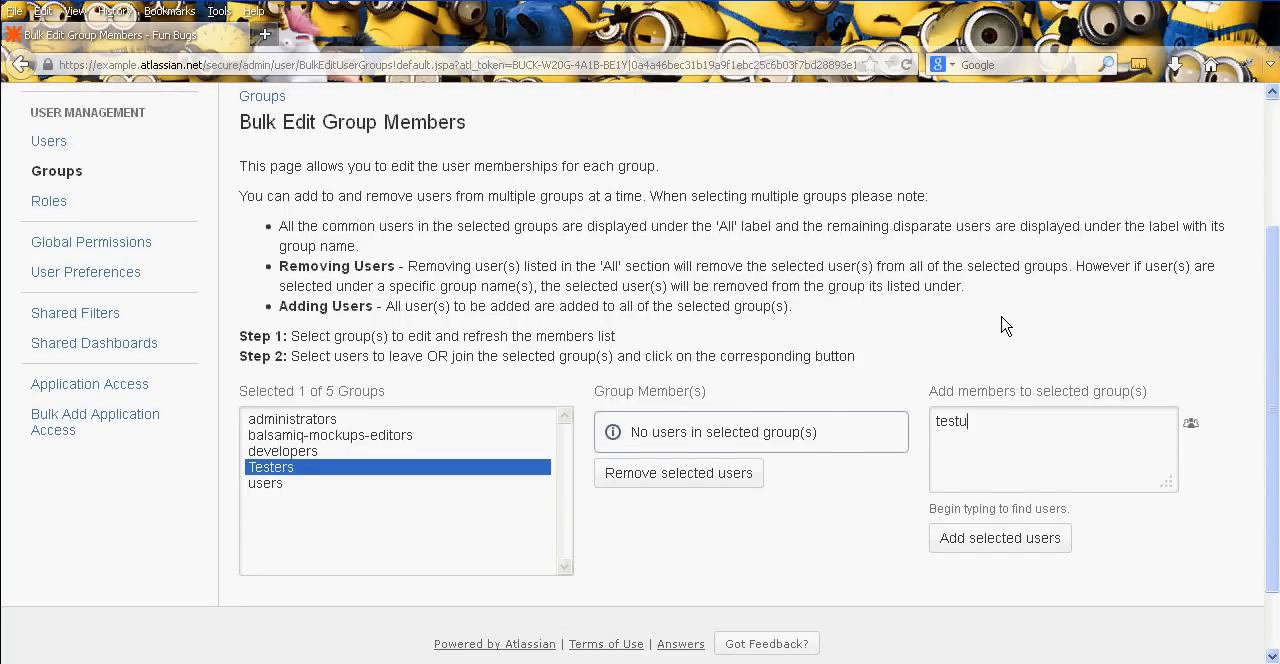
pyautogui.click(1000, 538)
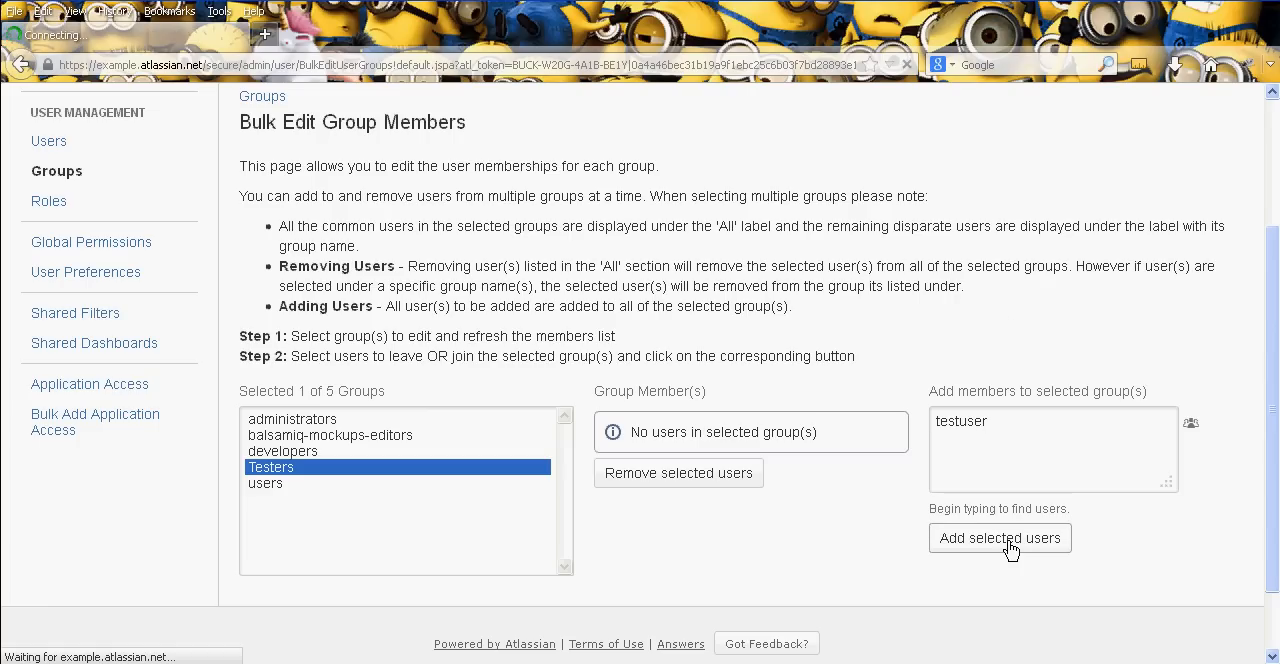
pyautogui.click(1000, 538)
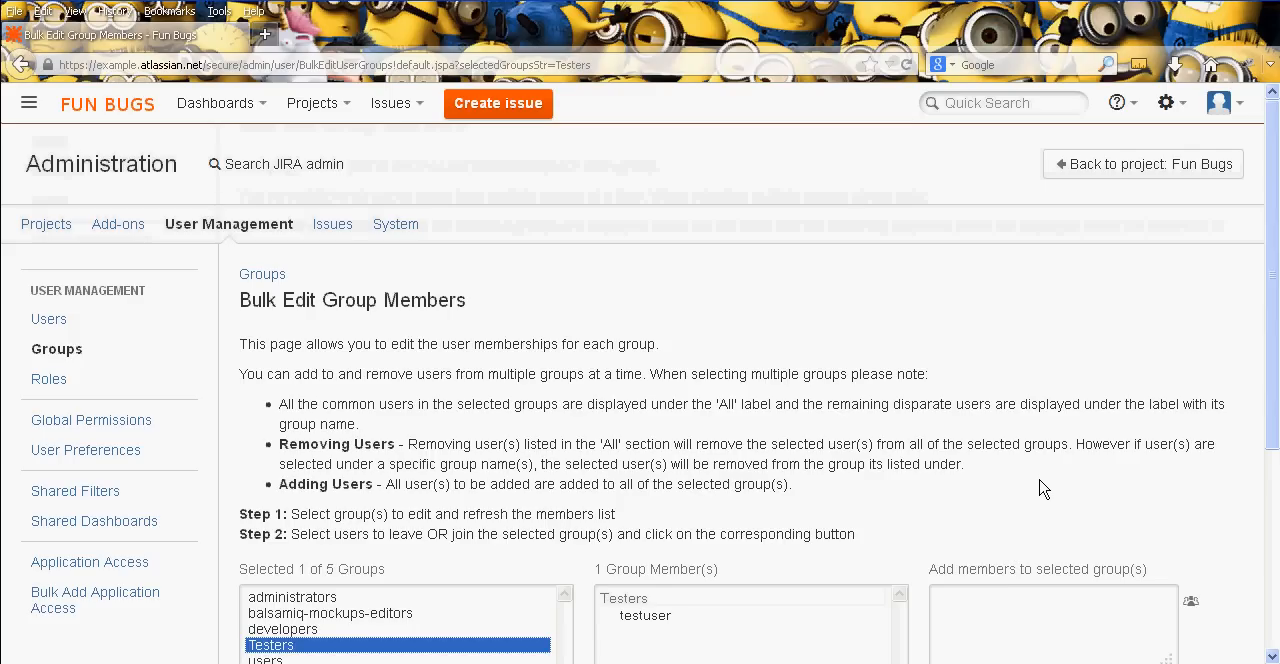
pyautogui.scroll(-3)
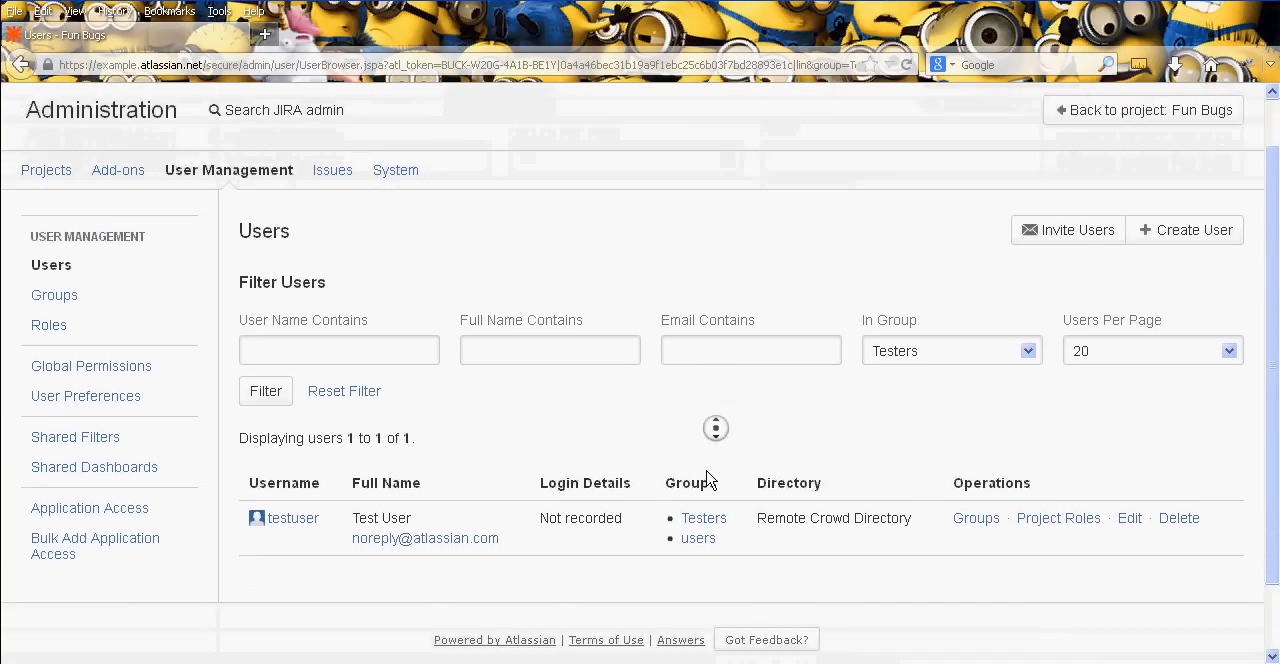
pyautogui.scroll(-3)
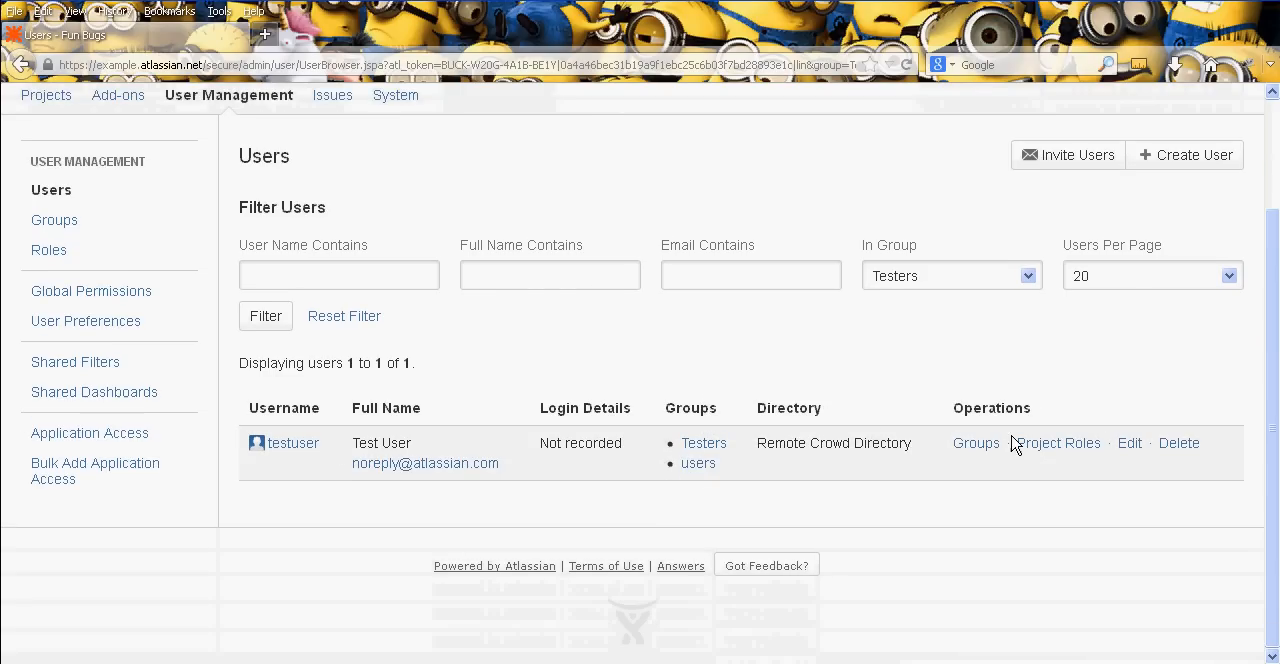
pyautogui.click(975, 442)
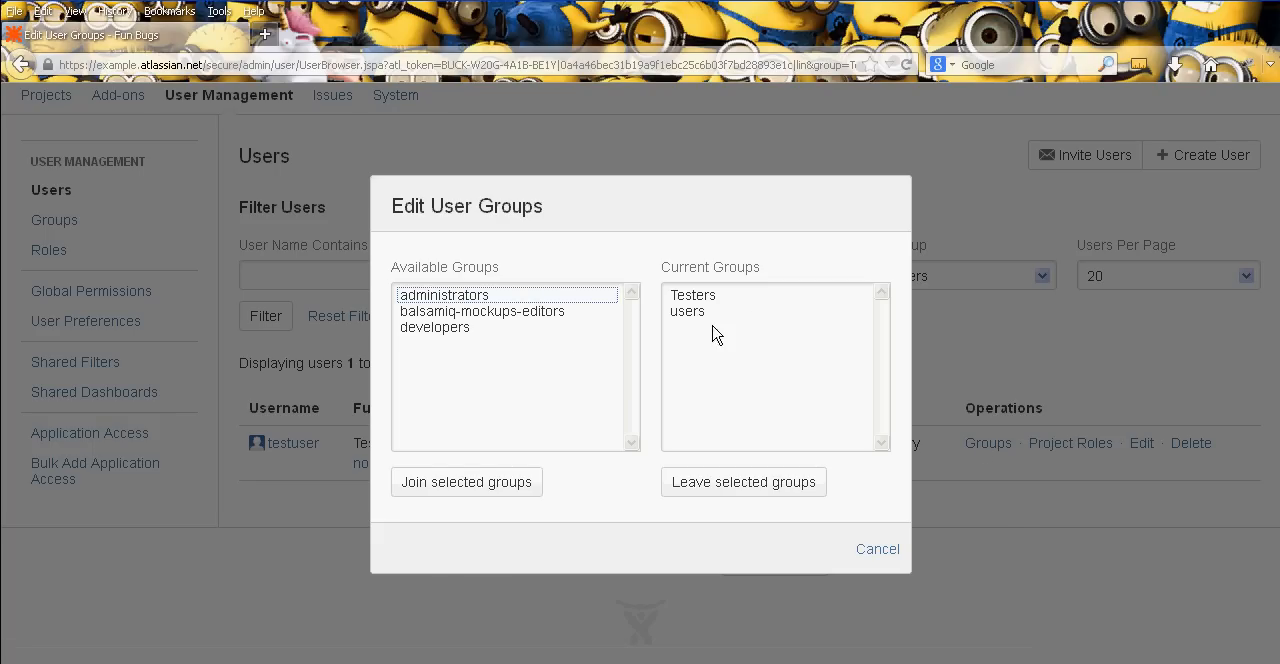
pyautogui.click(693, 295)
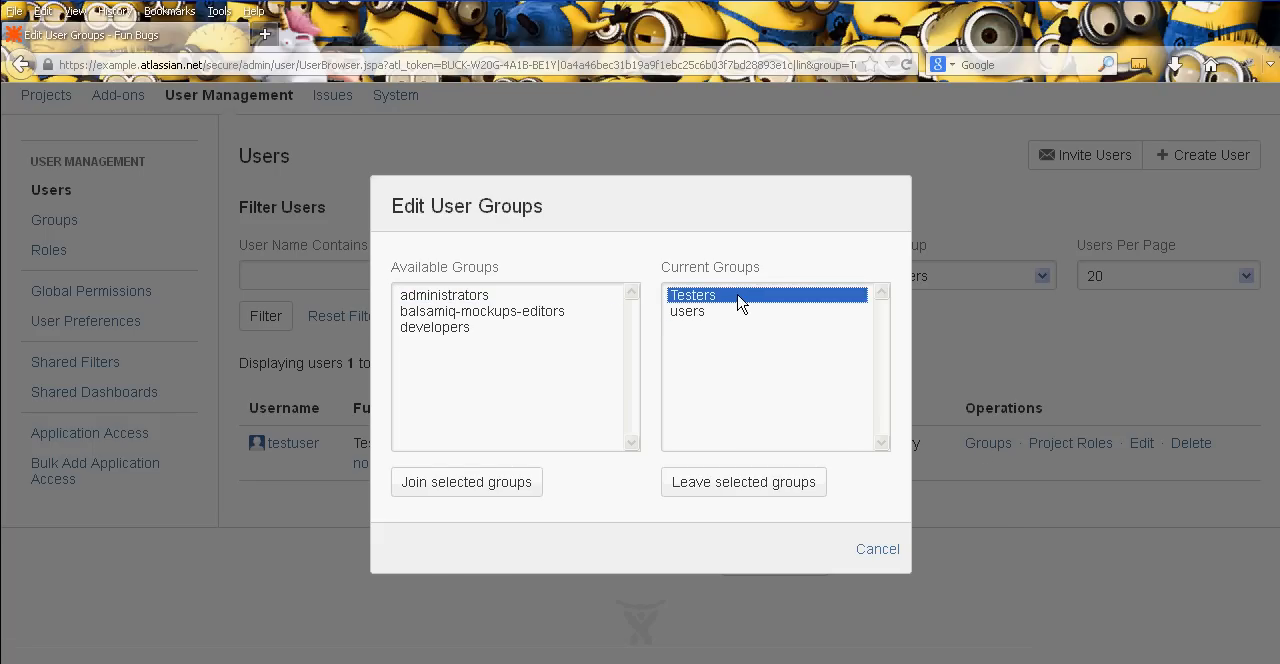
pyautogui.click(877, 548)
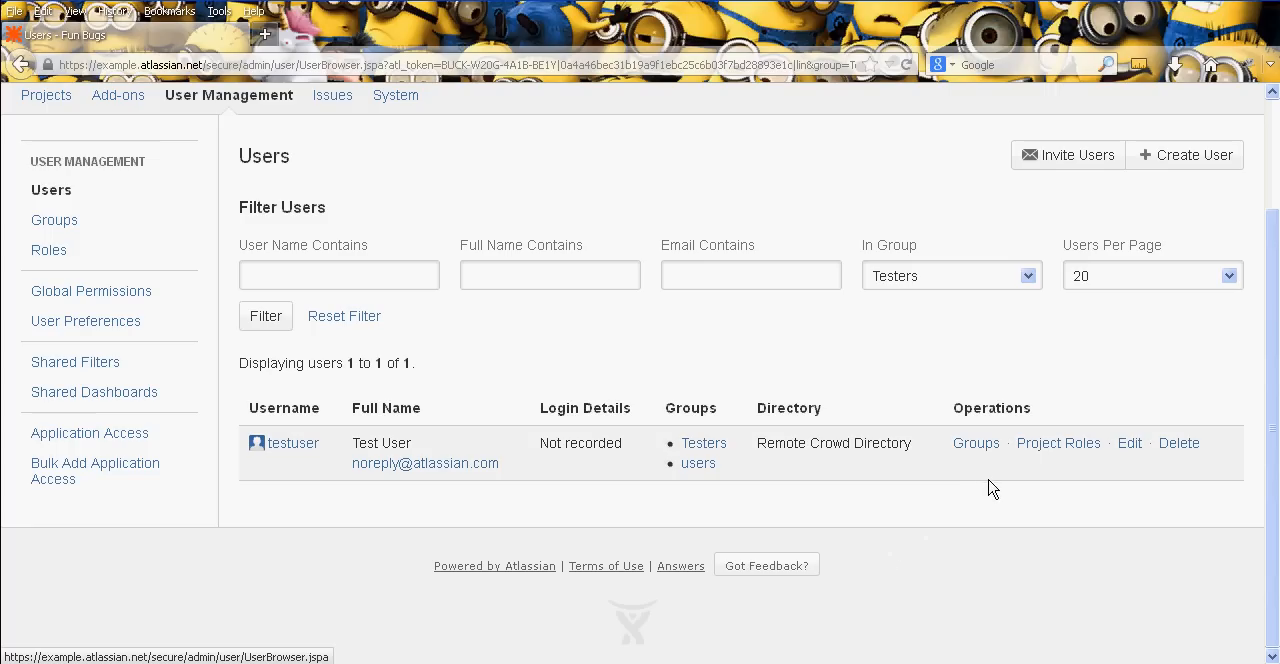
pyautogui.click(1058, 442)
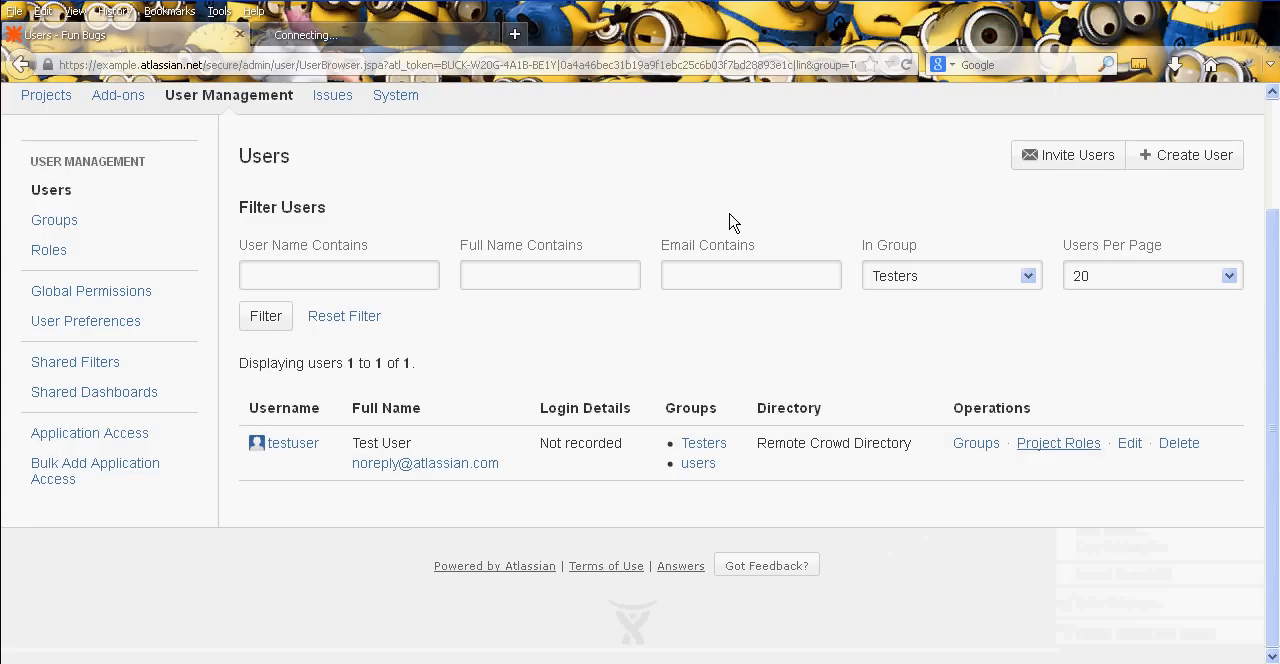
# Step: Show Test User's project roles and open the Edit Project Roles form
pyautogui.click(1058, 443)
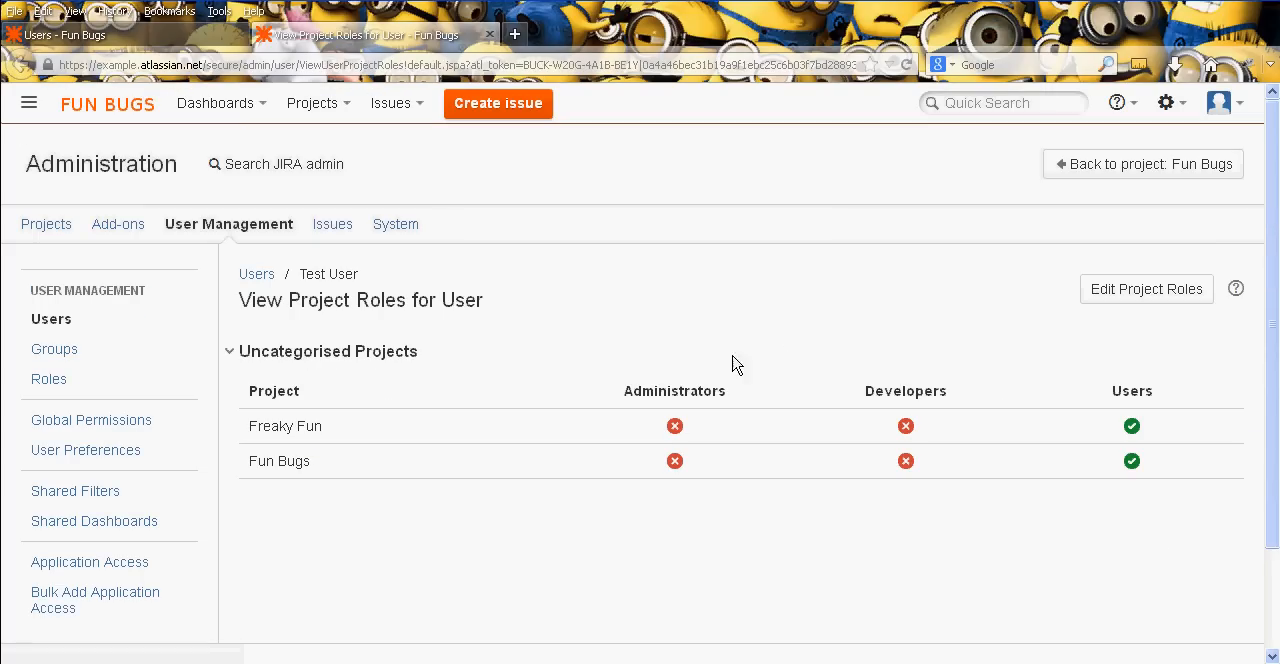
pyautogui.moveTo(673, 358)
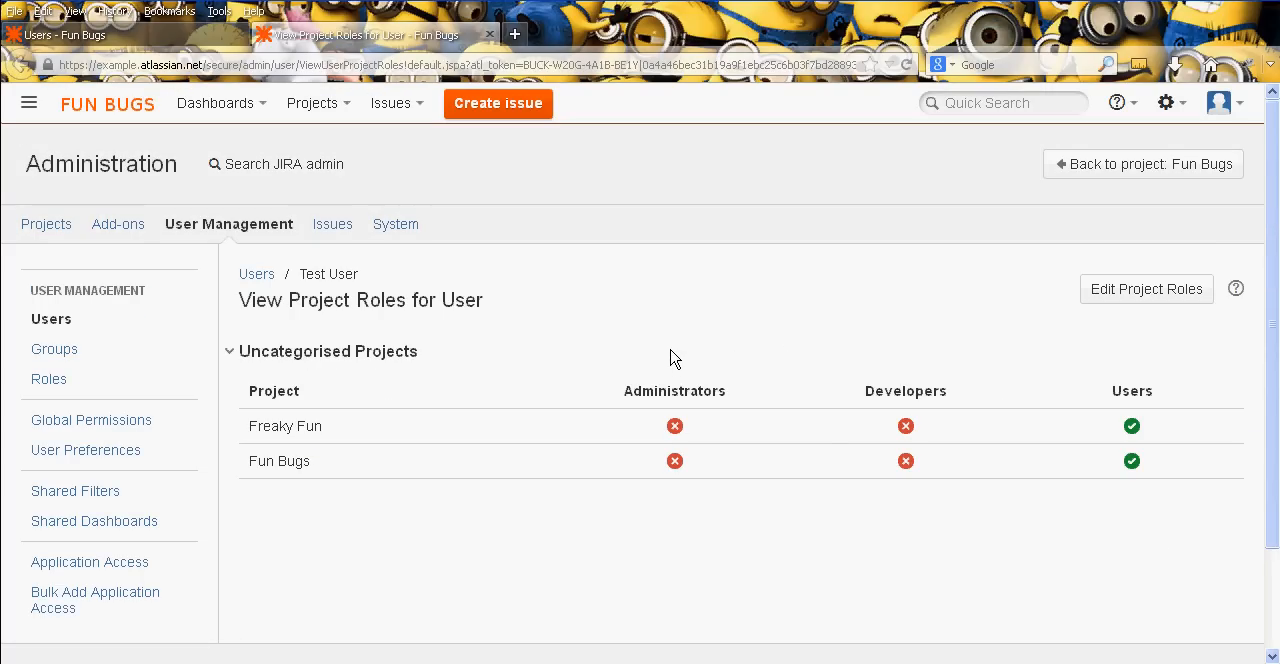
pyautogui.moveTo(687, 392)
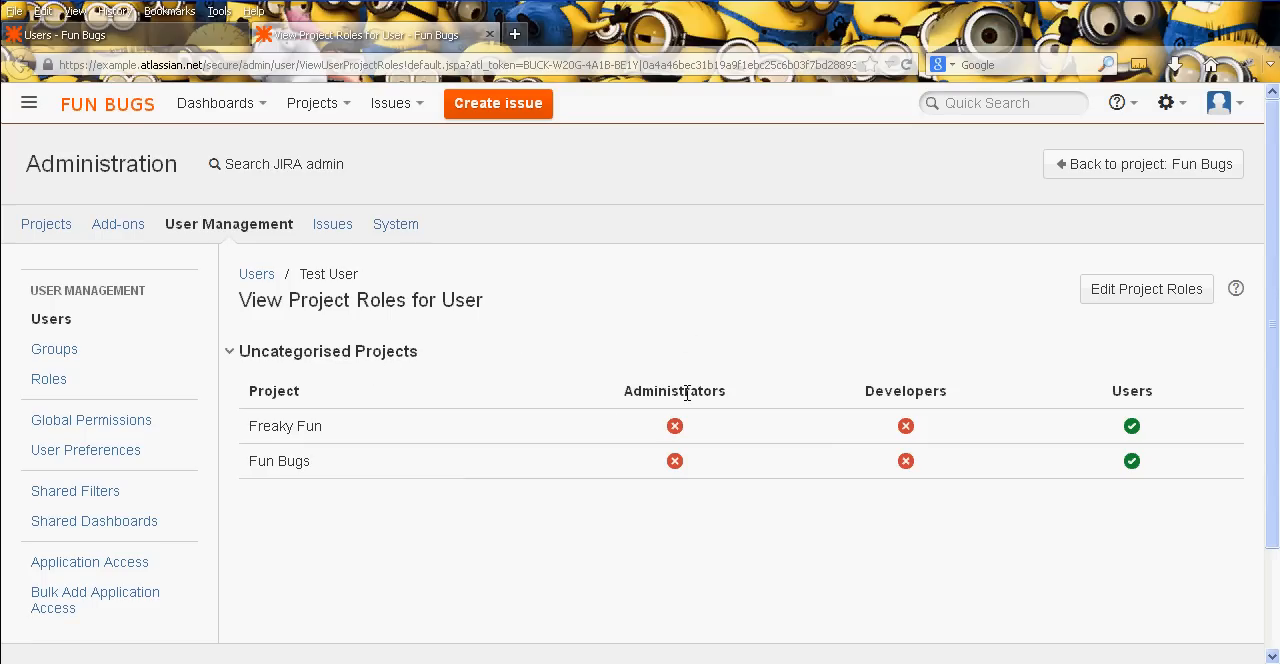
pyautogui.moveTo(930, 376)
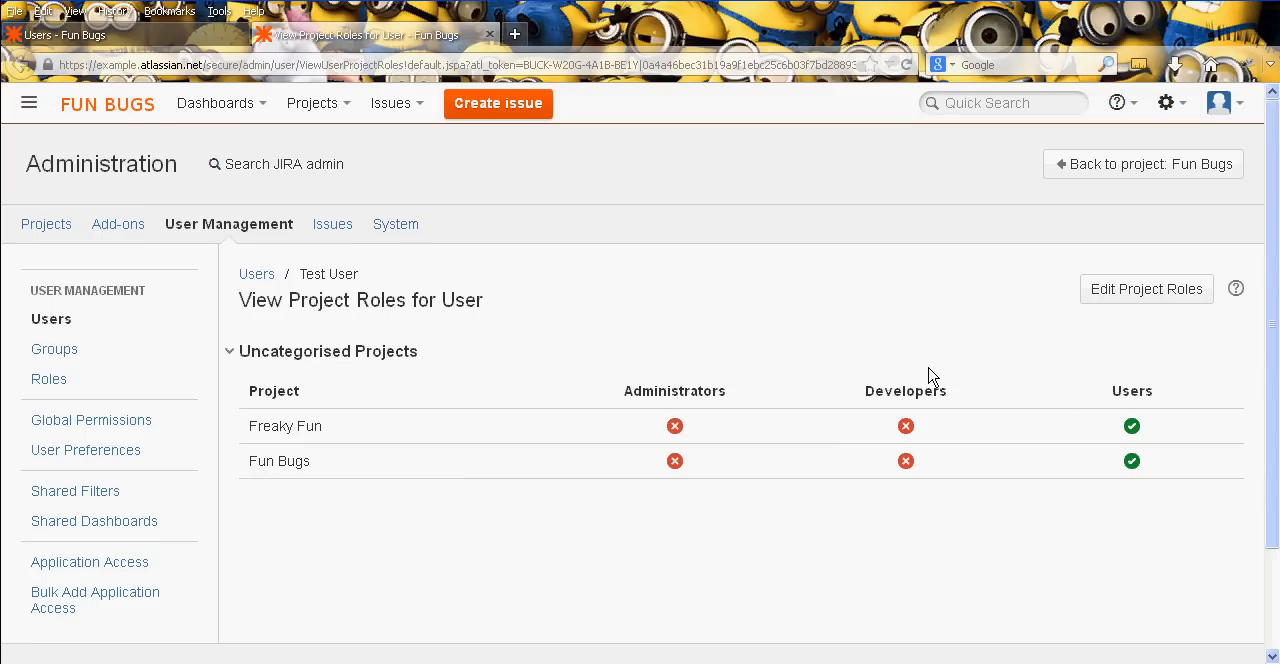
pyautogui.moveTo(1128, 422)
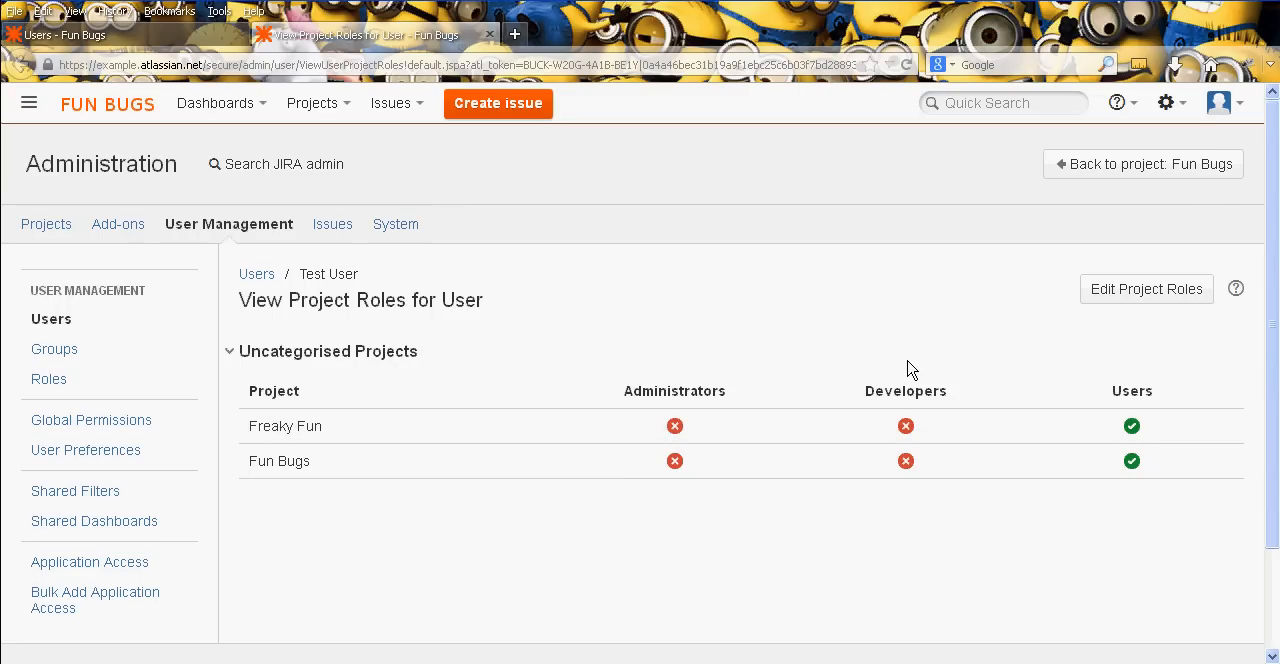
pyautogui.moveTo(988, 355)
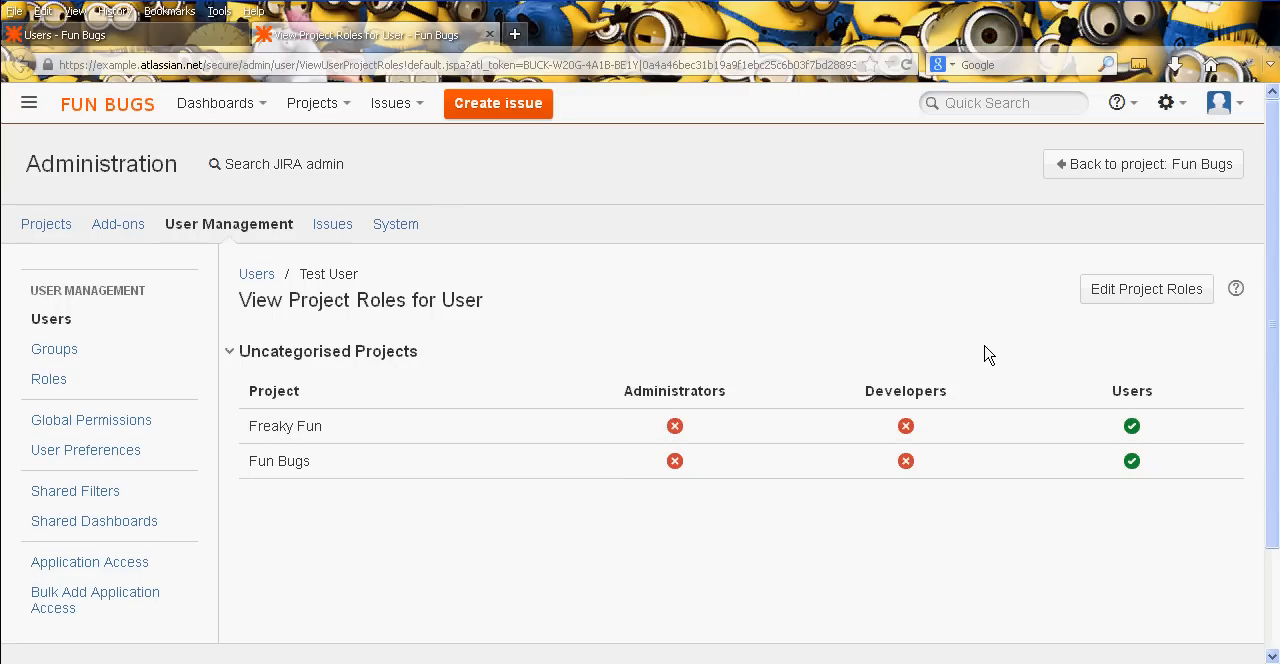
pyautogui.click(1146, 289)
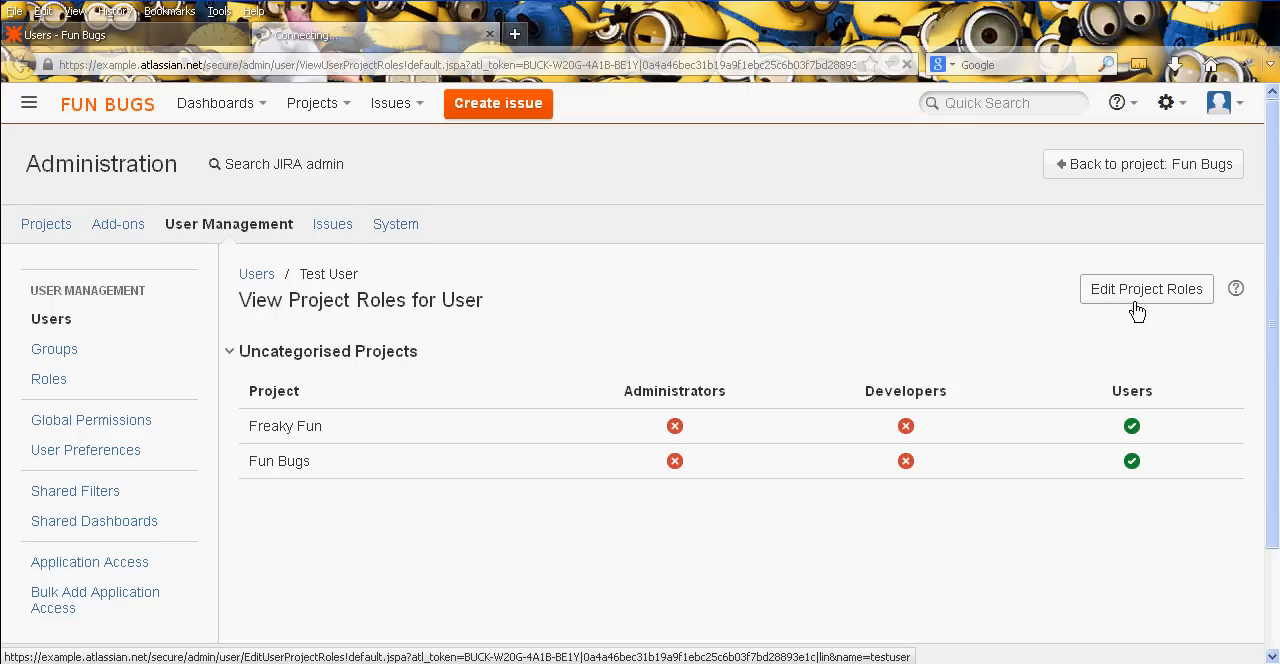
pyautogui.click(1146, 288)
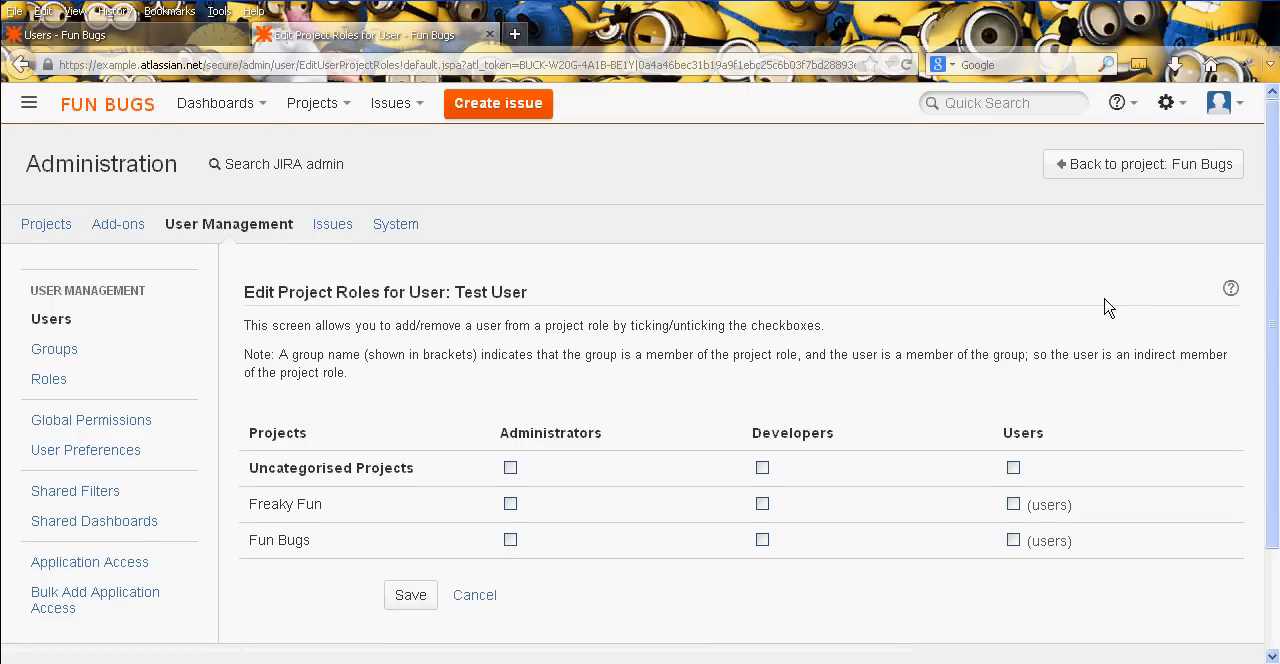
pyautogui.scroll(-3)
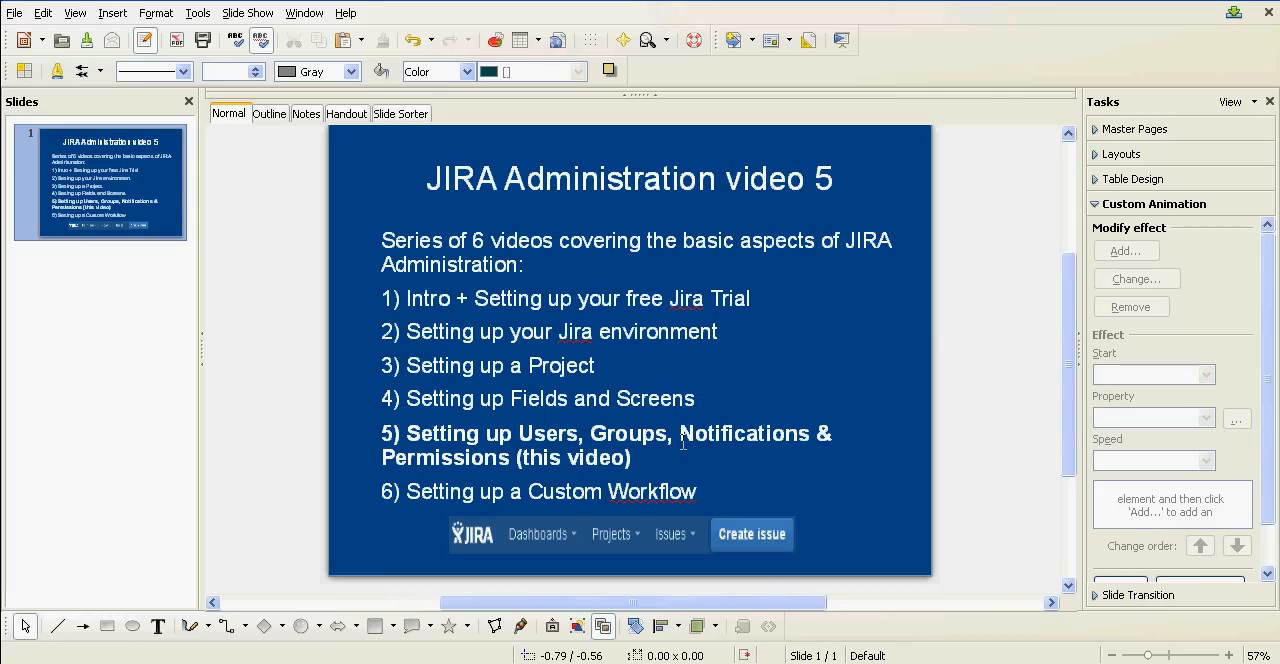
pyautogui.doubleClick(742, 433)
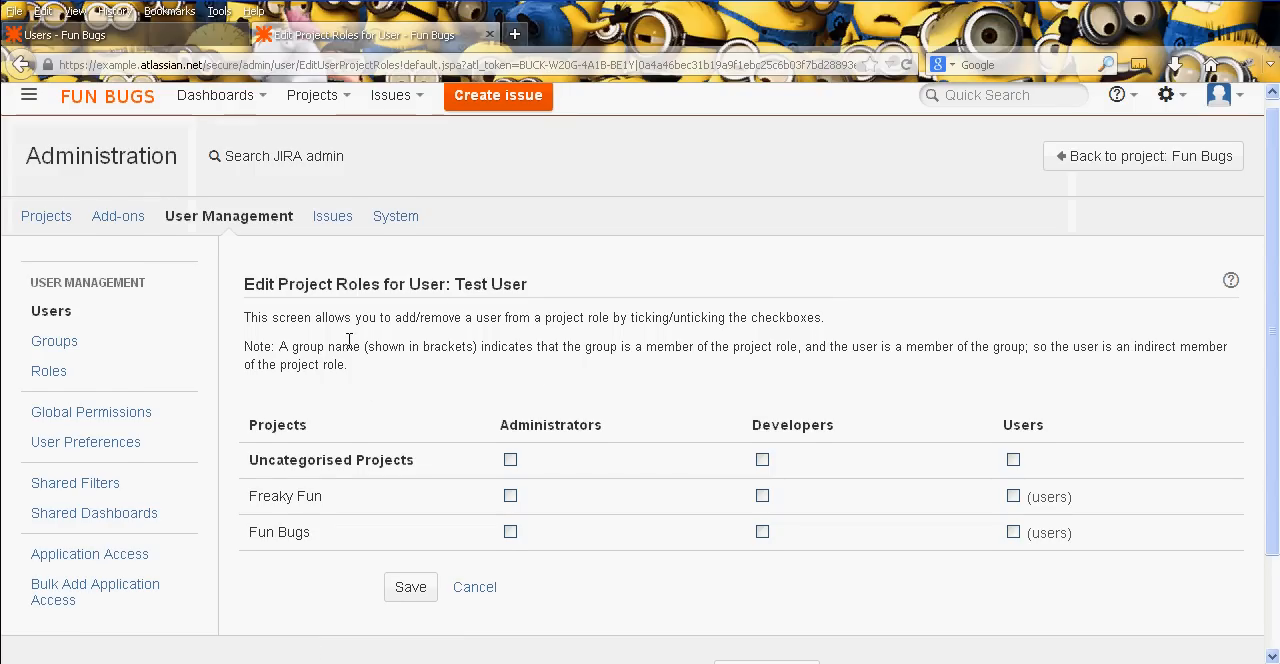
pyautogui.click(317, 103)
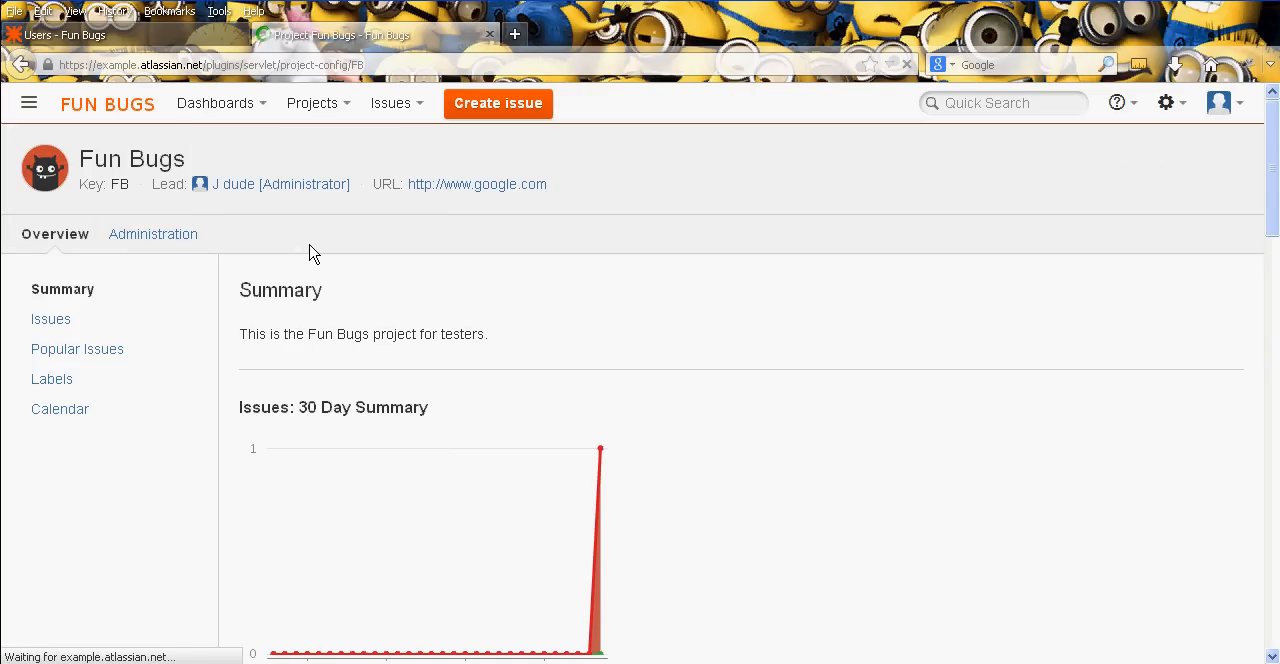
pyautogui.click(153, 233)
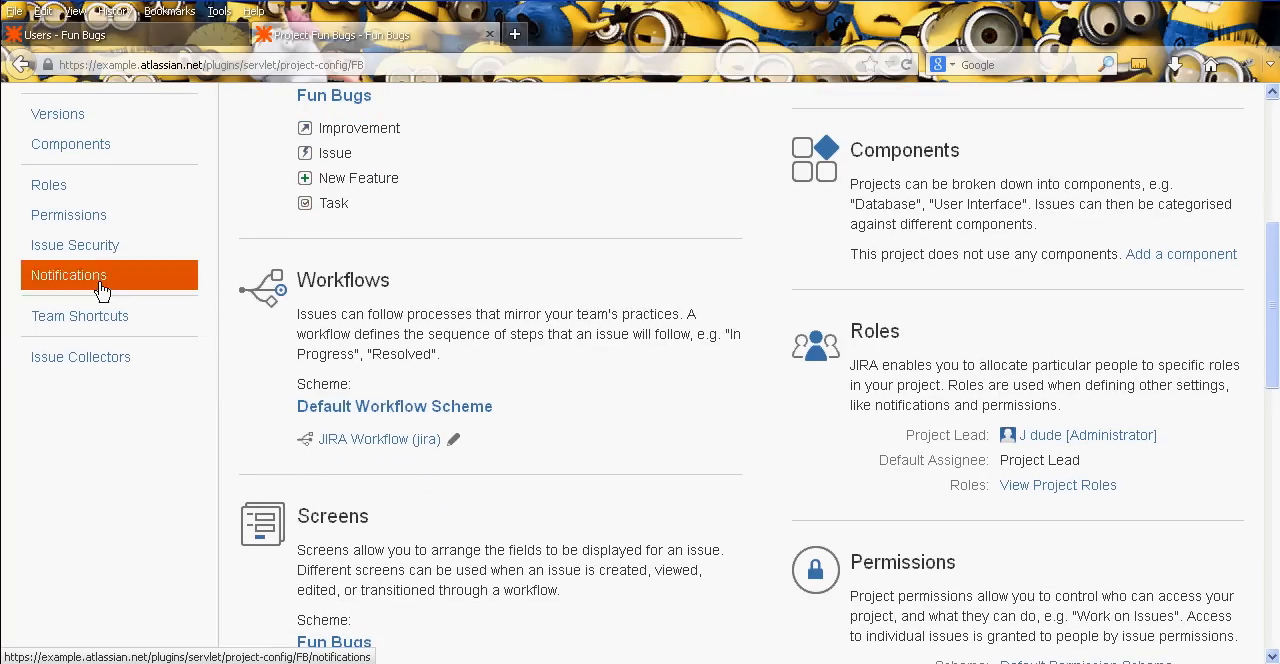
pyautogui.click(68, 275)
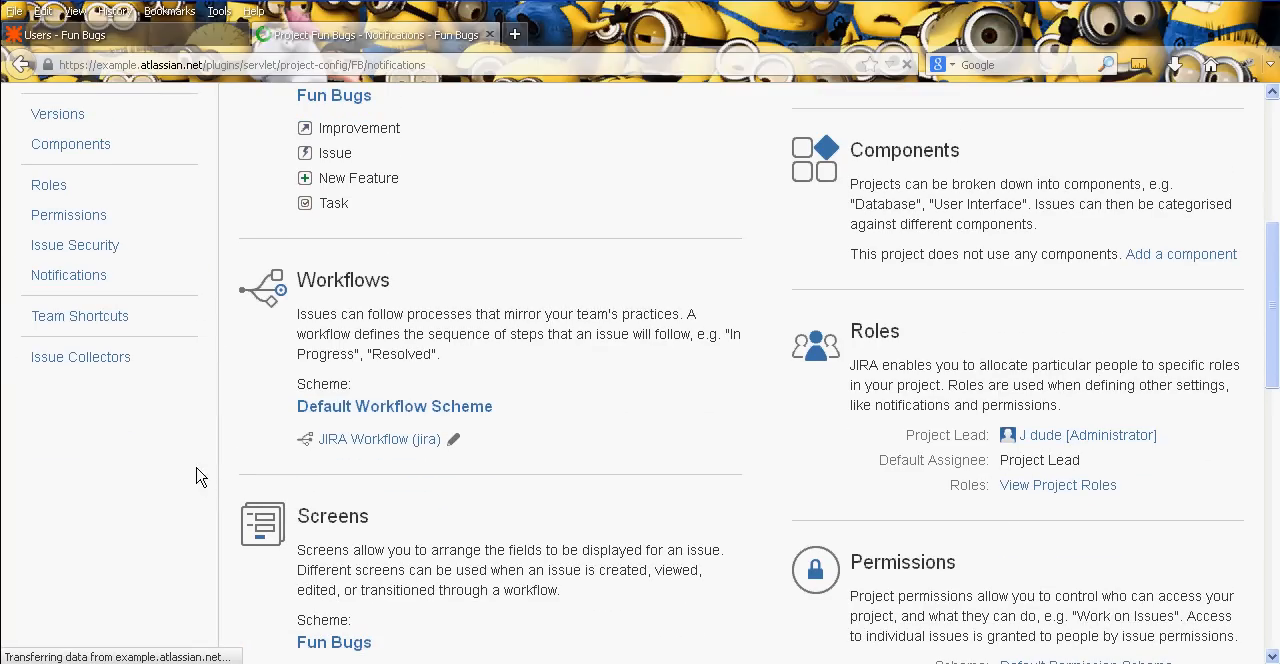
pyautogui.click(68, 275)
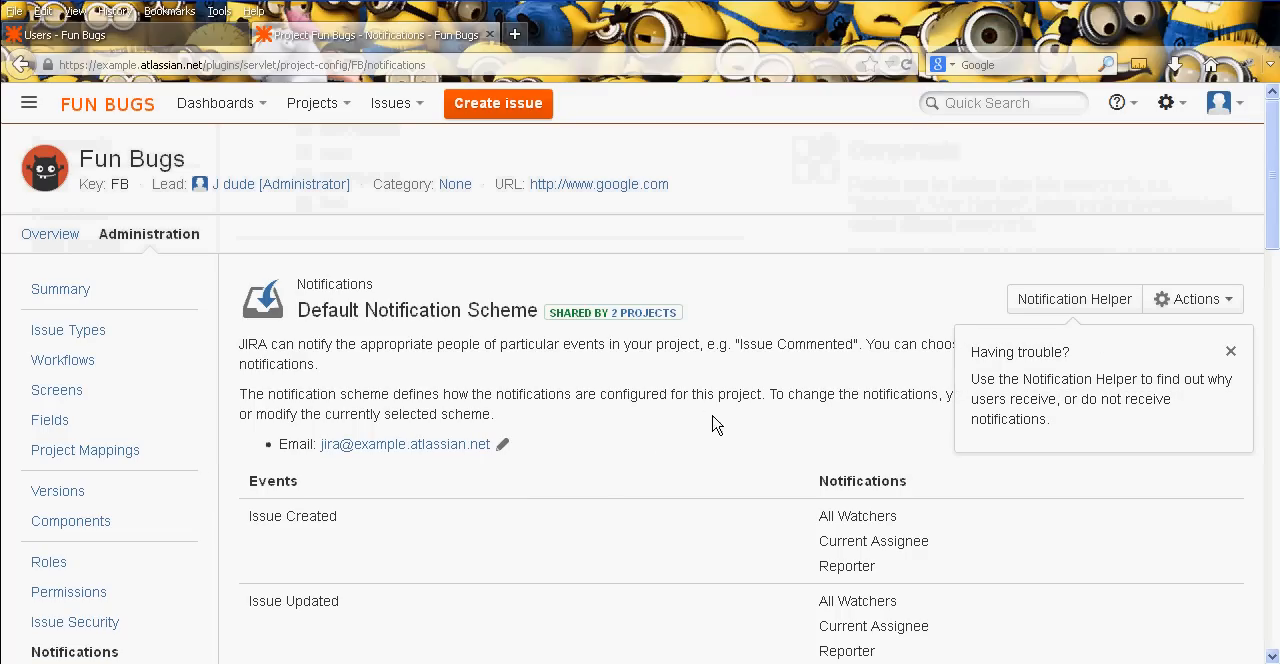
pyautogui.click(1231, 351)
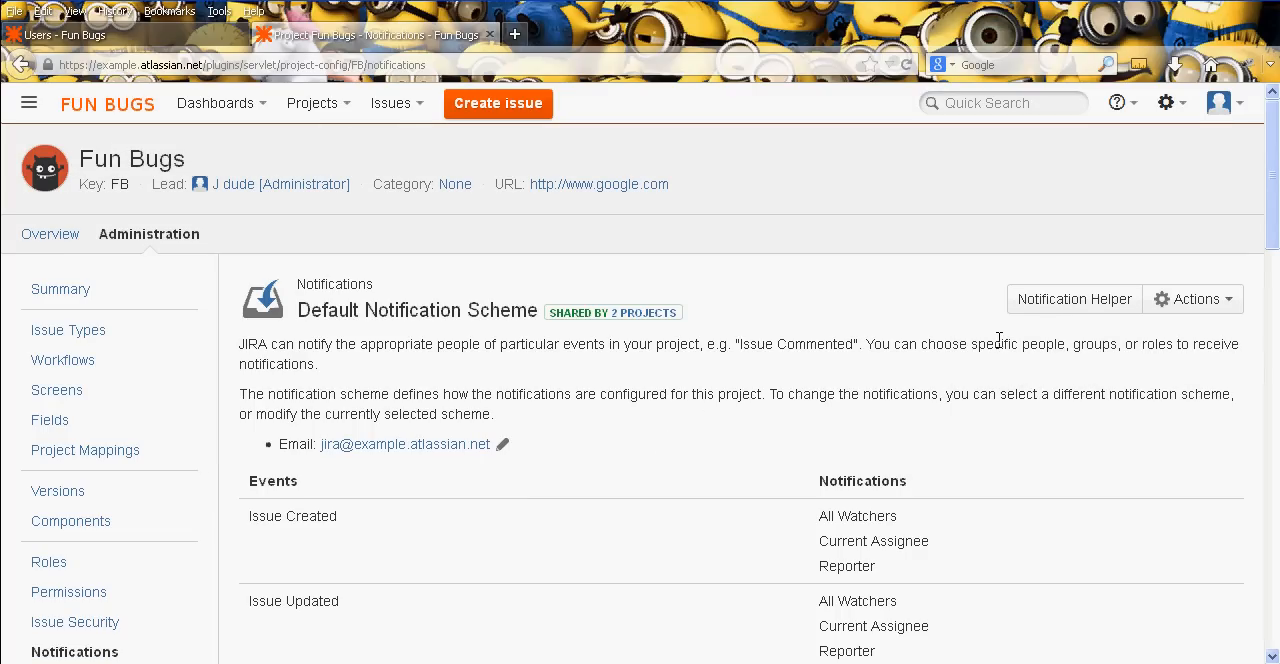
pyautogui.scroll(-3)
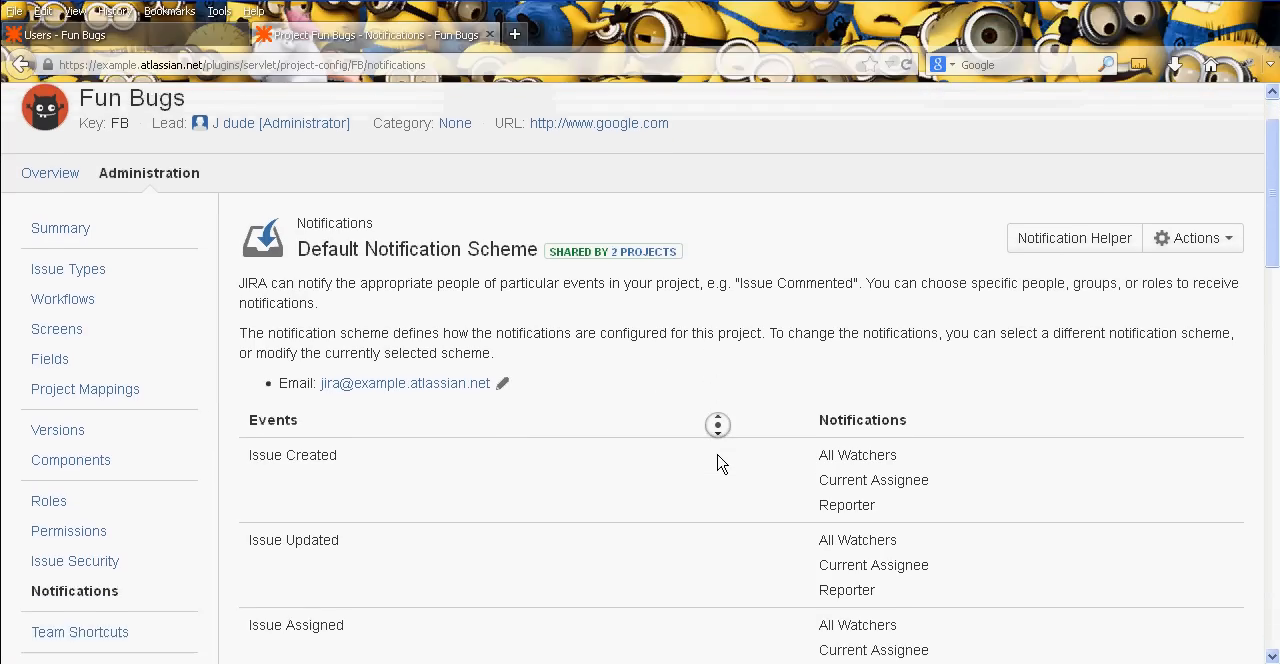
pyautogui.scroll(-3)
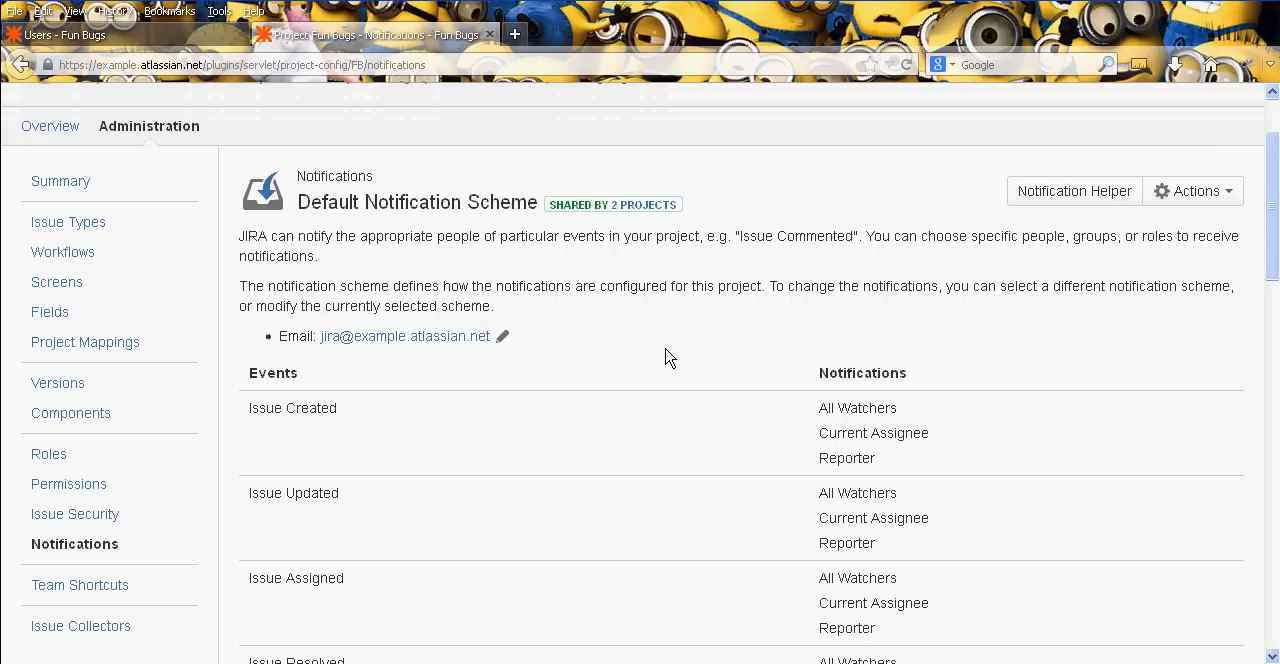
pyautogui.moveTo(687, 361)
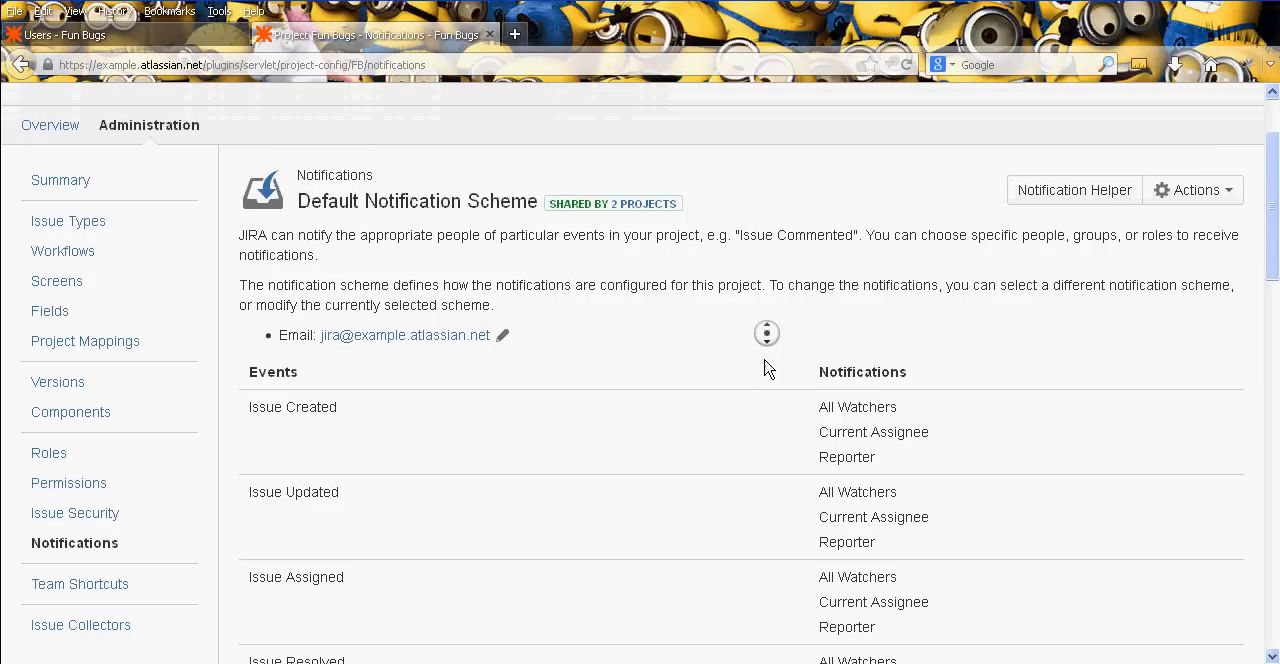
pyautogui.scroll(-3)
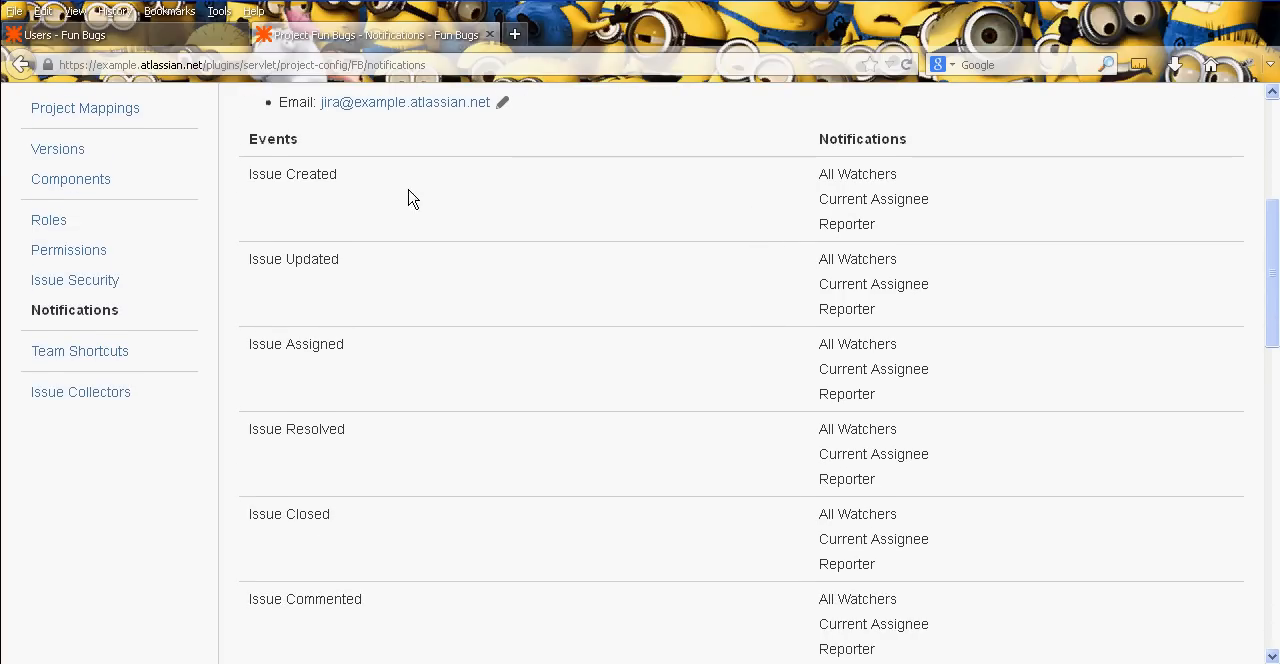
pyautogui.moveTo(388, 173)
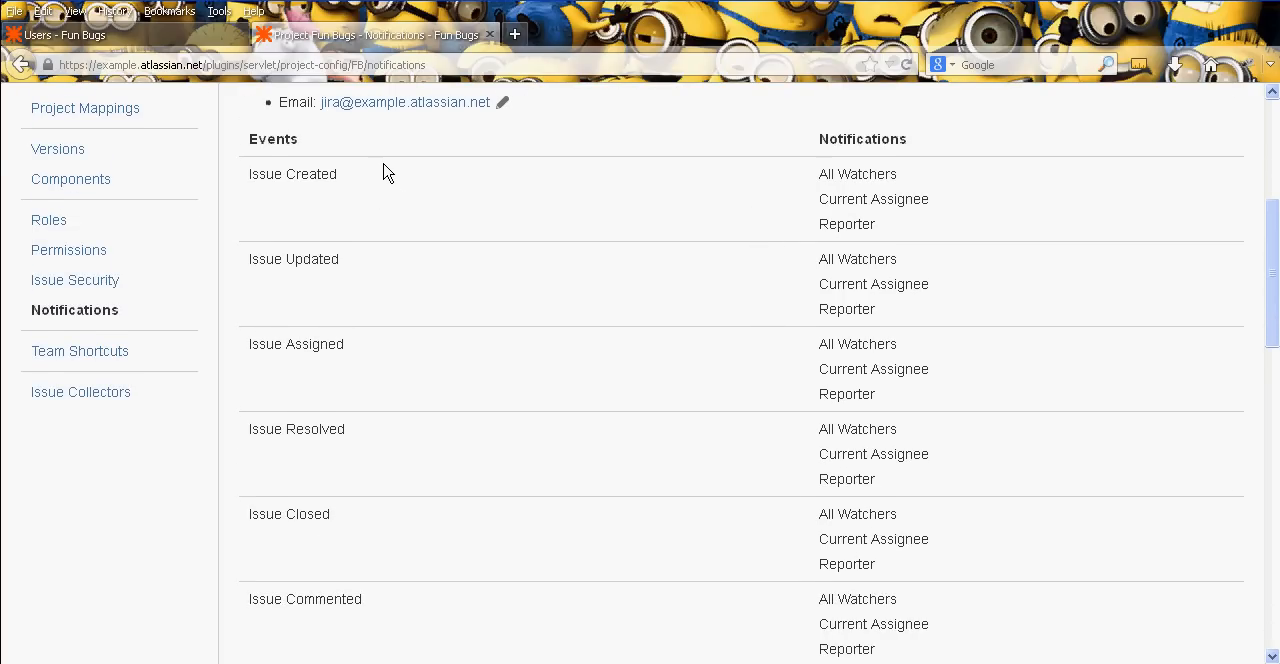
pyautogui.moveTo(432, 441)
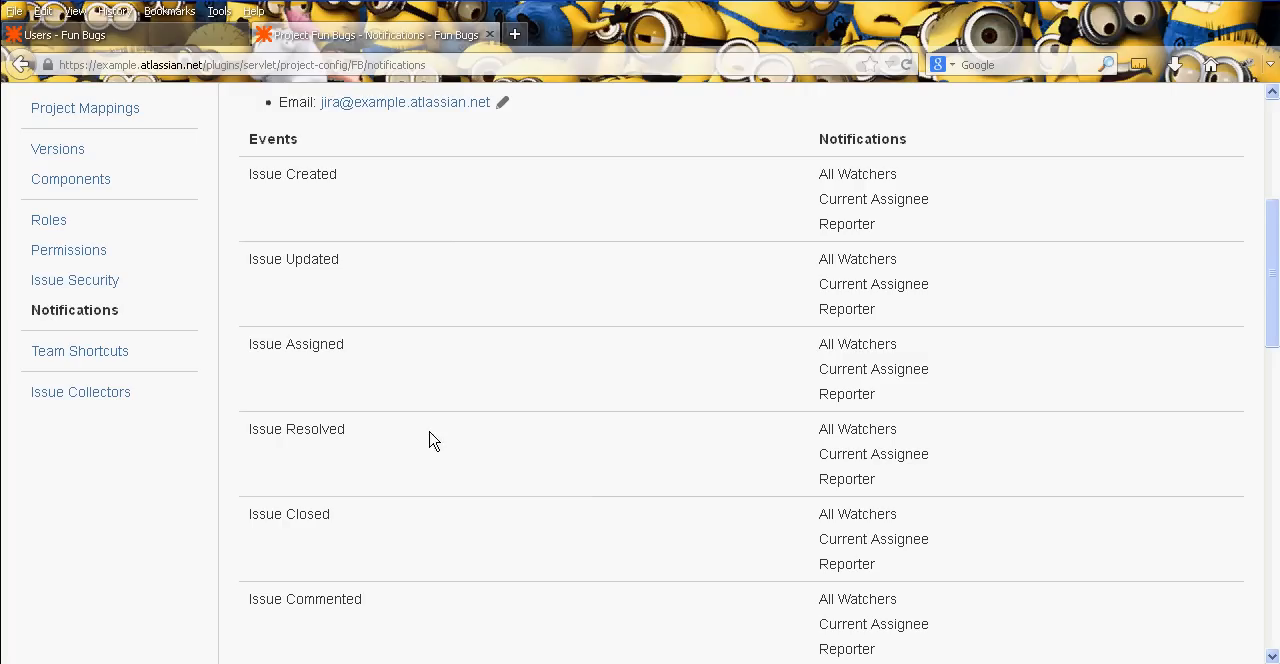
pyautogui.scroll(-3)
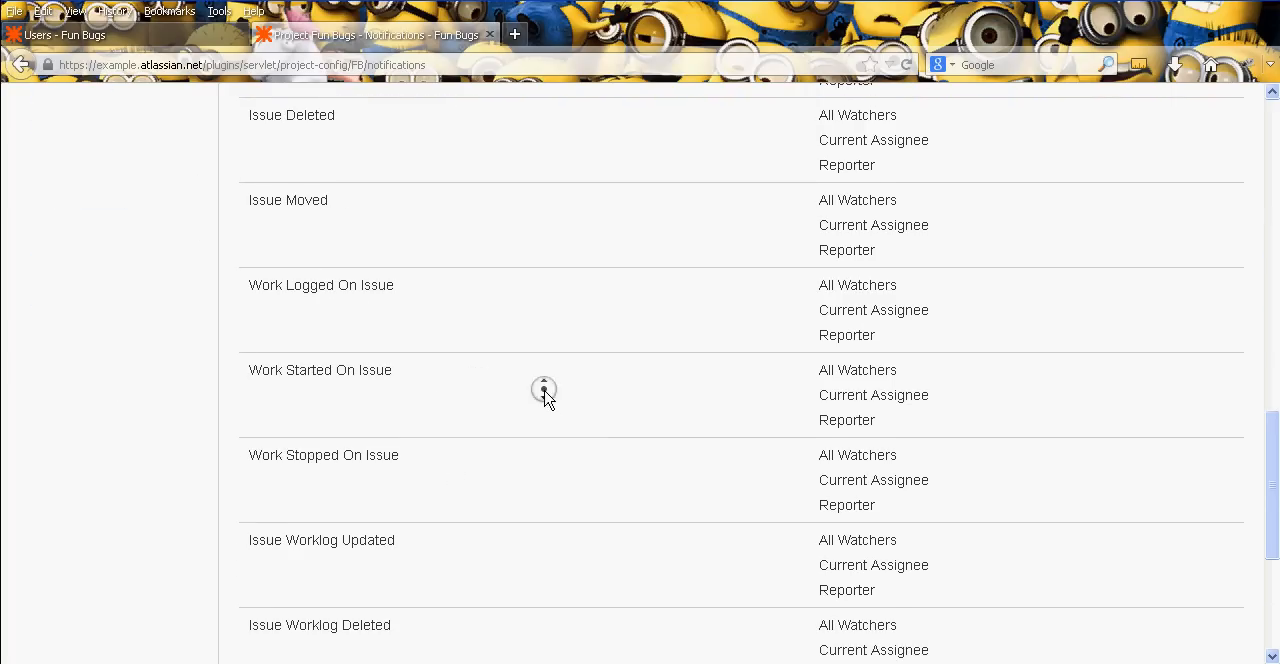
pyautogui.scroll(-3)
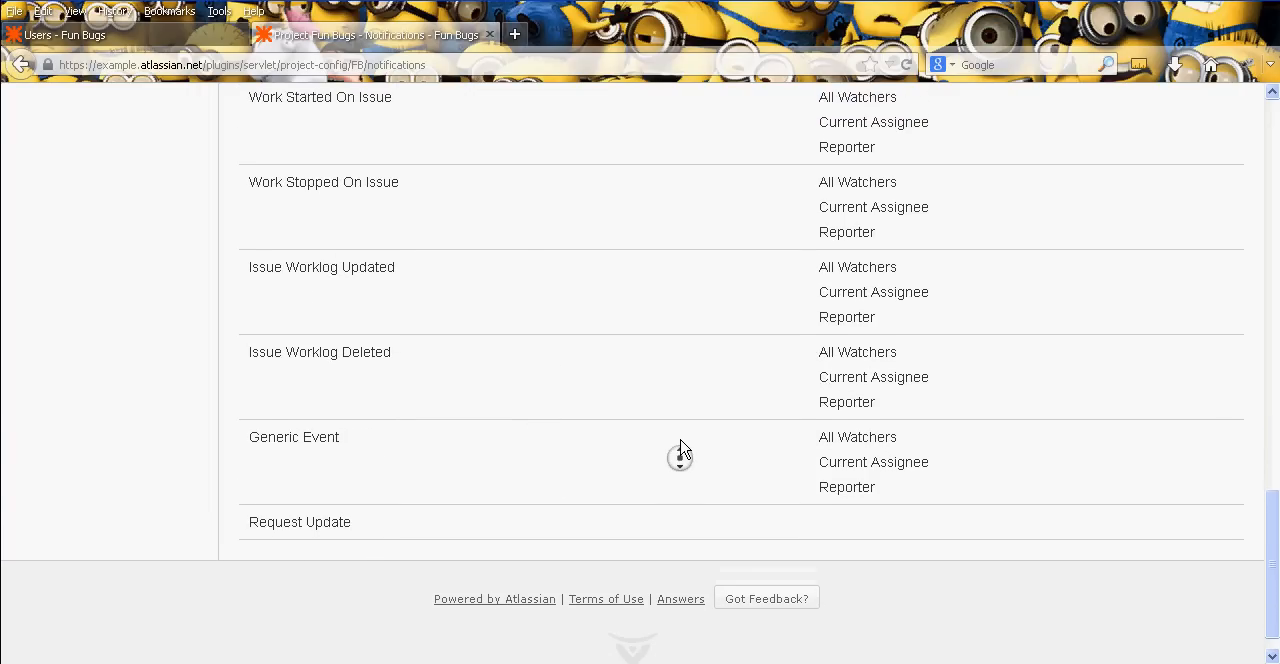
pyautogui.scroll(3)
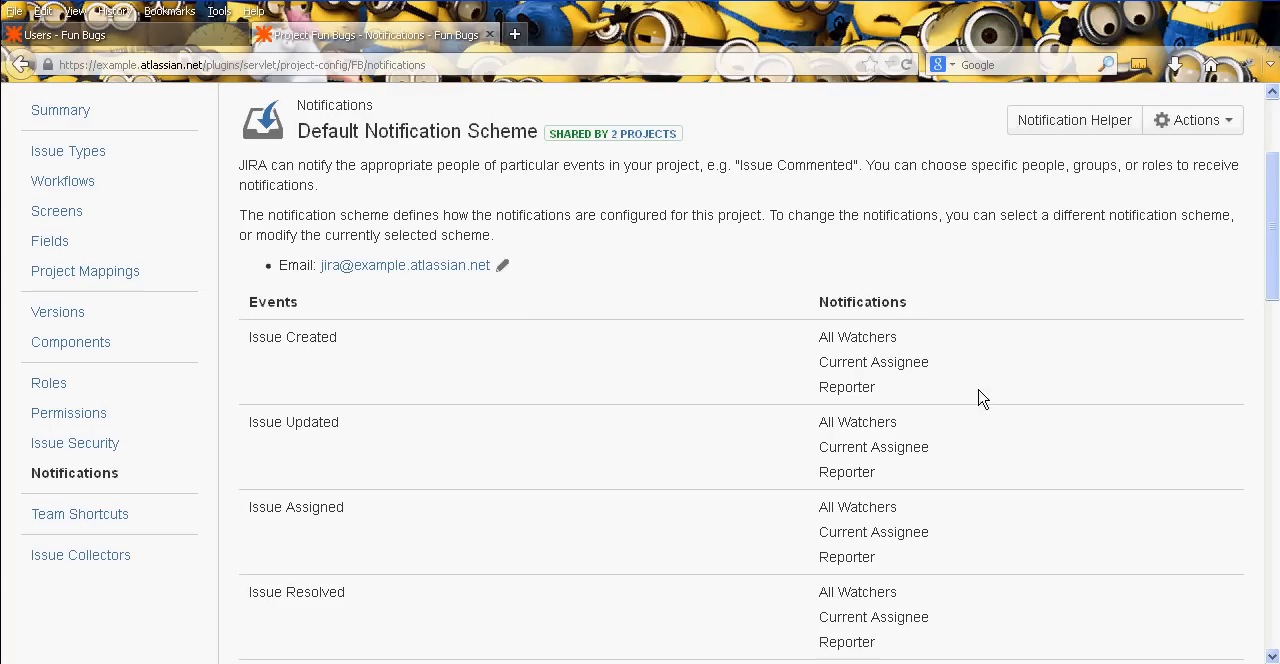
pyautogui.moveTo(810, 350)
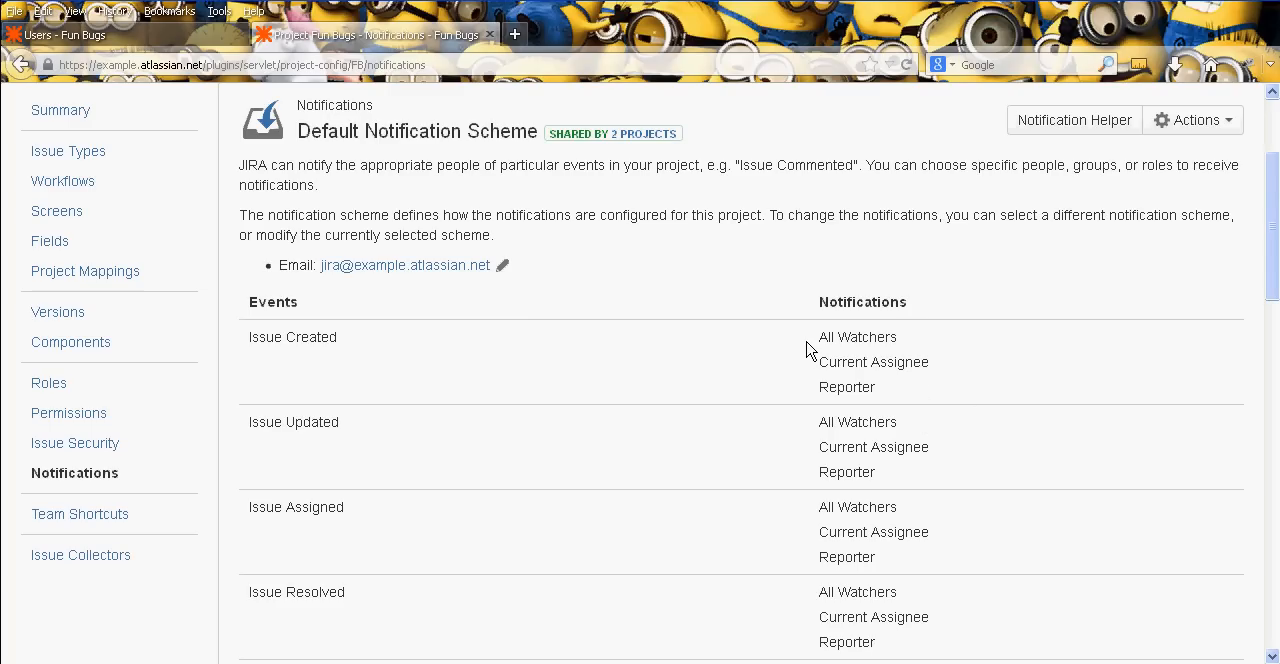
pyautogui.moveTo(935, 378)
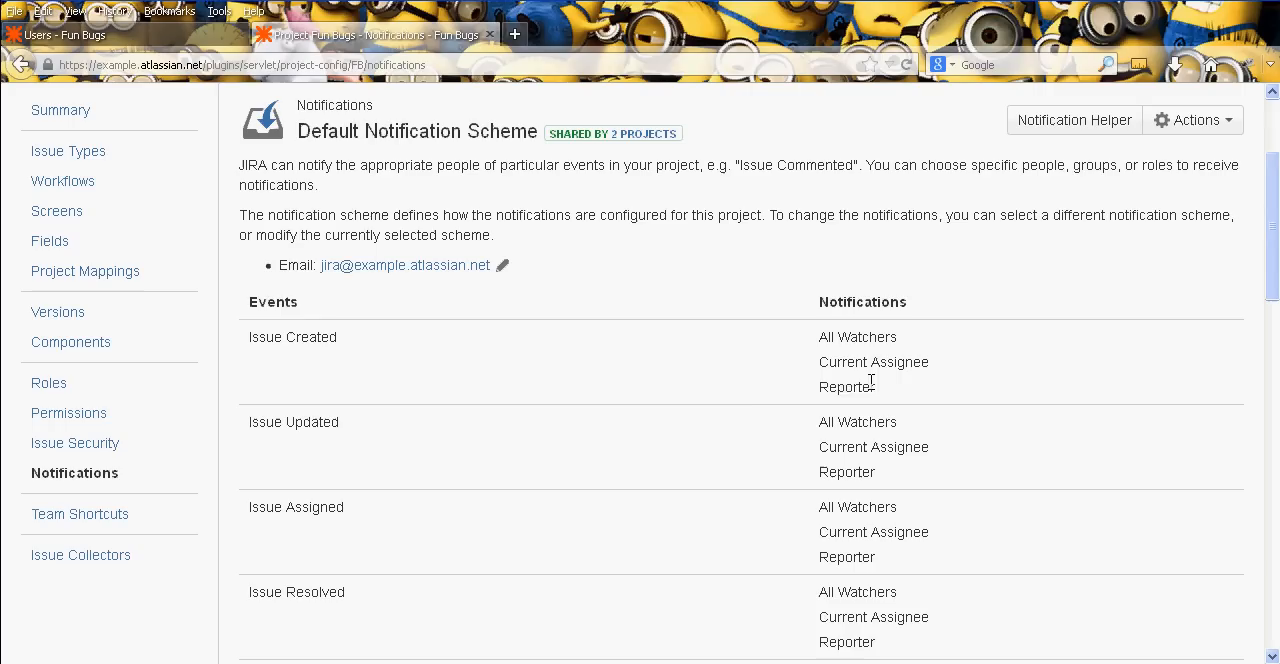
pyautogui.doubleClick(846, 387)
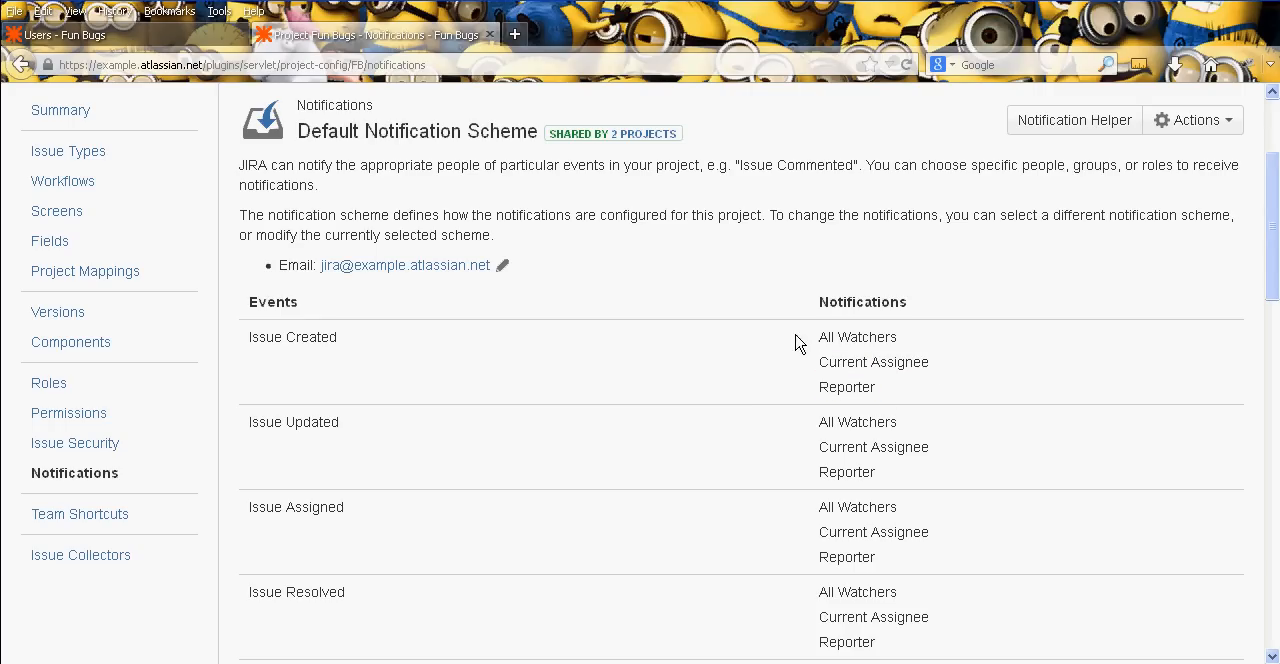
pyautogui.doubleClick(866, 337)
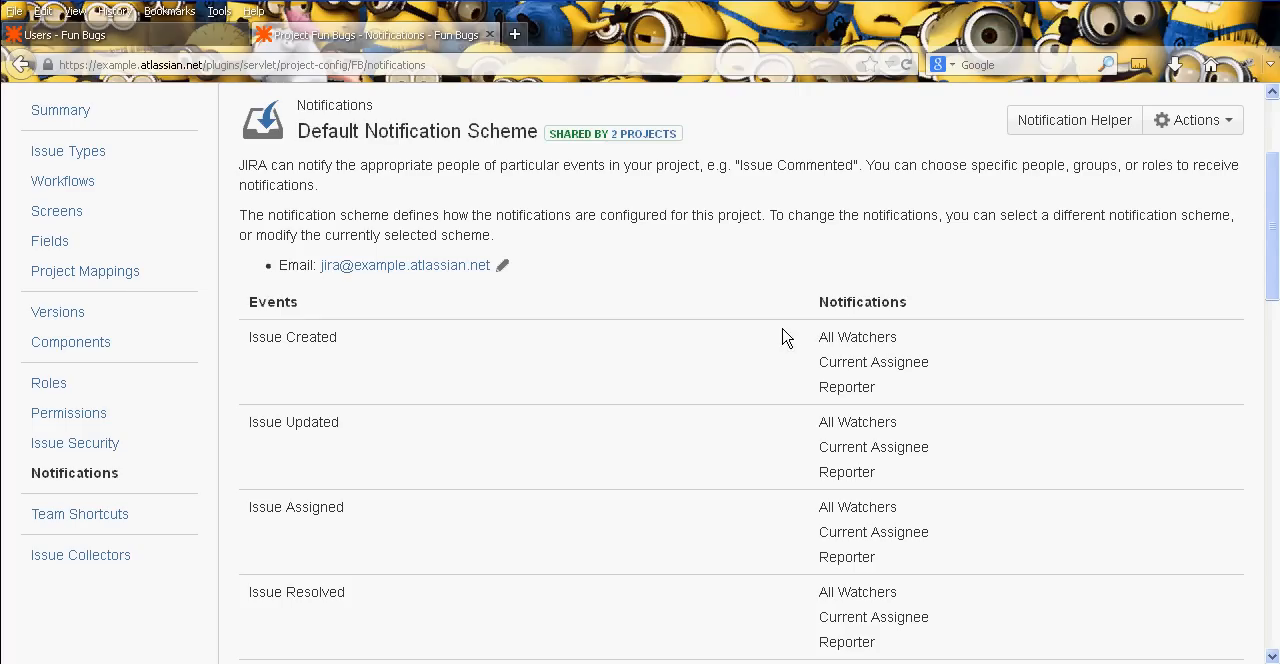
pyautogui.moveTo(928, 345)
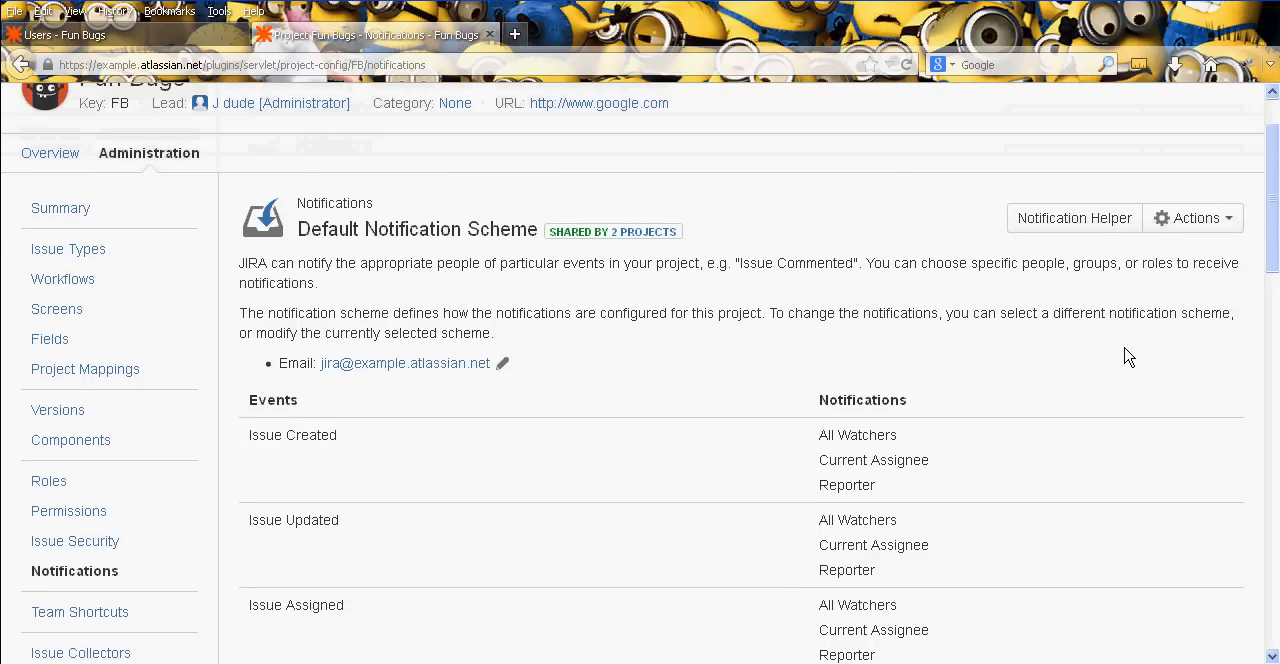
pyautogui.scroll(-3)
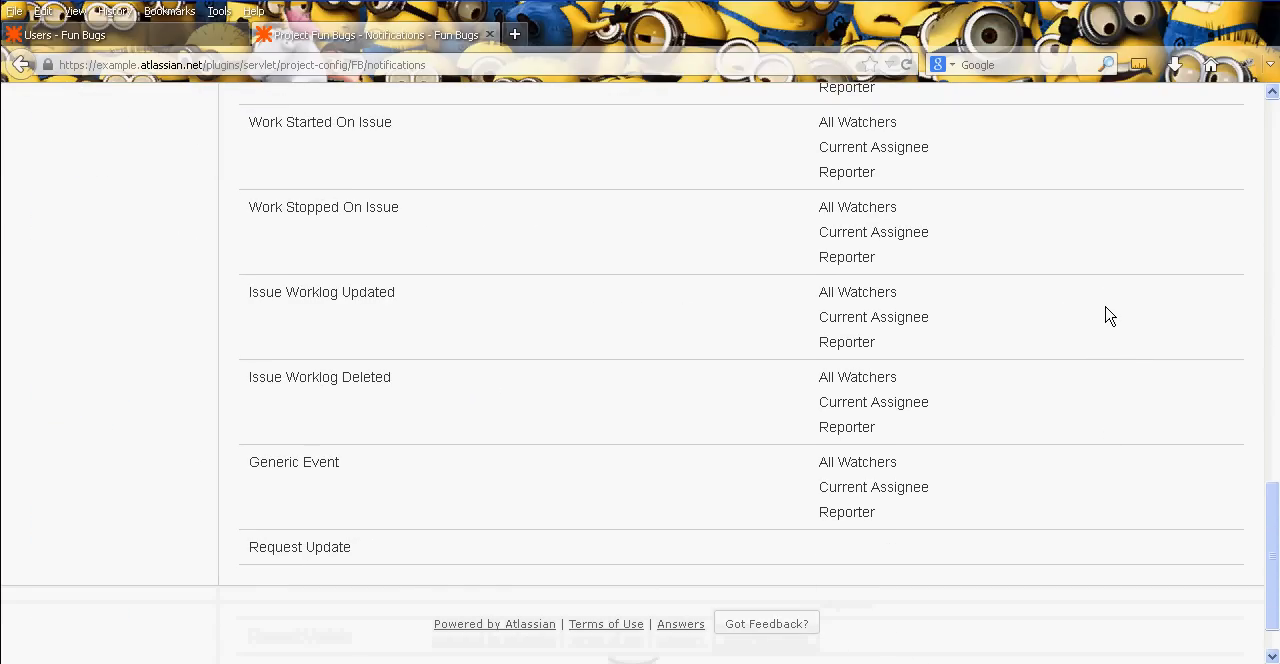
pyautogui.moveTo(1075, 446)
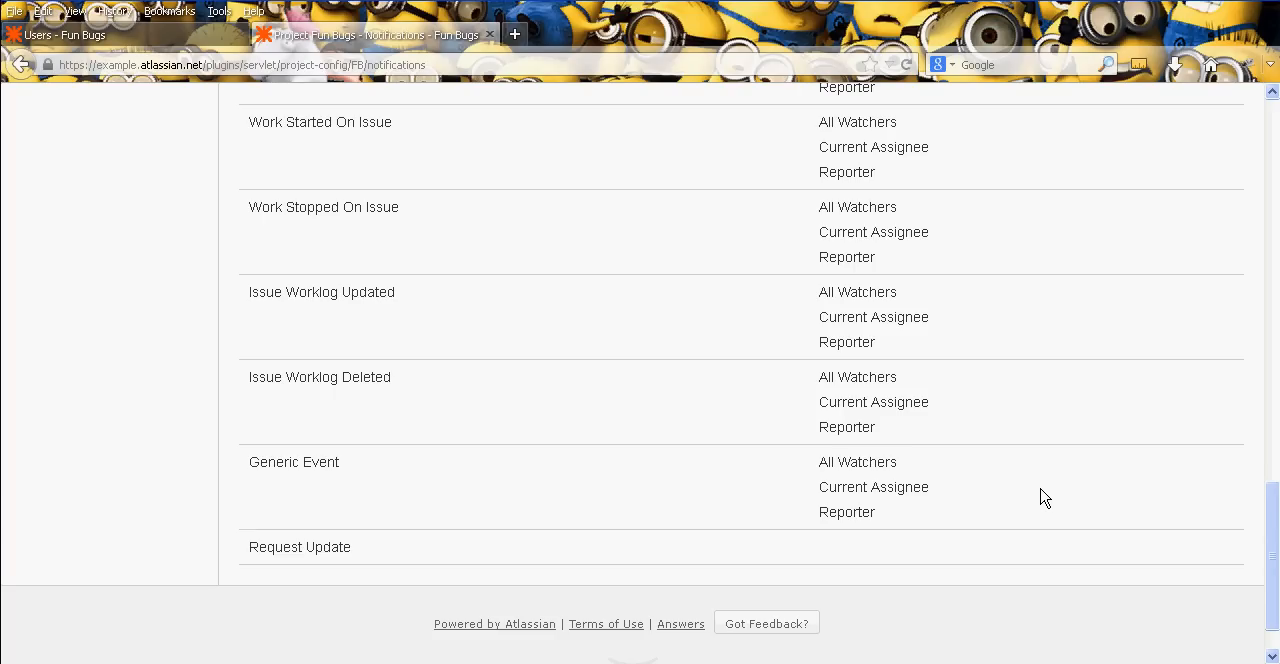
pyautogui.moveTo(318, 547)
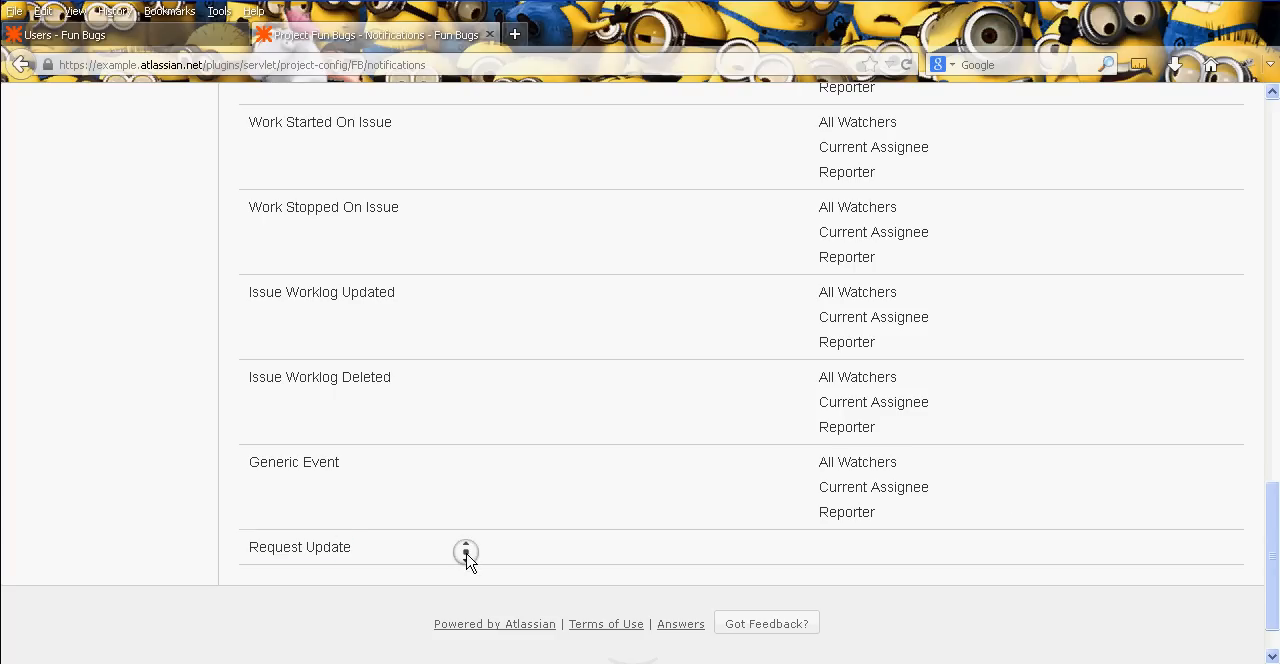
pyautogui.scroll(3)
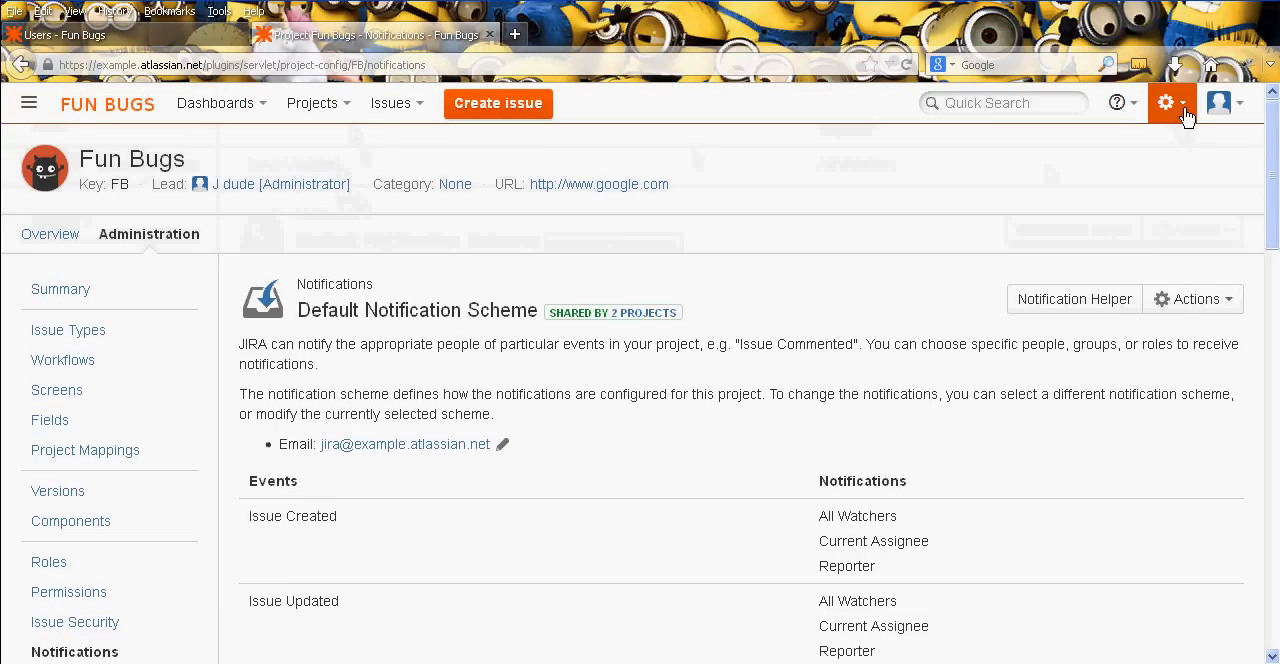
# Step: Open Issues administration in a new tab, then the system Events list
pyautogui.click(1165, 103)
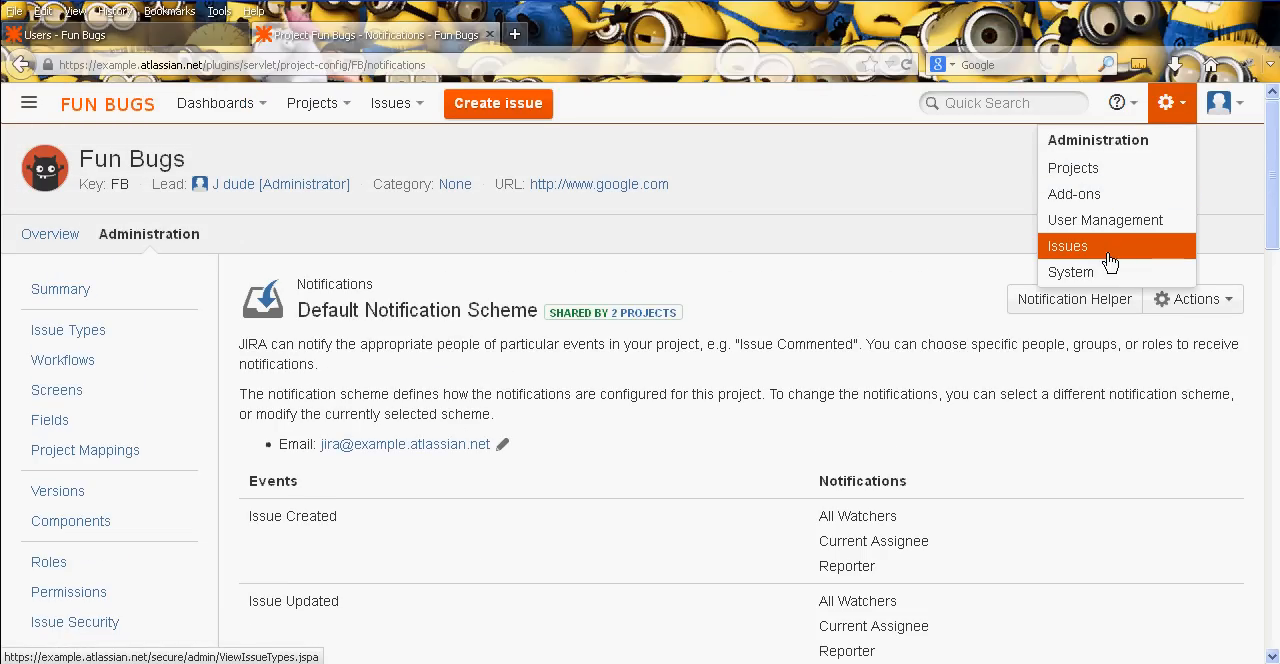
pyautogui.click(1067, 245)
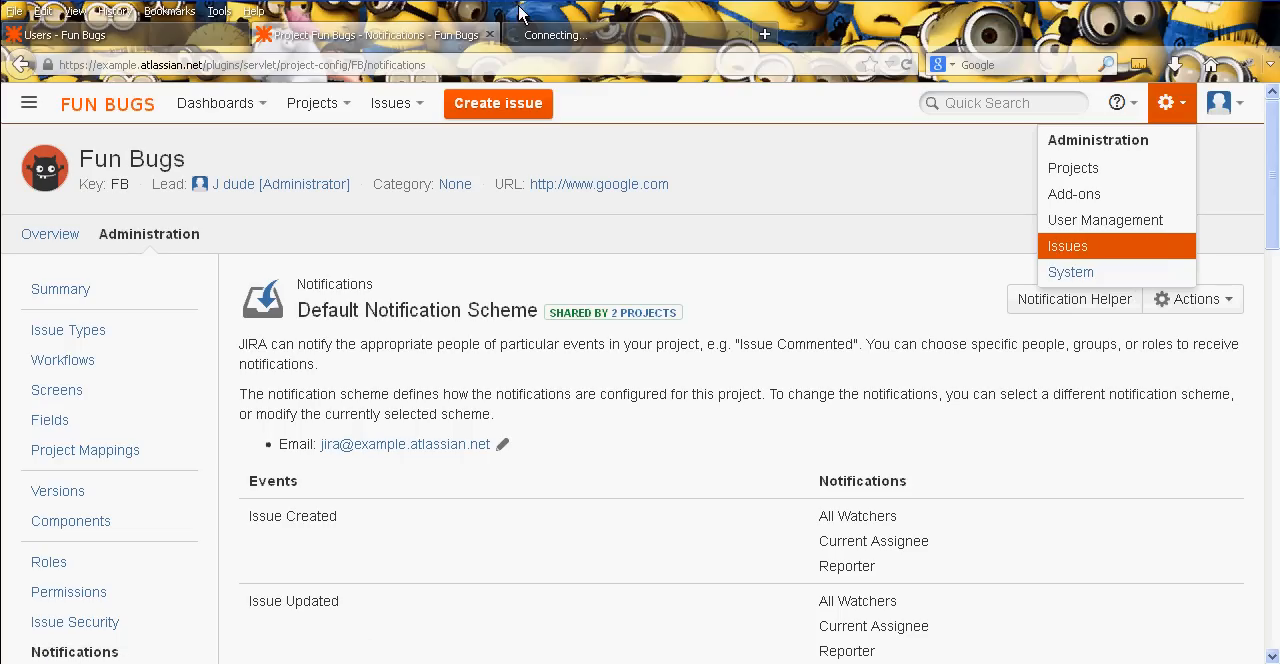
pyautogui.click(1070, 272)
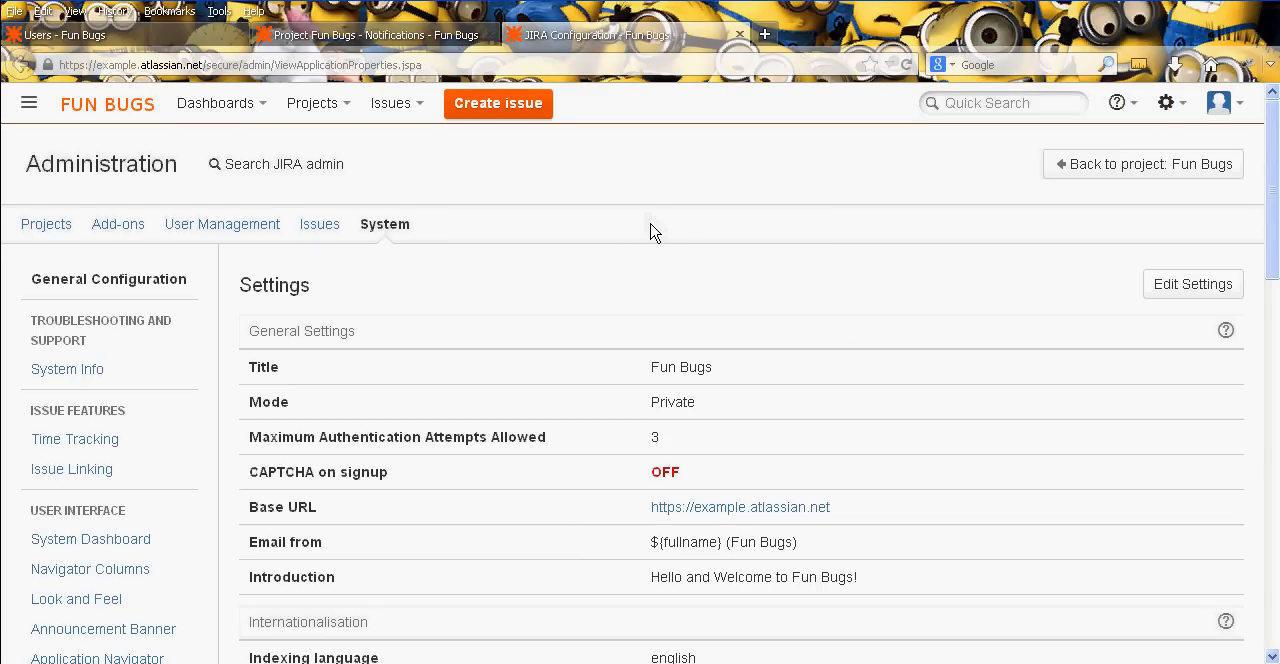
pyautogui.scroll(-3)
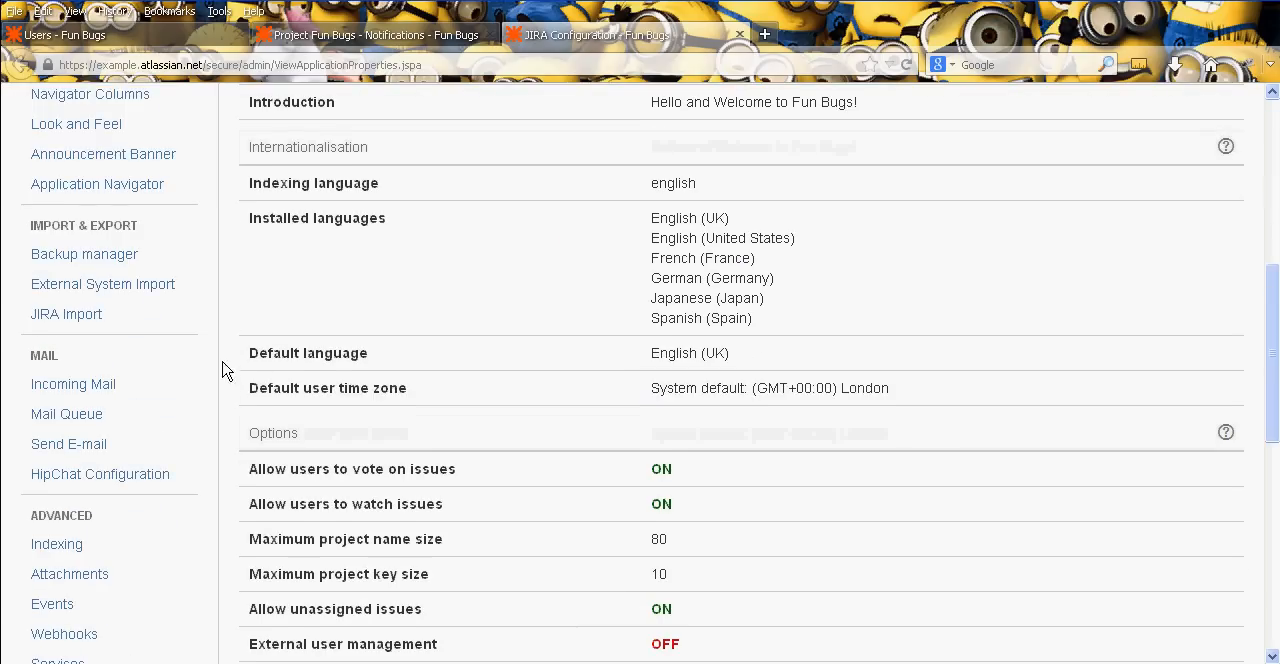
pyautogui.click(52, 375)
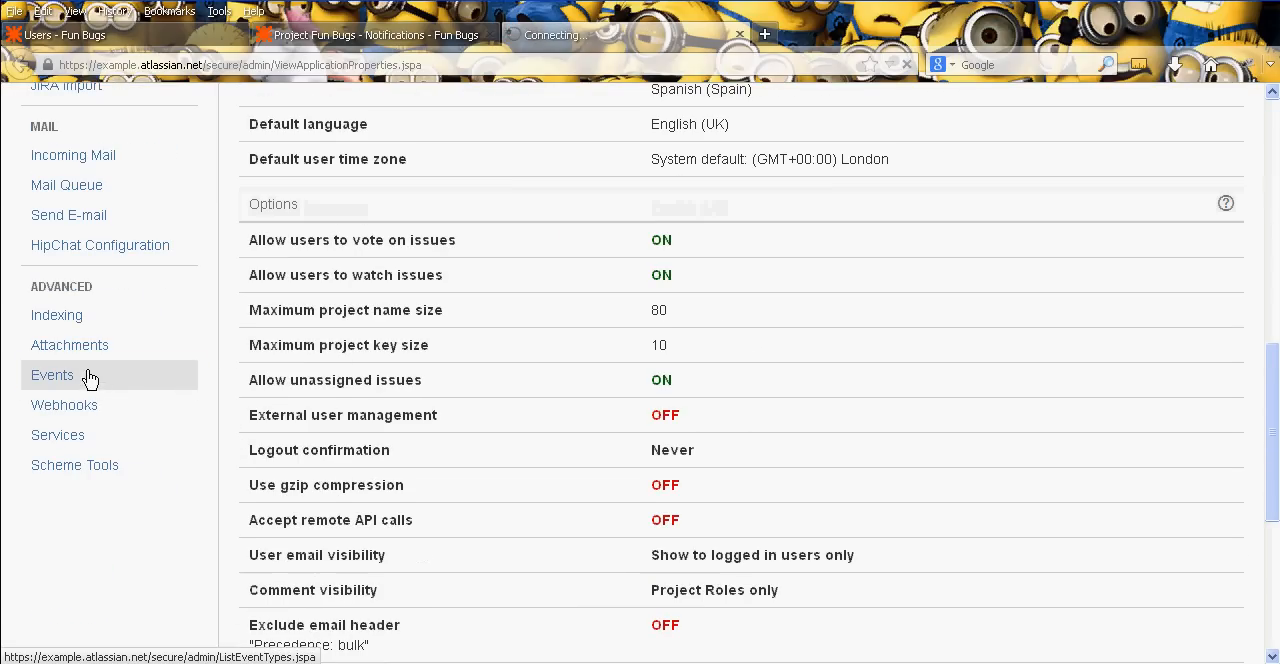
pyautogui.click(52, 375)
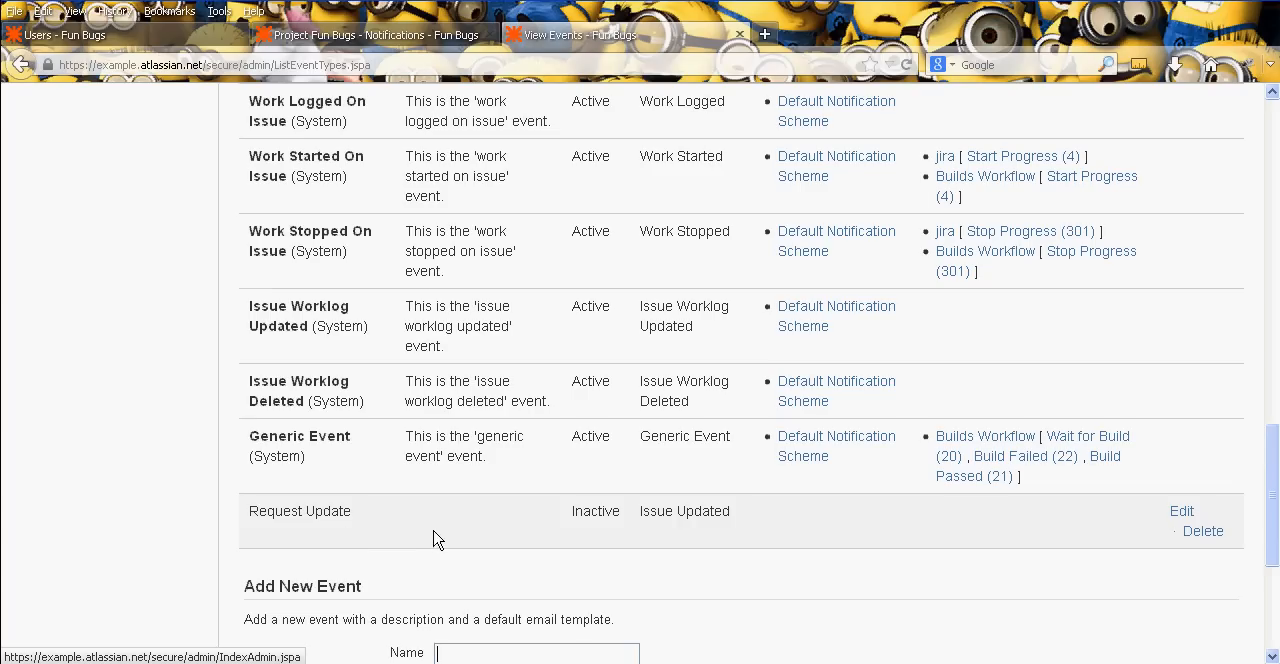
pyautogui.moveTo(266, 519)
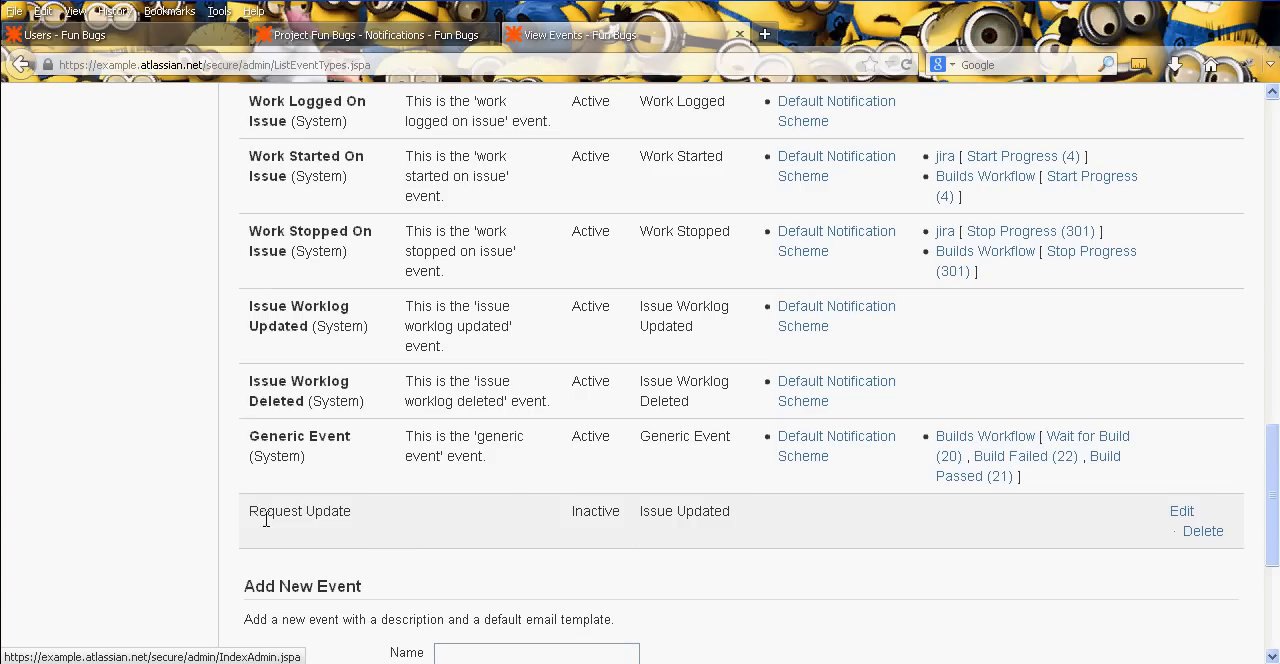
pyautogui.moveTo(660, 513)
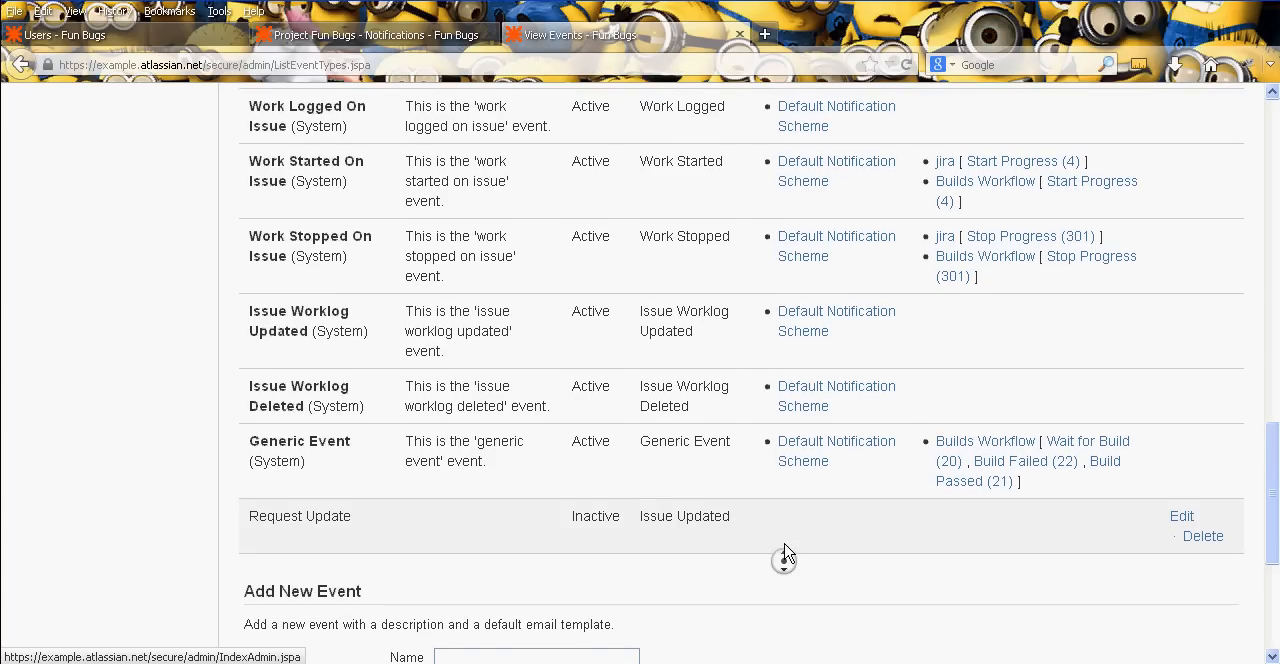
pyautogui.scroll(3)
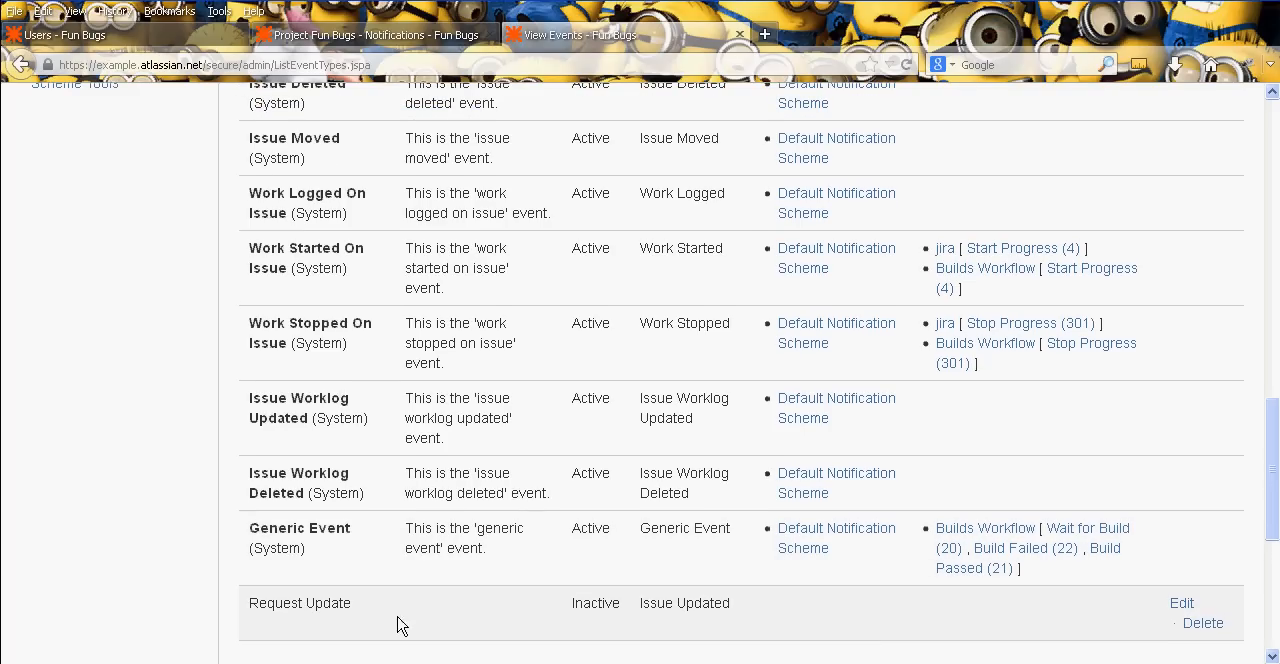
pyautogui.moveTo(397, 610)
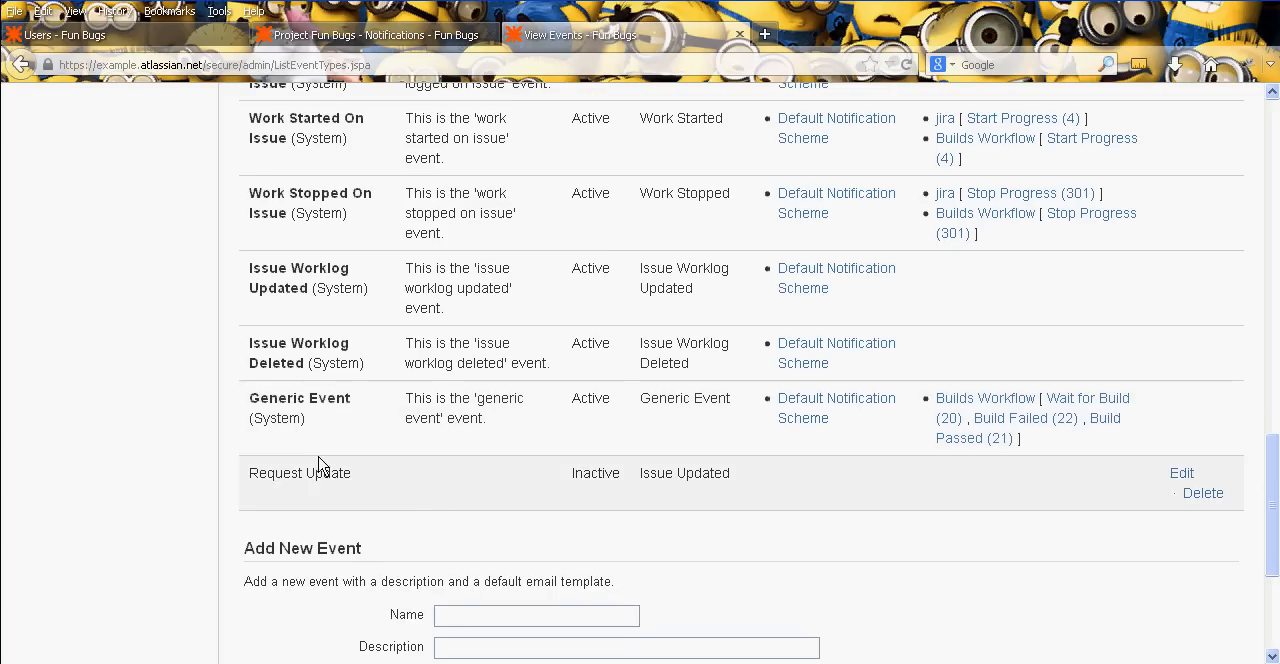
pyautogui.moveTo(760, 503)
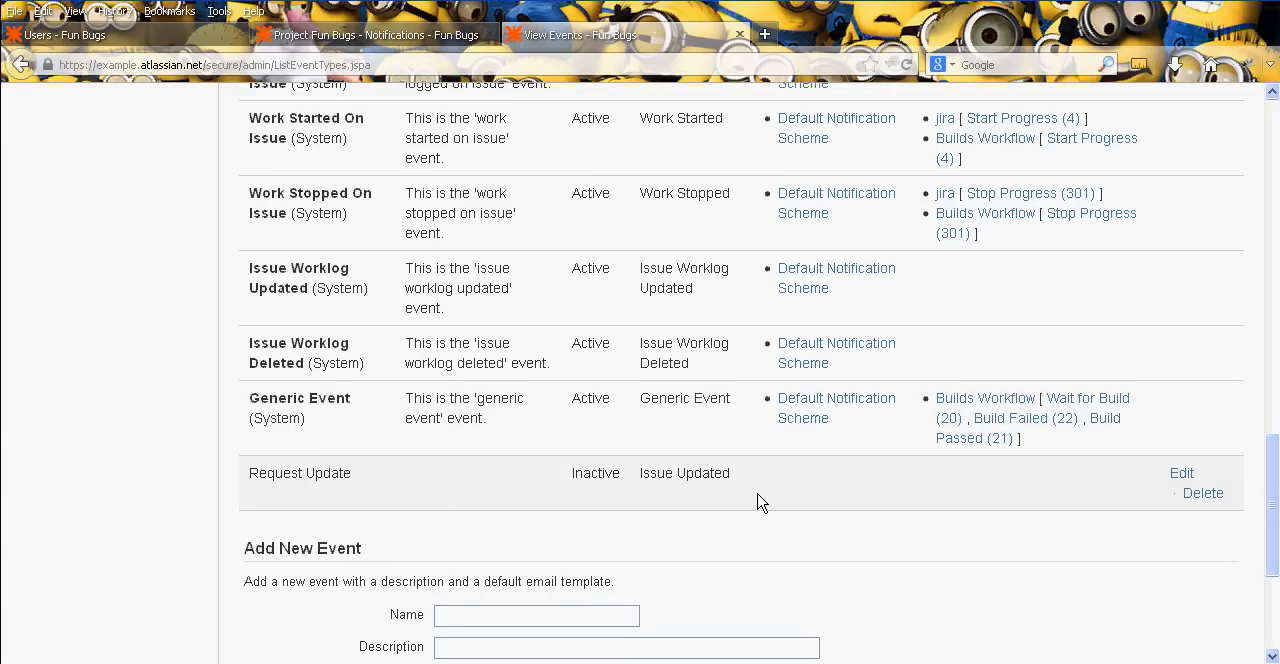
# Step: Open the Default Notification Scheme editor and scroll down to Request Update
pyautogui.click(370, 35)
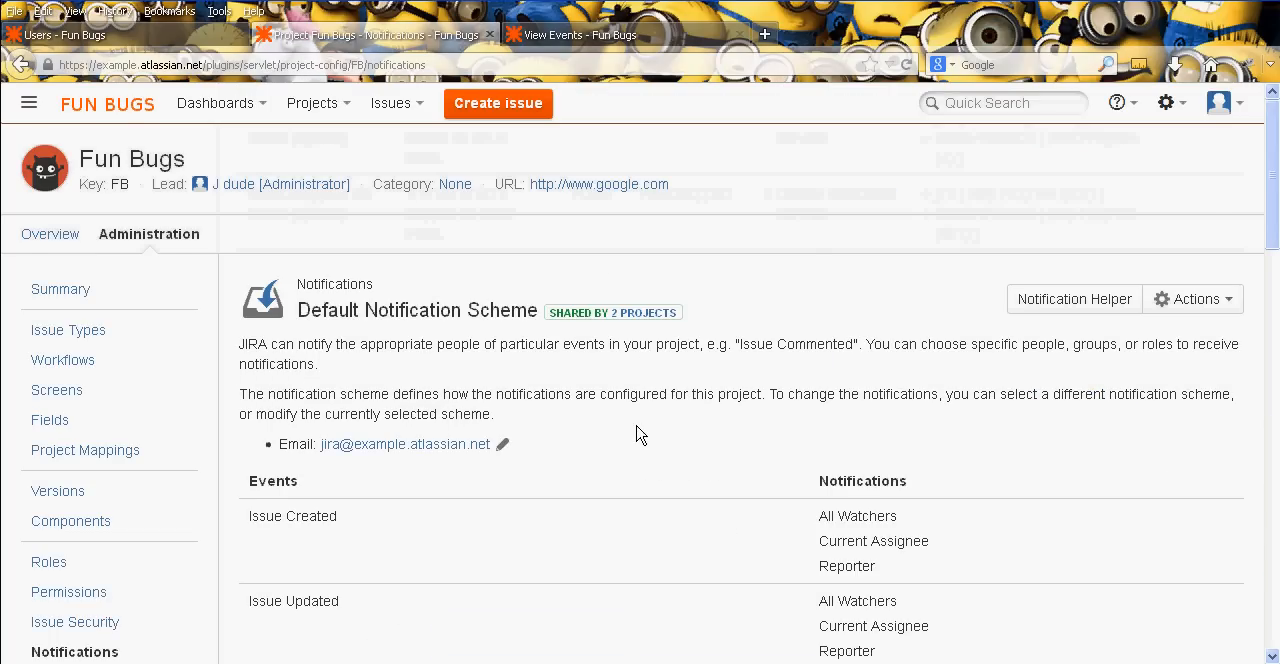
pyautogui.scroll(-3)
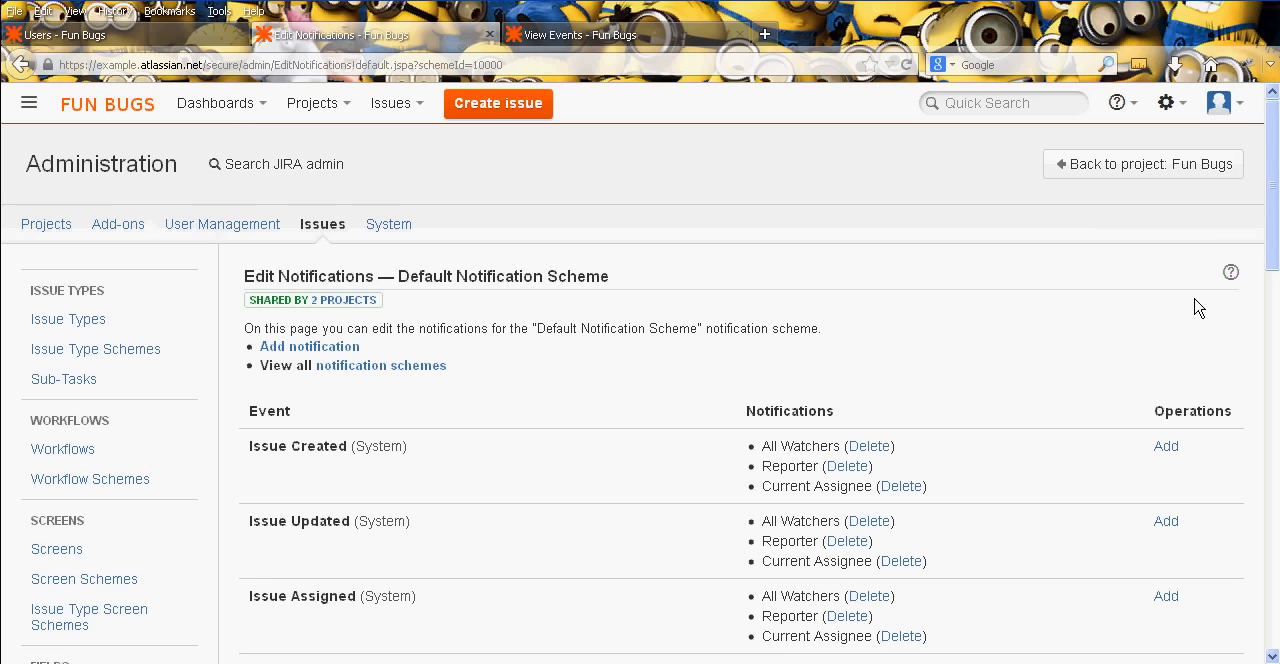
pyautogui.scroll(-3)
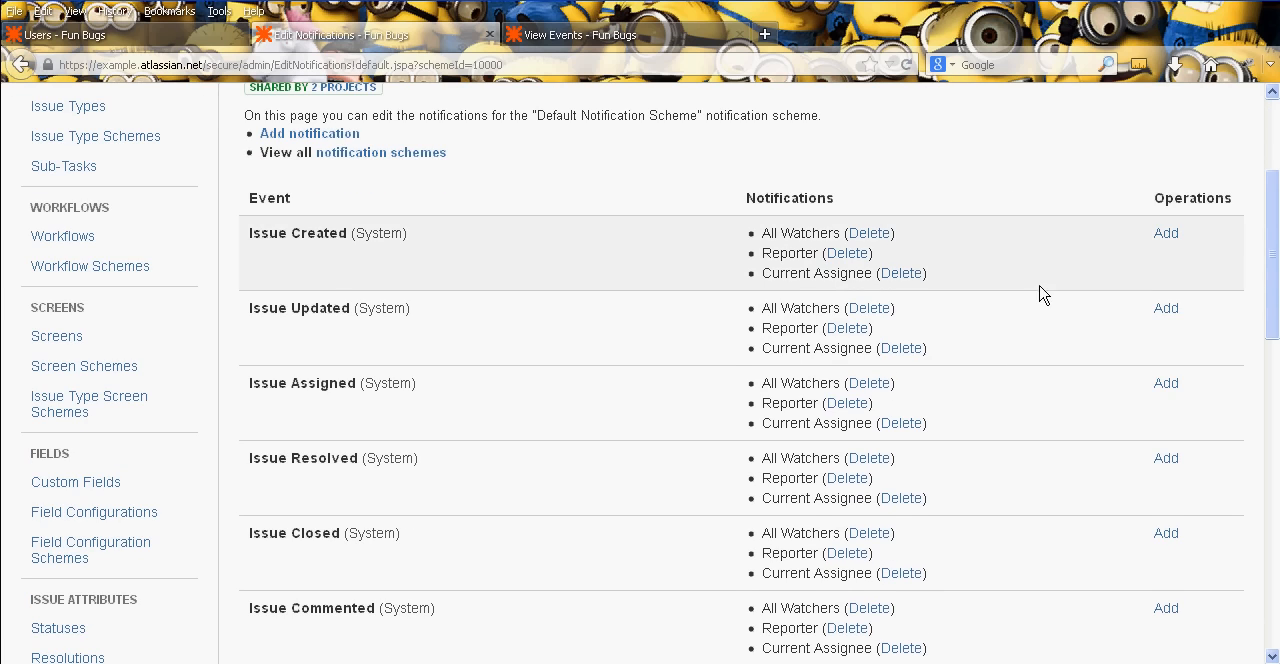
pyautogui.scroll(-3)
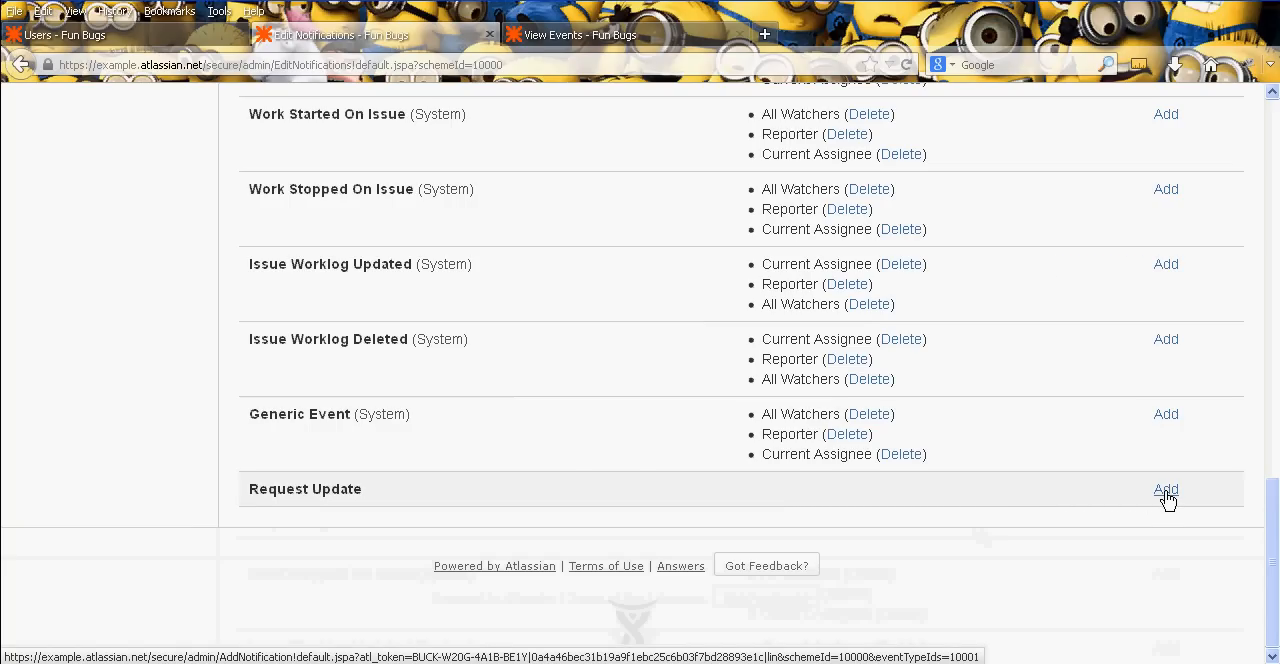
# Step: Add a Request Update notification with the Testers group as recipient
pyautogui.click(1166, 489)
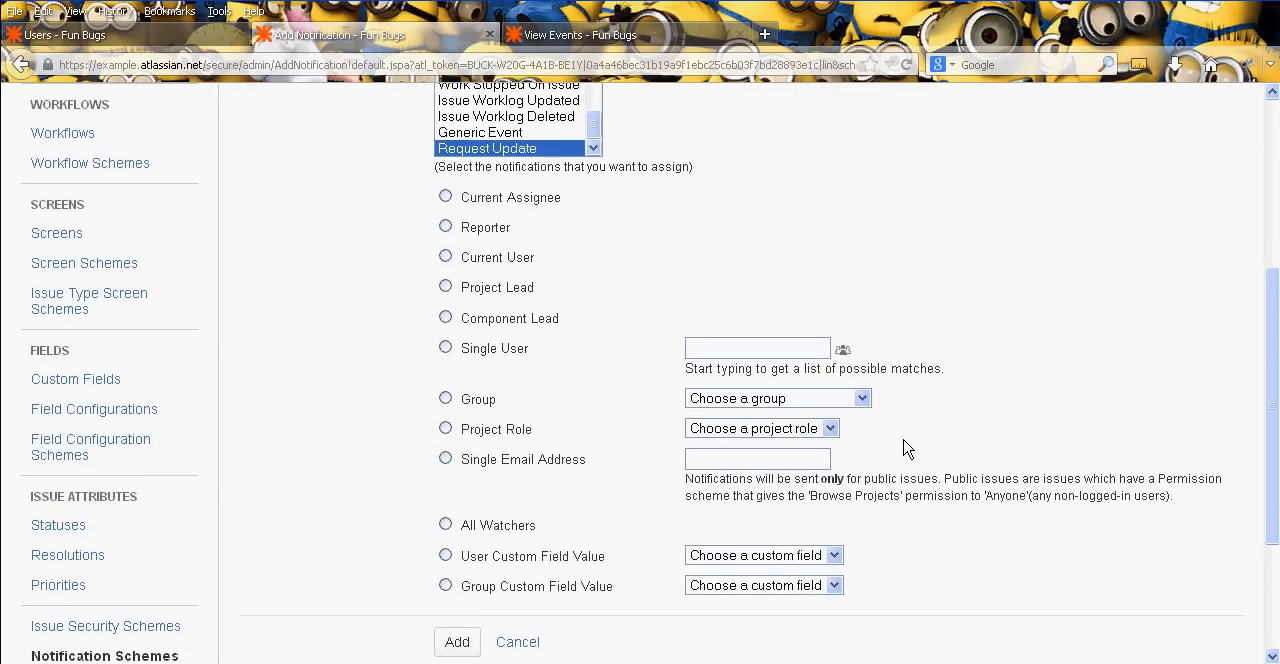
pyautogui.click(445, 399)
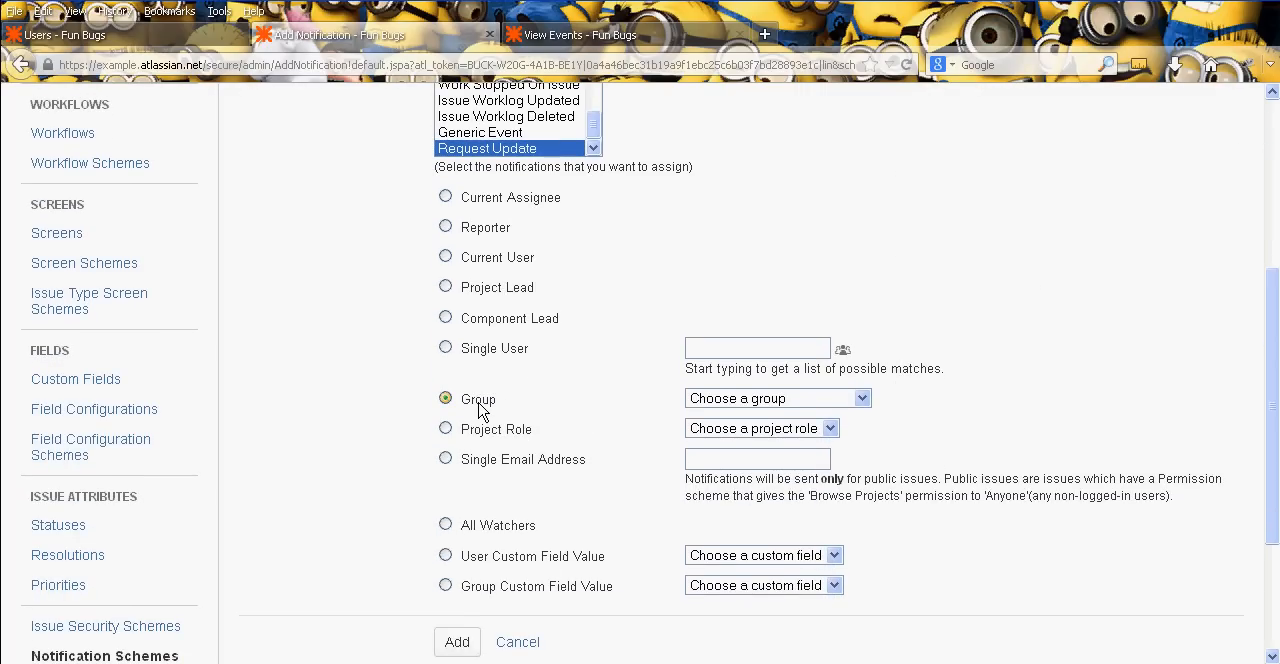
pyautogui.click(777, 398)
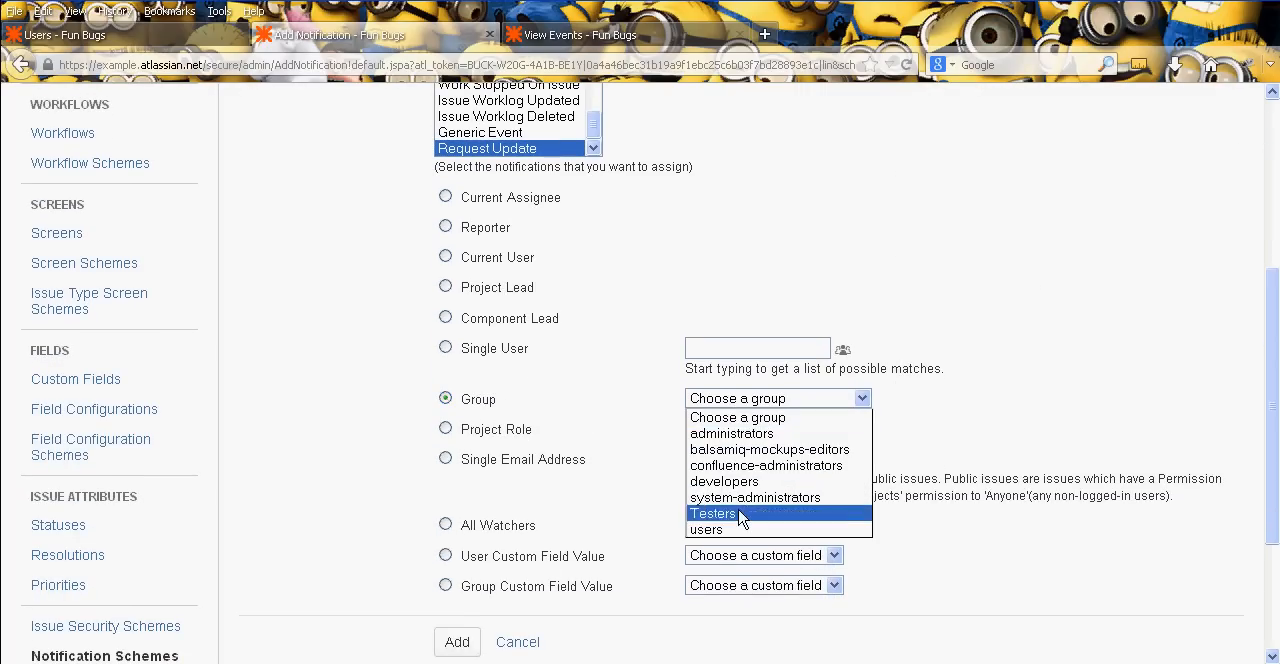
pyautogui.click(712, 513)
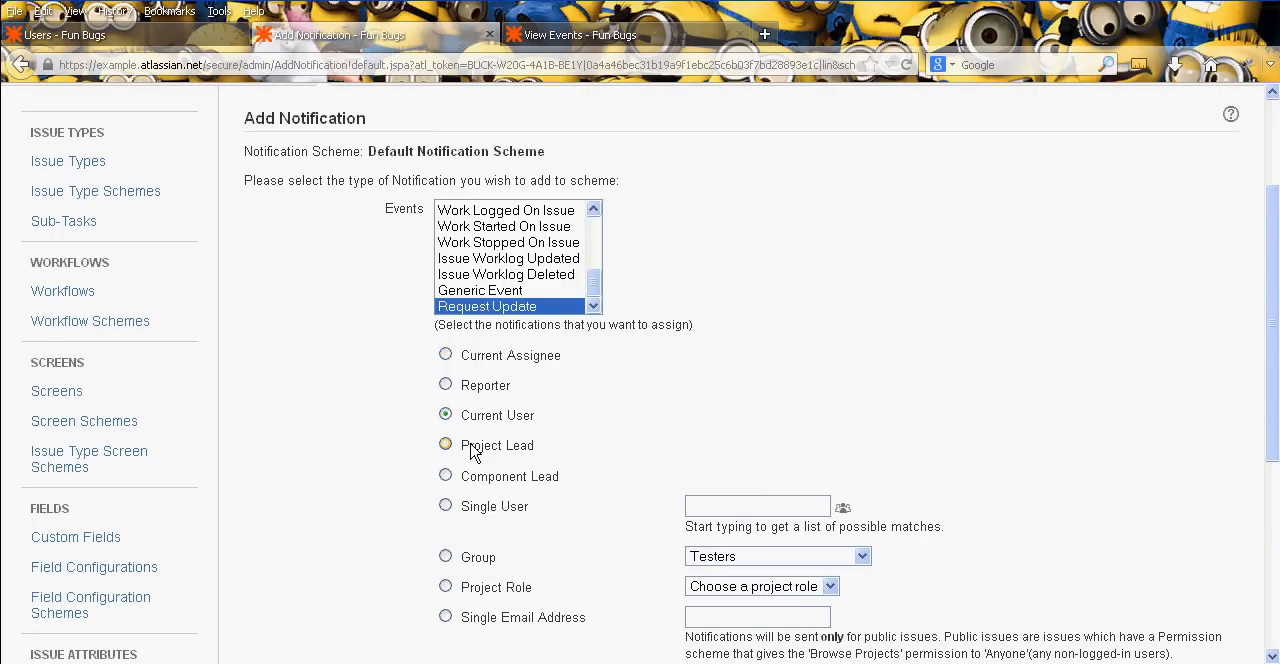
pyautogui.click(445, 506)
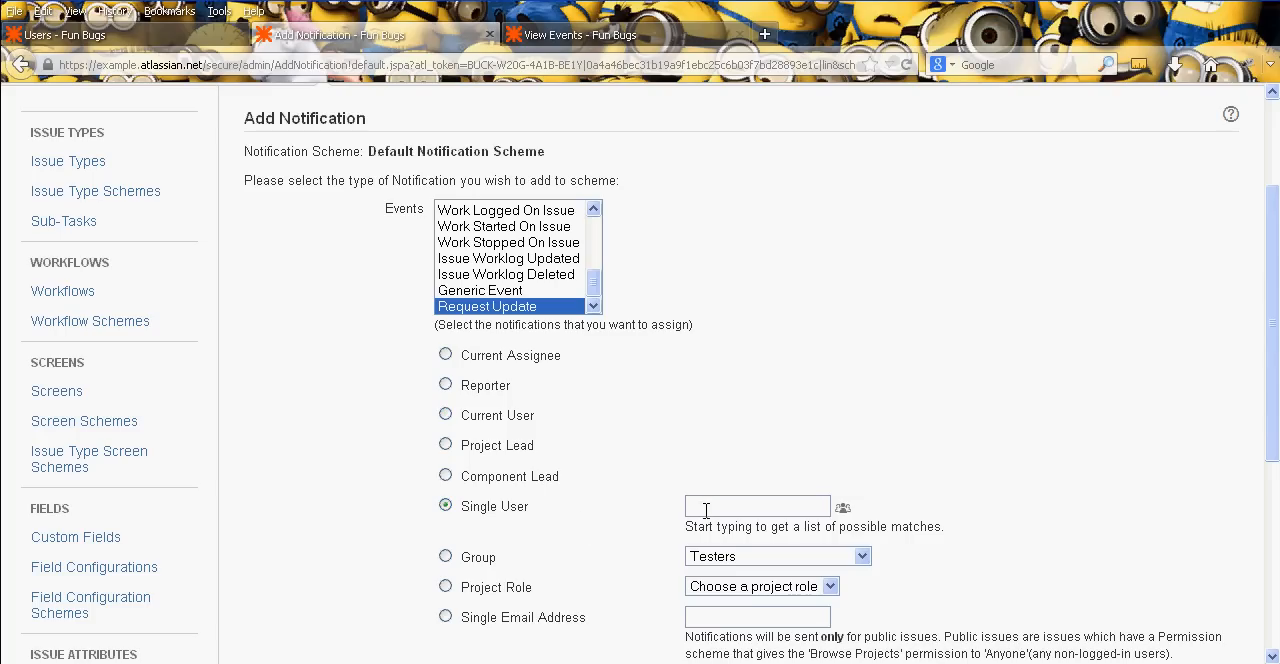
pyautogui.write('testuser')
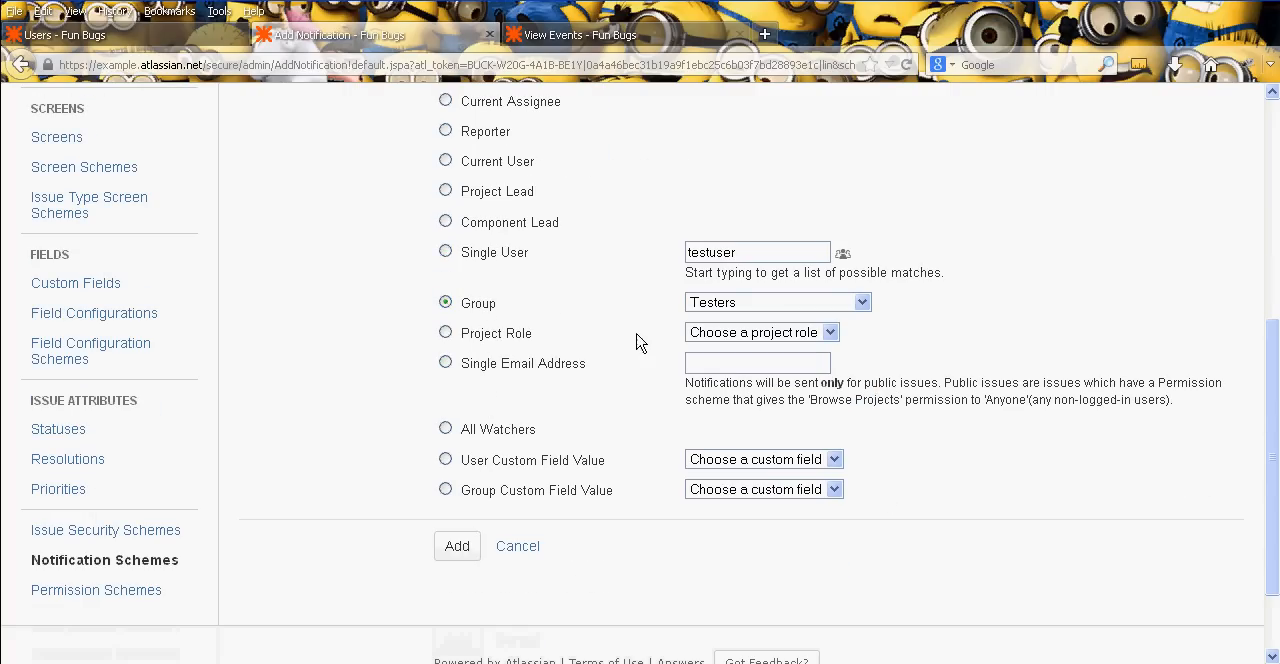
pyautogui.click(457, 546)
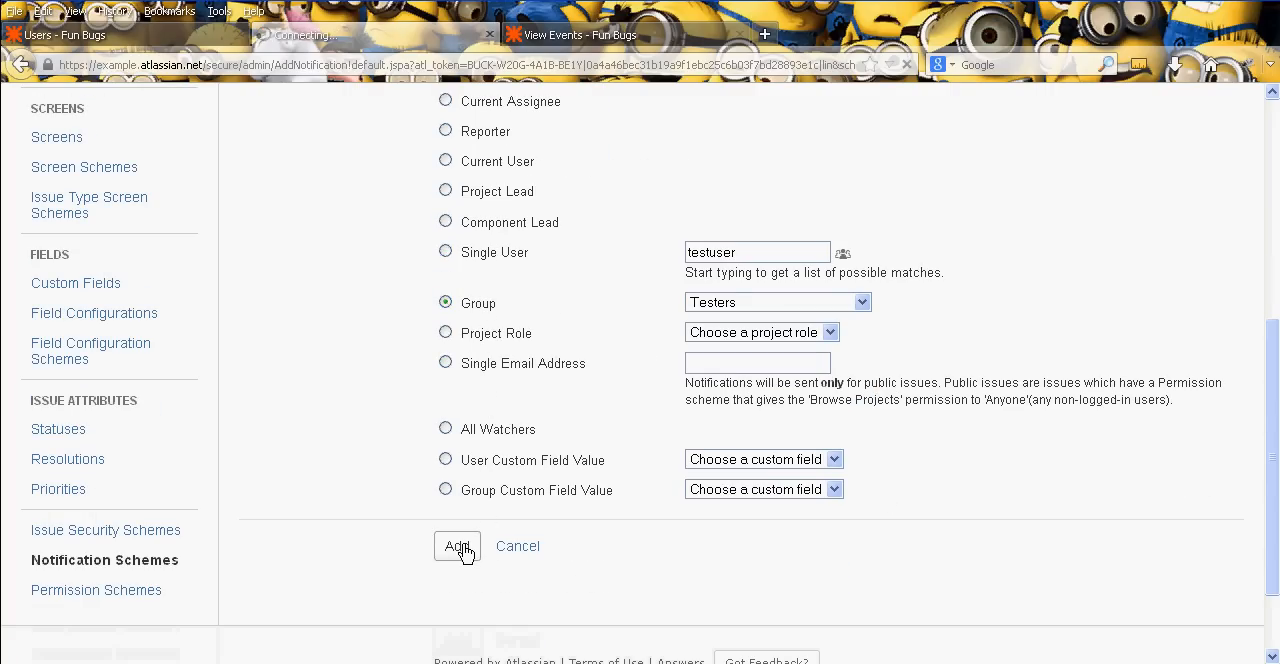
pyautogui.click(456, 546)
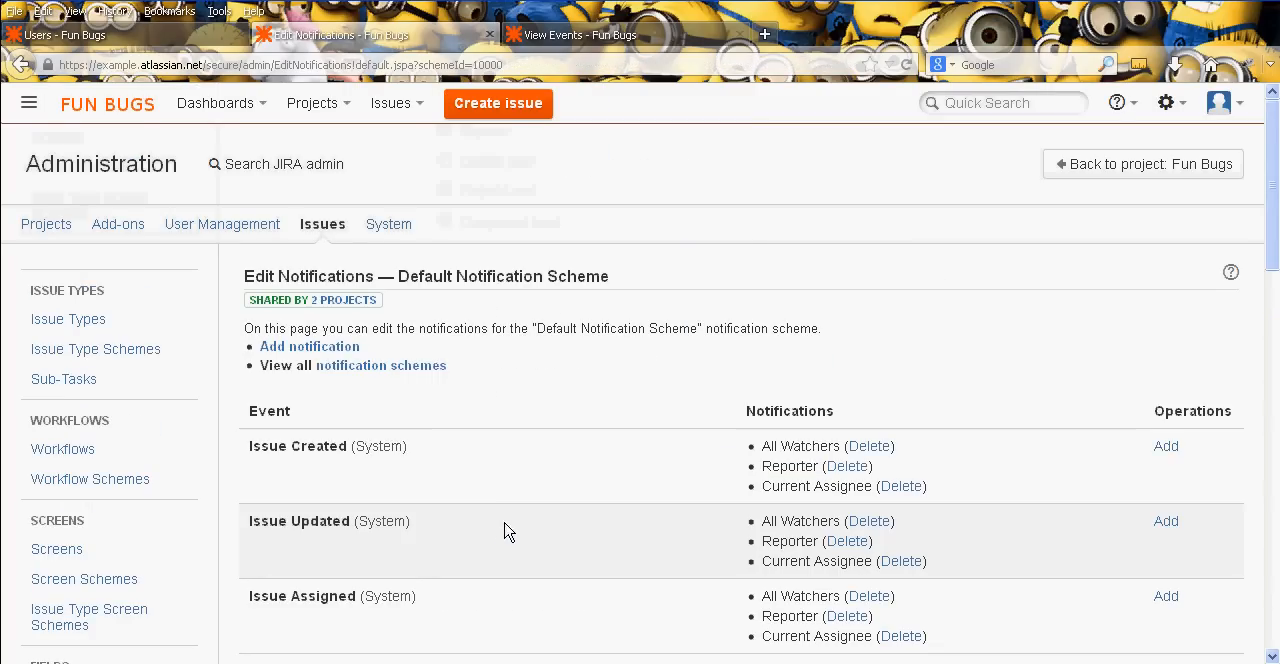
pyautogui.scroll(-3)
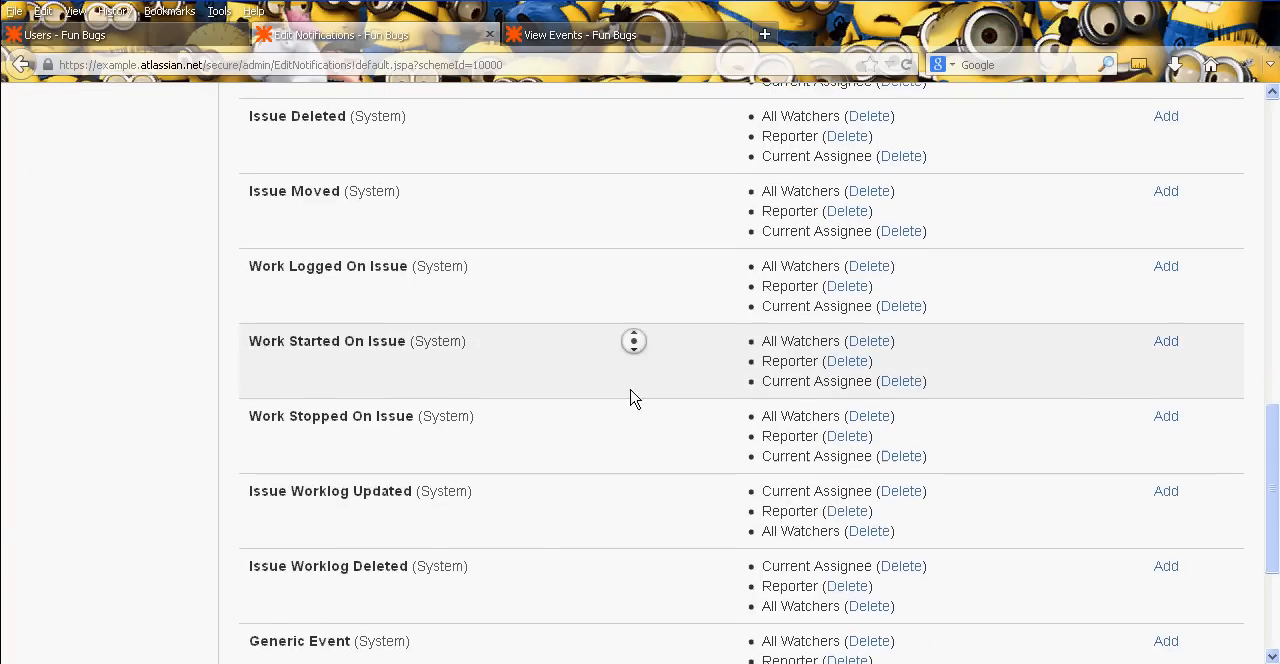
pyautogui.scroll(-3)
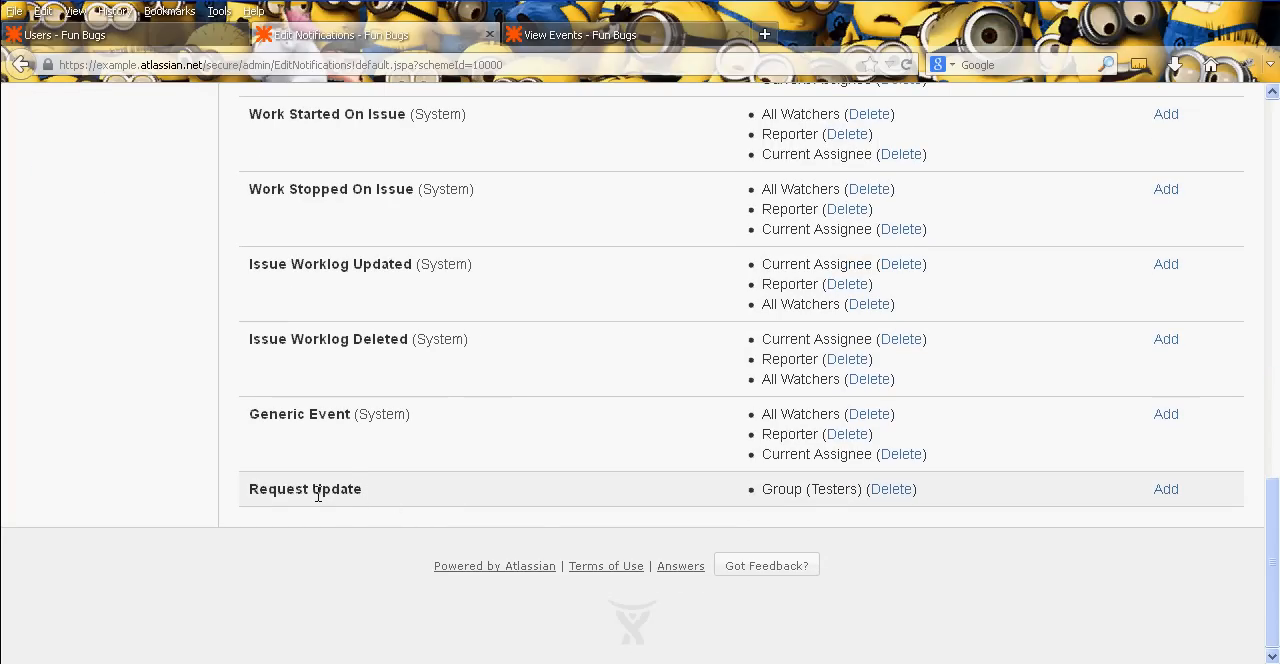
pyautogui.moveTo(800, 510)
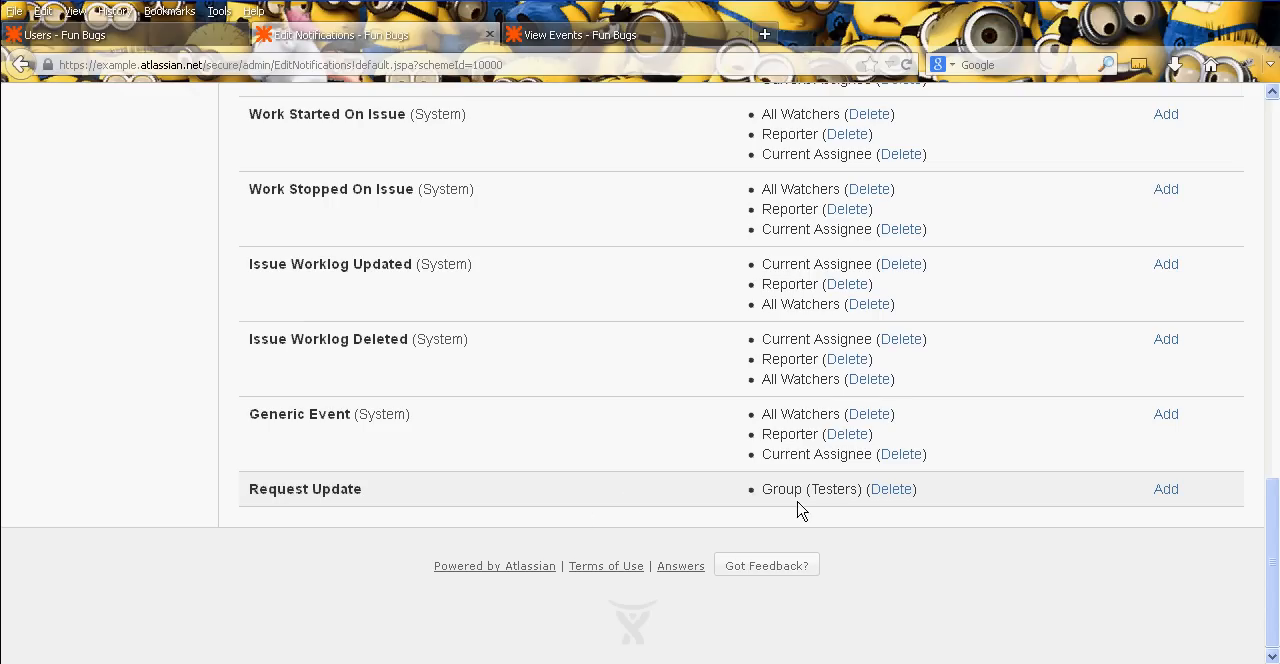
pyautogui.doubleClick(805, 489)
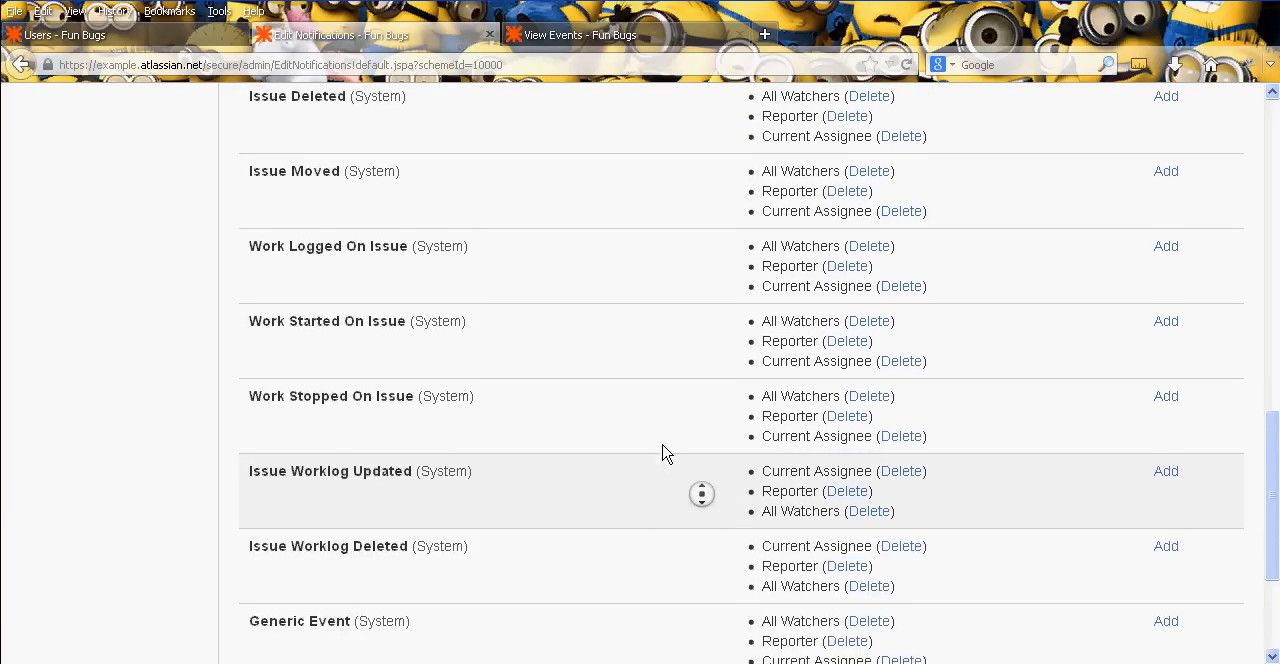
pyautogui.scroll(3)
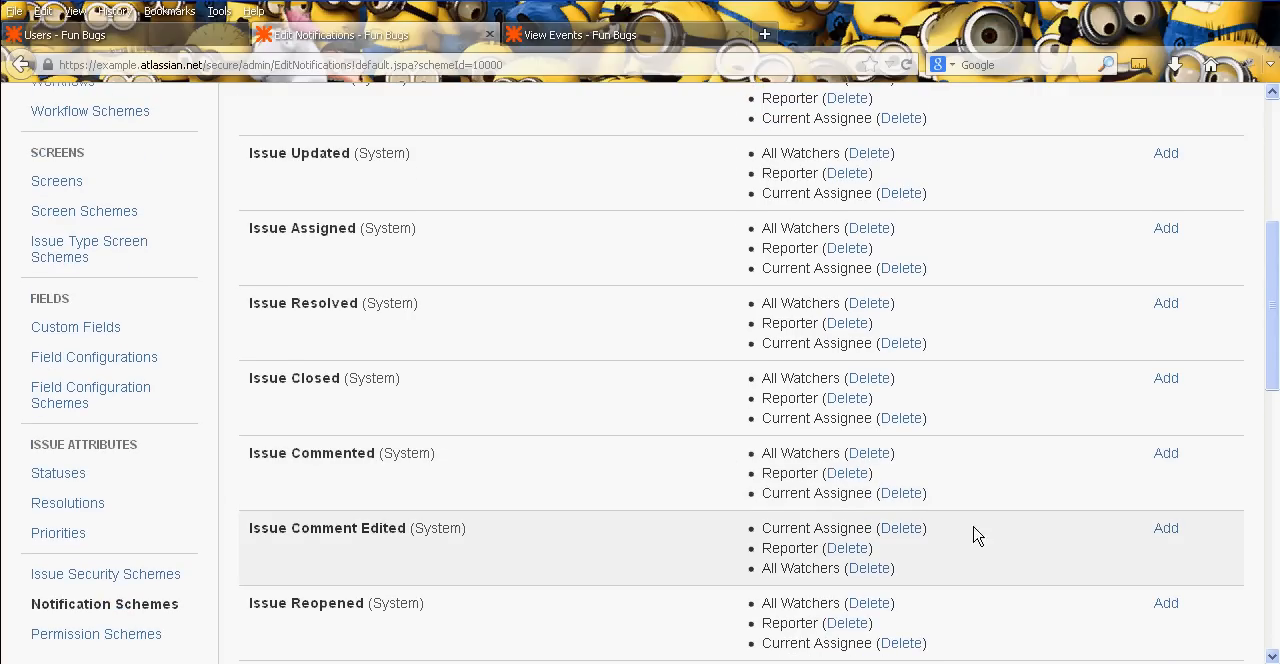
pyautogui.scroll(-3)
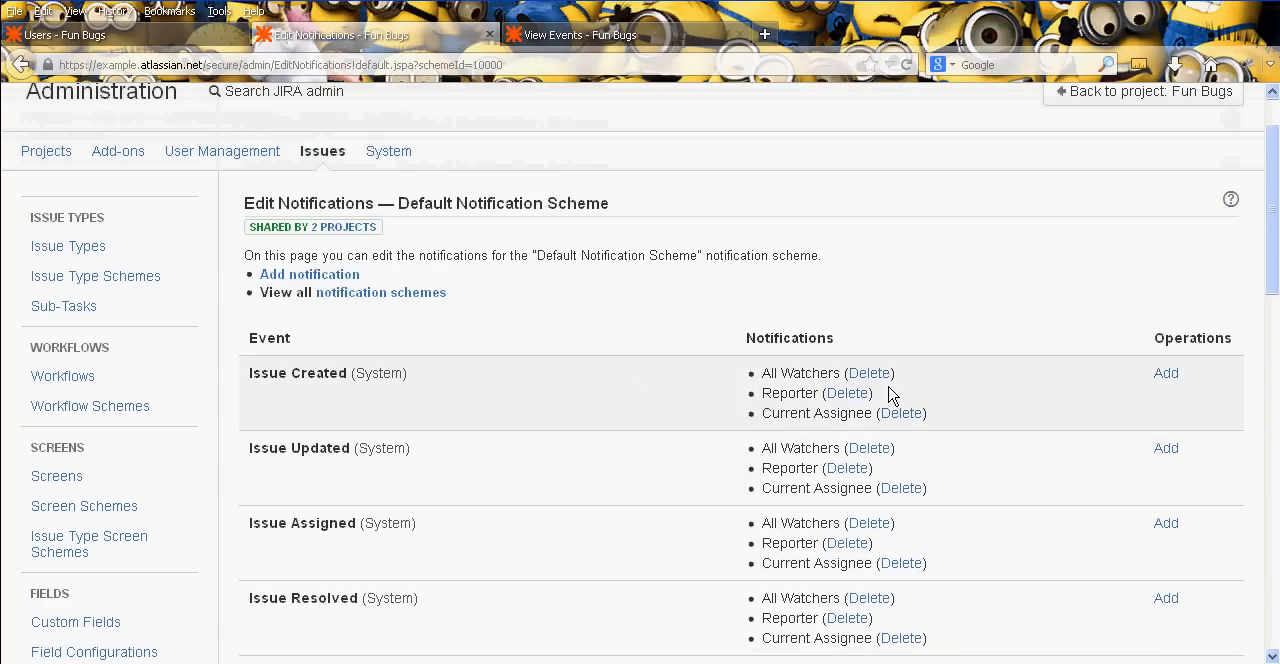
pyautogui.moveTo(847, 393)
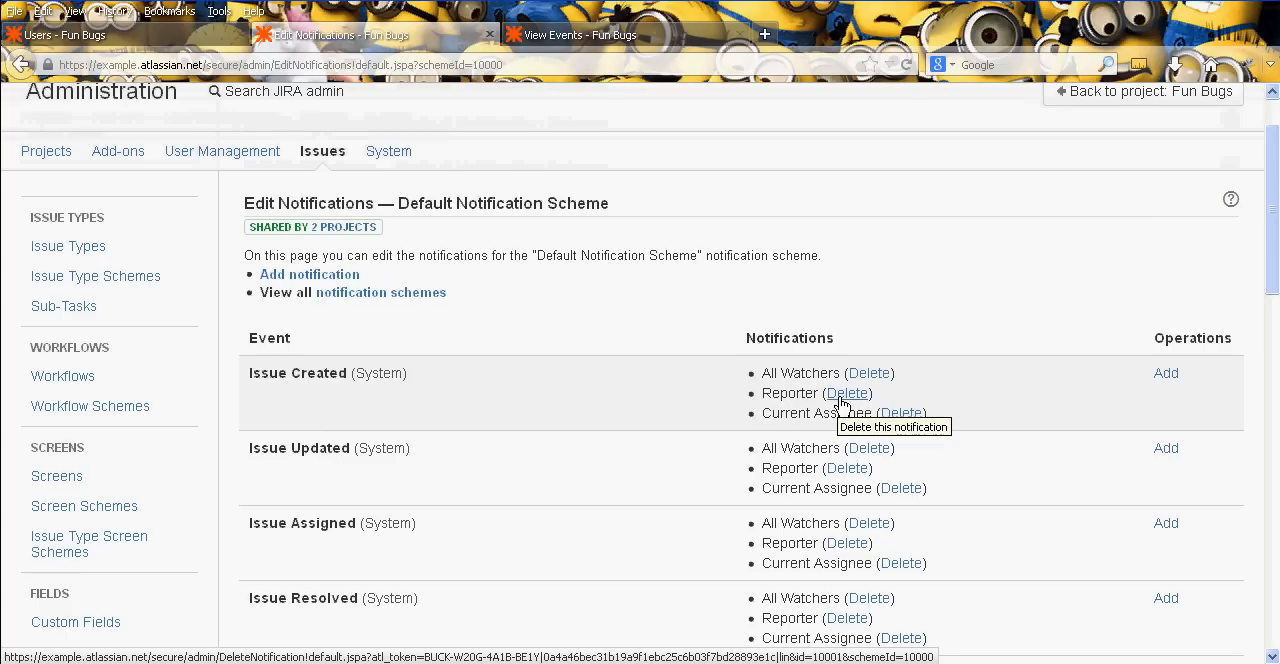
# Step: Delete the Reporter recipient from Issue Created and confirm the removal
pyautogui.click(847, 393)
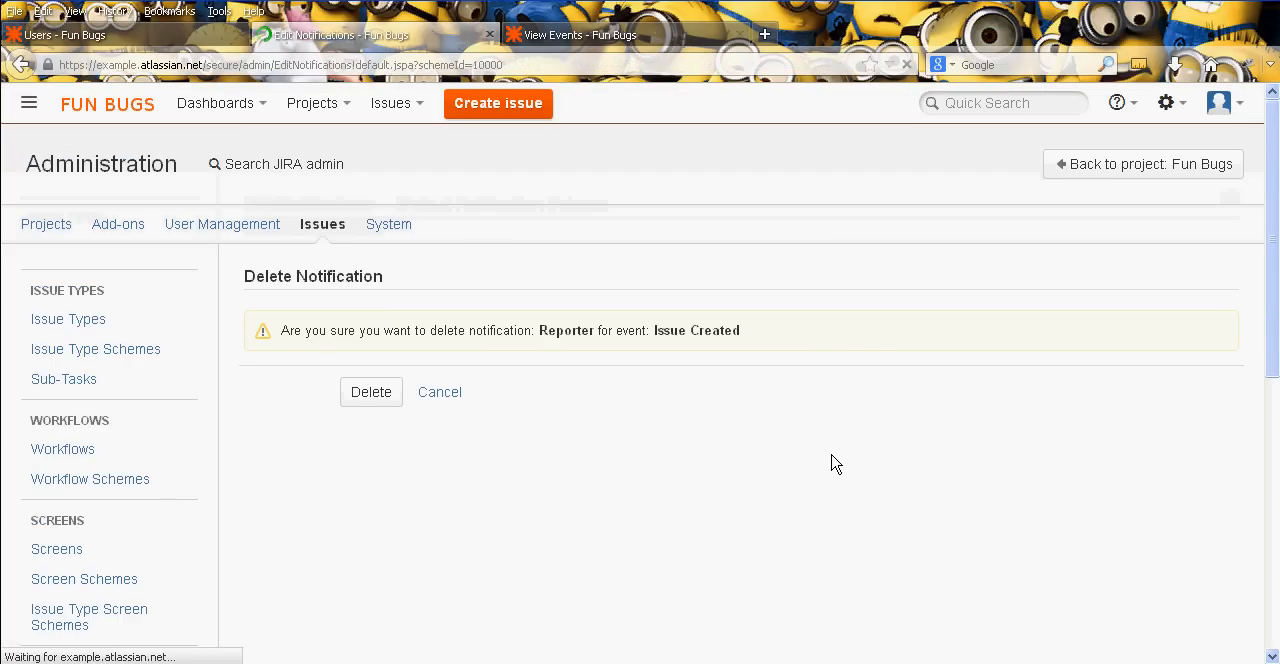
pyautogui.click(371, 391)
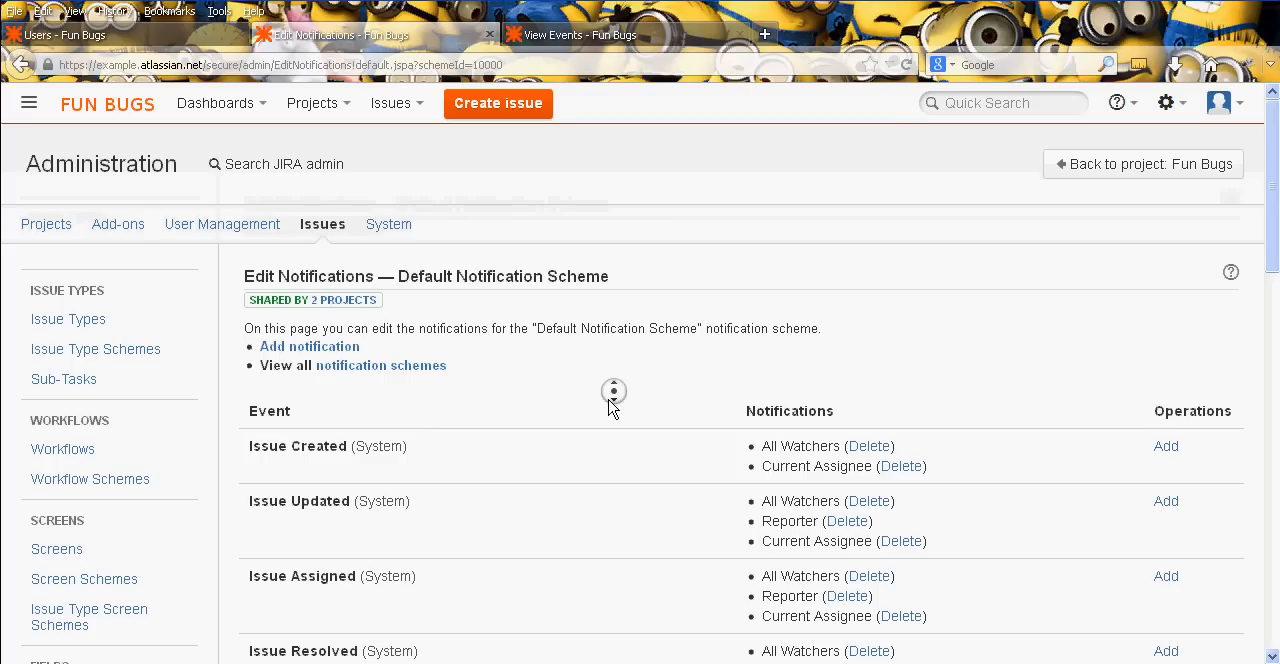
pyautogui.scroll(-3)
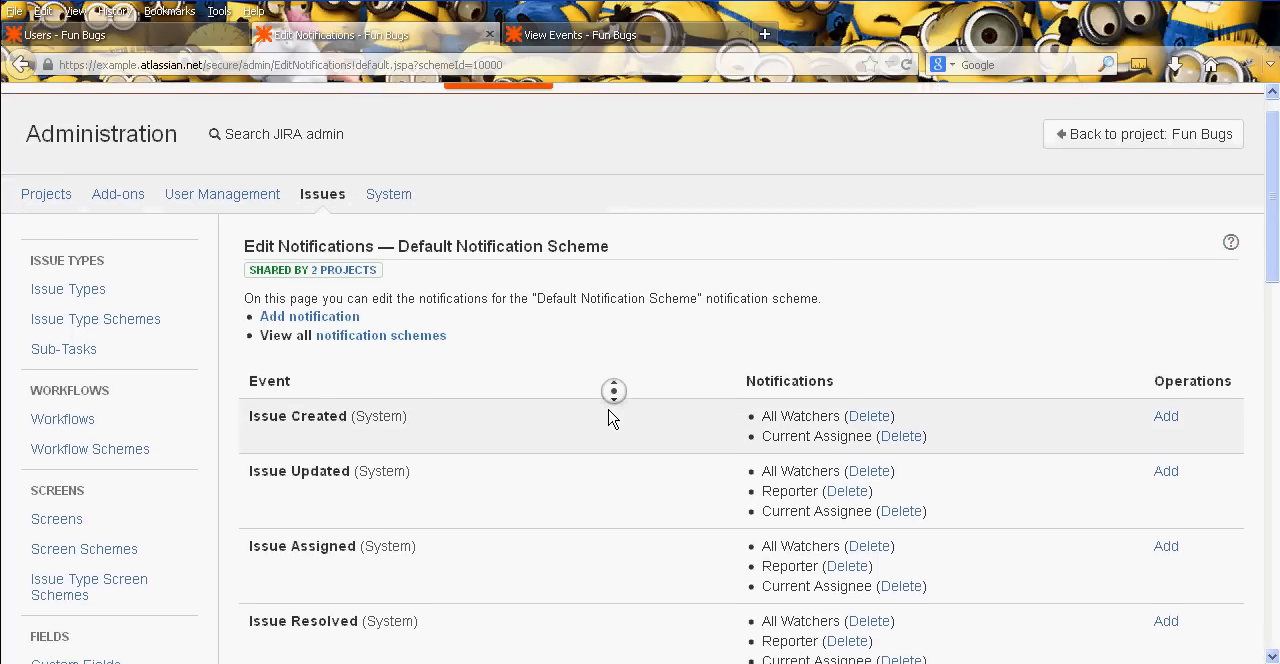
pyautogui.scroll(-3)
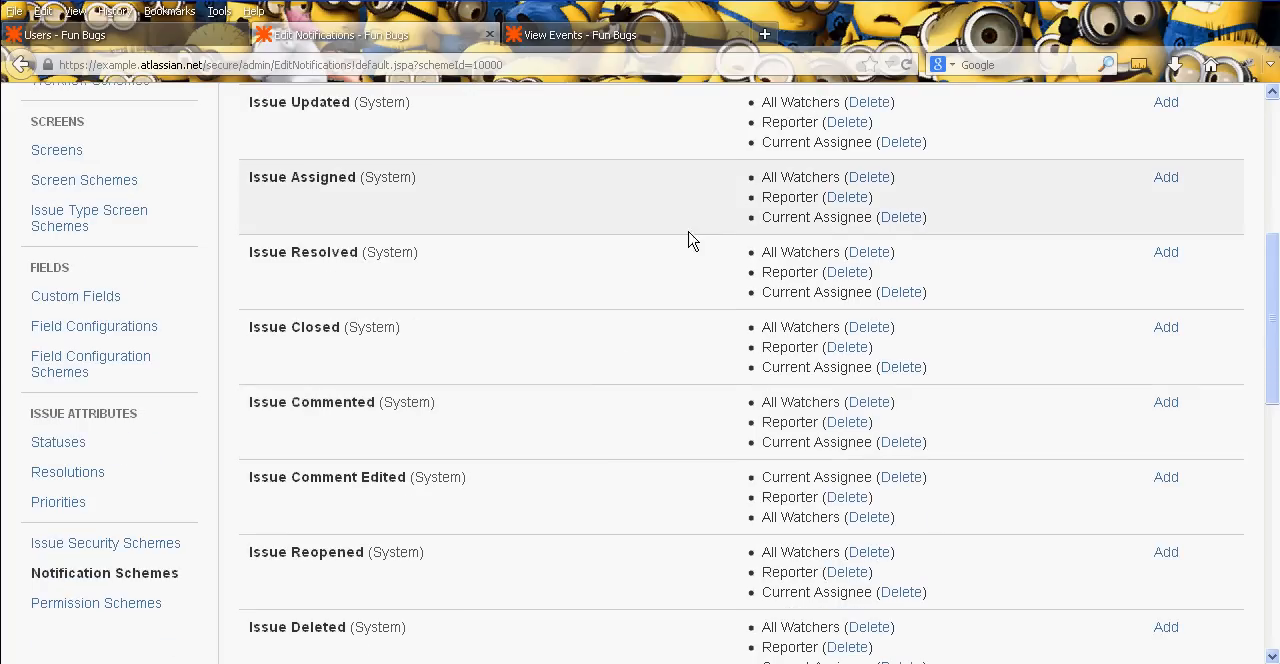
pyautogui.scroll(3)
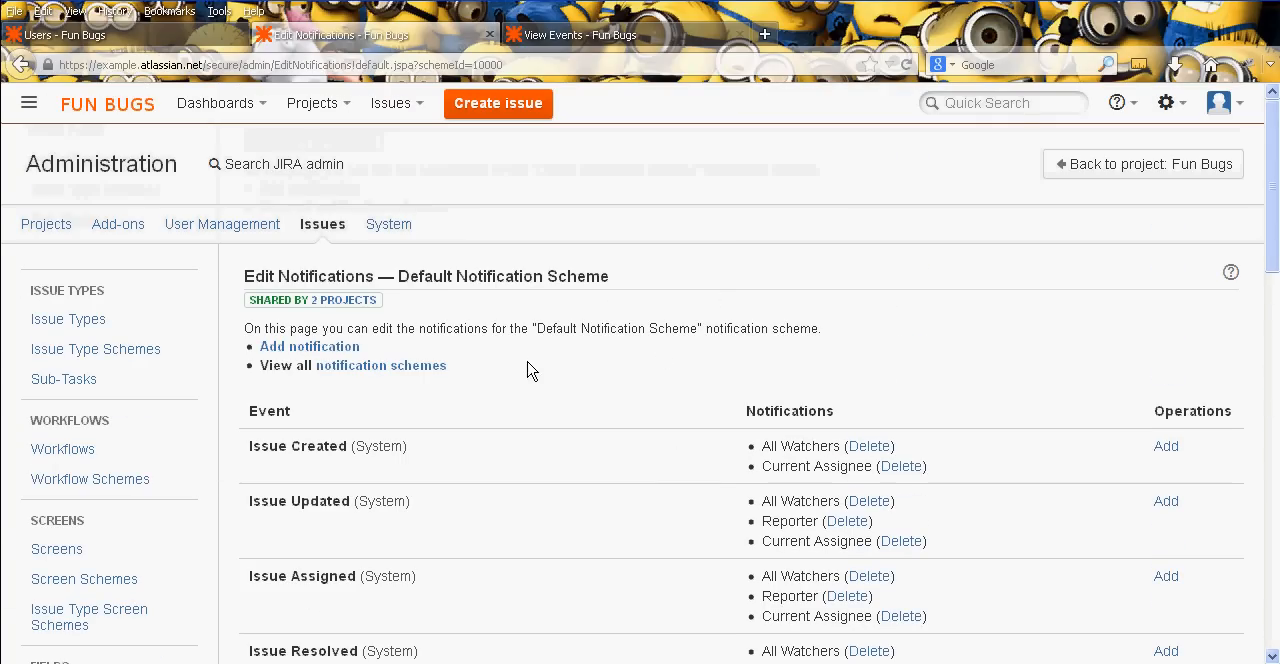
pyautogui.moveTo(462, 347)
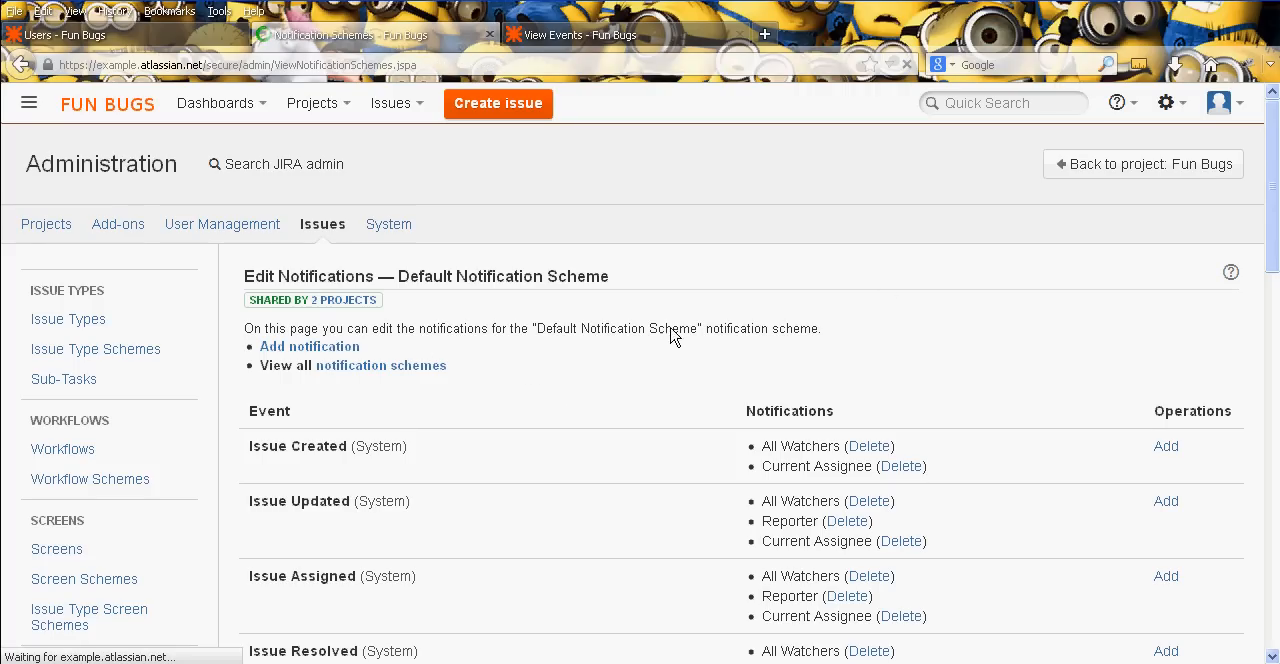
# Step: Begin adding a notification scheme named 'Fun Bug' from the Notification Schemes list
pyautogui.click(381, 365)
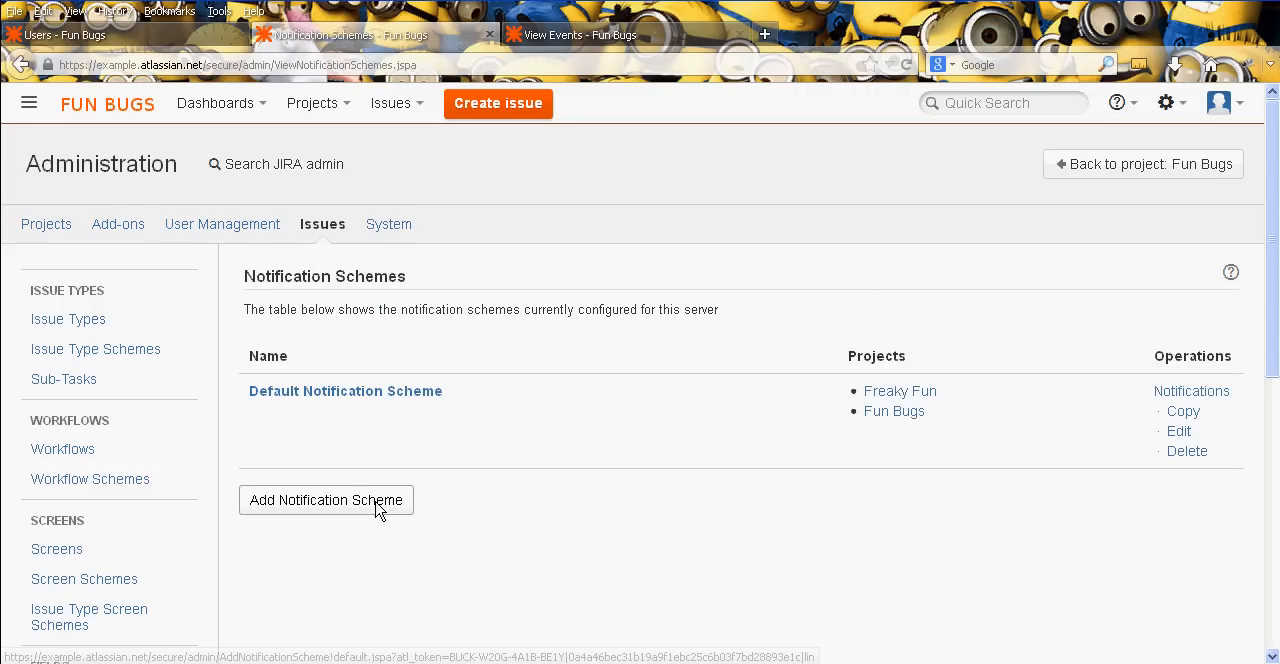
pyautogui.click(325, 500)
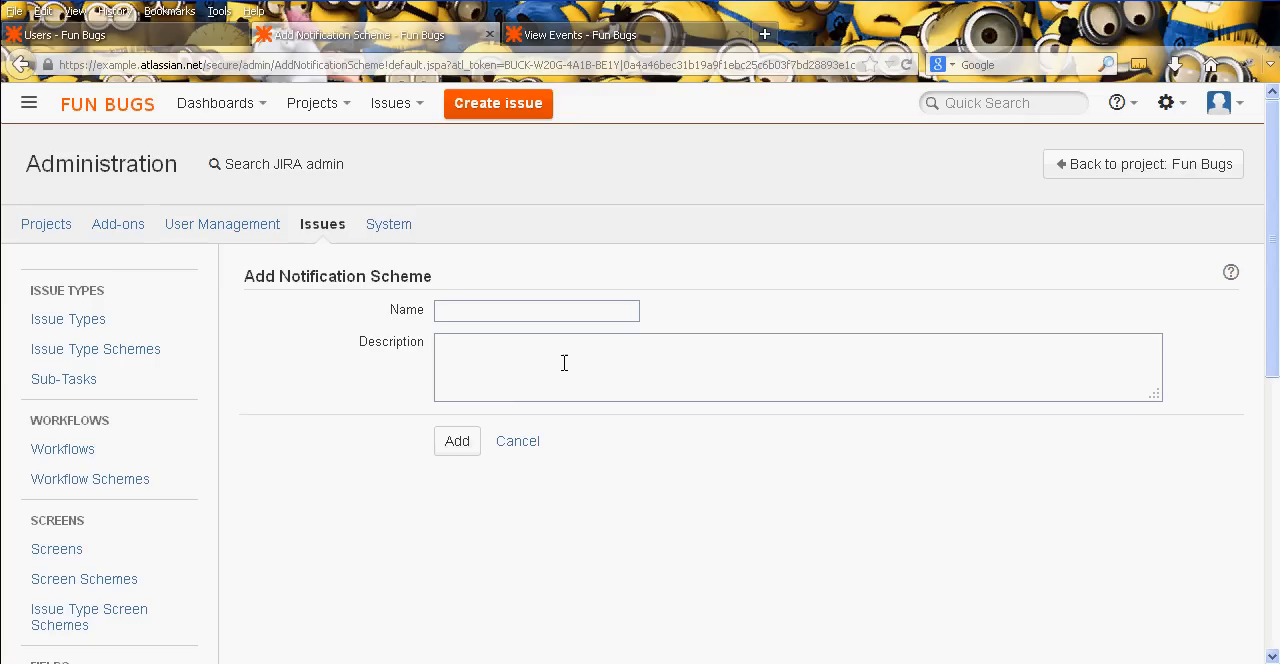
pyautogui.write('Fun Bug')
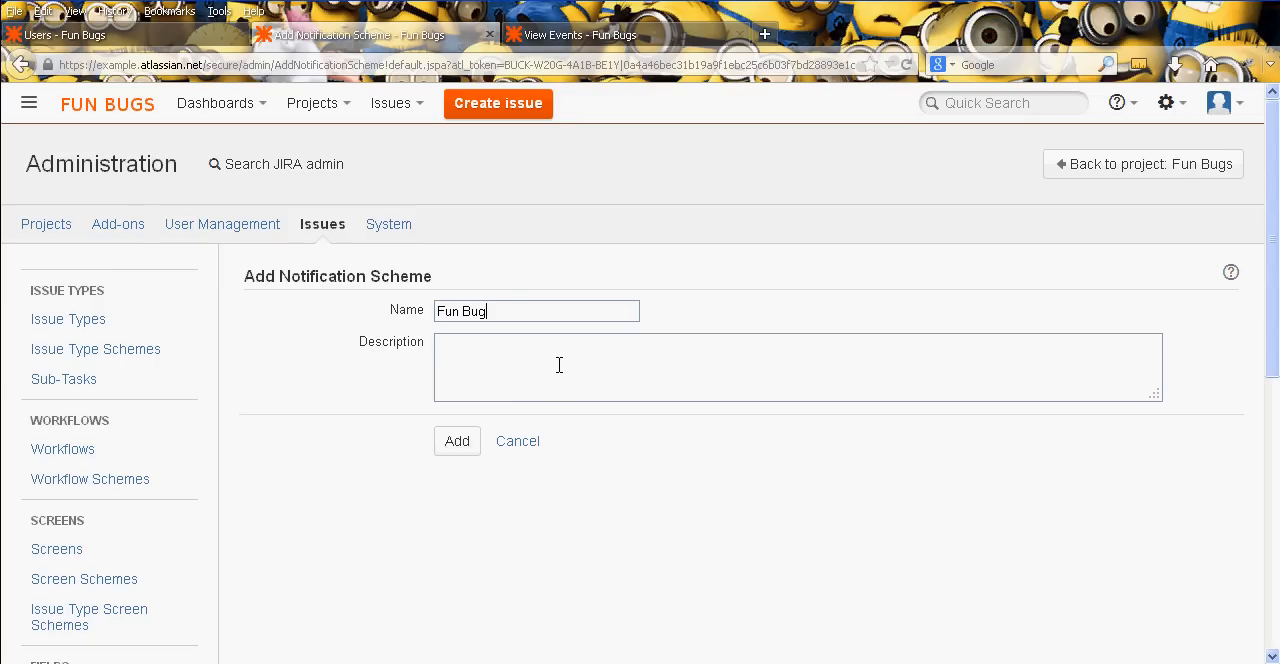
pyautogui.click(456, 441)
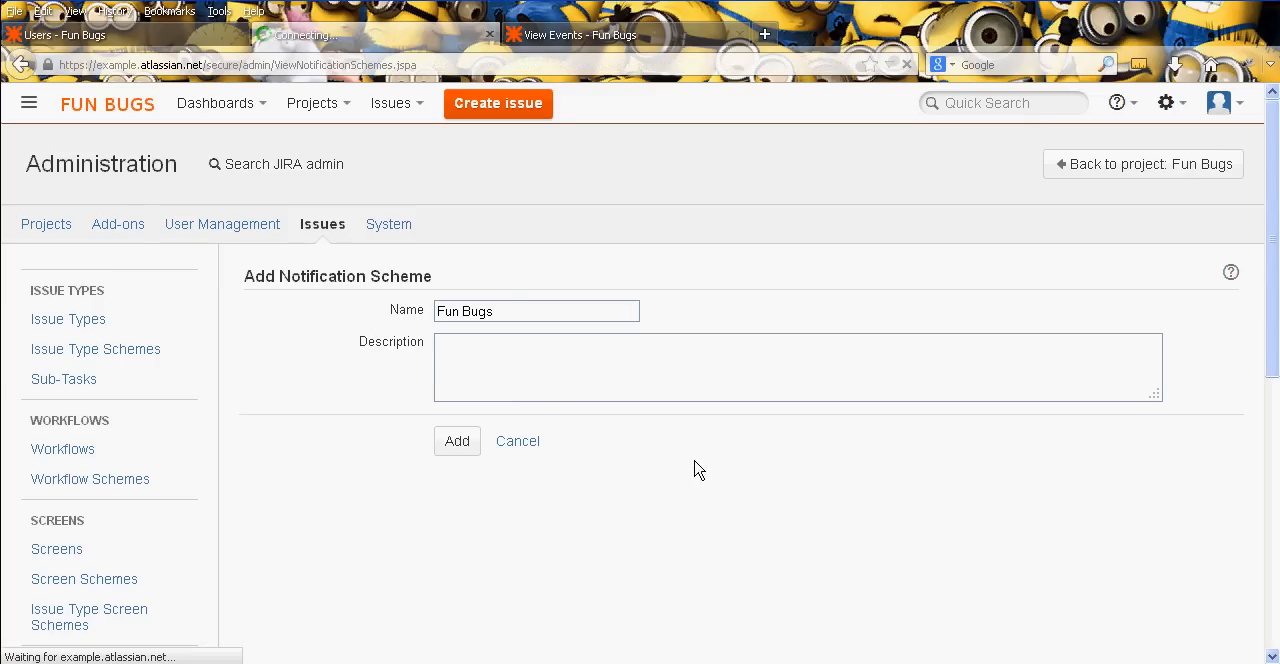
pyautogui.click(517, 441)
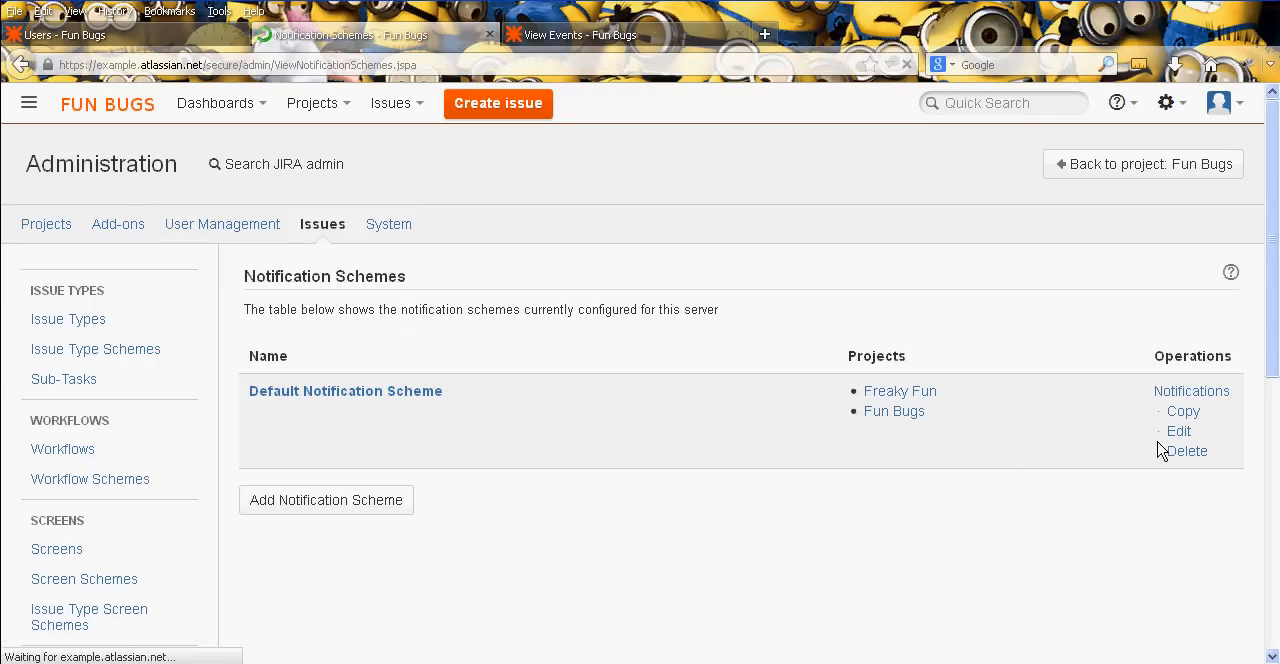
pyautogui.moveTo(1183, 411)
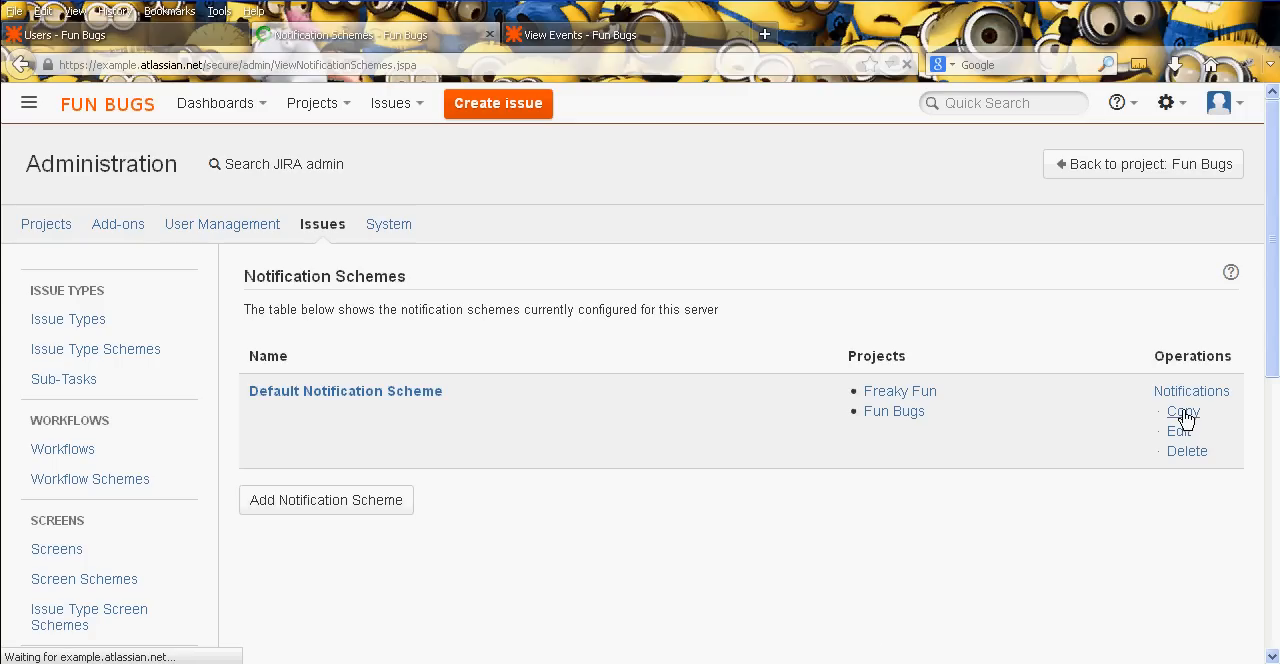
# Step: Copy the Default Notification Scheme and open the copy's details for renaming
pyautogui.click(1183, 411)
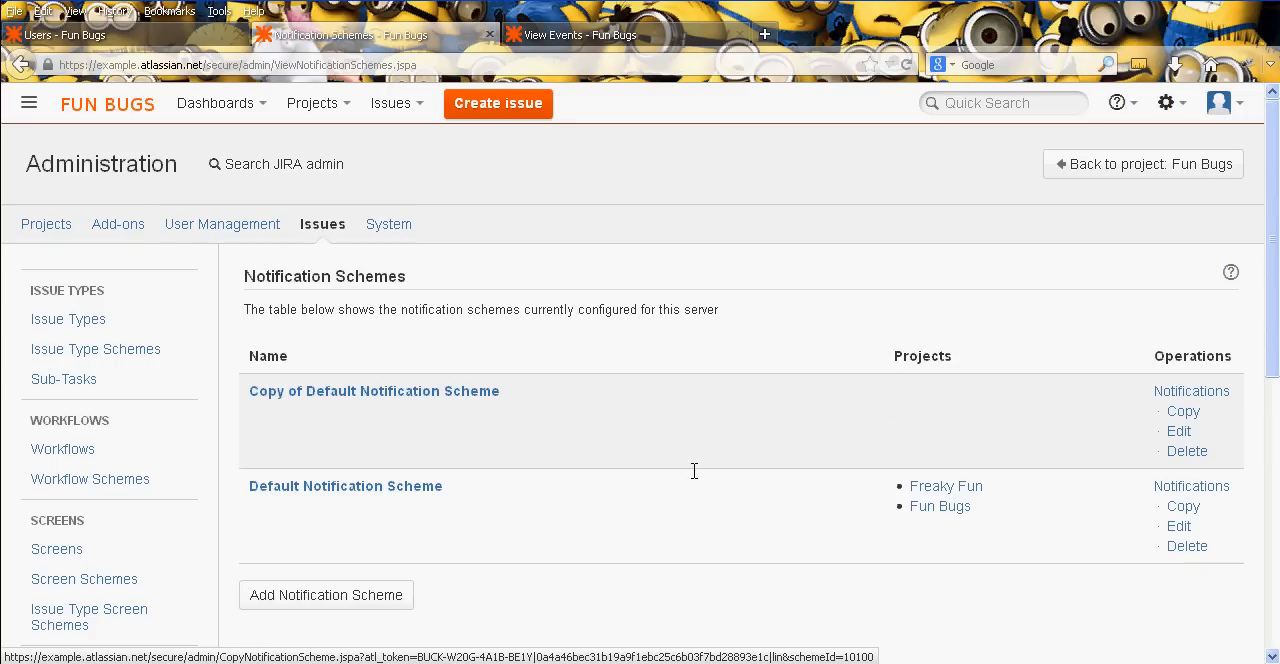
pyautogui.click(1178, 431)
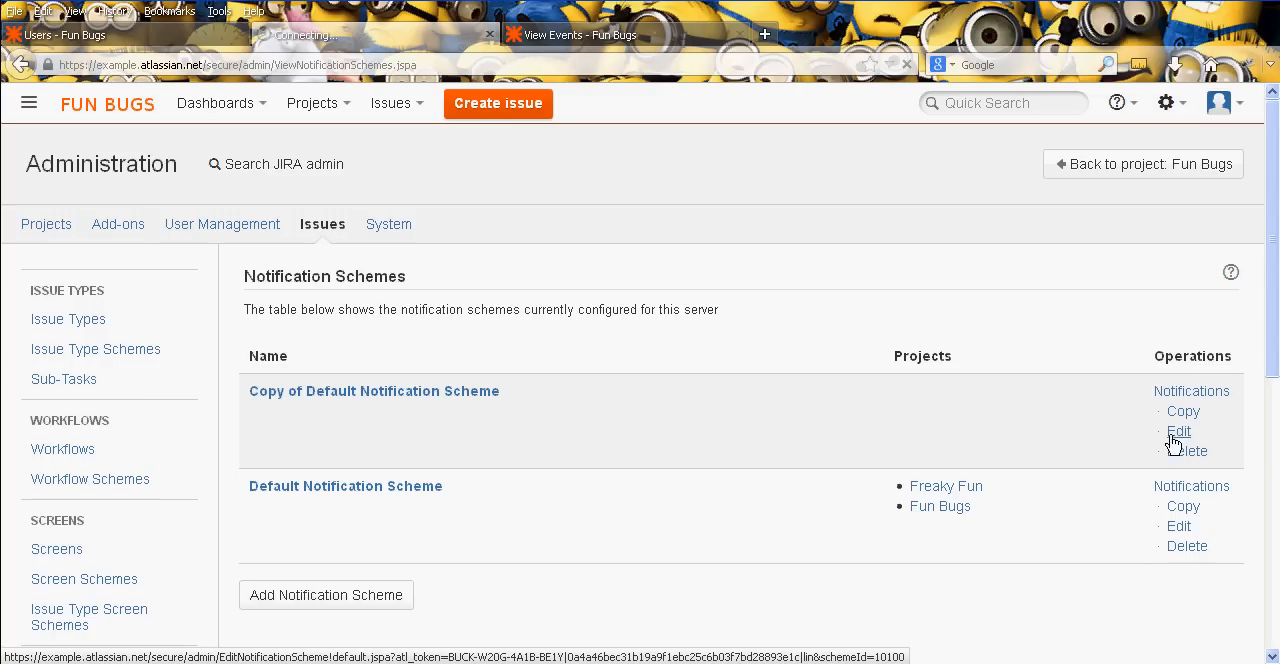
pyautogui.click(1178, 431)
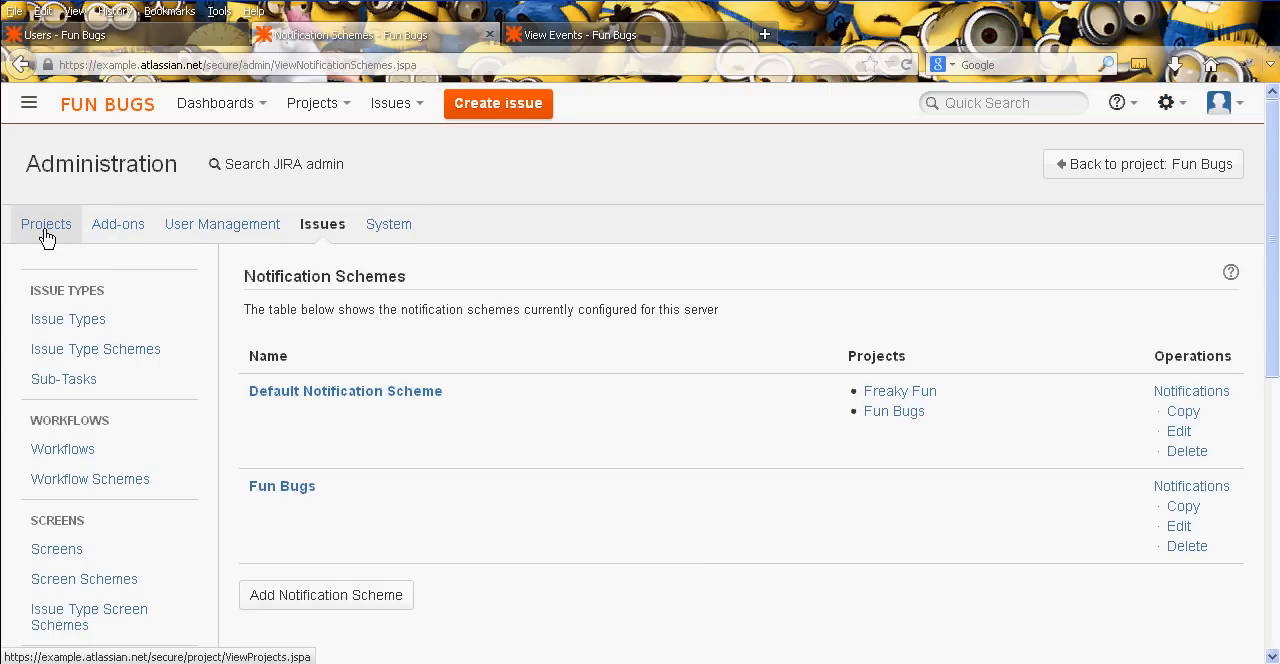
# Step: Associate the Fun Bugs notification scheme with the Fun Bugs project
pyautogui.scroll(-3)
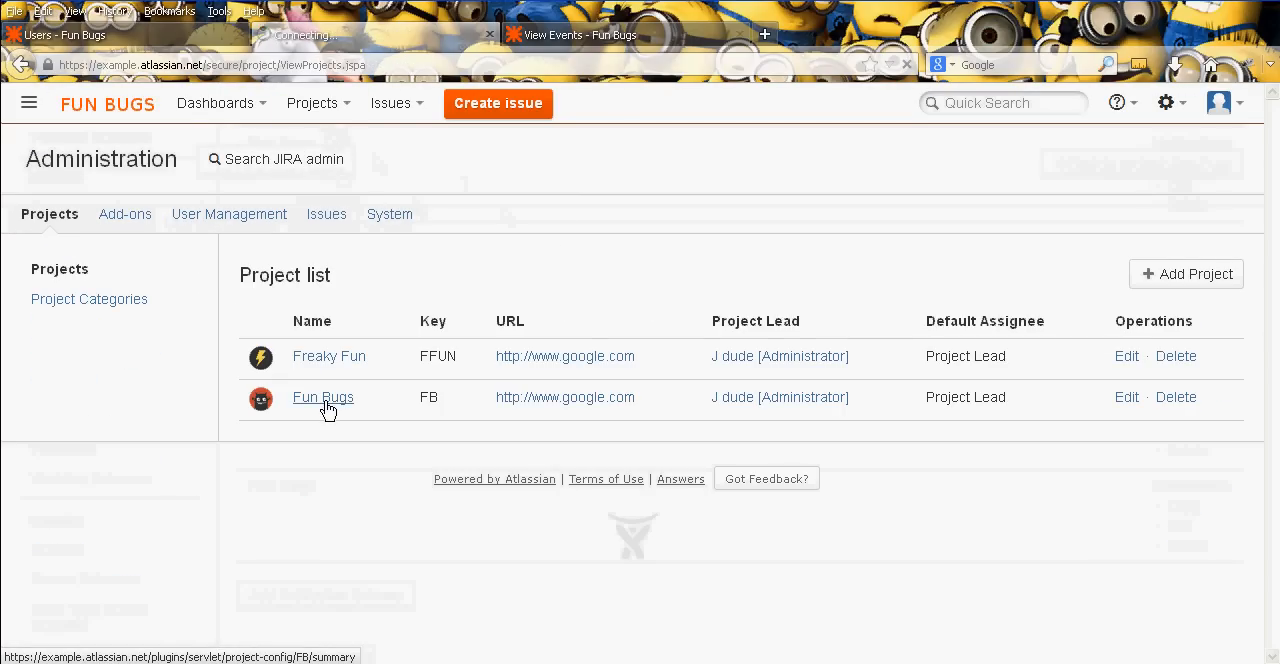
pyautogui.click(323, 397)
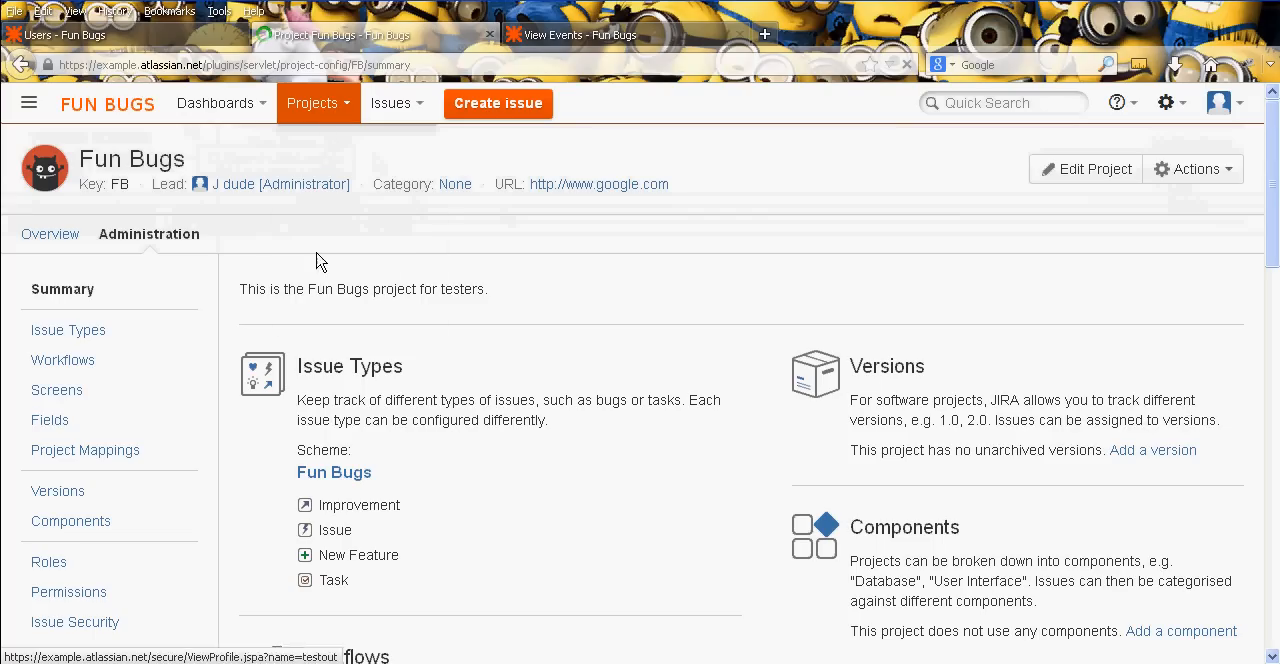
pyautogui.scroll(-3)
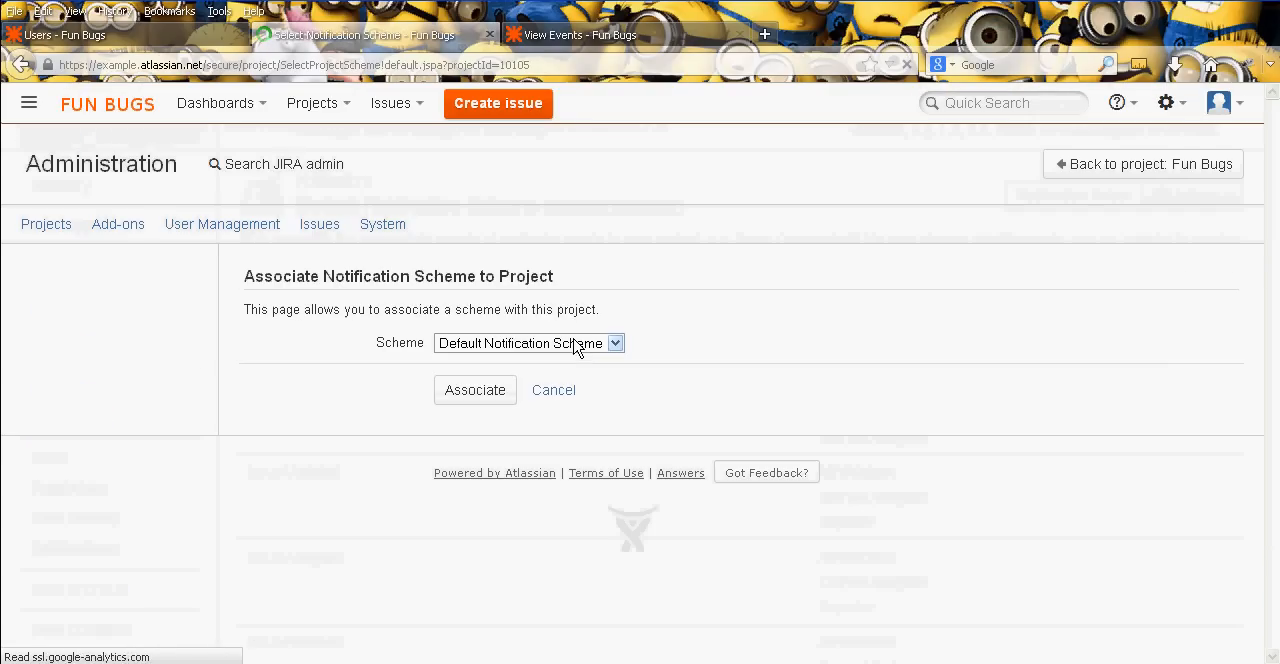
pyautogui.click(528, 343)
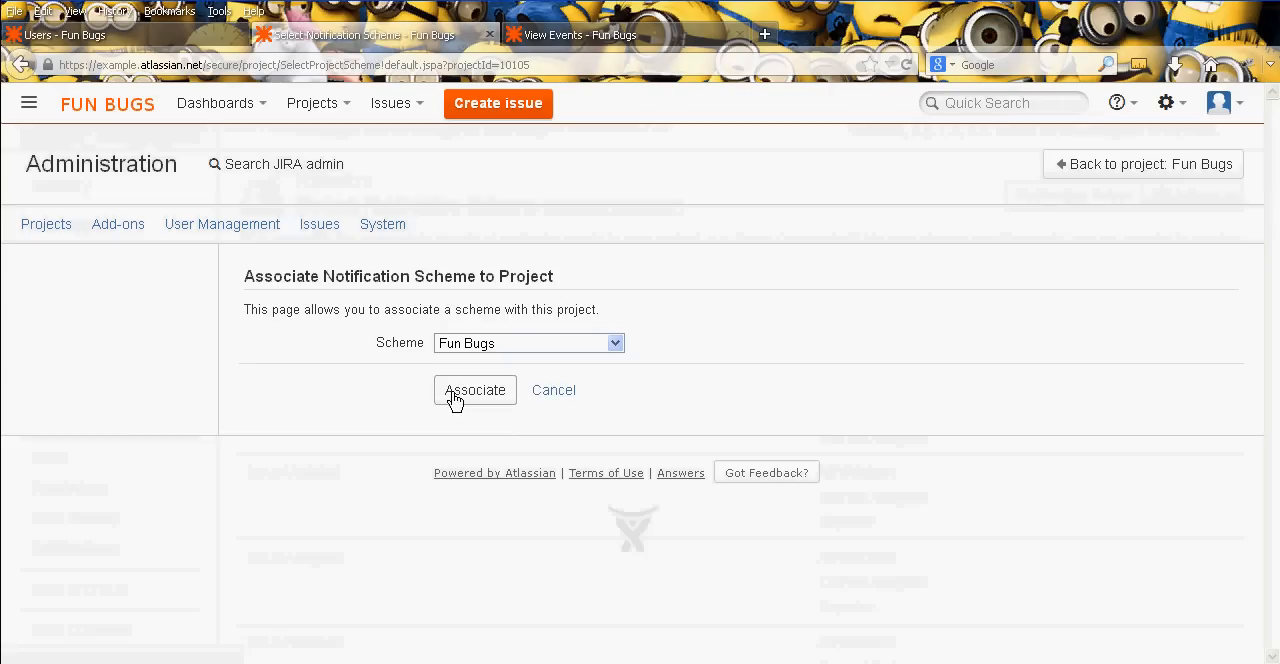
pyautogui.click(475, 390)
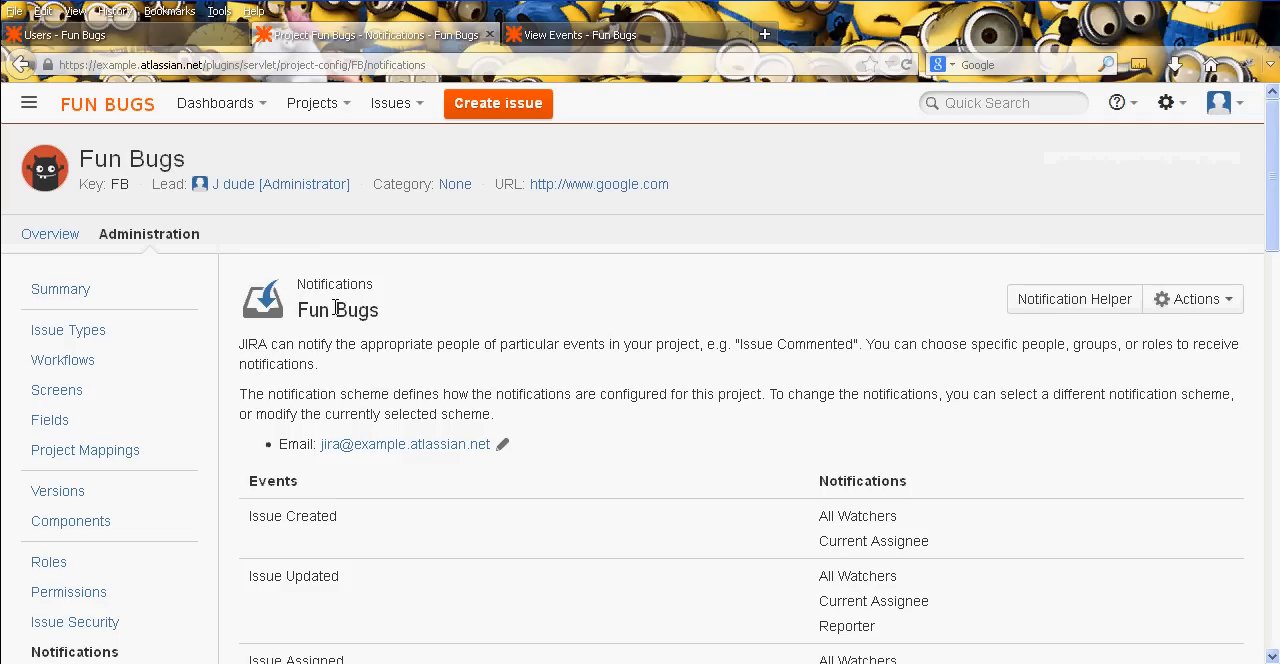
pyautogui.moveTo(614, 332)
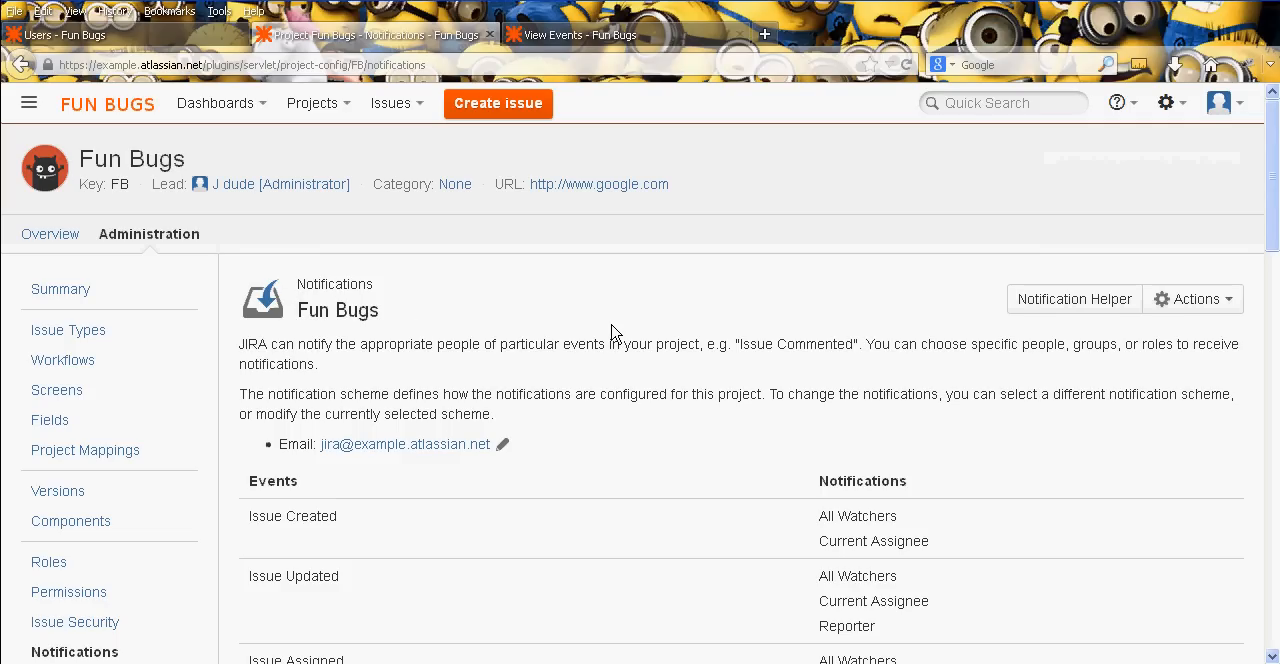
pyautogui.moveTo(719, 428)
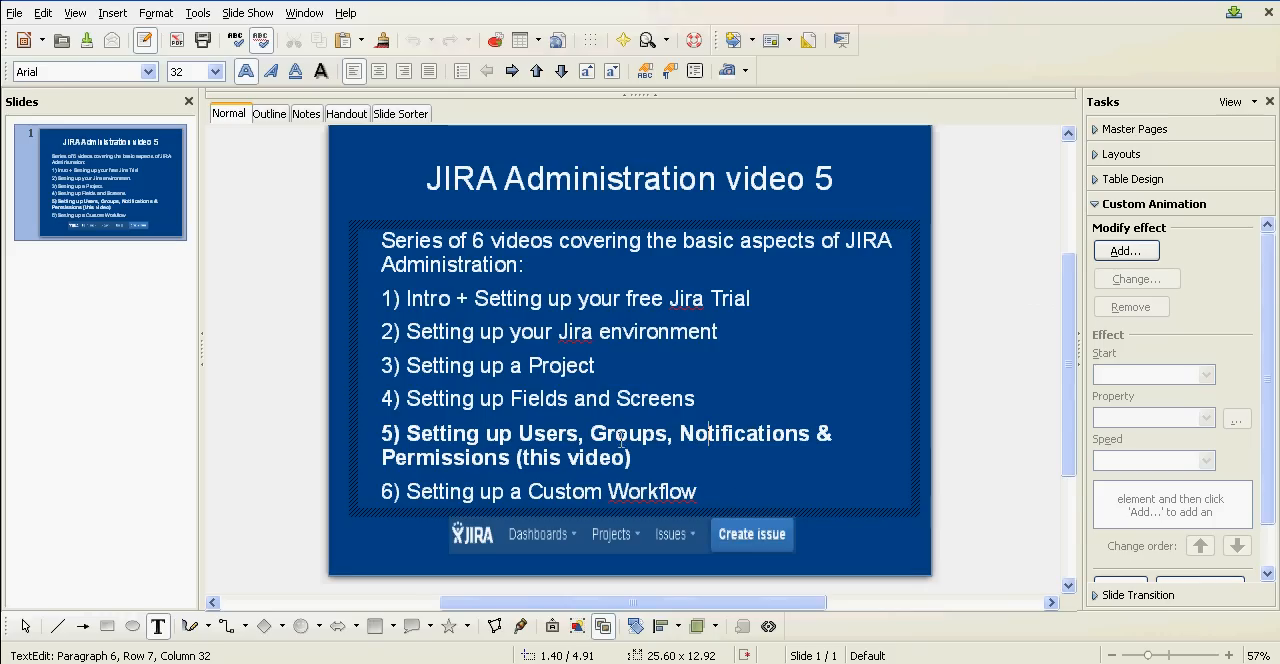
pyautogui.doubleClick(538, 433)
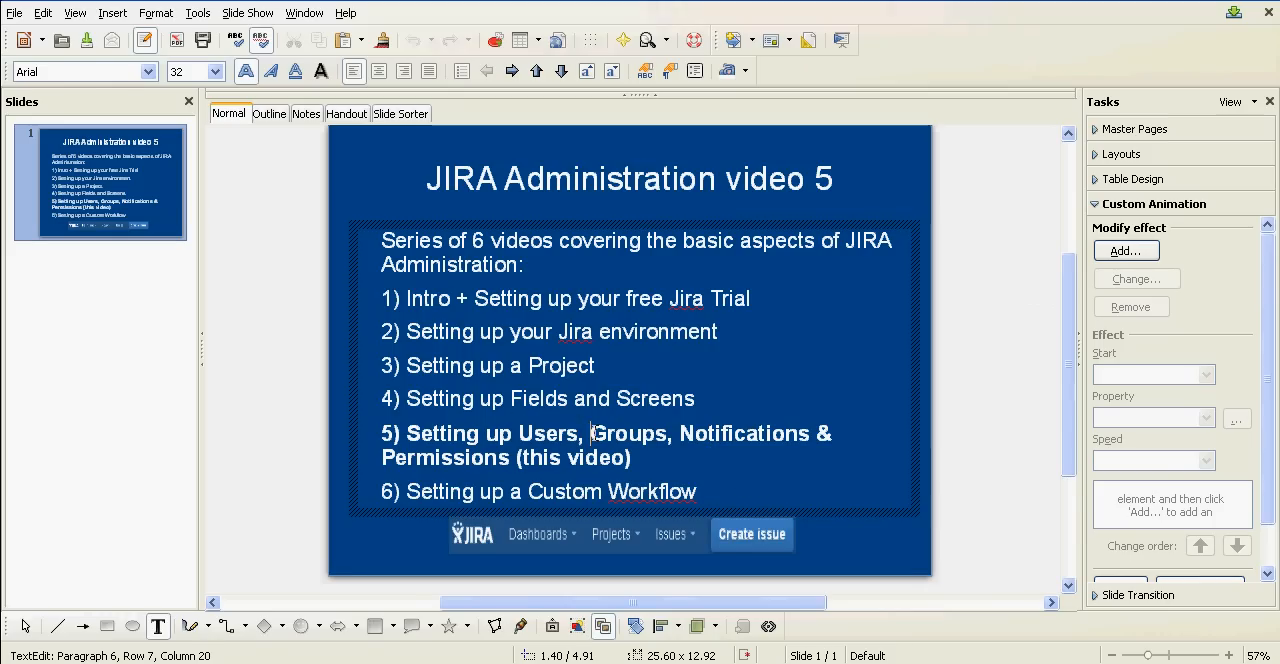
pyautogui.doubleClick(743, 433)
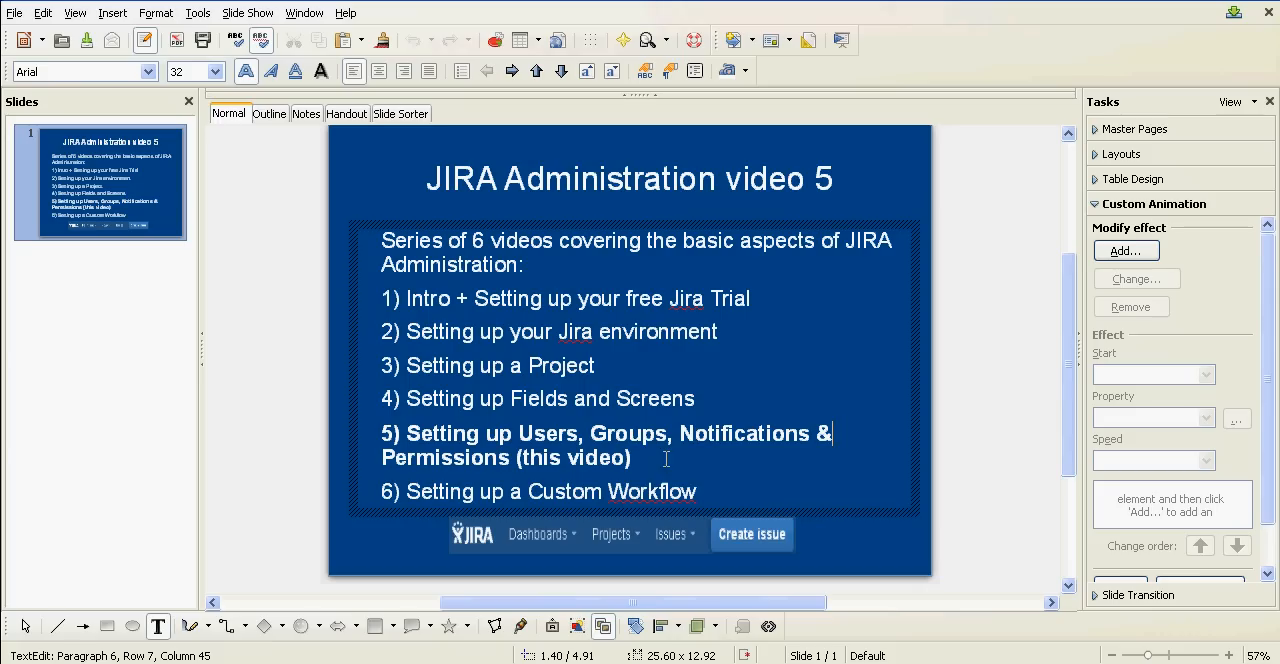
pyautogui.doubleClick(444, 457)
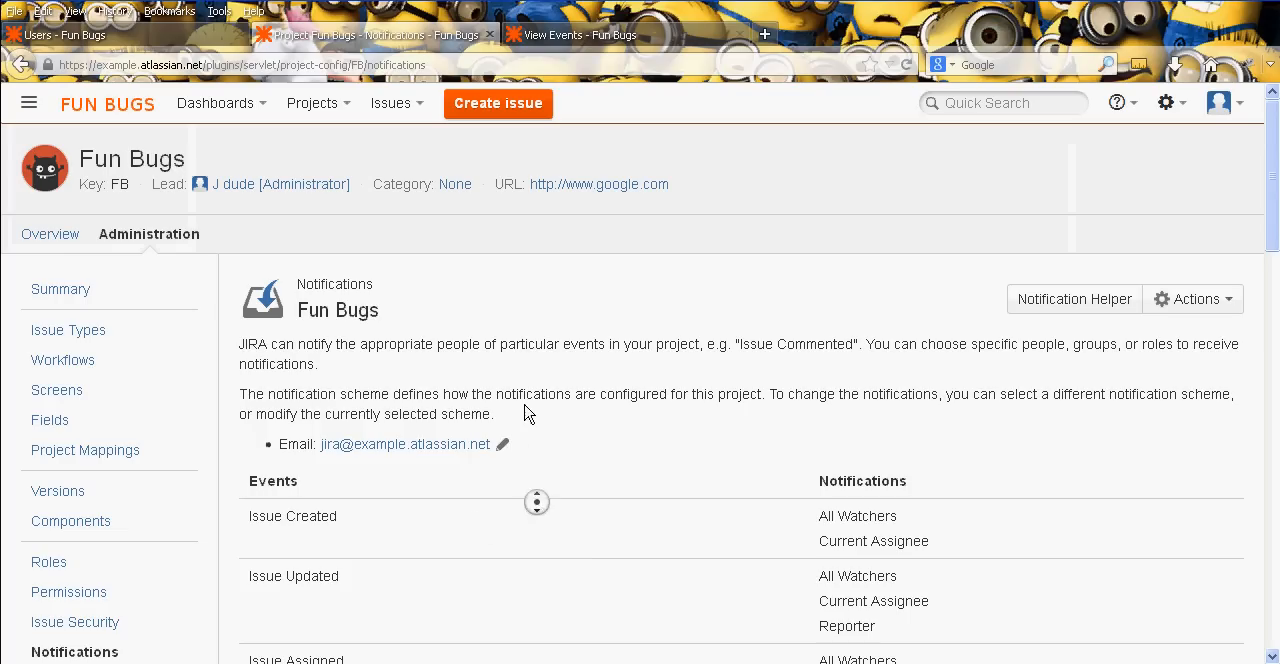
pyautogui.moveTo(714, 151)
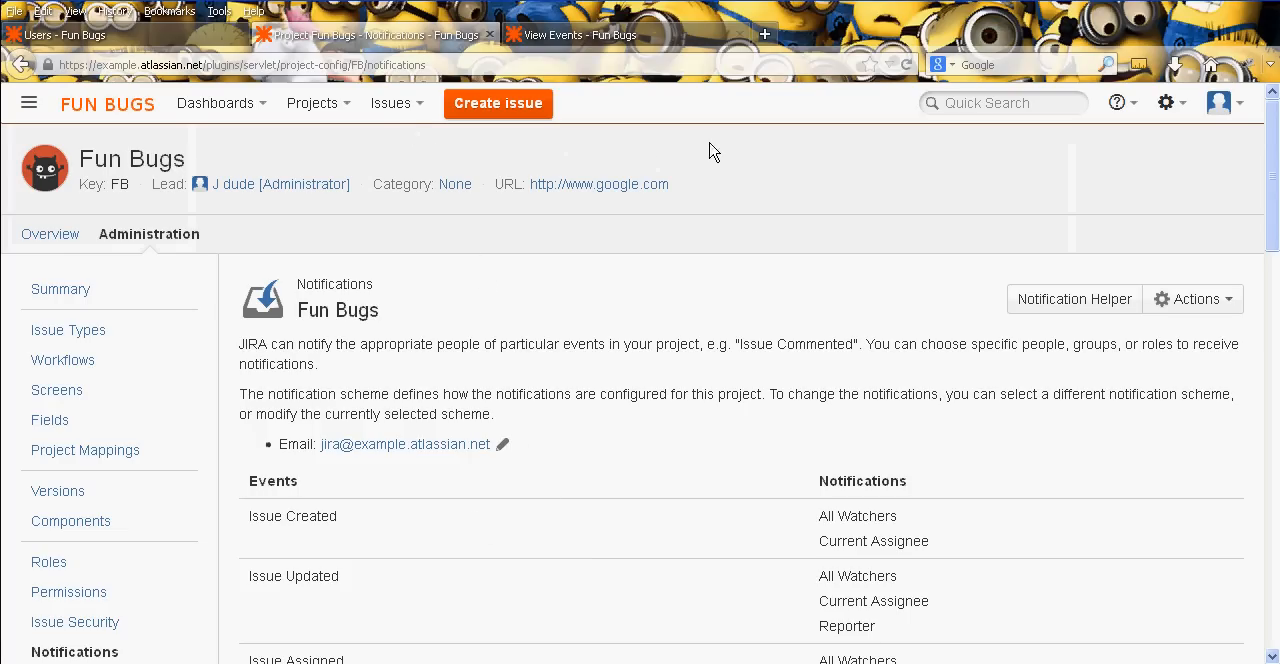
# Step: Go to the Issues admin Permission Schemes page listing the Default Permission Scheme
pyautogui.click(1164, 103)
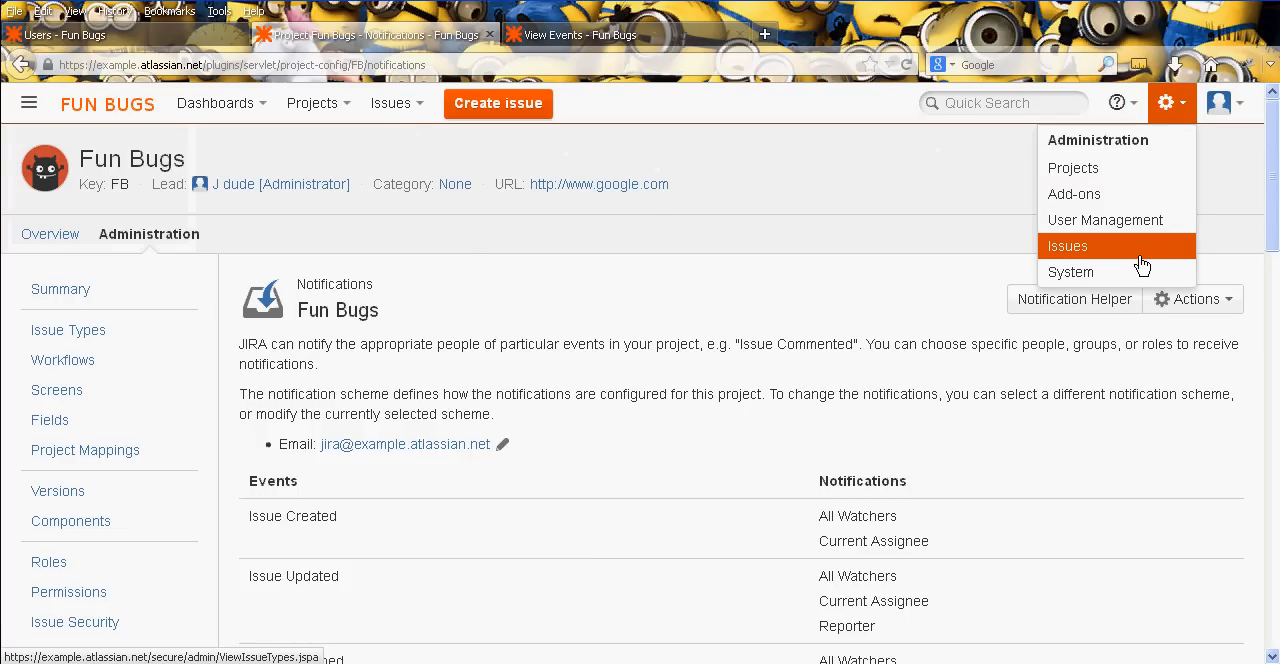
pyautogui.click(1068, 245)
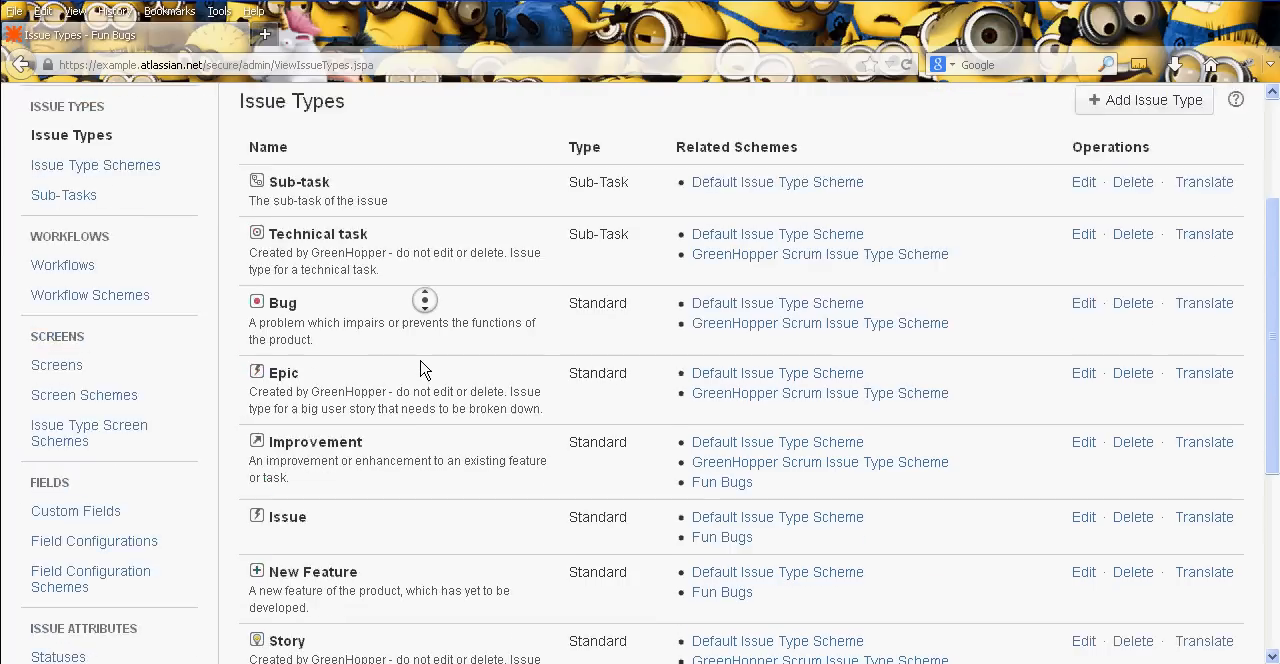
pyautogui.scroll(-3)
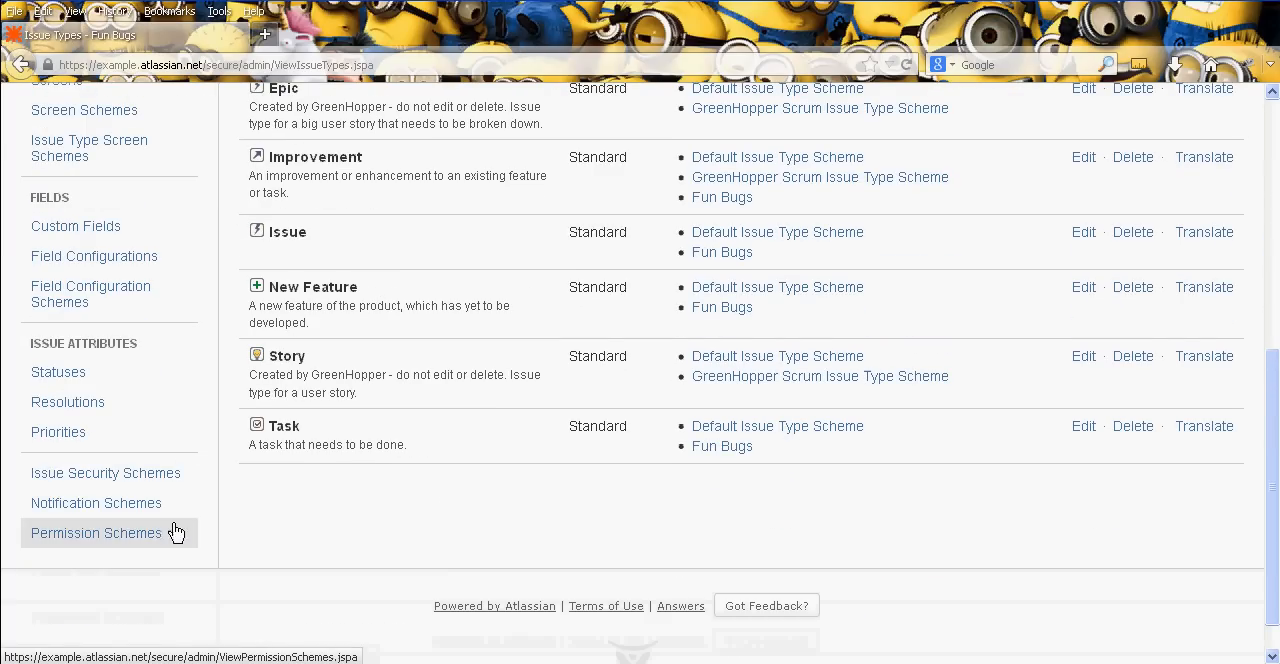
pyautogui.click(96, 533)
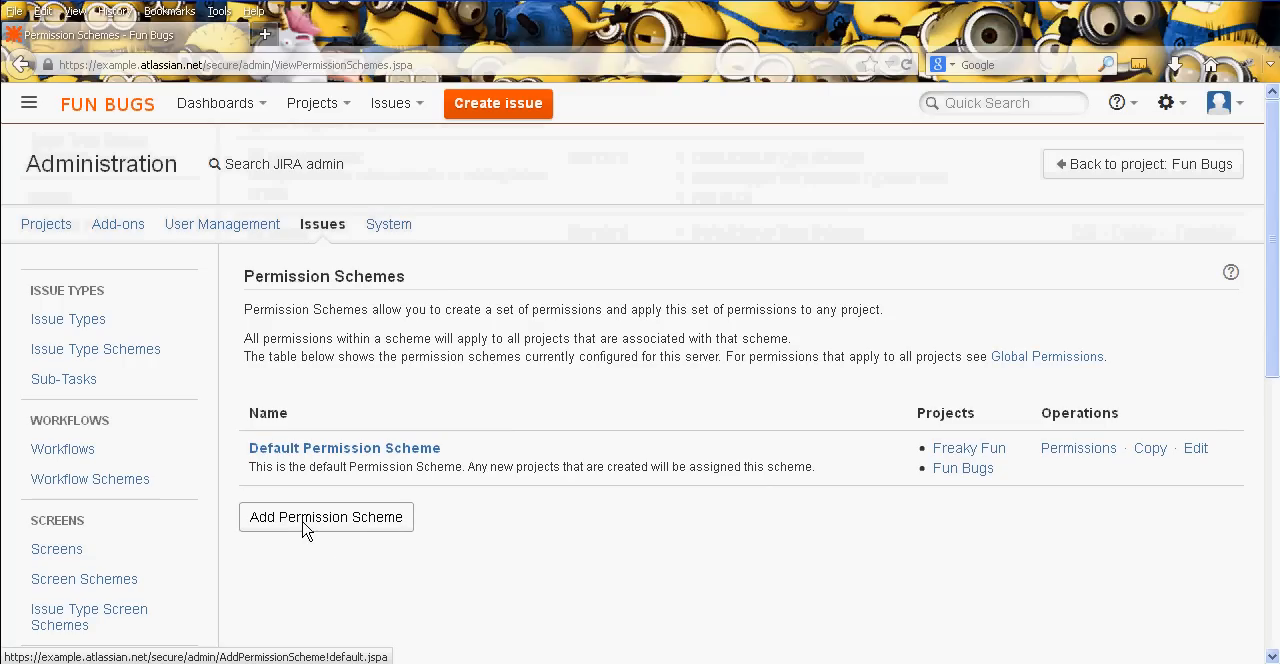
pyautogui.scroll(-3)
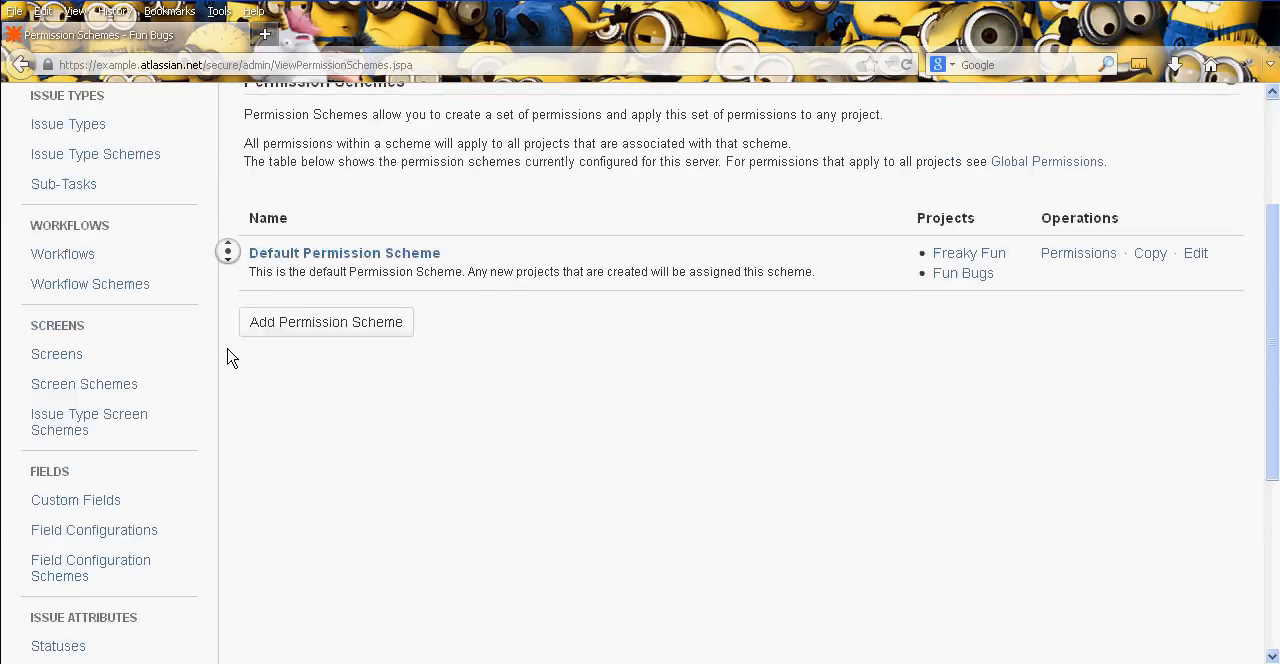
pyautogui.scroll(-3)
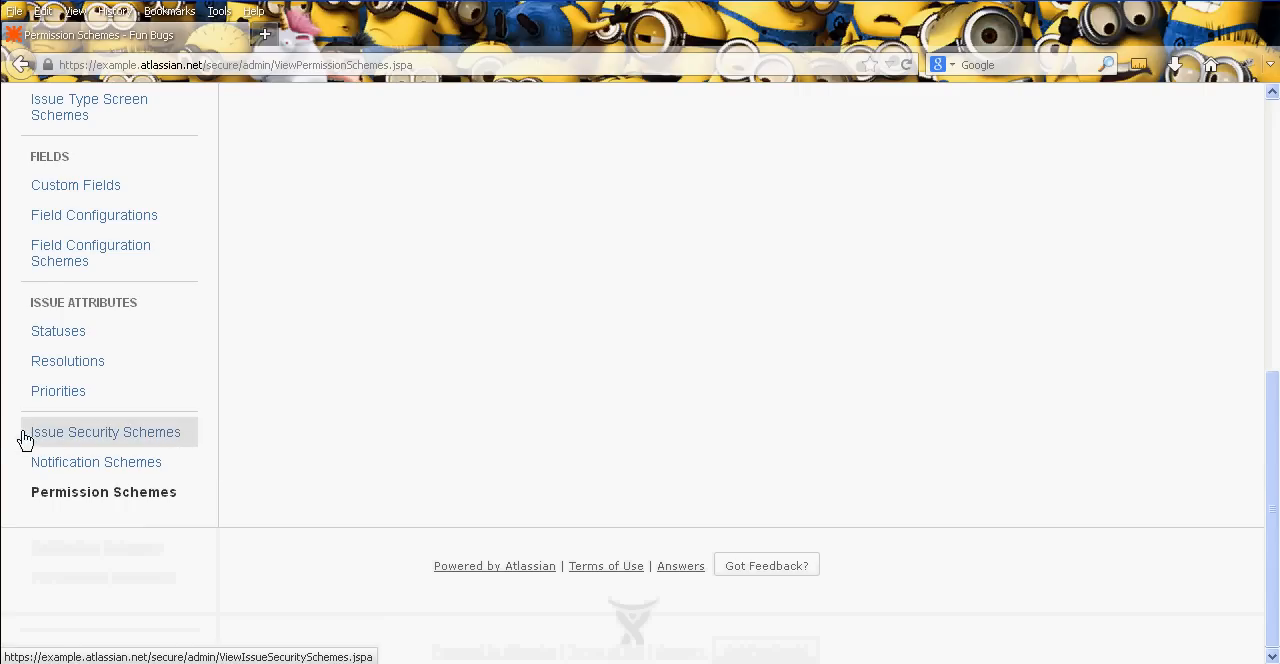
pyautogui.scroll(-3)
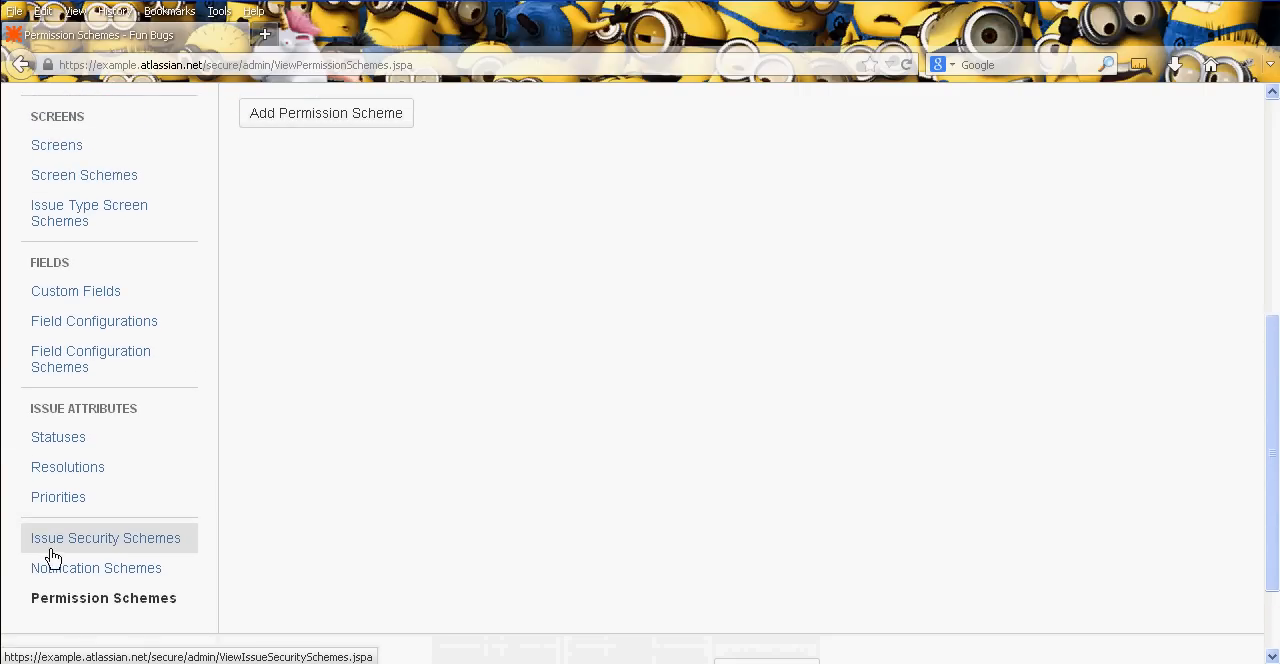
pyautogui.moveTo(191, 551)
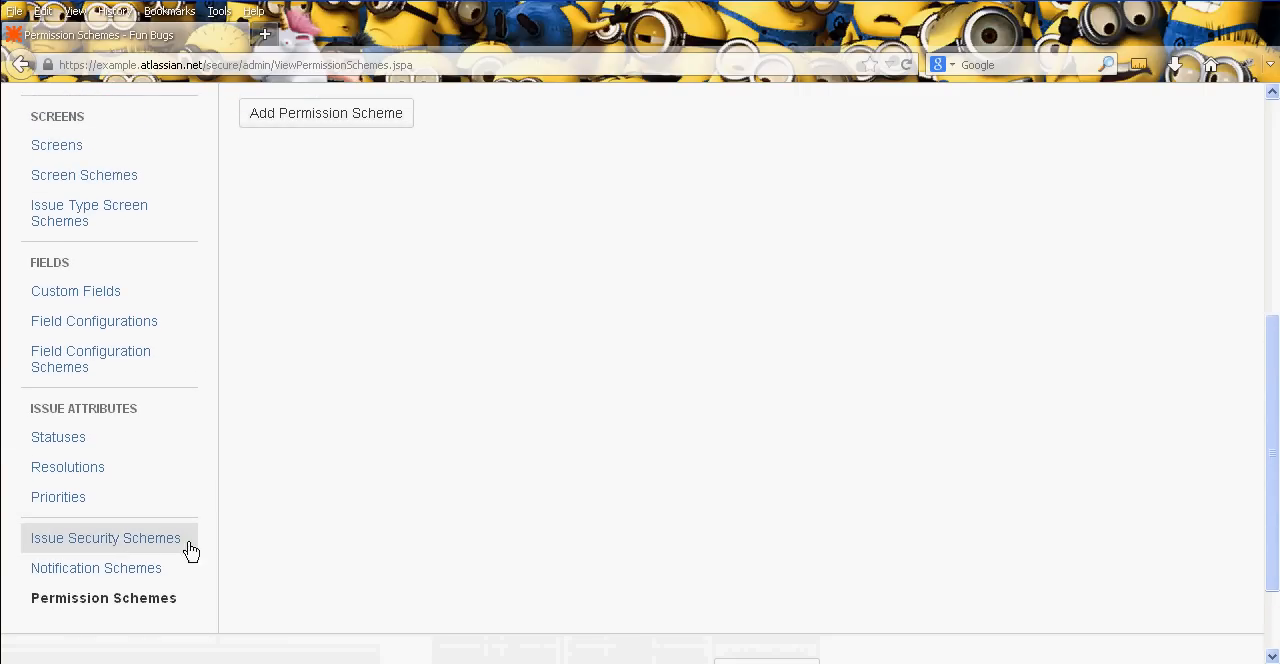
pyautogui.moveTo(215, 575)
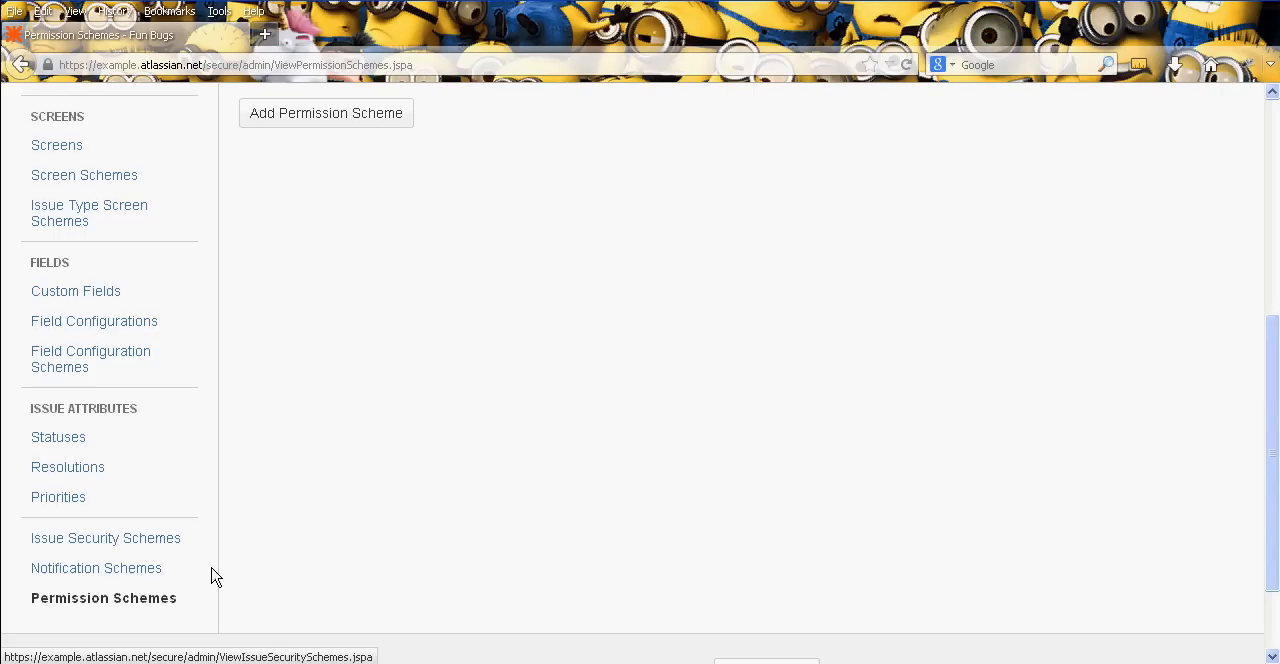
pyautogui.moveTo(8, 608)
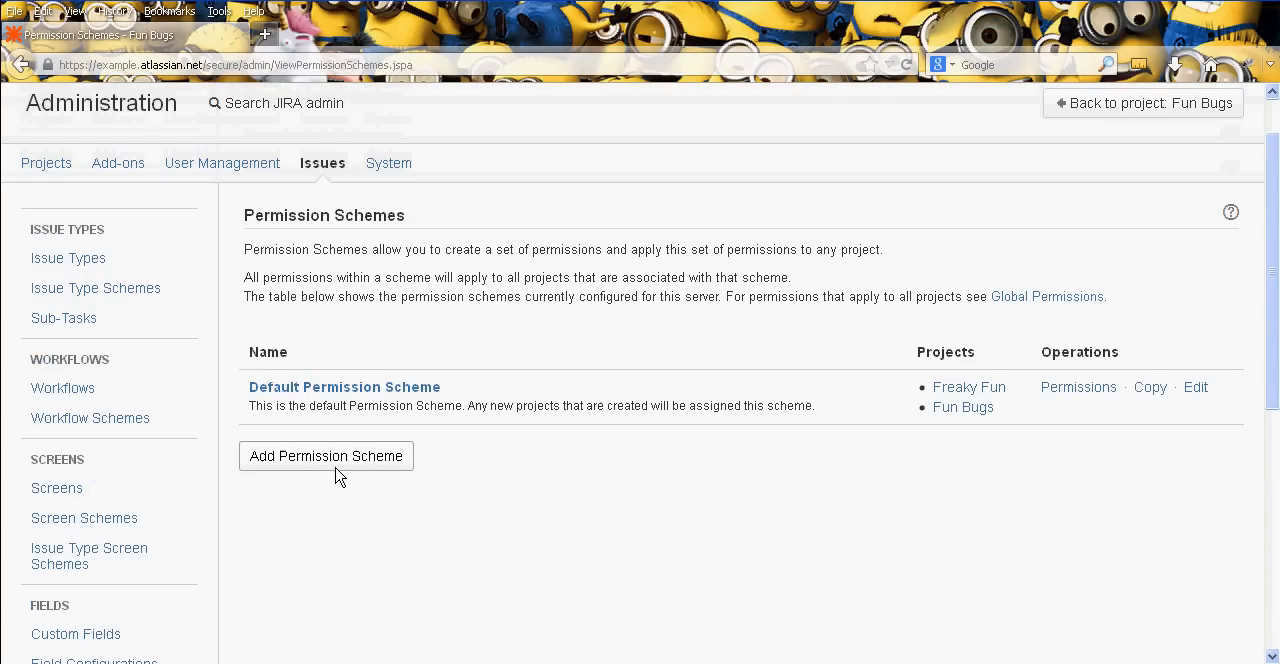
pyautogui.moveTo(632, 497)
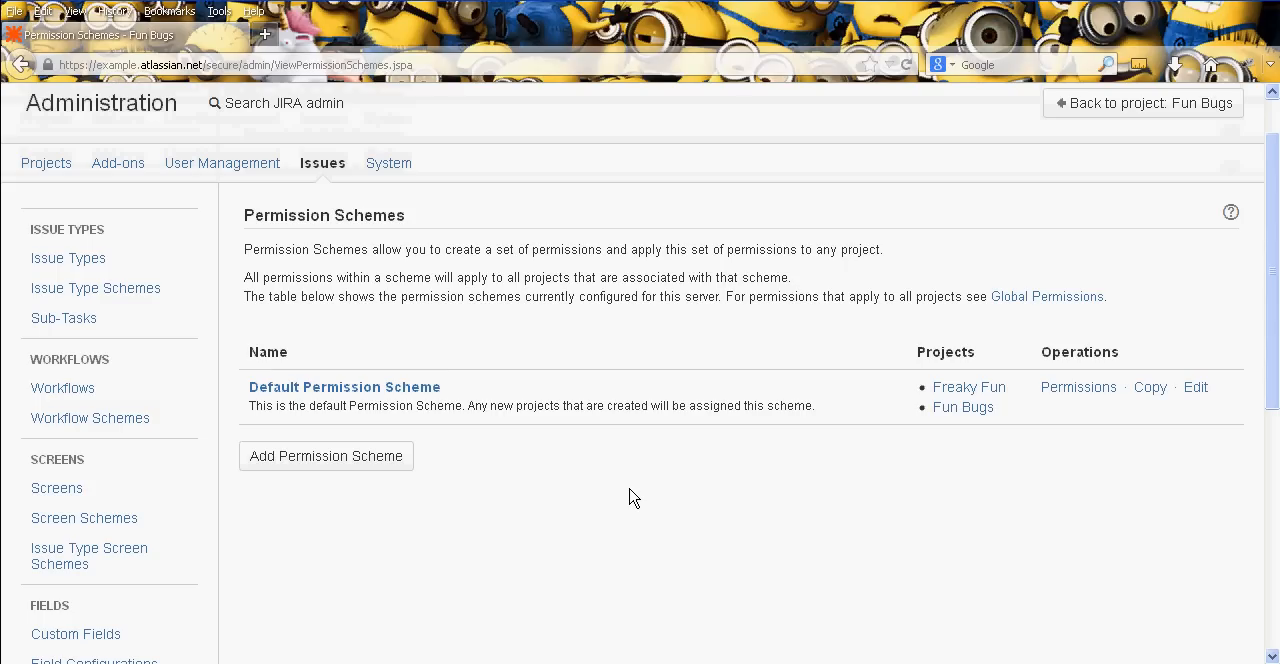
pyautogui.moveTo(547, 410)
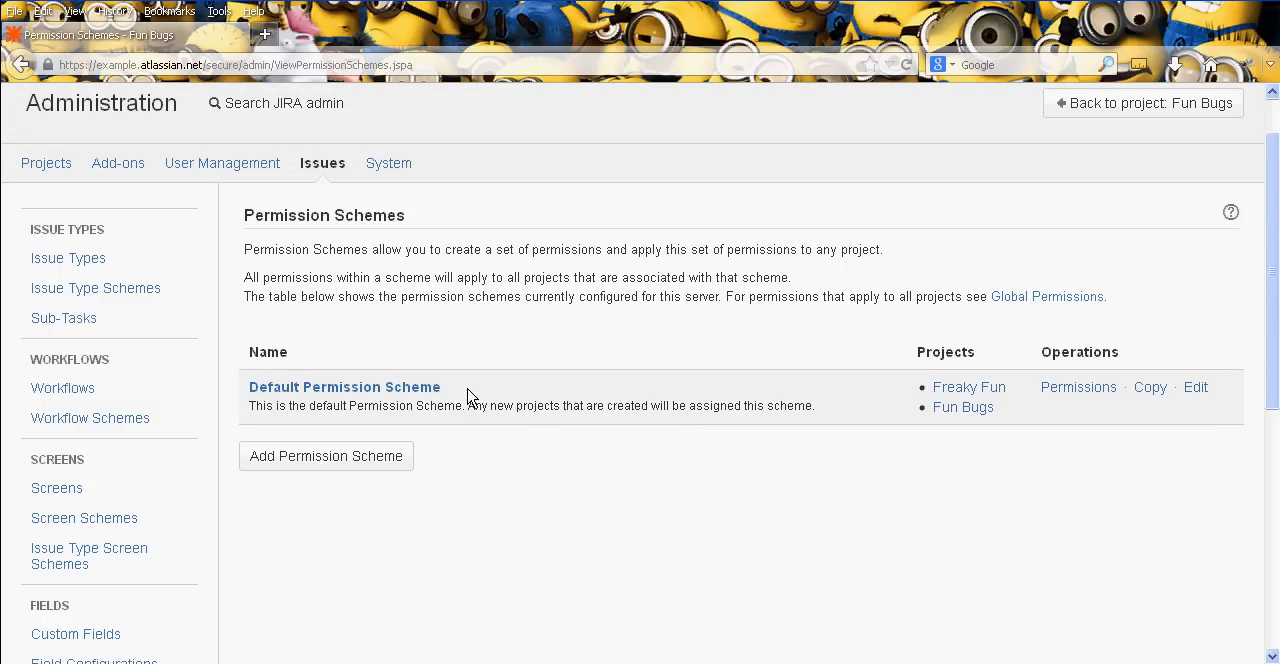
pyautogui.moveTo(968, 387)
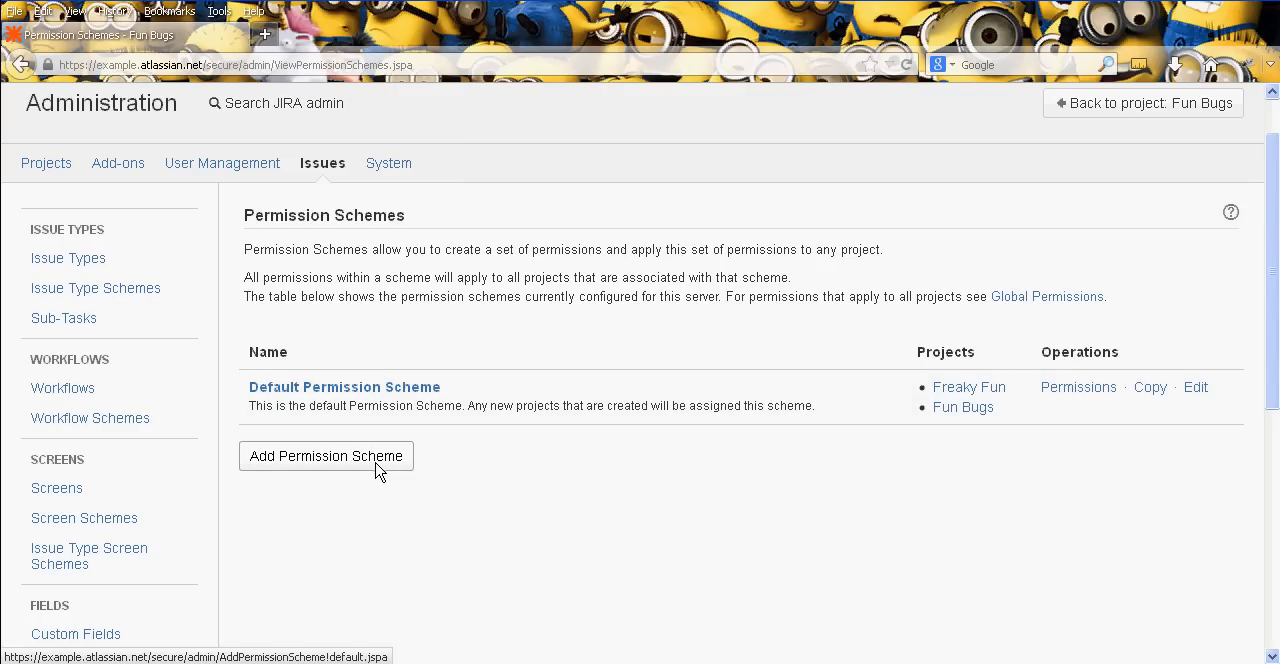
# Step: Create a new permission scheme named 'Fun Bugs'
pyautogui.click(326, 456)
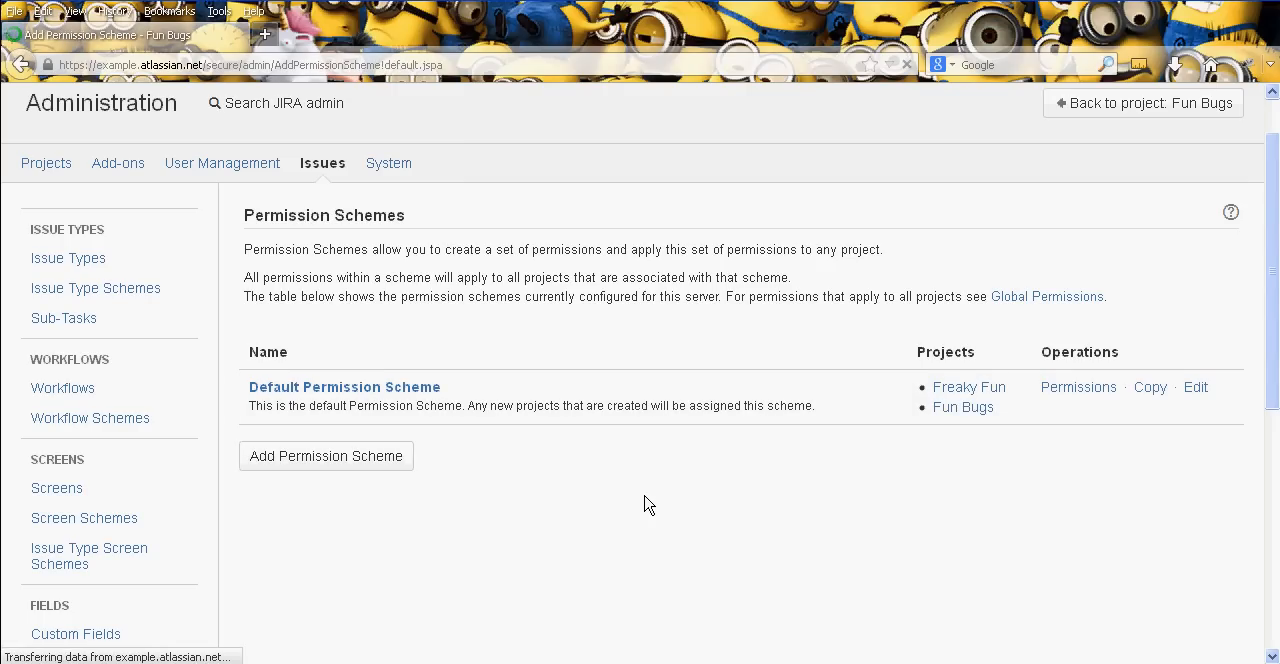
pyautogui.click(326, 456)
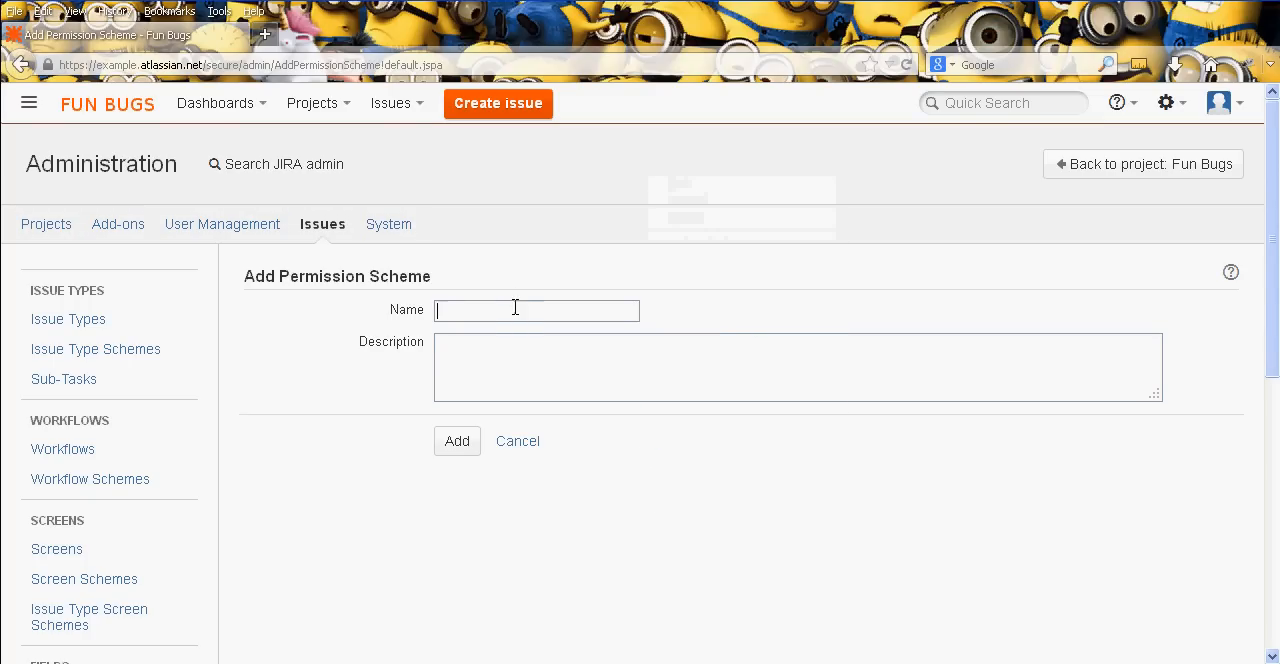
pyautogui.write('Fun Bugs')
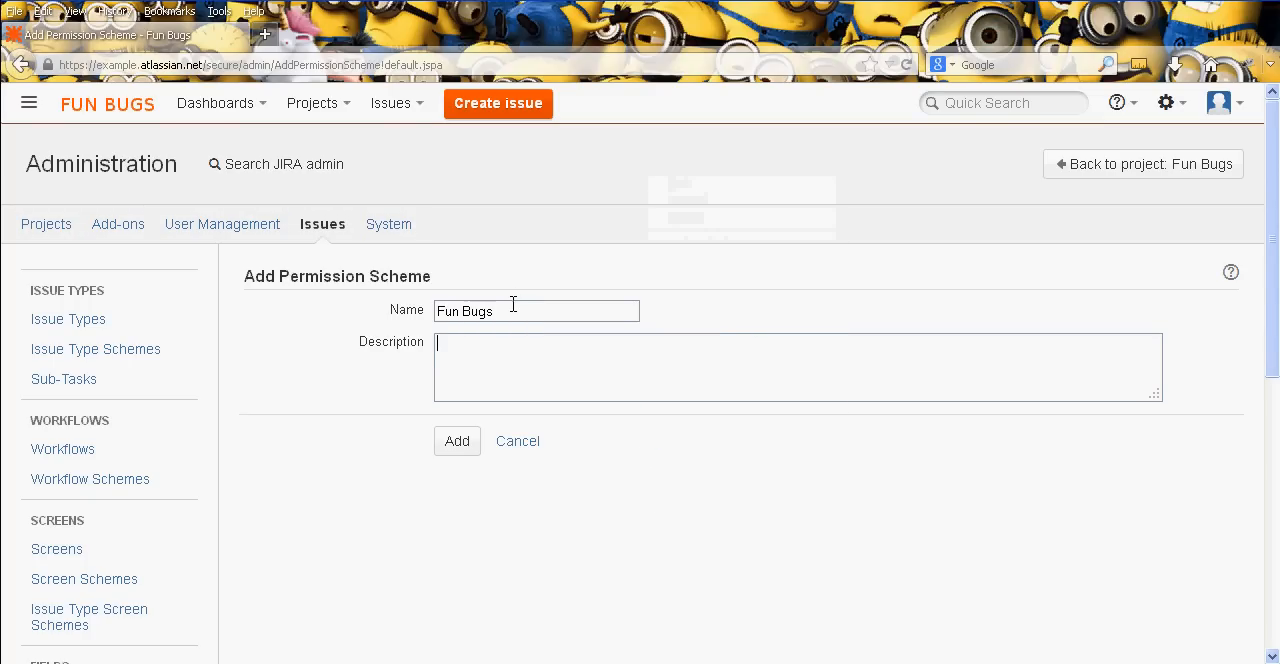
pyautogui.click(457, 441)
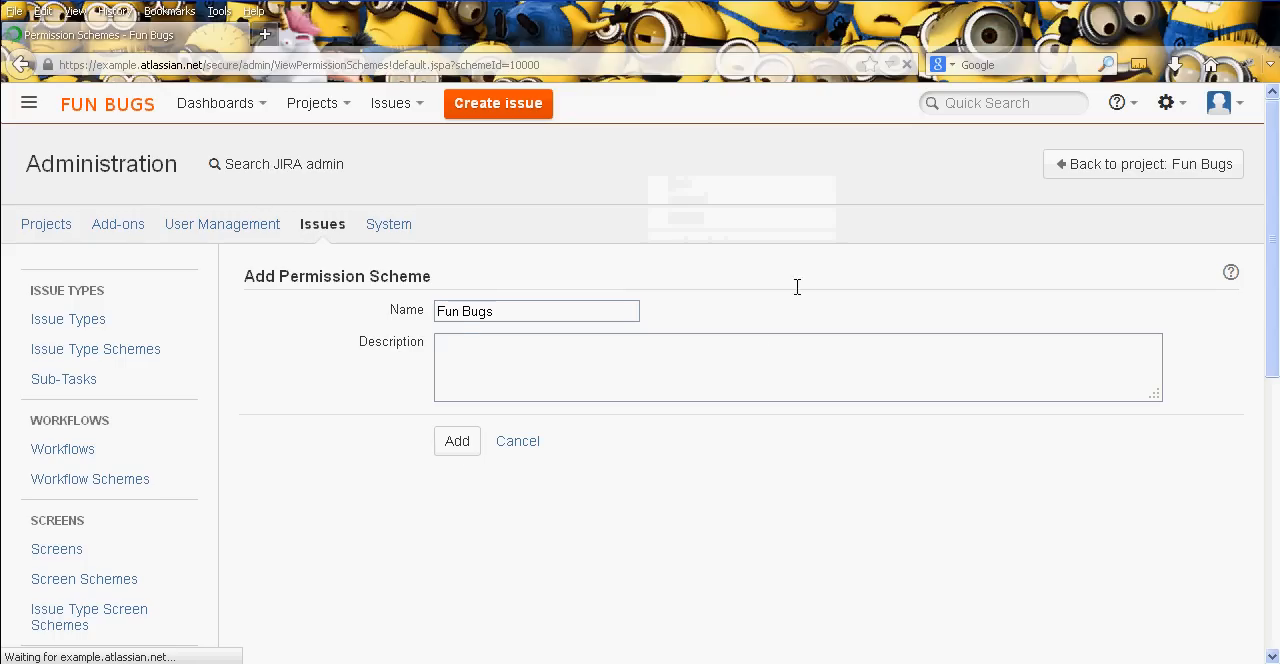
# Step: Open the Fun Bugs scheme's permission settings page
pyautogui.click(457, 441)
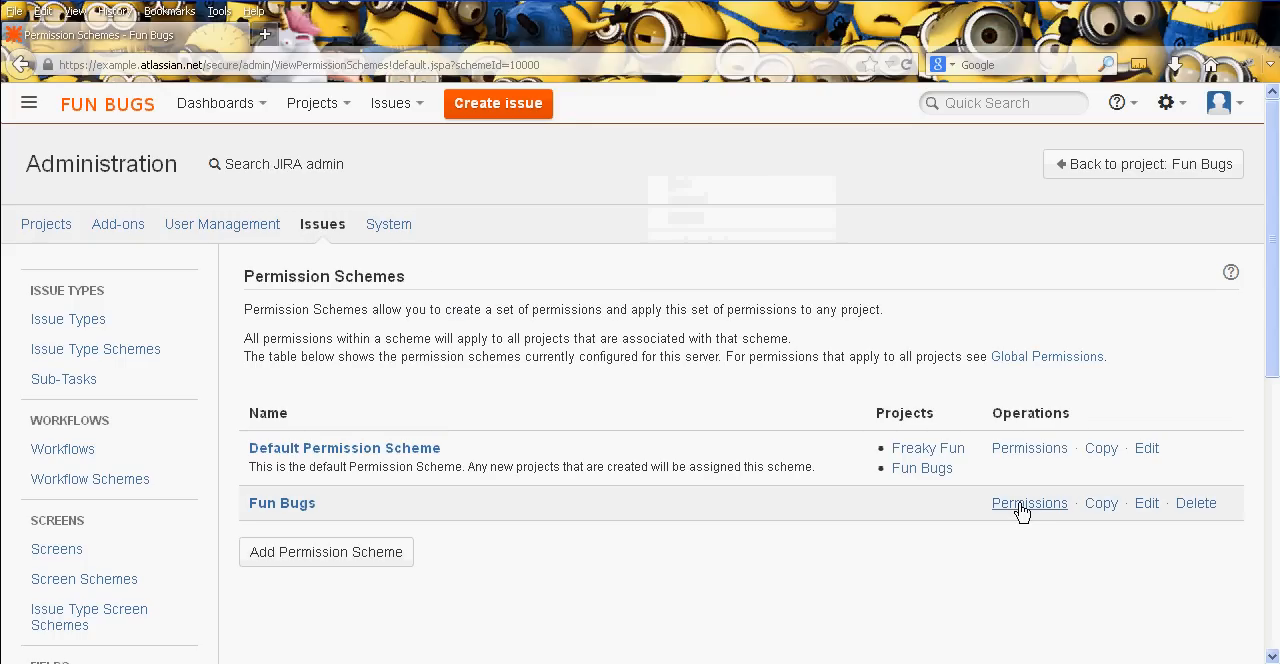
pyautogui.click(1029, 502)
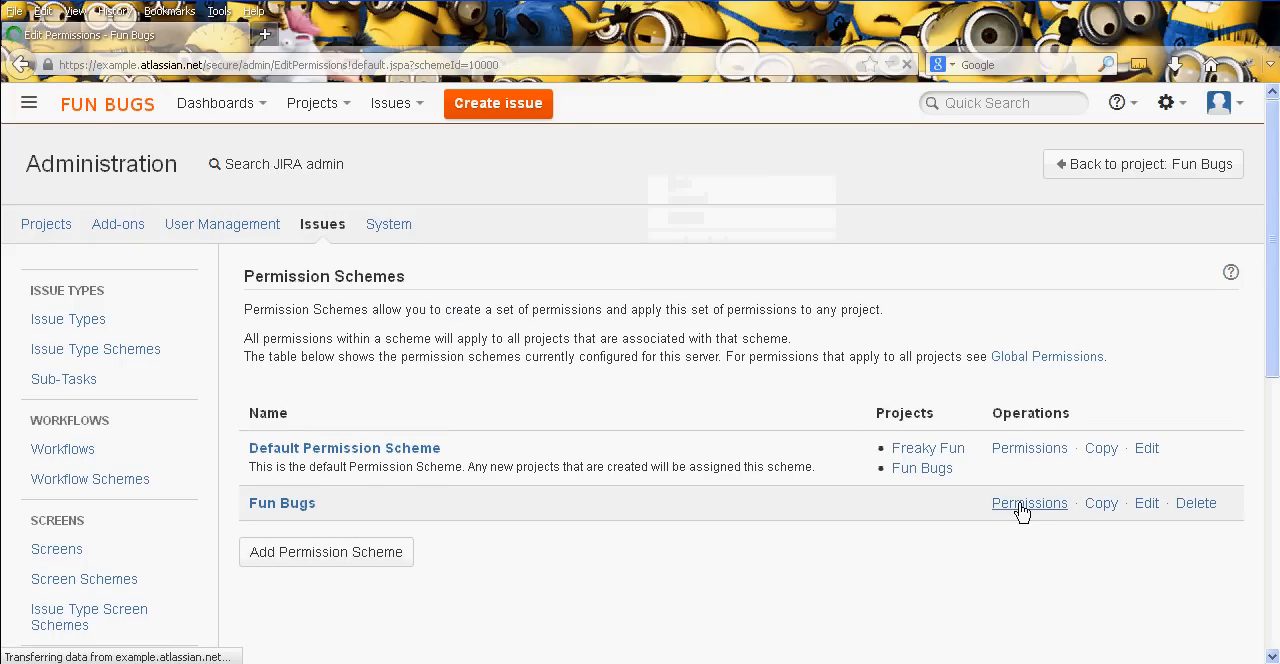
pyautogui.click(1029, 503)
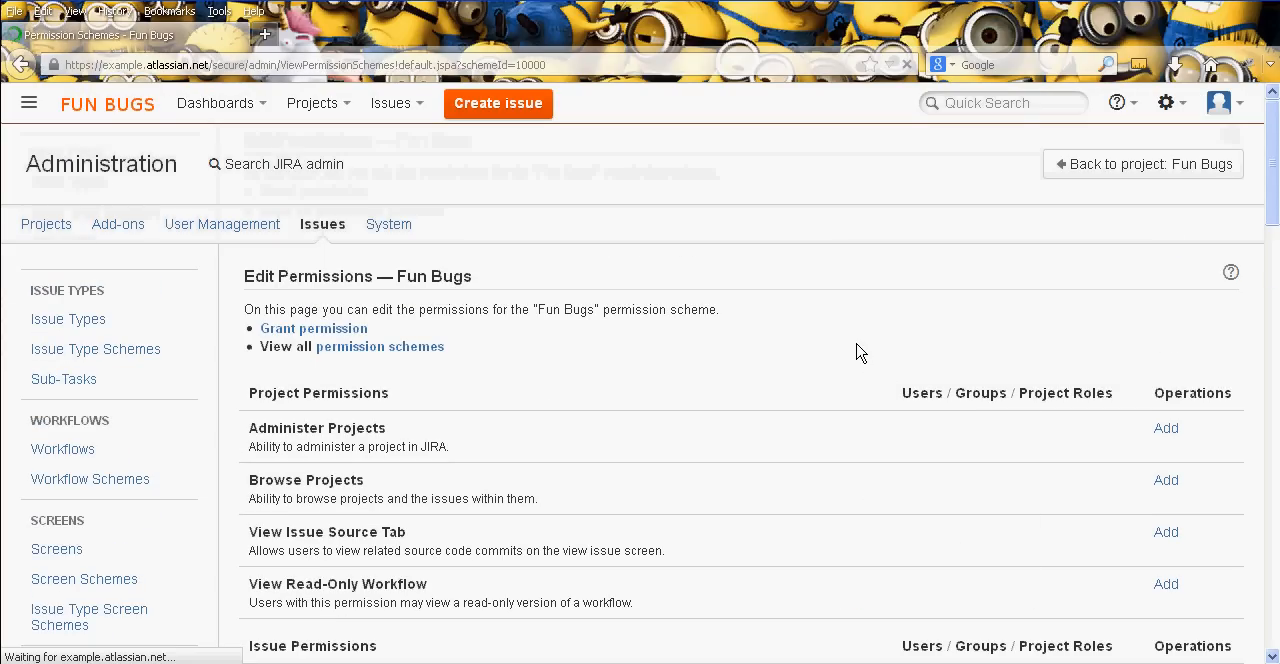
# Step: Scroll through the Default Permission Scheme's grants to compare with Fun Bugs
pyautogui.click(379, 346)
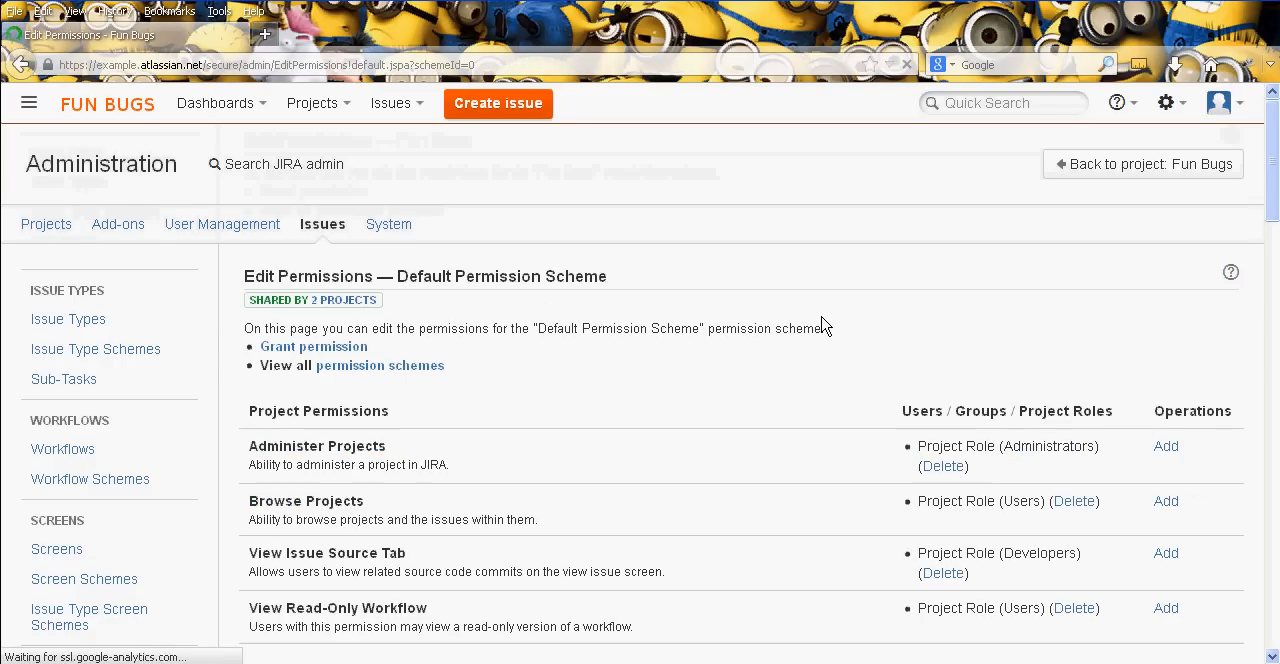
pyautogui.scroll(-3)
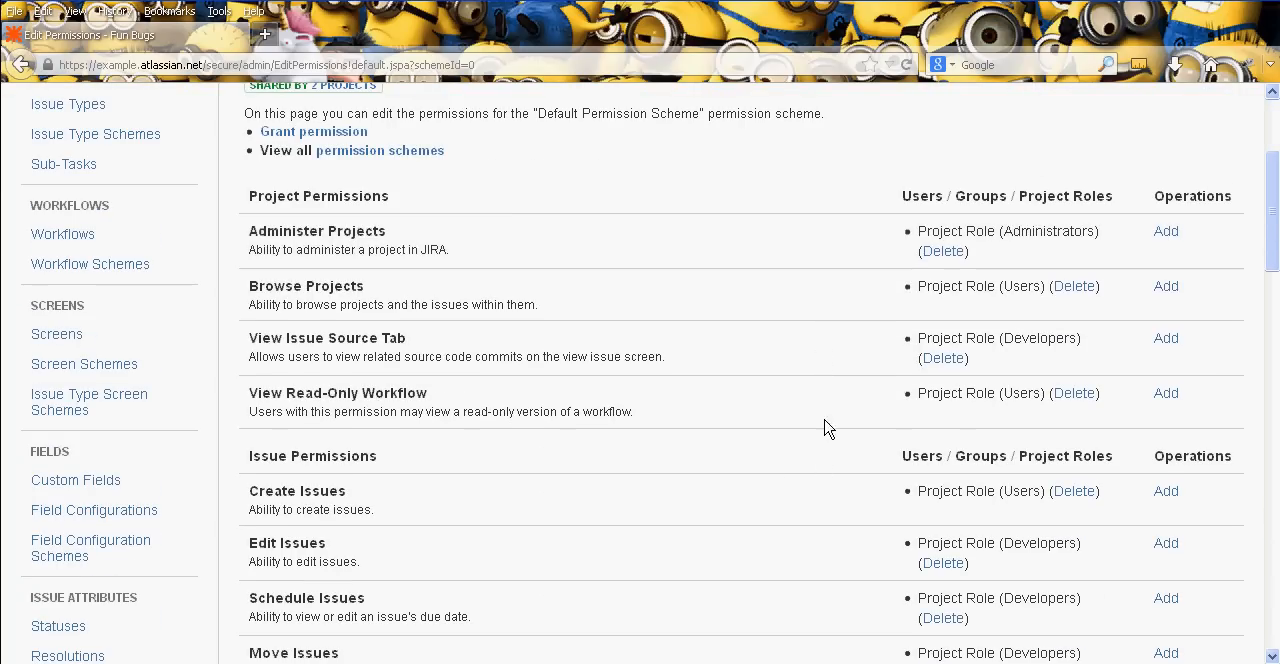
pyautogui.moveTo(255, 231)
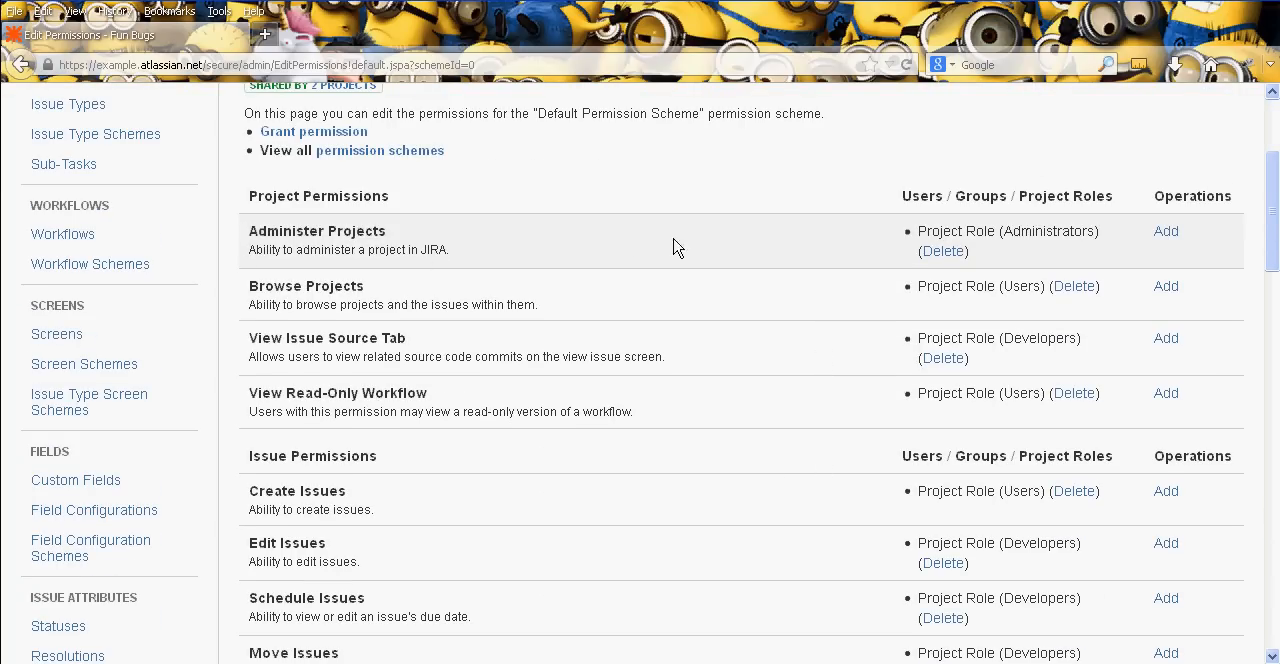
pyautogui.moveTo(933, 309)
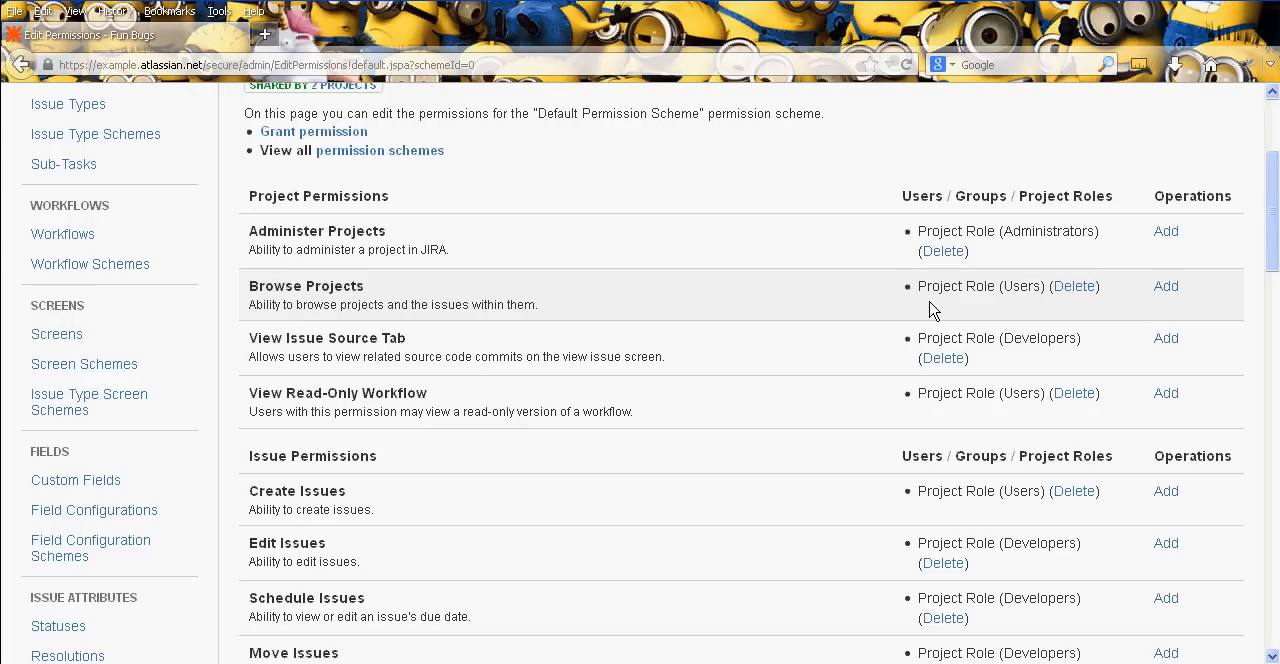
pyautogui.moveTo(1034, 307)
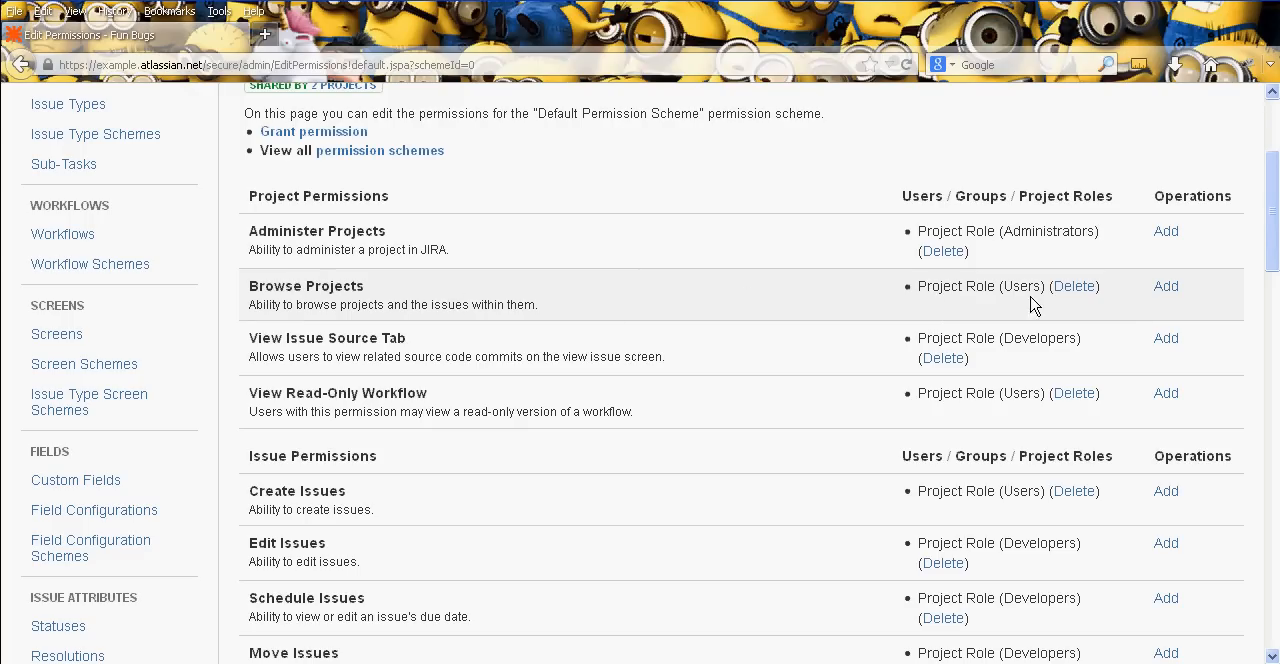
pyautogui.scroll(-3)
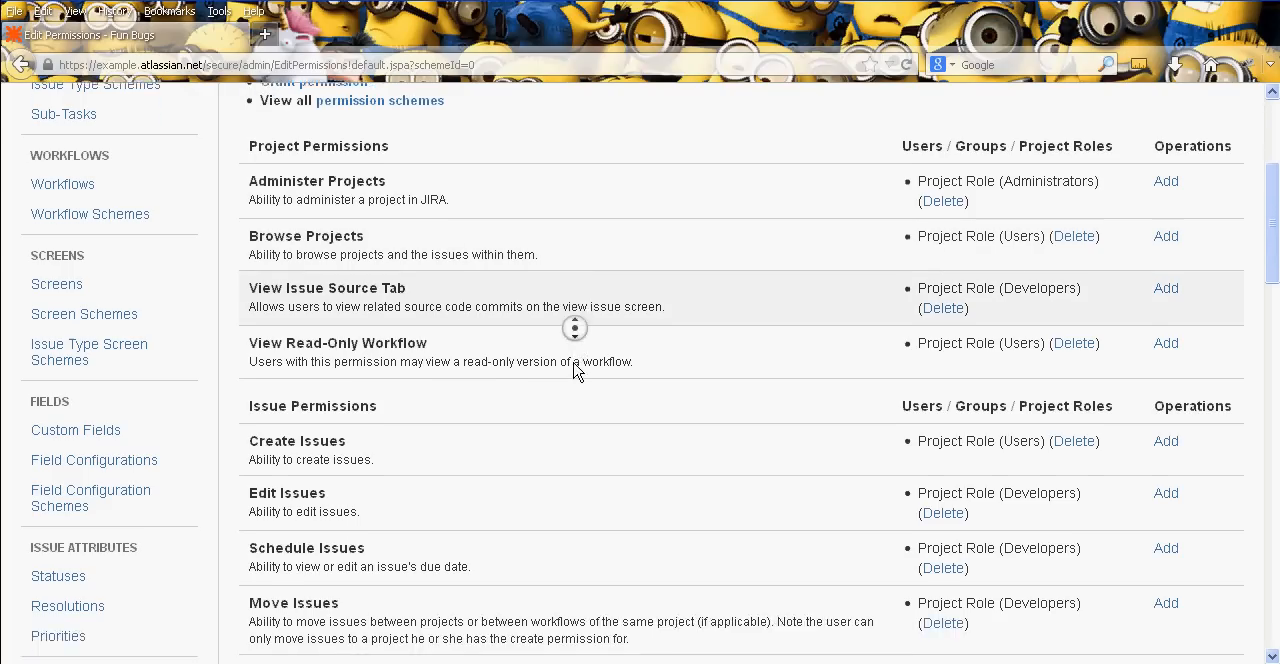
pyautogui.scroll(-3)
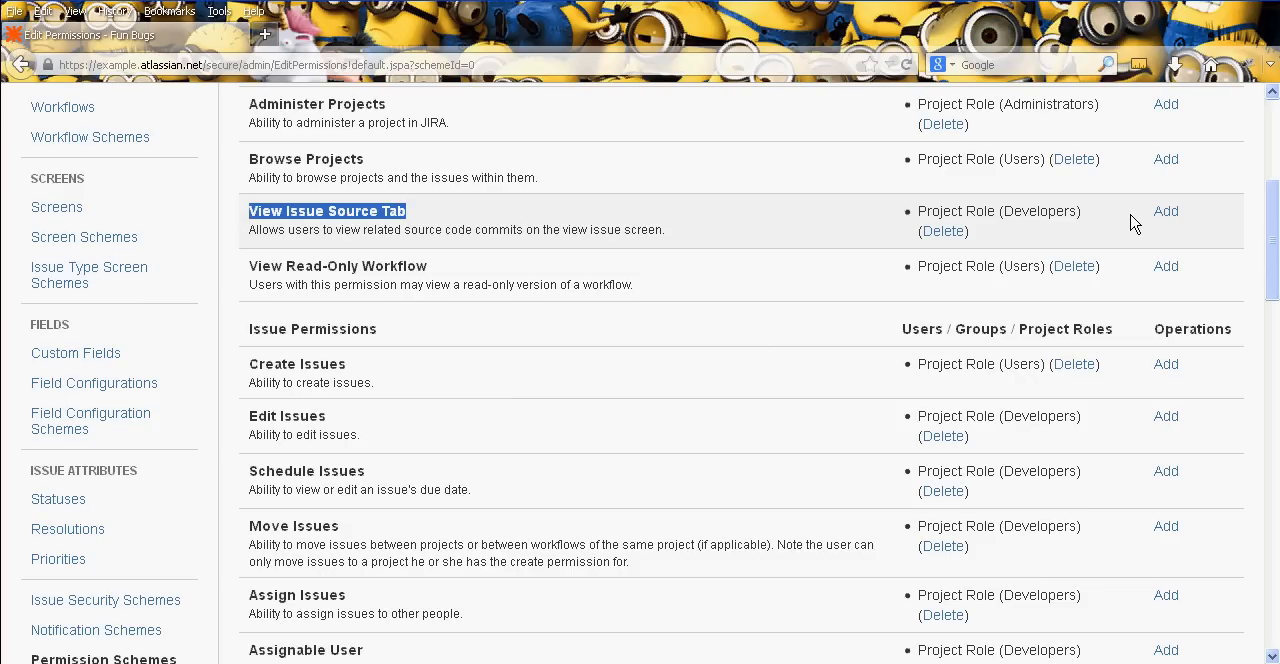
pyautogui.moveTo(700, 337)
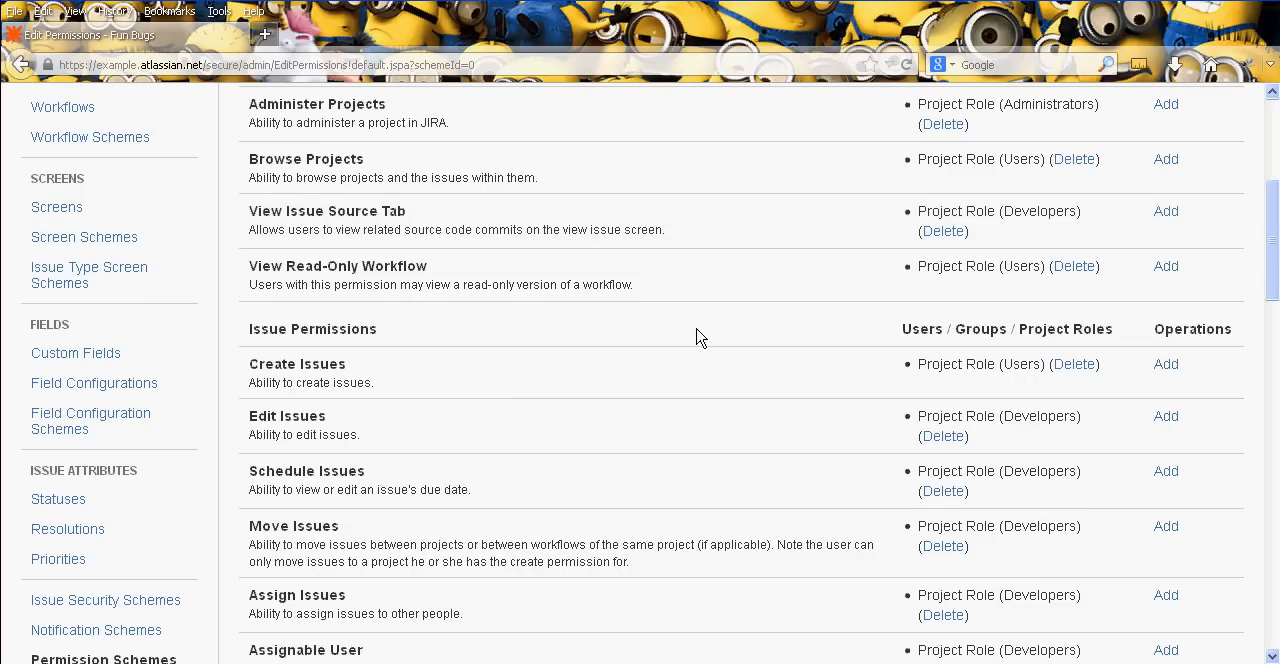
pyautogui.scroll(-3)
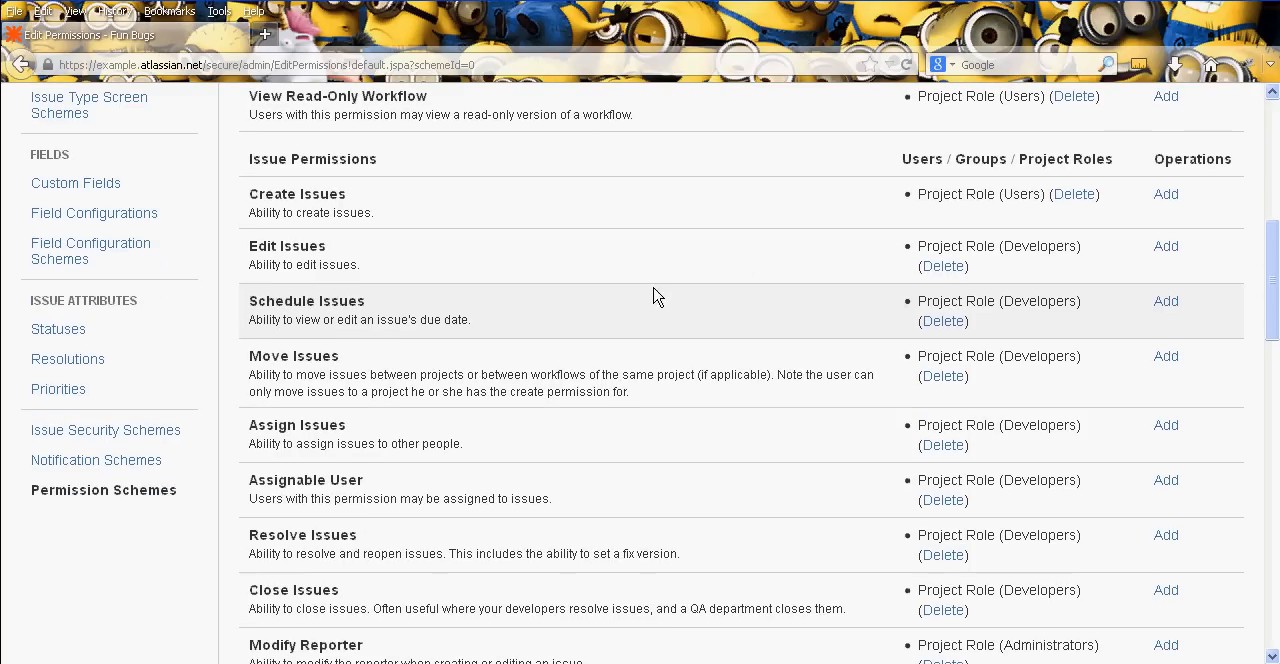
pyautogui.moveTo(371, 374)
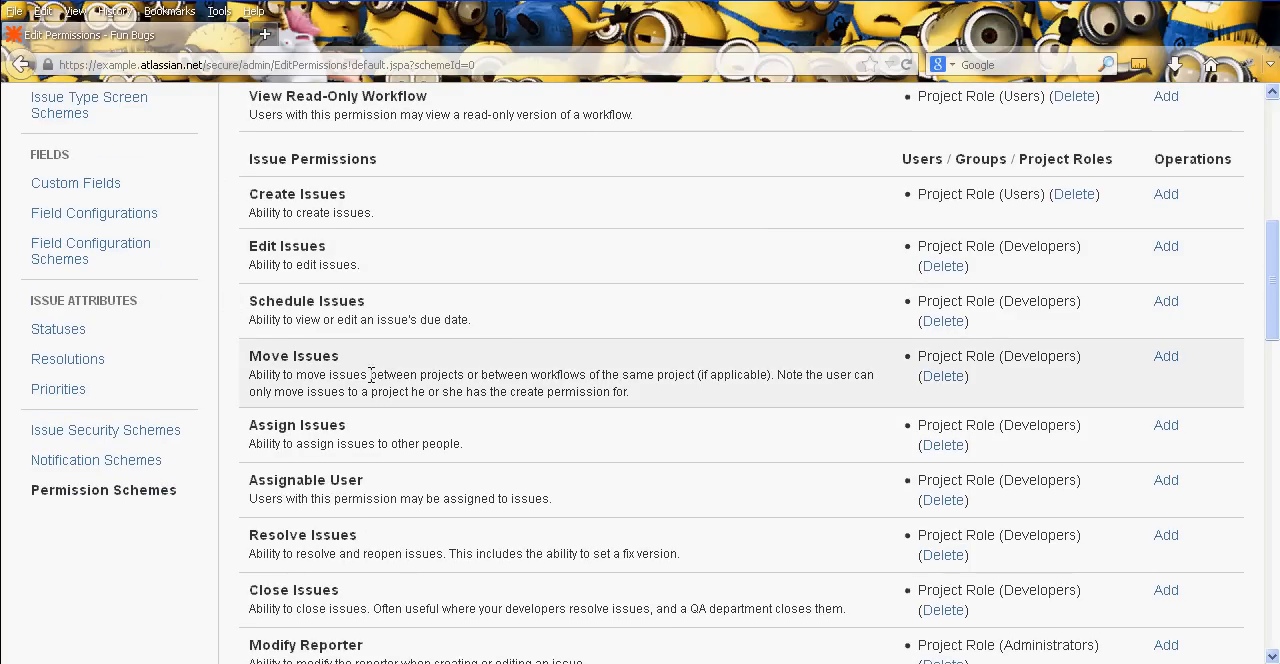
pyautogui.scroll(-3)
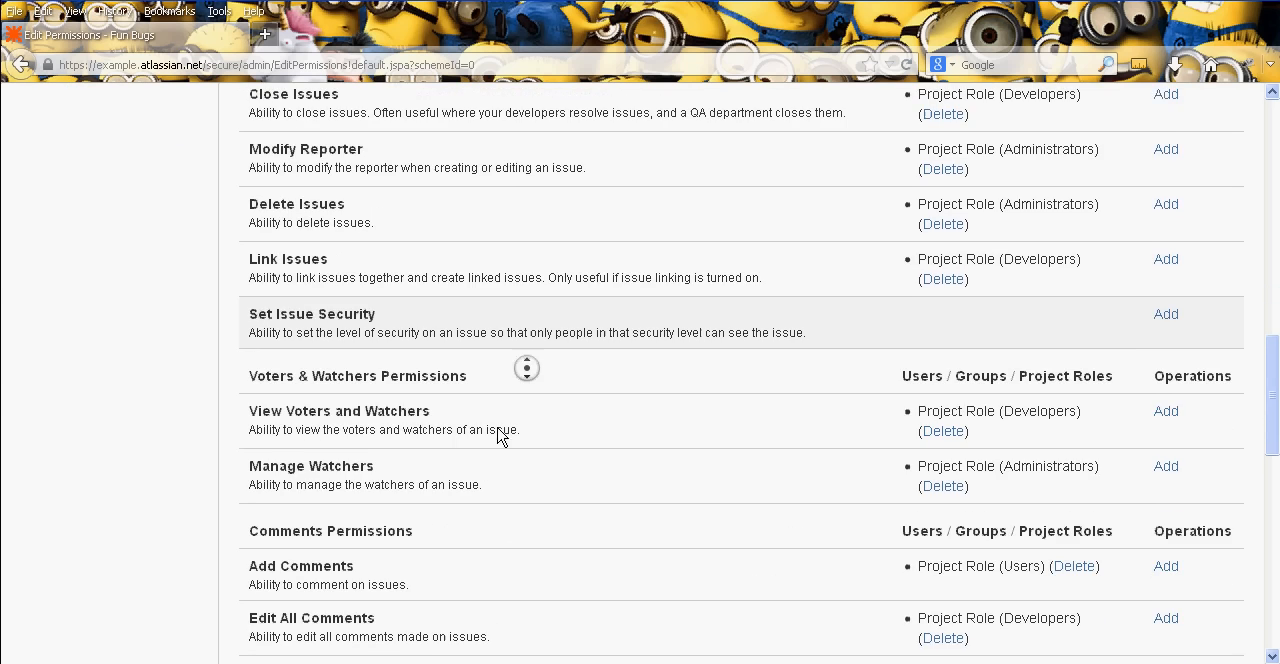
pyautogui.scroll(-3)
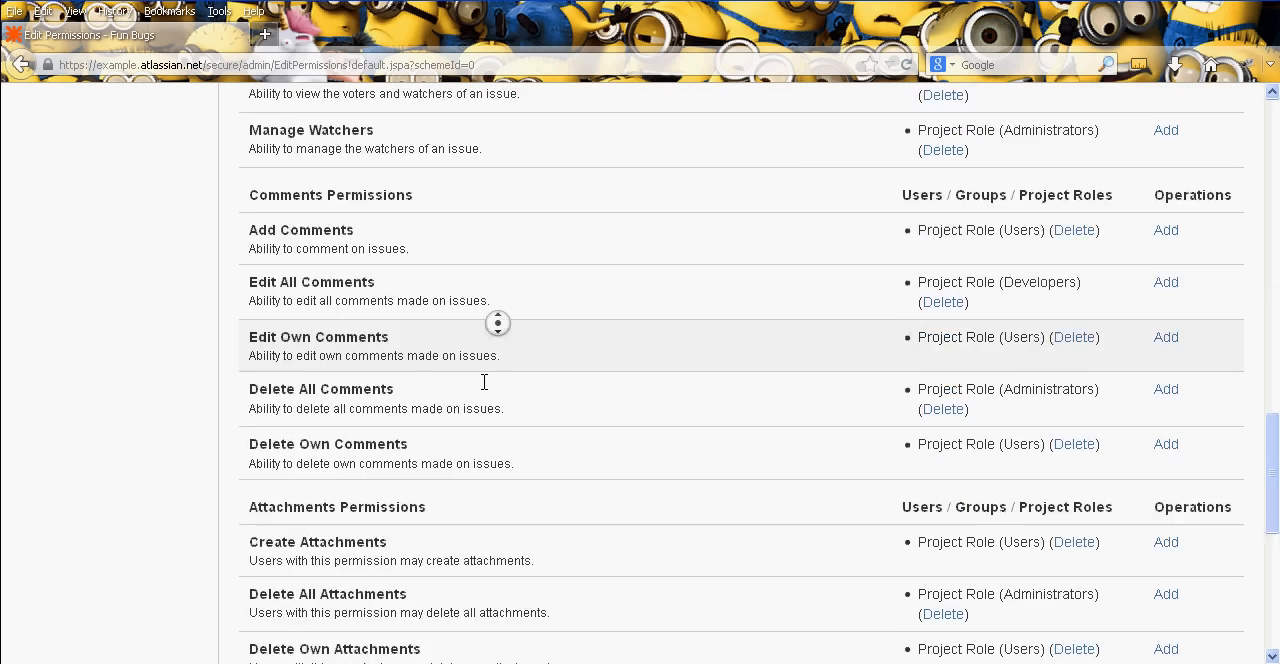
pyautogui.scroll(-3)
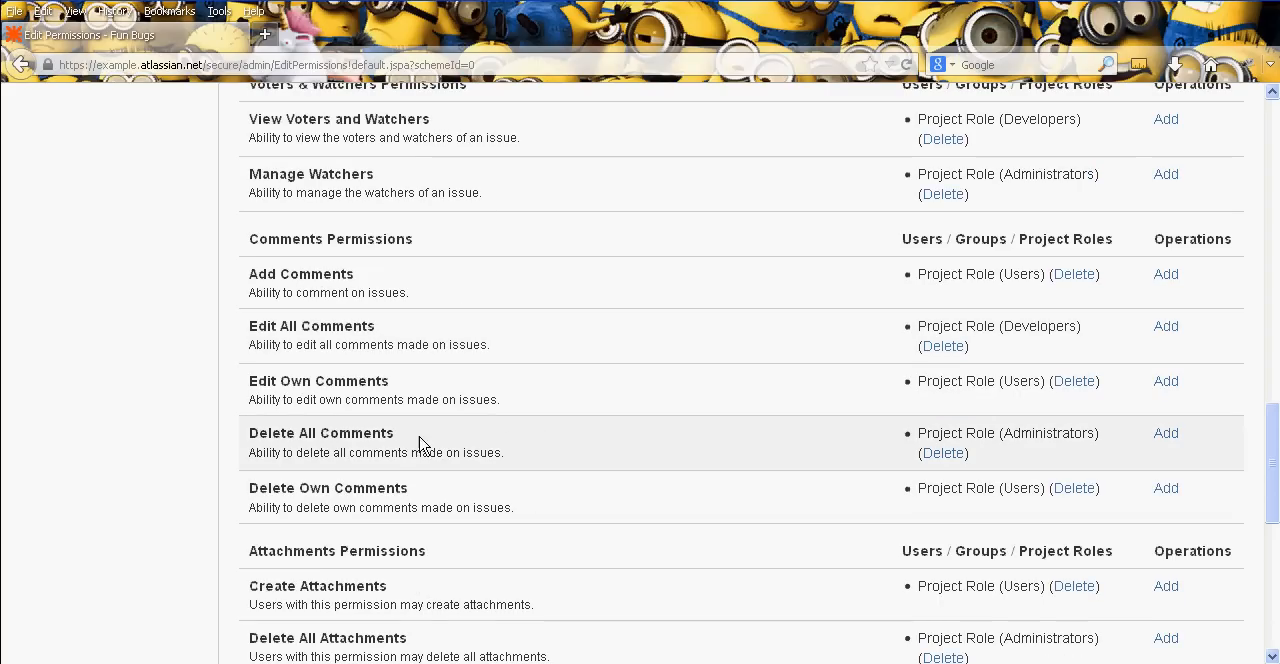
pyautogui.moveTo(527, 477)
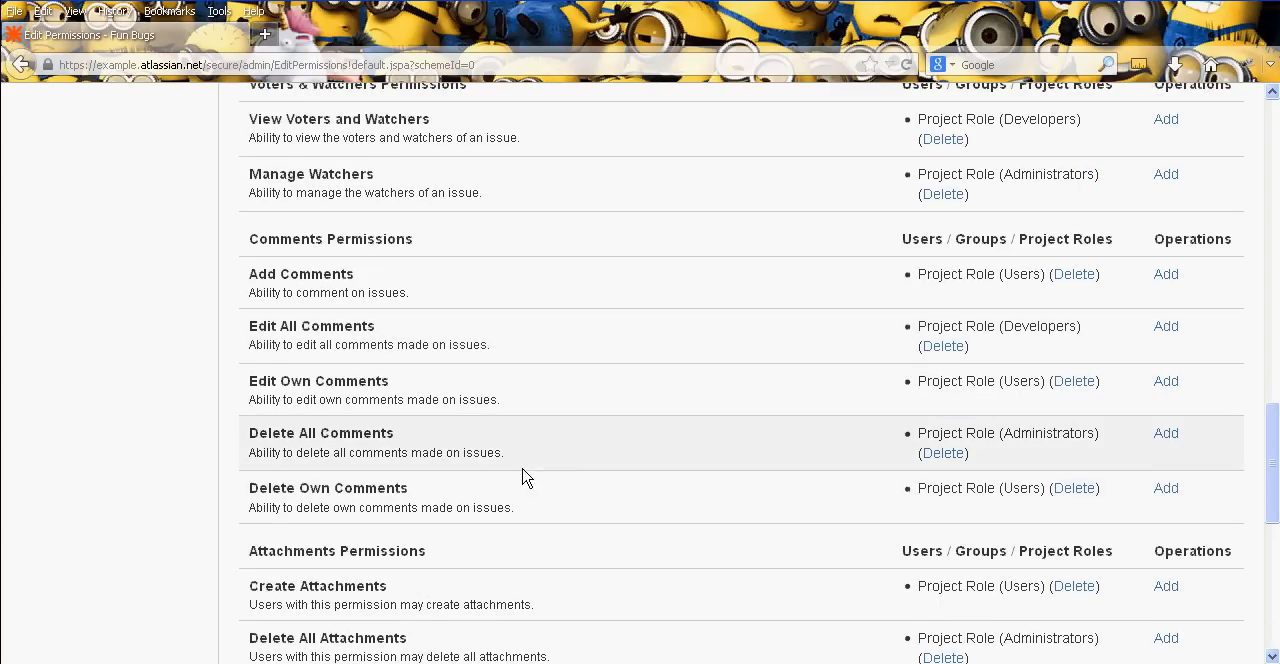
pyautogui.scroll(-3)
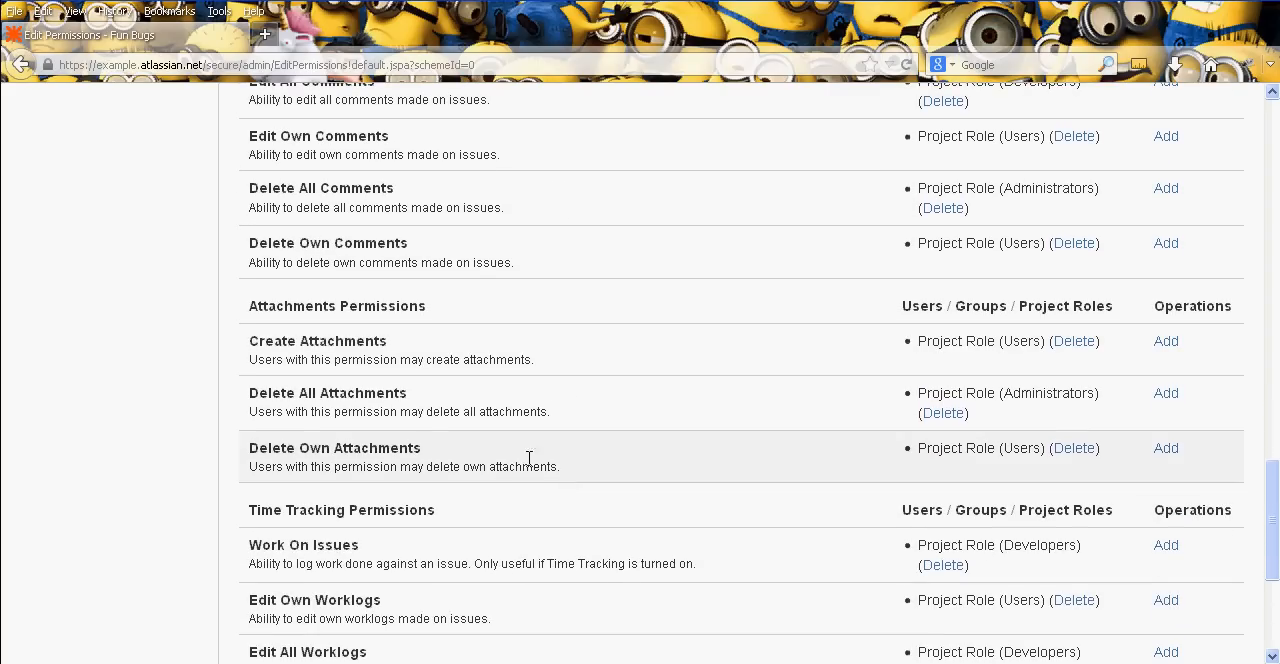
pyautogui.scroll(-3)
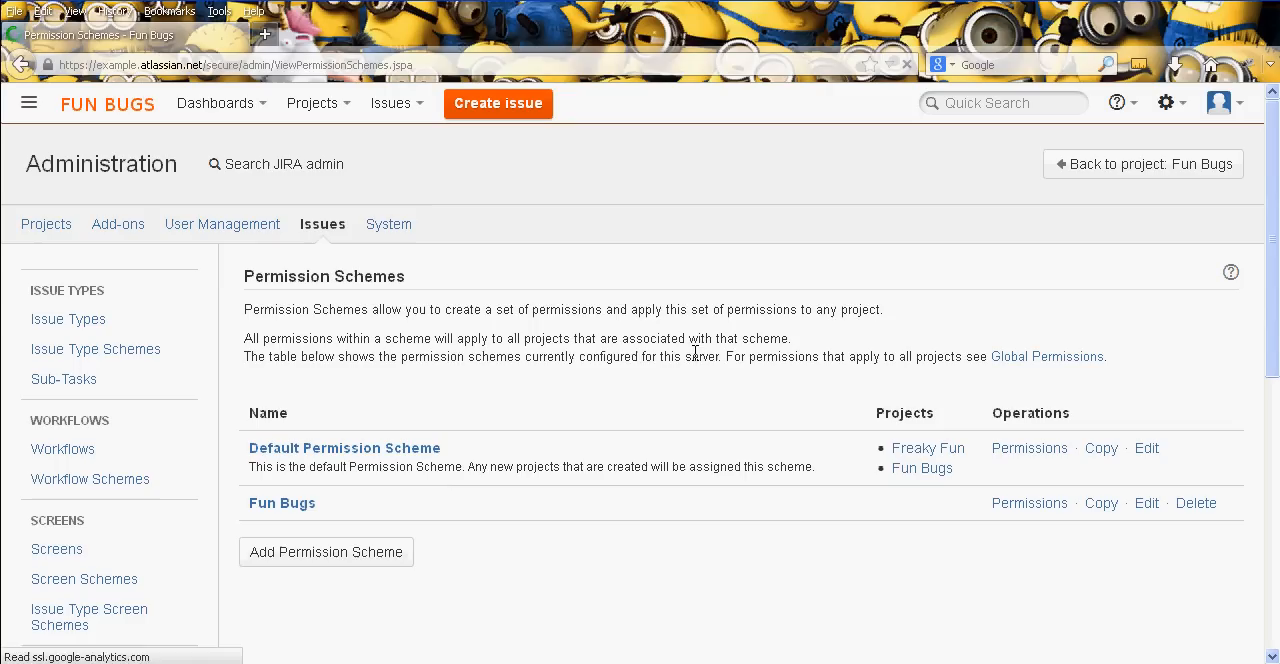
# Step: Open the Fun Bugs scheme and start adding a grant to Administer Projects
pyautogui.click(282, 503)
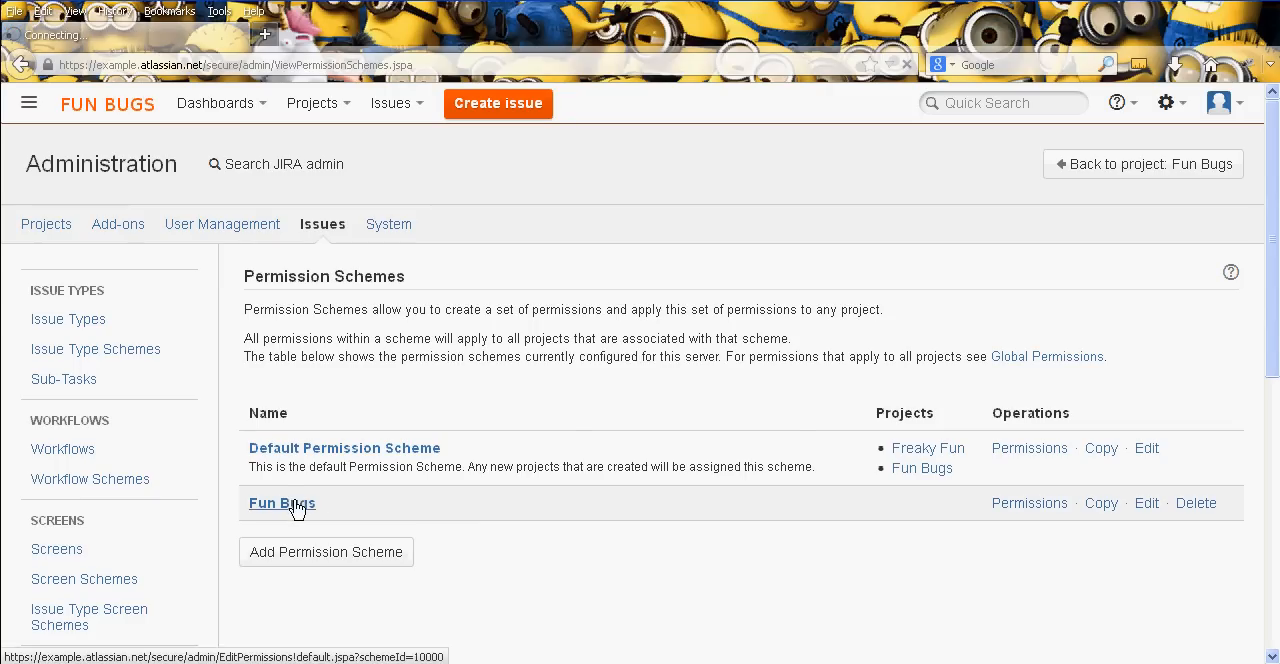
pyautogui.click(282, 503)
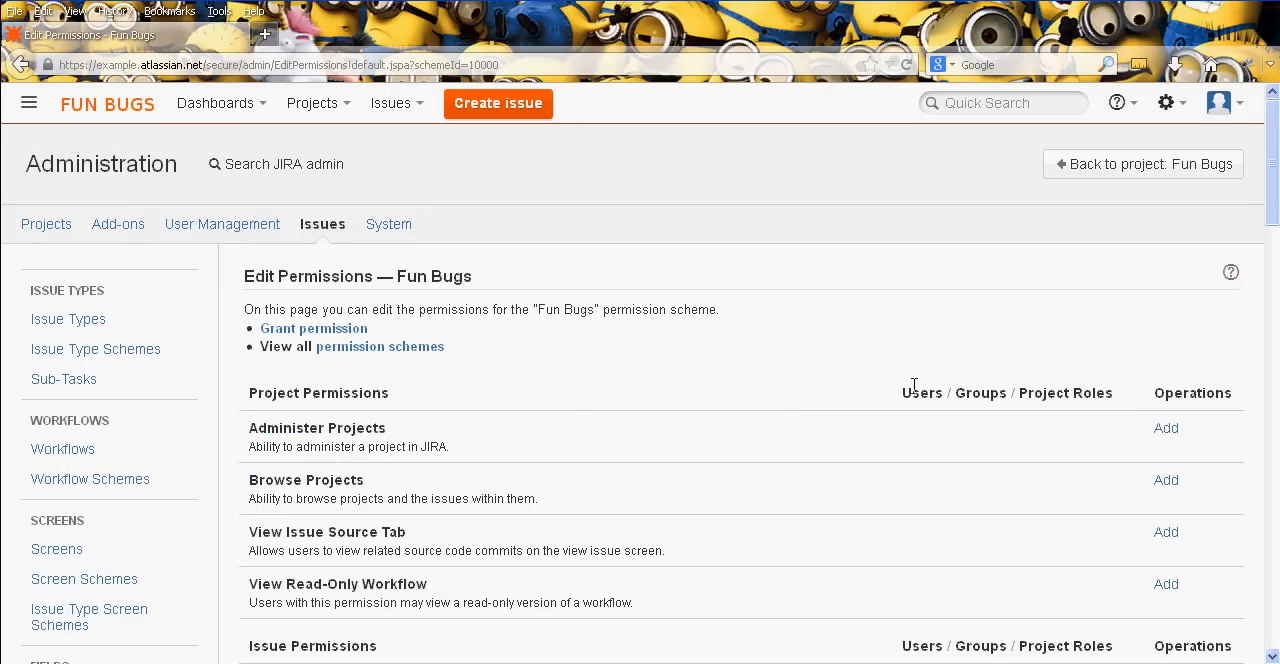
pyautogui.scroll(-3)
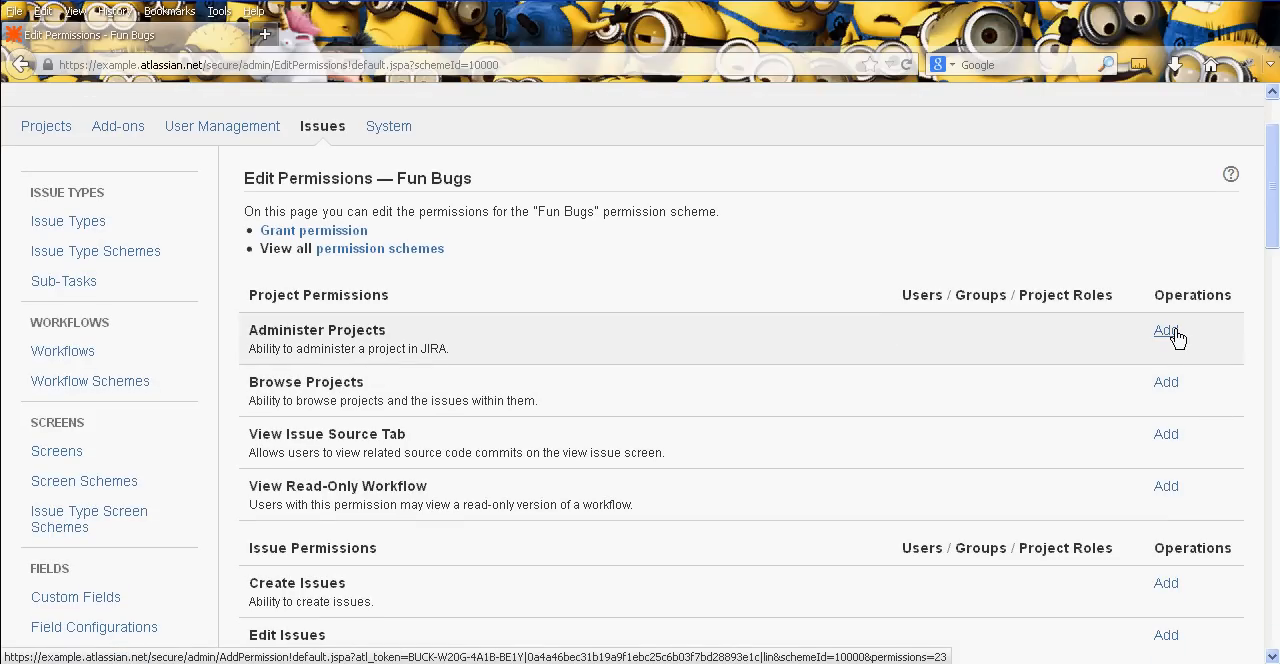
pyautogui.click(1166, 331)
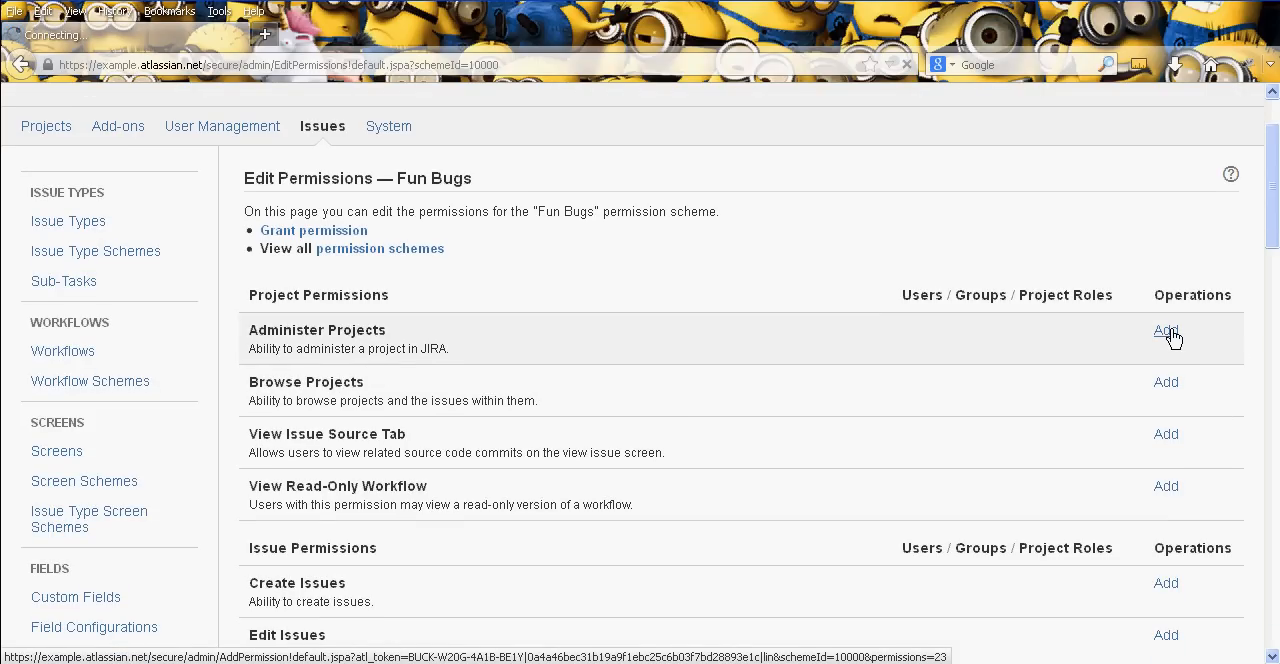
pyautogui.click(1166, 331)
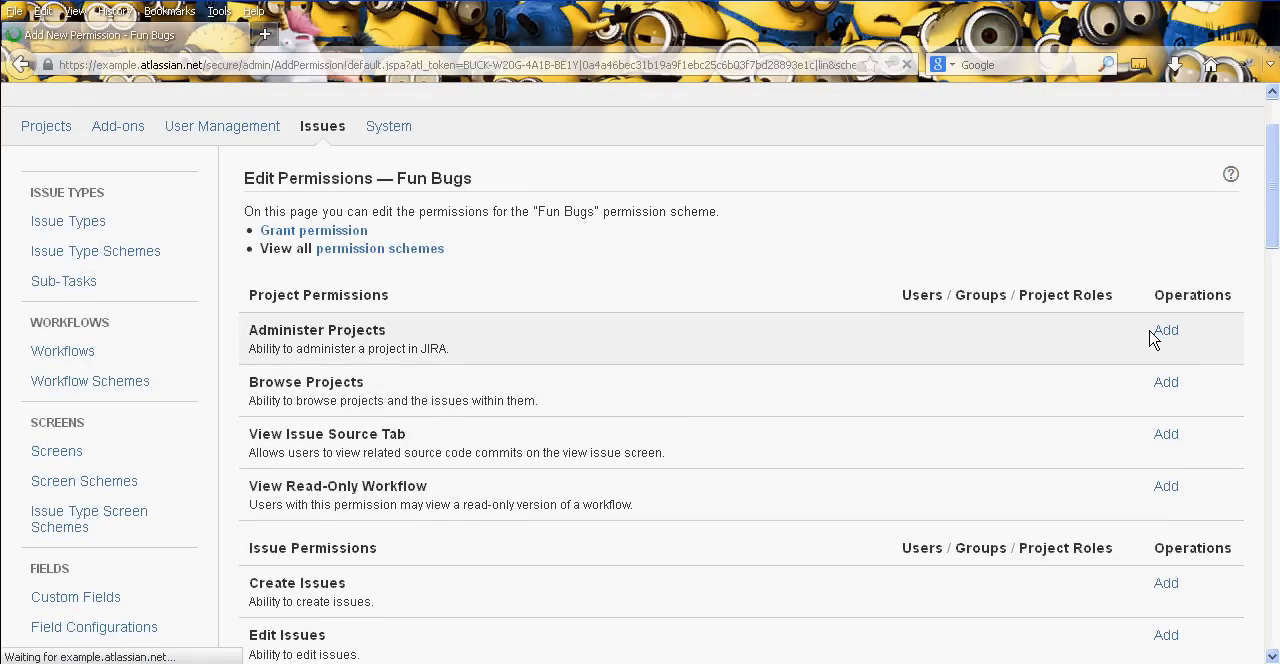
# Step: Grant all selected Fun Bugs permissions to the Users project role
pyautogui.click(1165, 330)
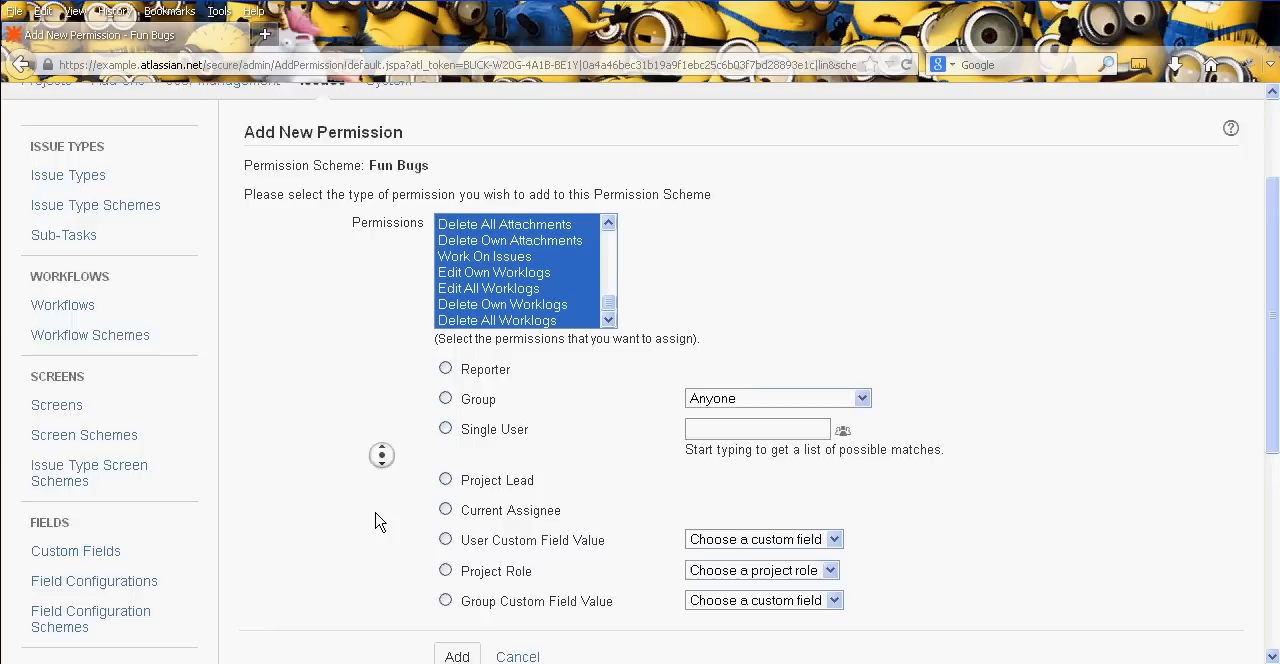
pyautogui.scroll(-3)
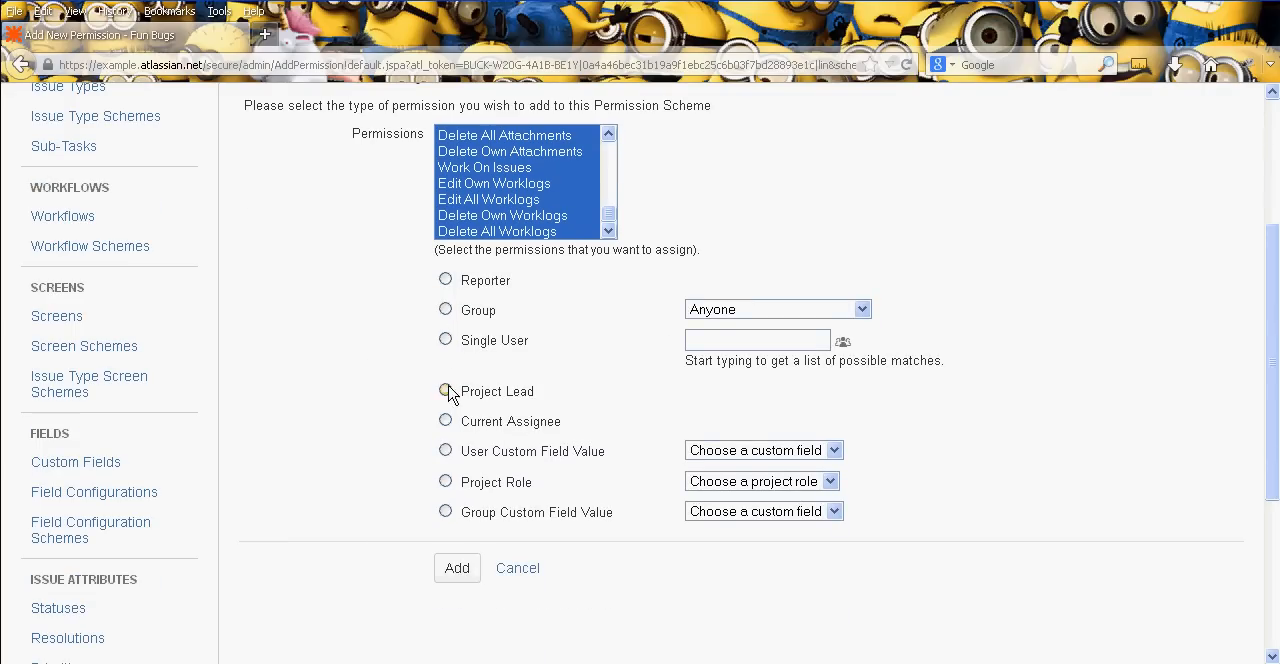
pyautogui.click(445, 310)
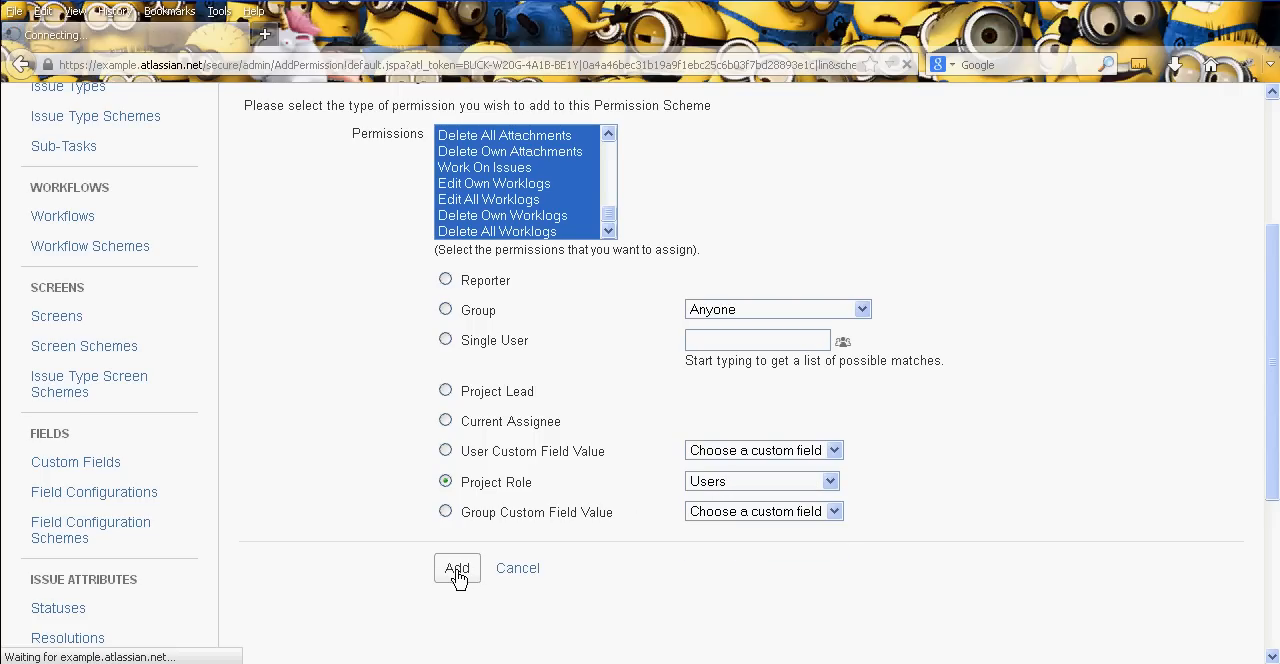
pyautogui.click(457, 568)
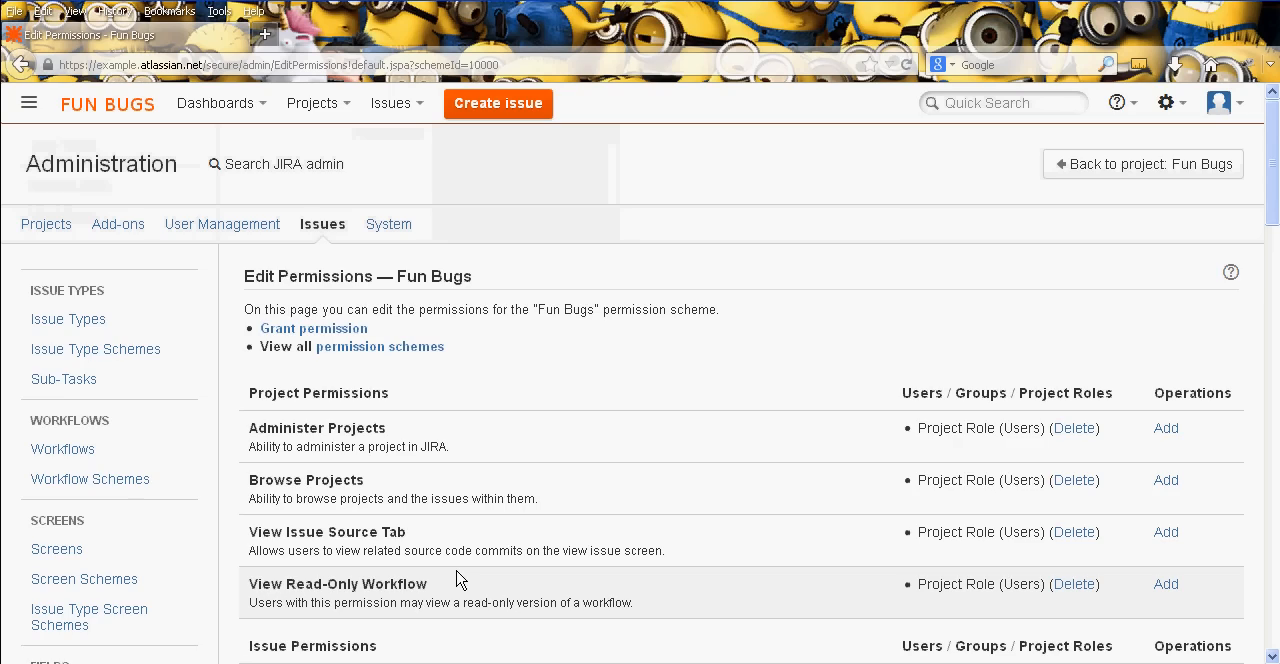
# Step: Delete the Project Role (Users) grant from Administer Projects and confirm
pyautogui.scroll(-3)
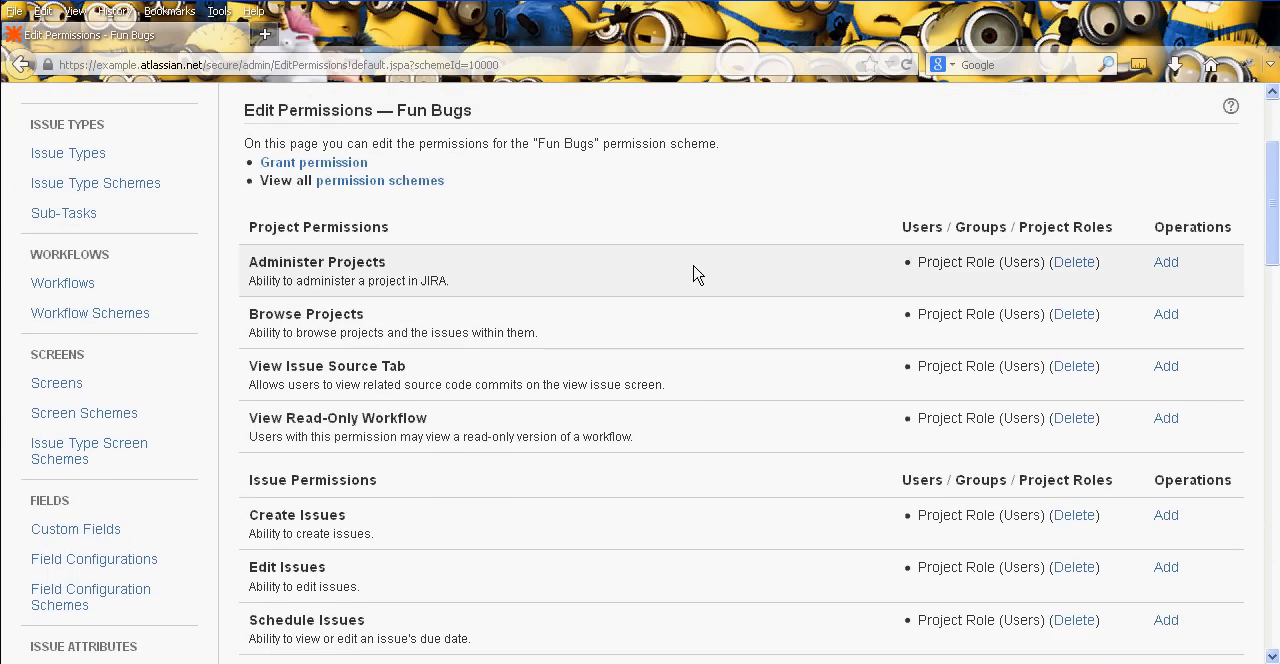
pyautogui.scroll(-3)
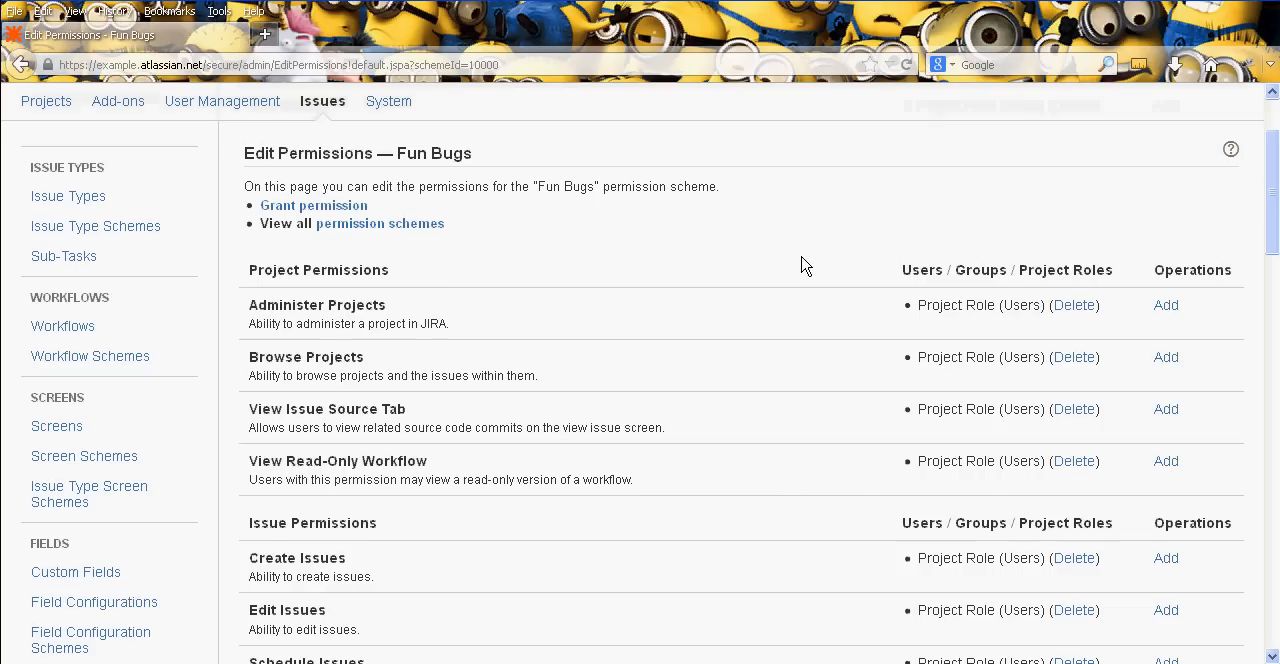
pyautogui.click(1073, 305)
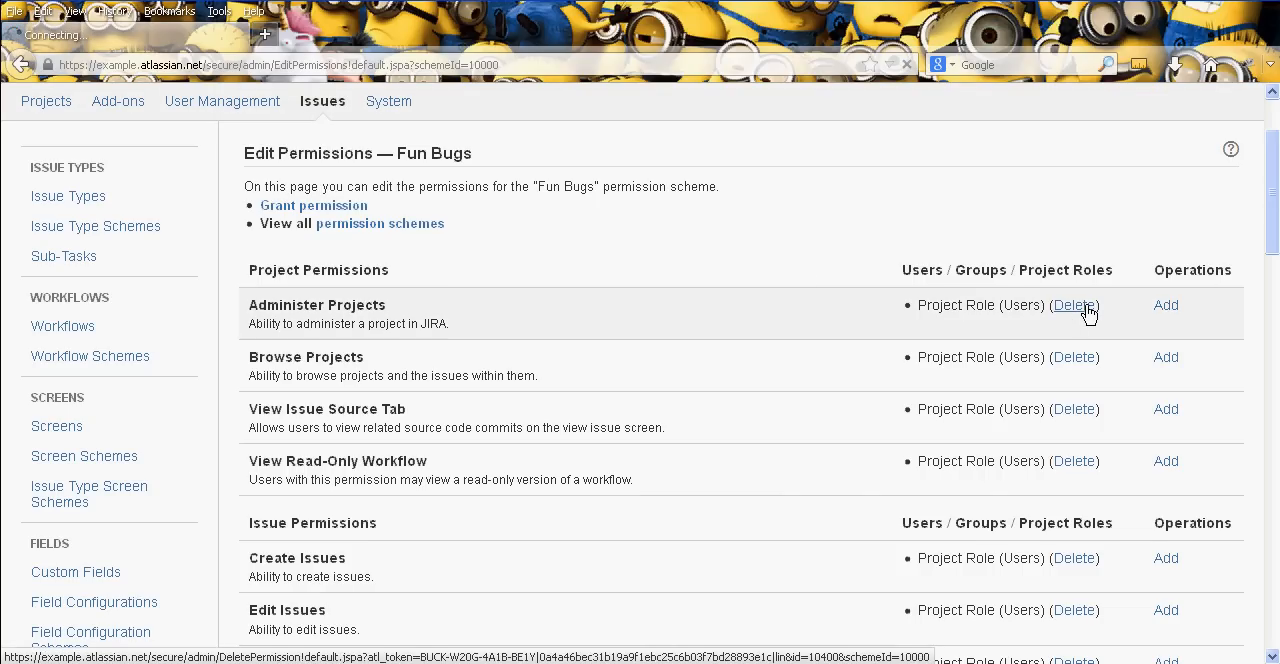
pyautogui.click(1073, 305)
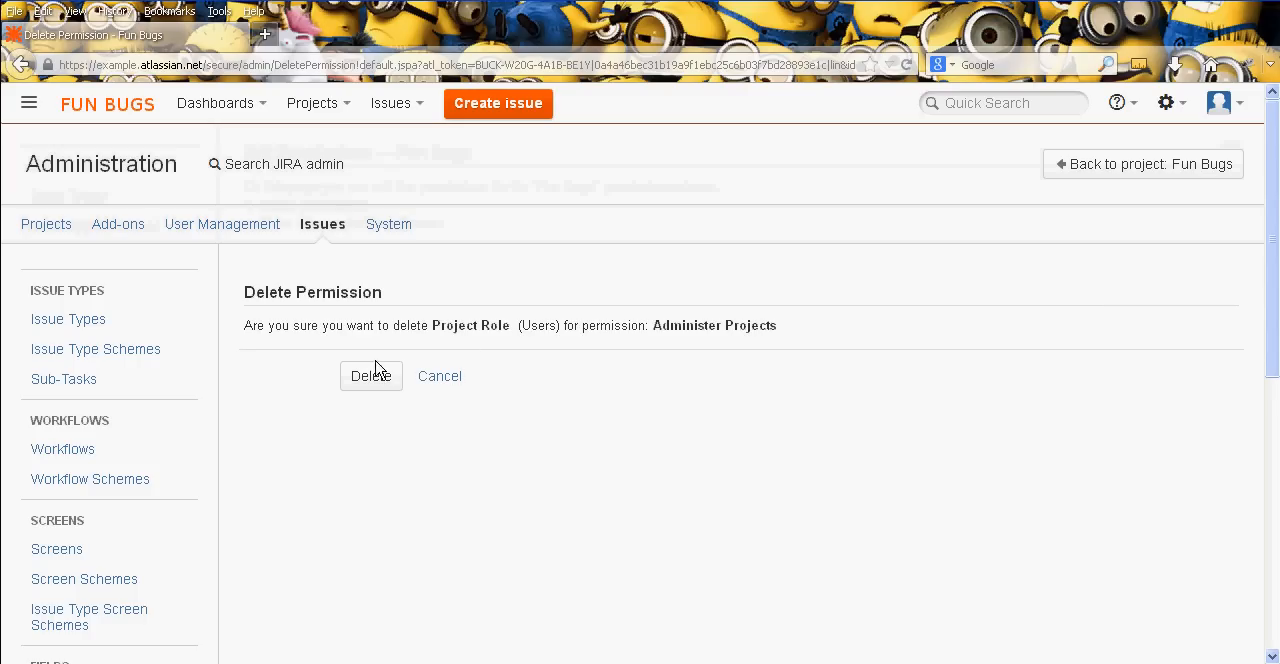
pyautogui.click(371, 375)
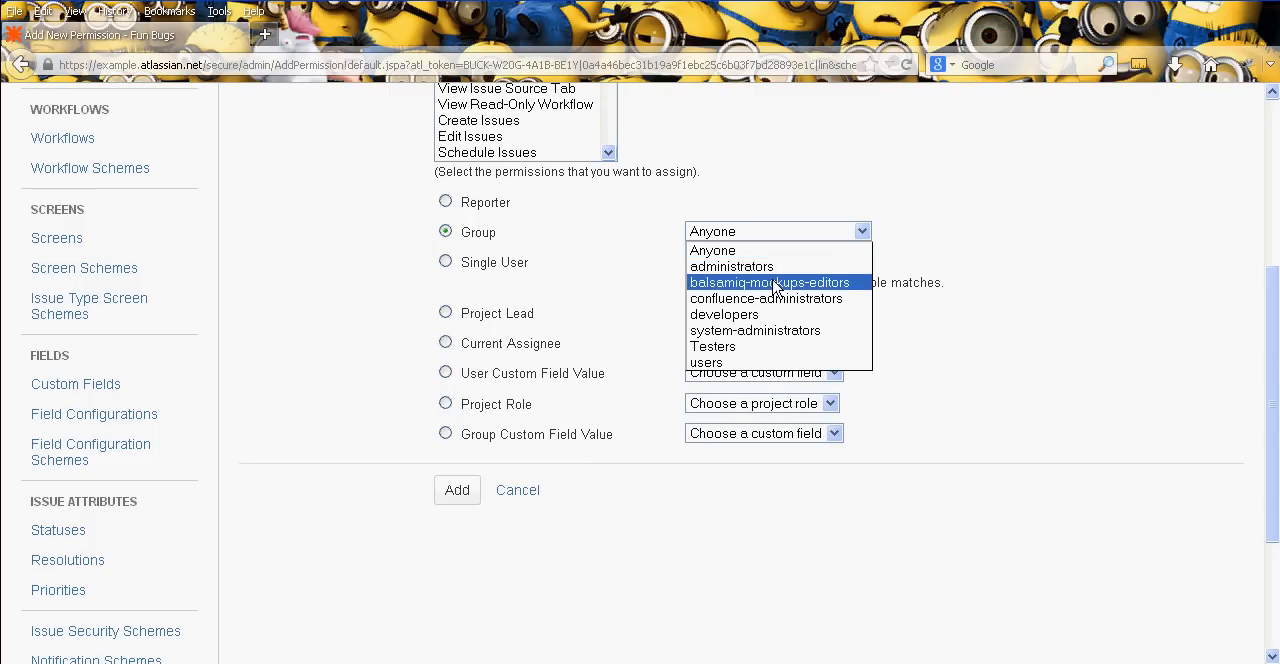
# Step: Make the Administrators project role the Administer Projects grantee, after trying the administrators group
pyautogui.click(731, 266)
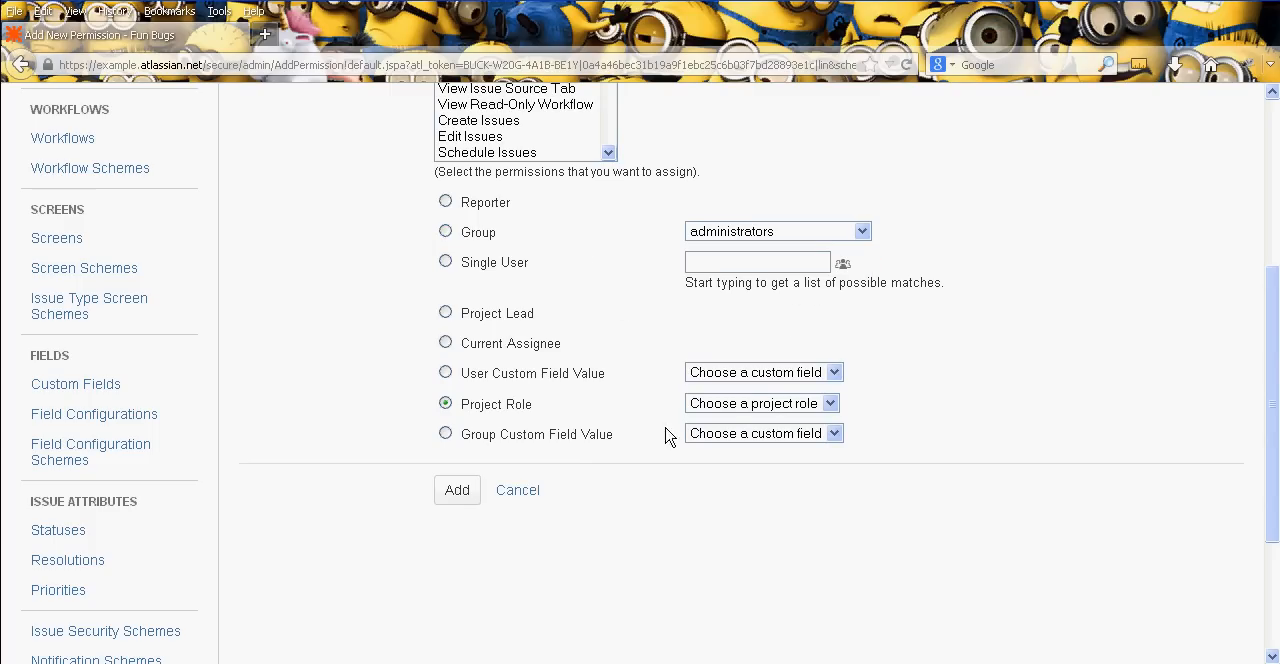
pyautogui.click(762, 402)
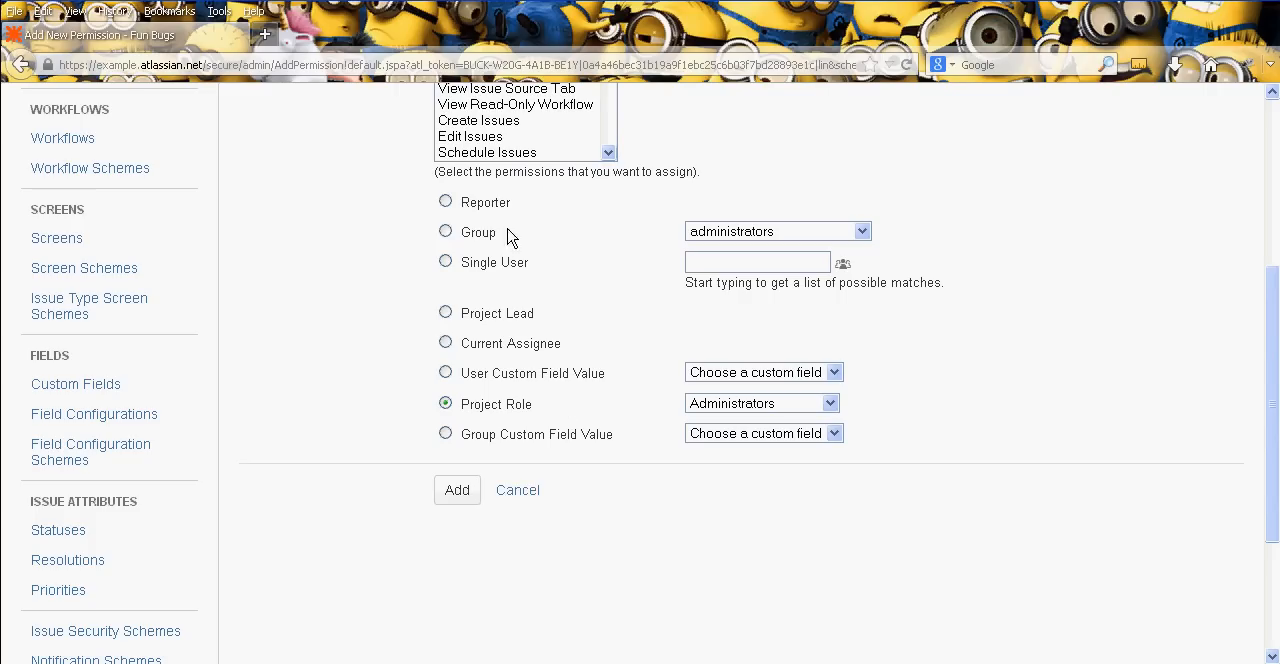
pyautogui.moveTo(615, 343)
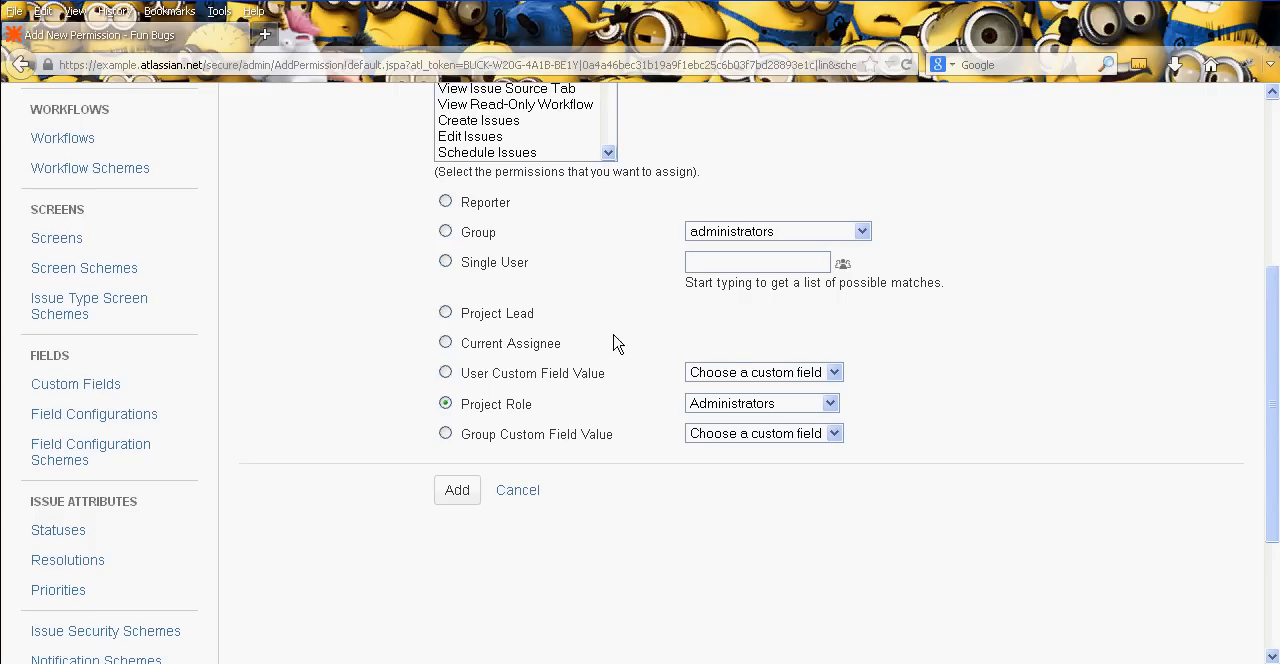
pyautogui.click(445, 433)
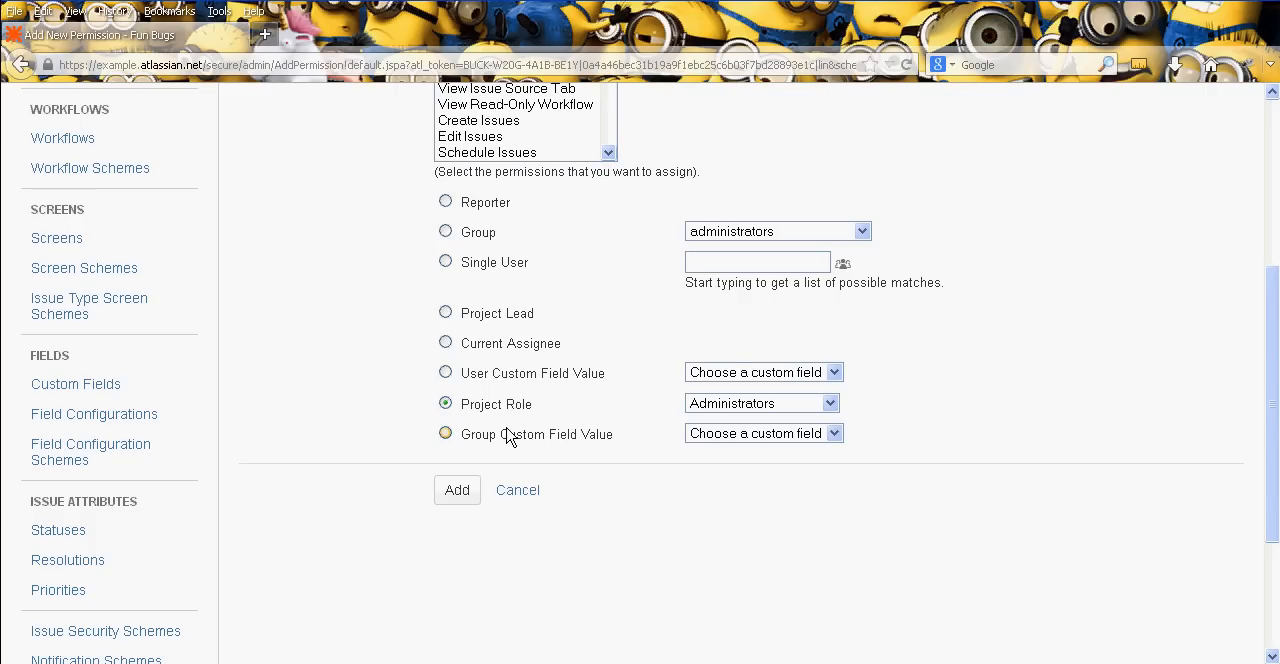
pyautogui.scroll(3)
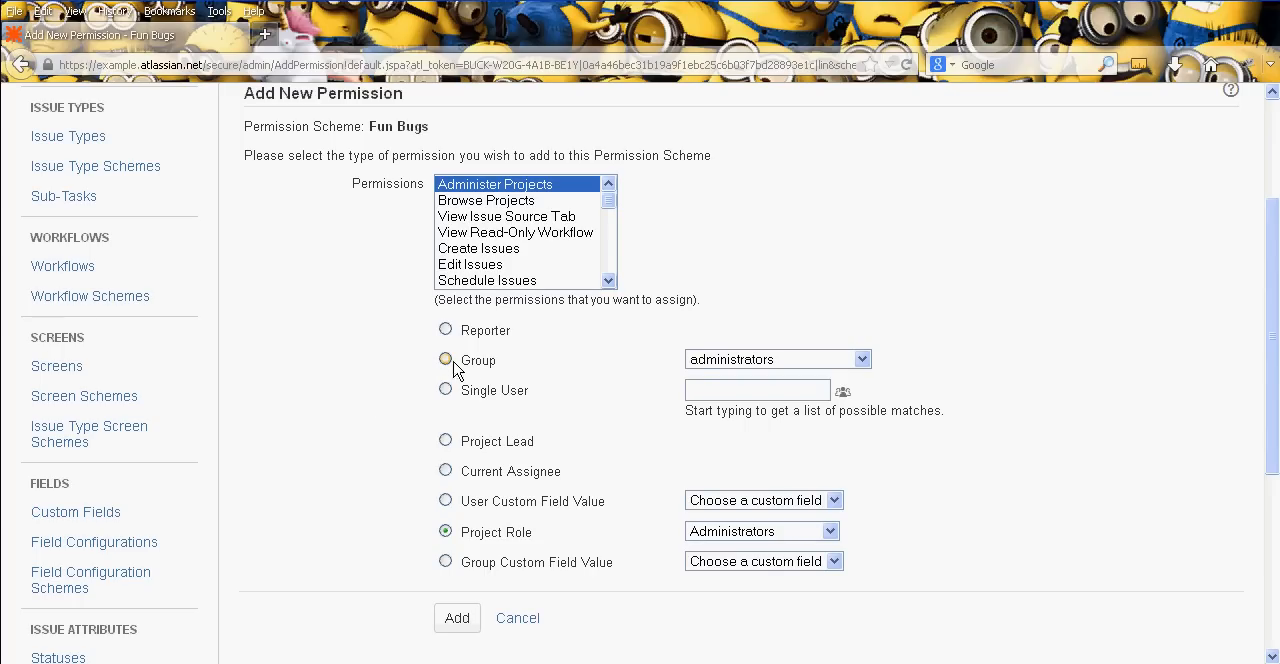
pyautogui.click(445, 532)
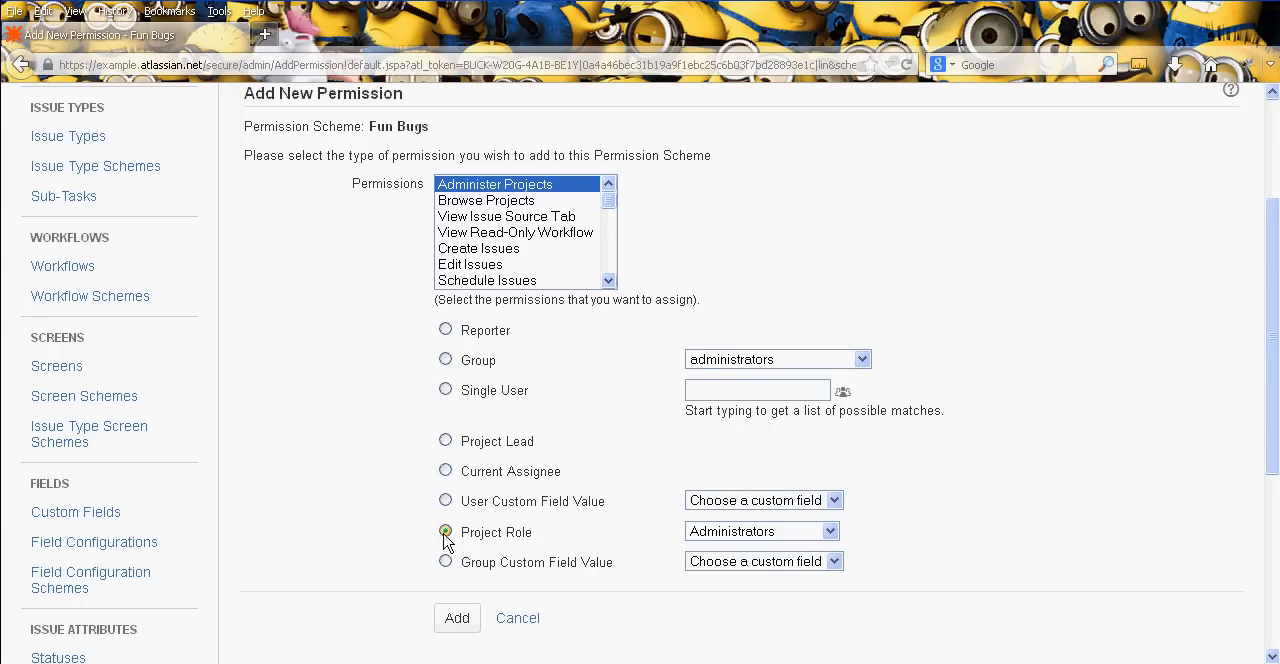
pyautogui.click(445, 532)
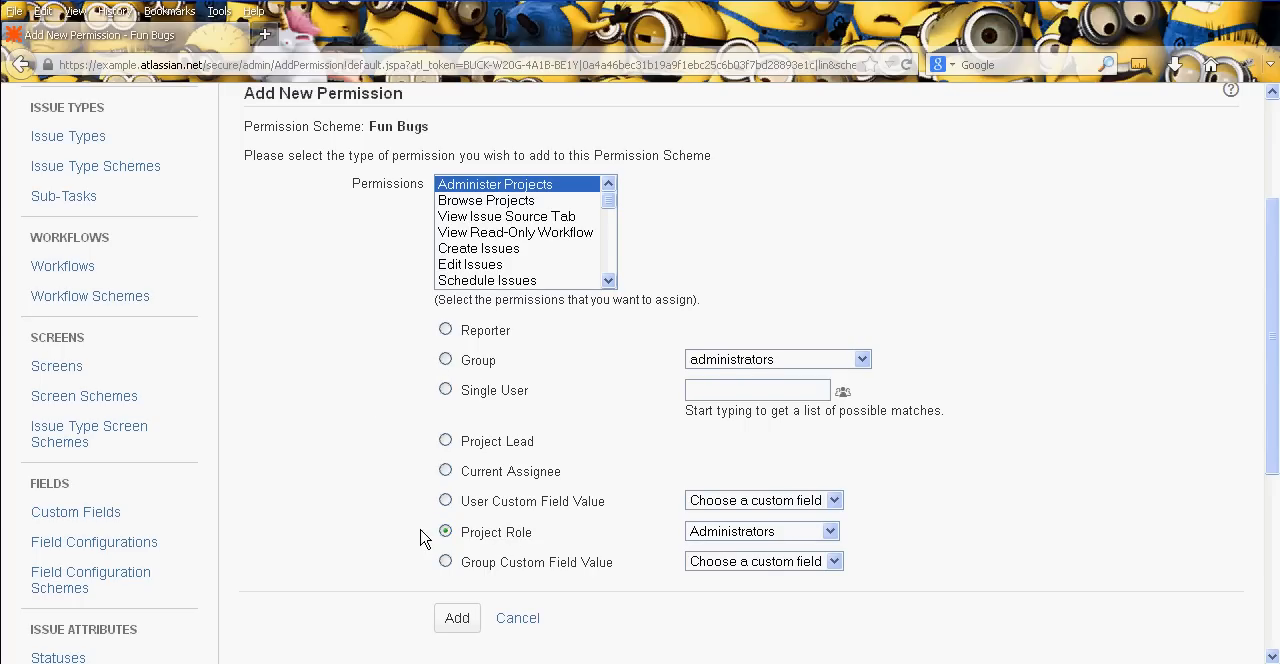
pyautogui.moveTo(546, 535)
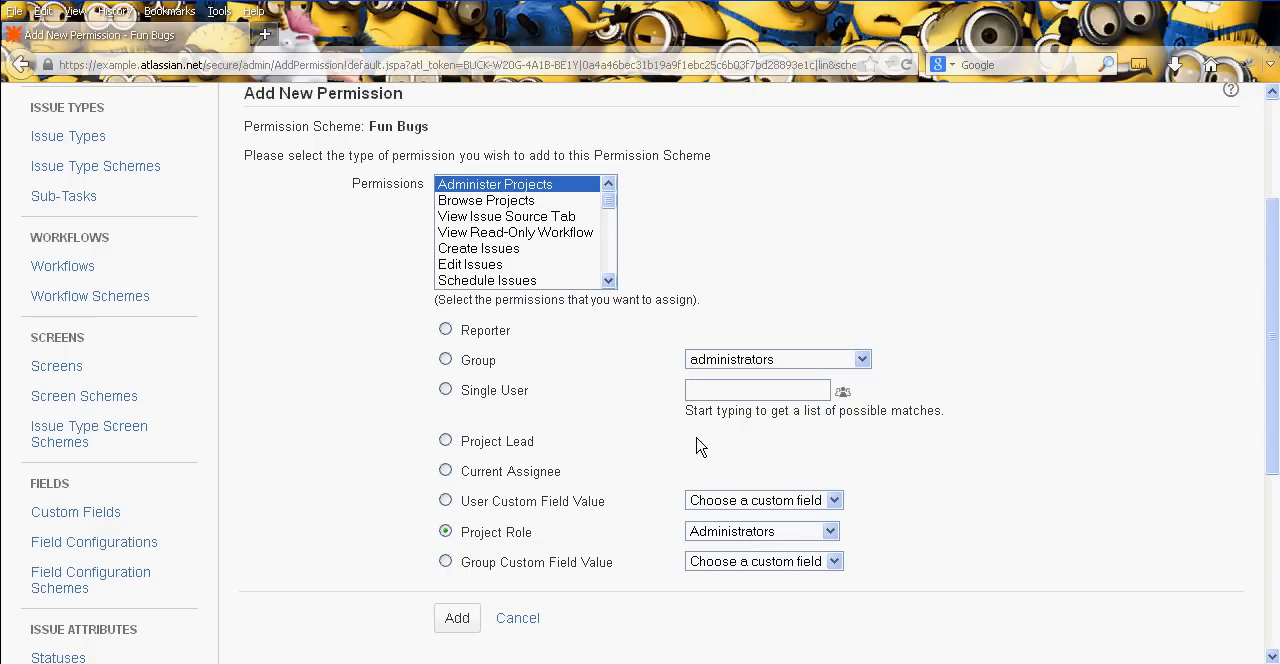
pyautogui.moveTo(943, 487)
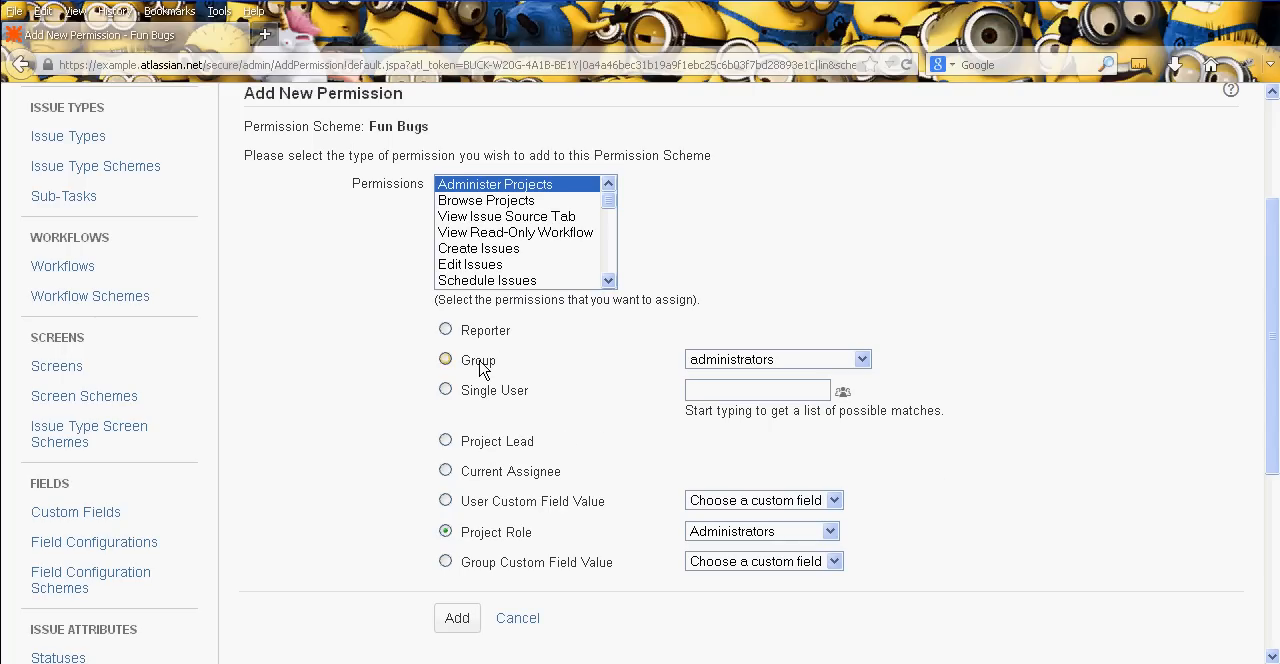
pyautogui.click(445, 359)
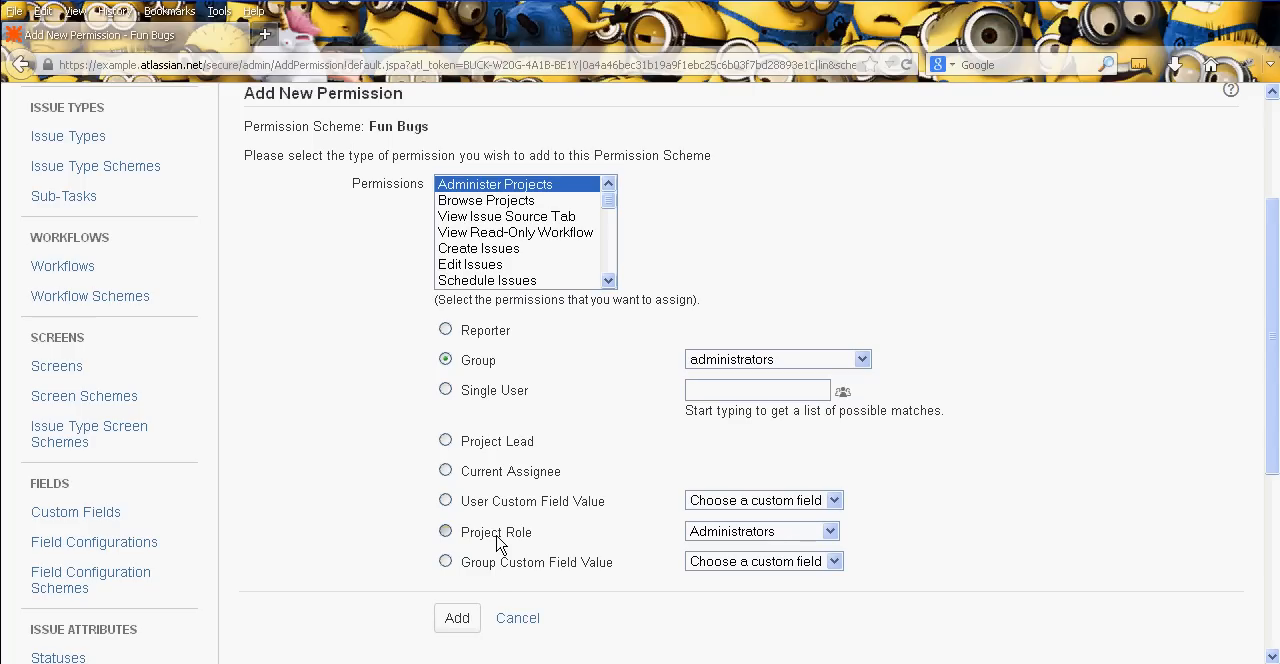
pyautogui.click(445, 531)
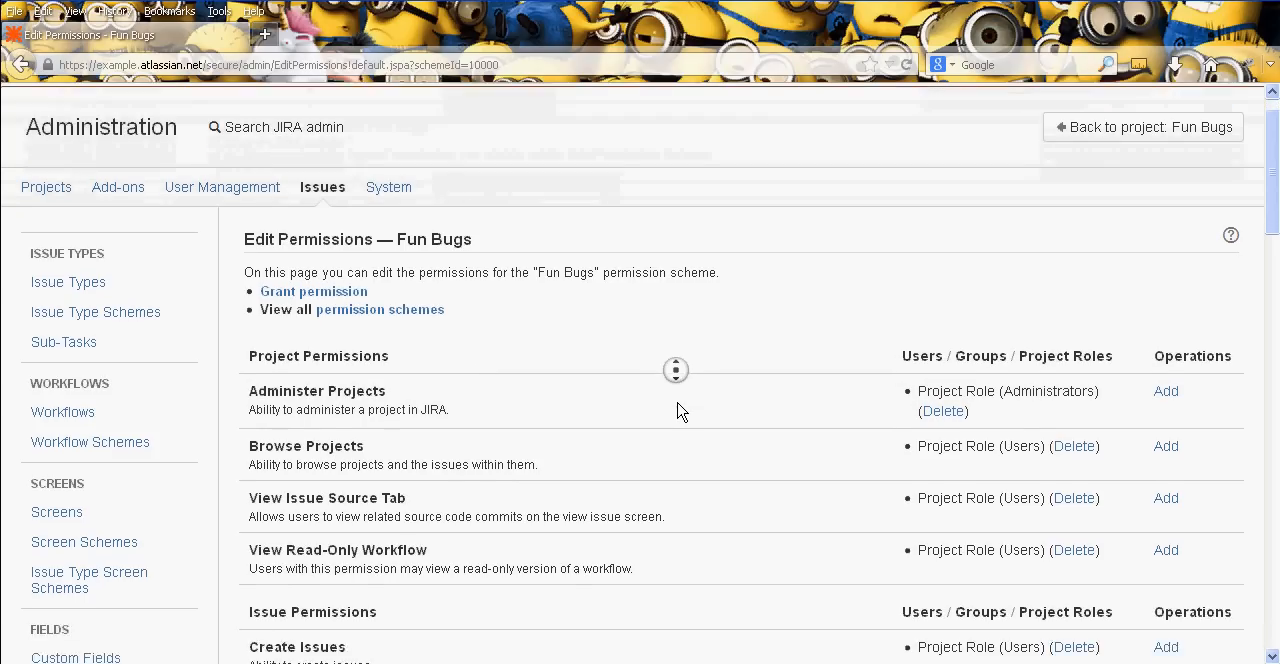
pyautogui.scroll(-3)
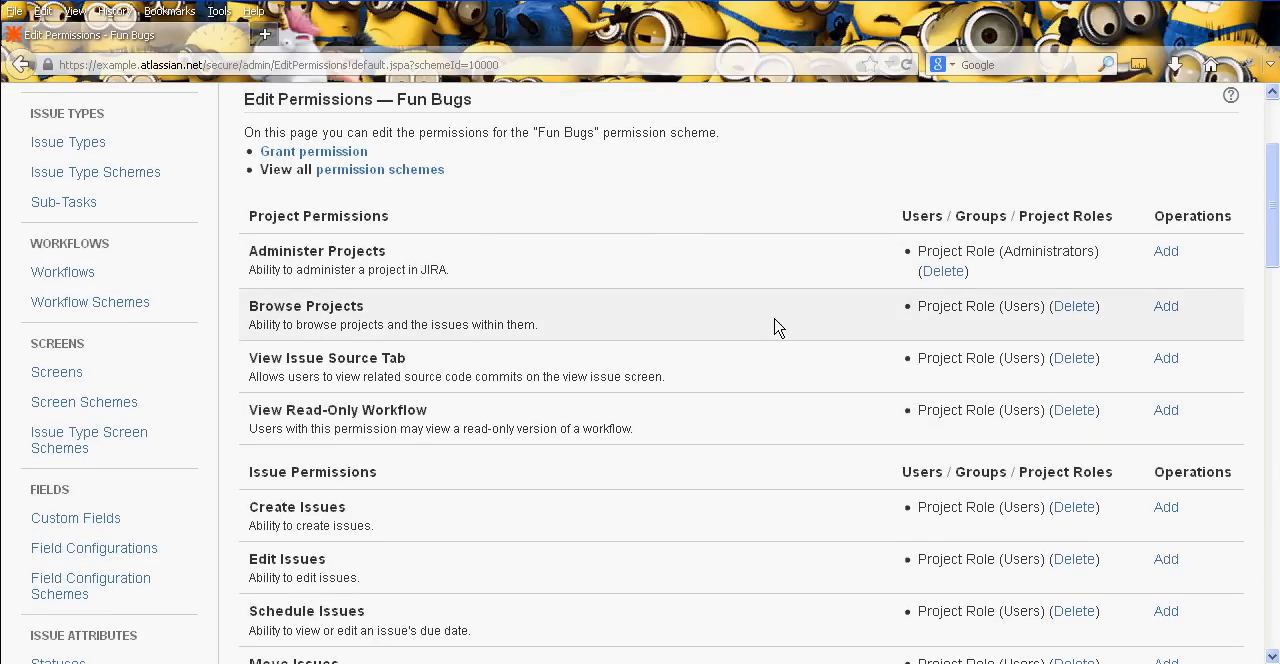
pyautogui.scroll(-3)
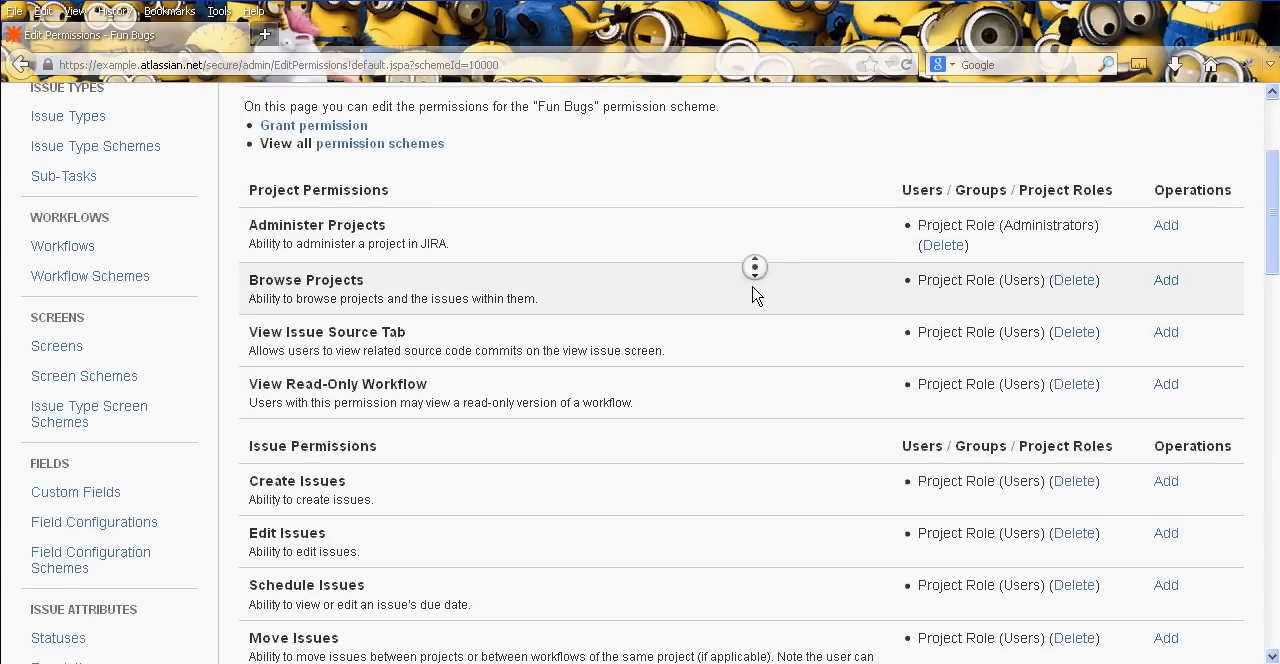
pyautogui.scroll(-3)
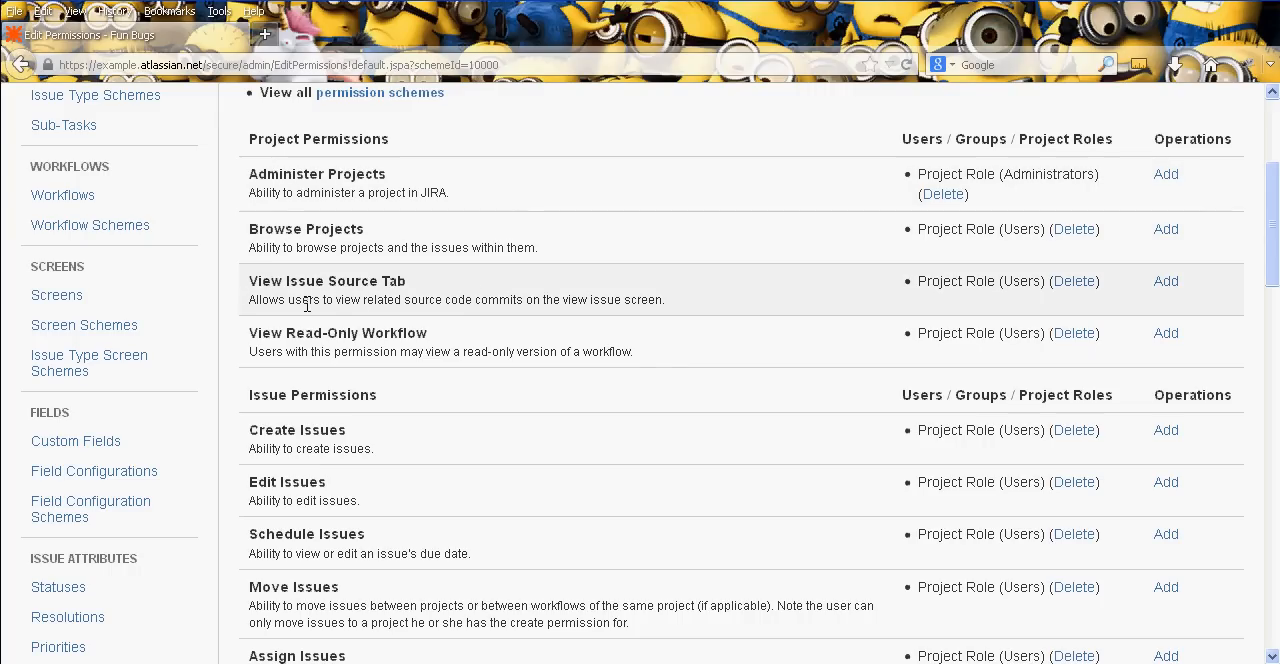
pyautogui.moveTo(410, 293)
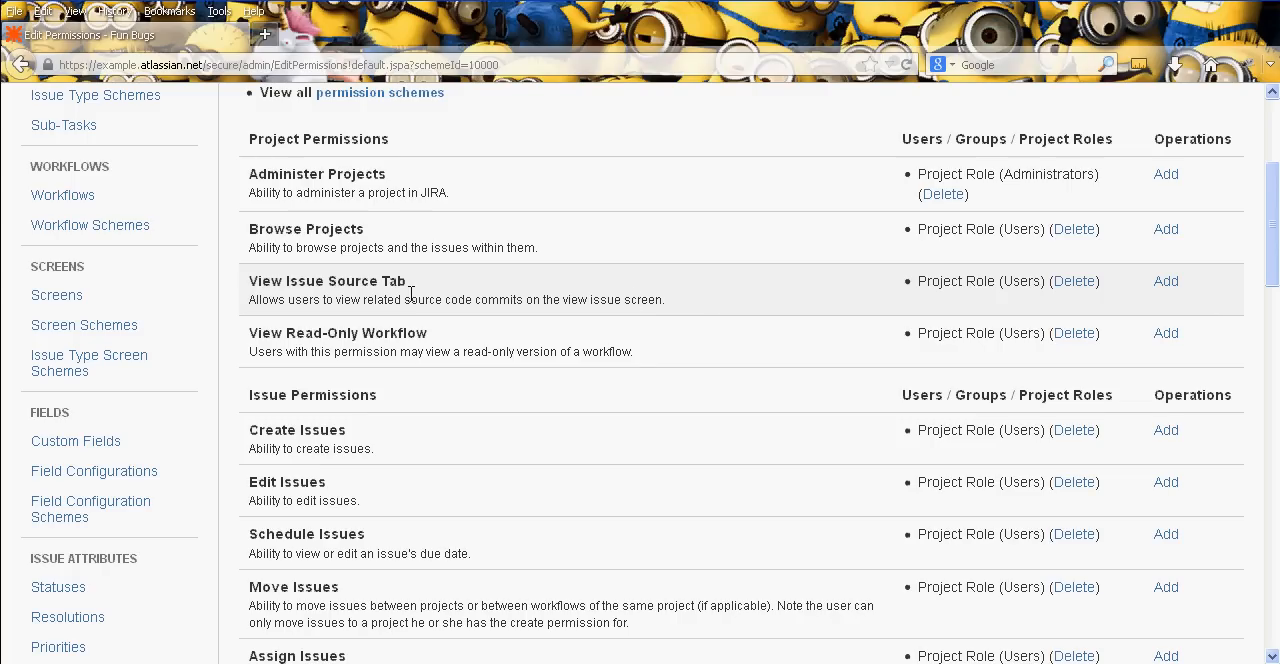
pyautogui.moveTo(577, 360)
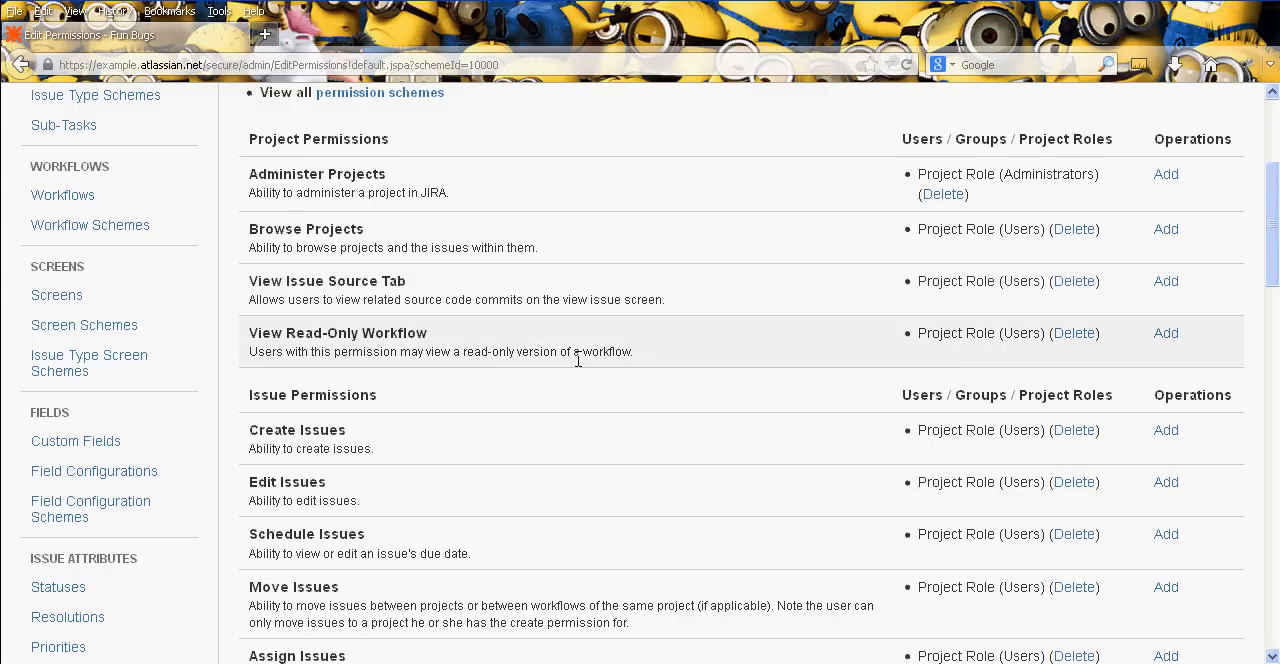
pyautogui.scroll(-3)
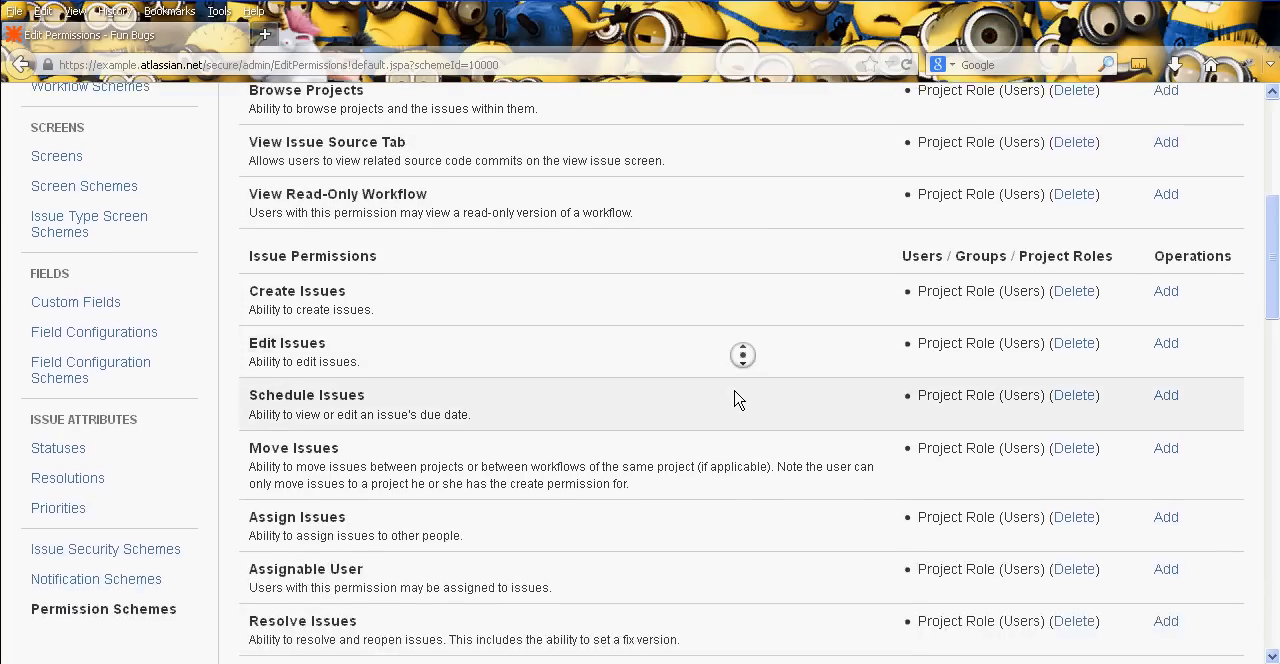
pyautogui.scroll(-3)
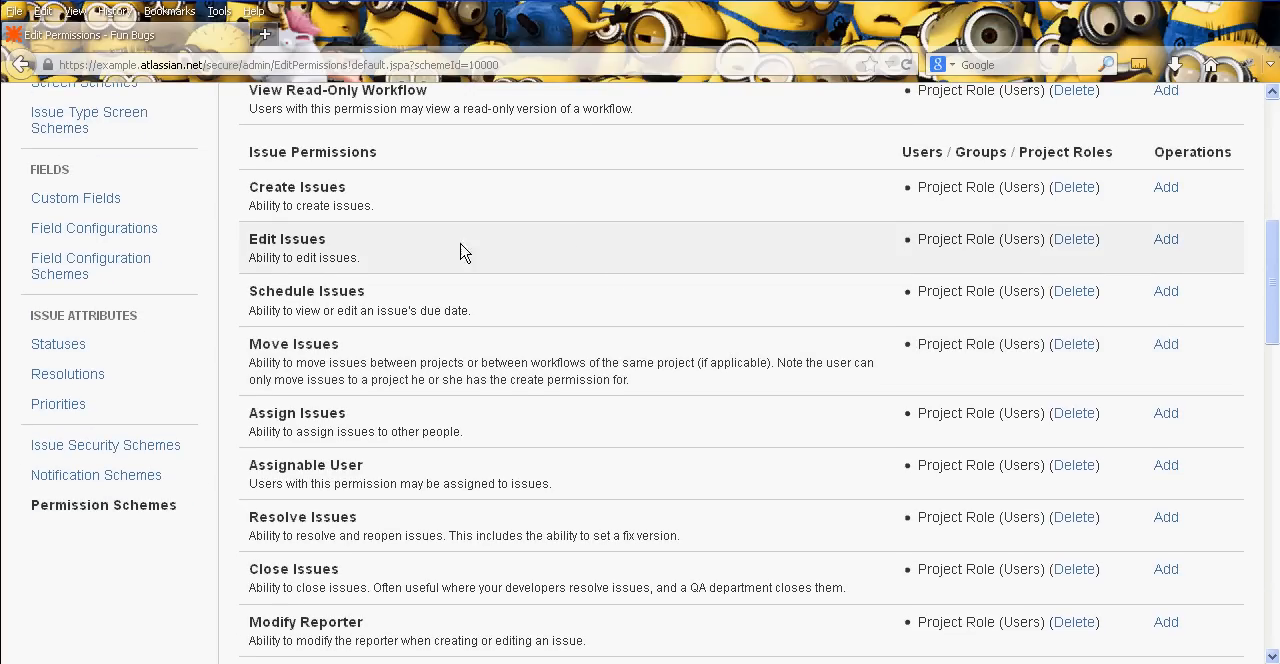
pyautogui.scroll(-3)
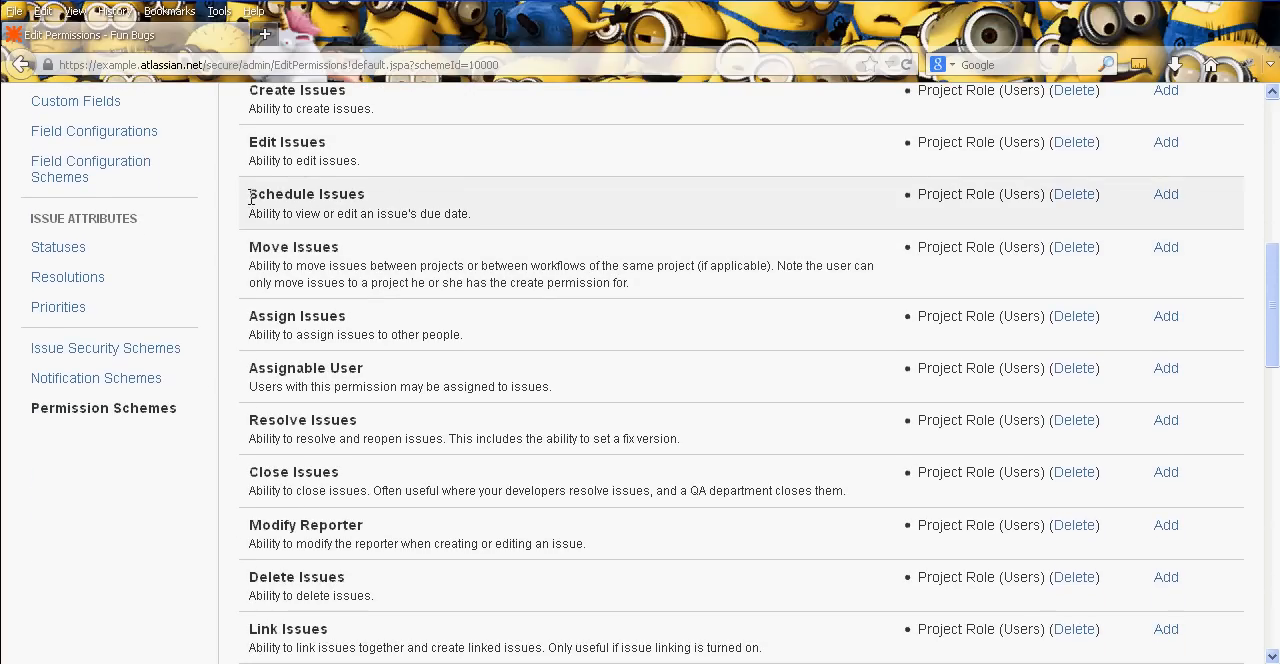
pyautogui.moveTo(480, 222)
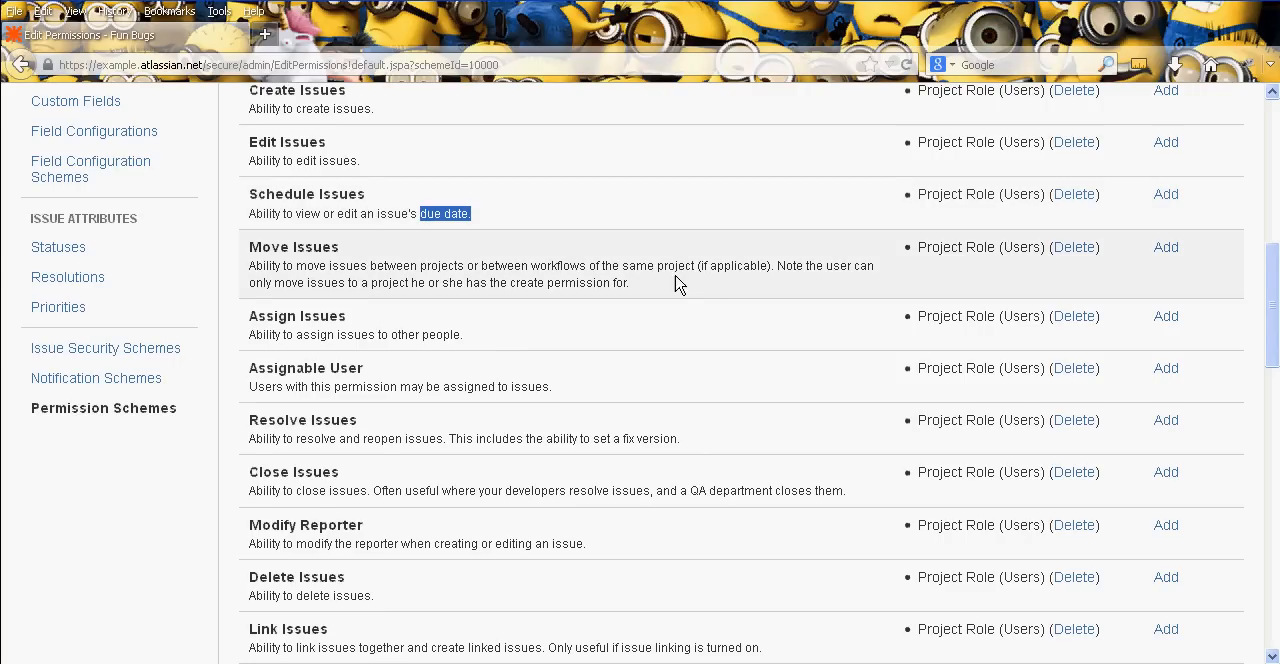
pyautogui.scroll(-3)
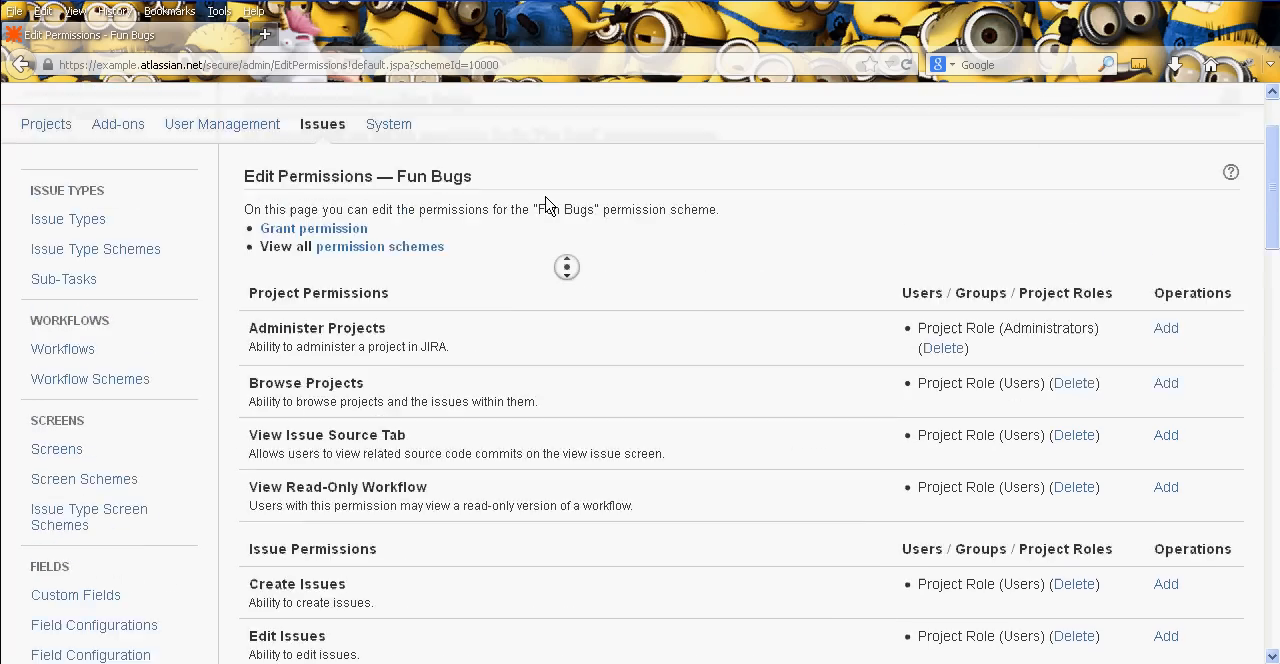
# Step: Open the Fun Bugs (FB) project to reach issue FB-1
pyautogui.click(318, 103)
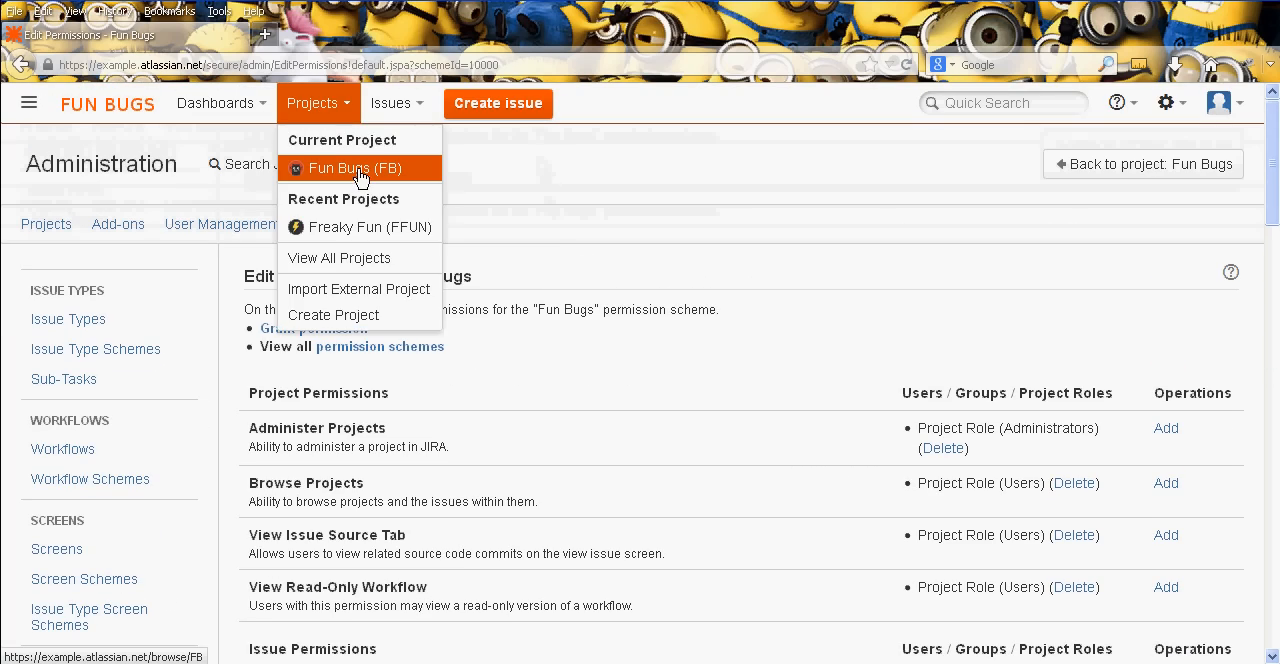
pyautogui.click(337, 168)
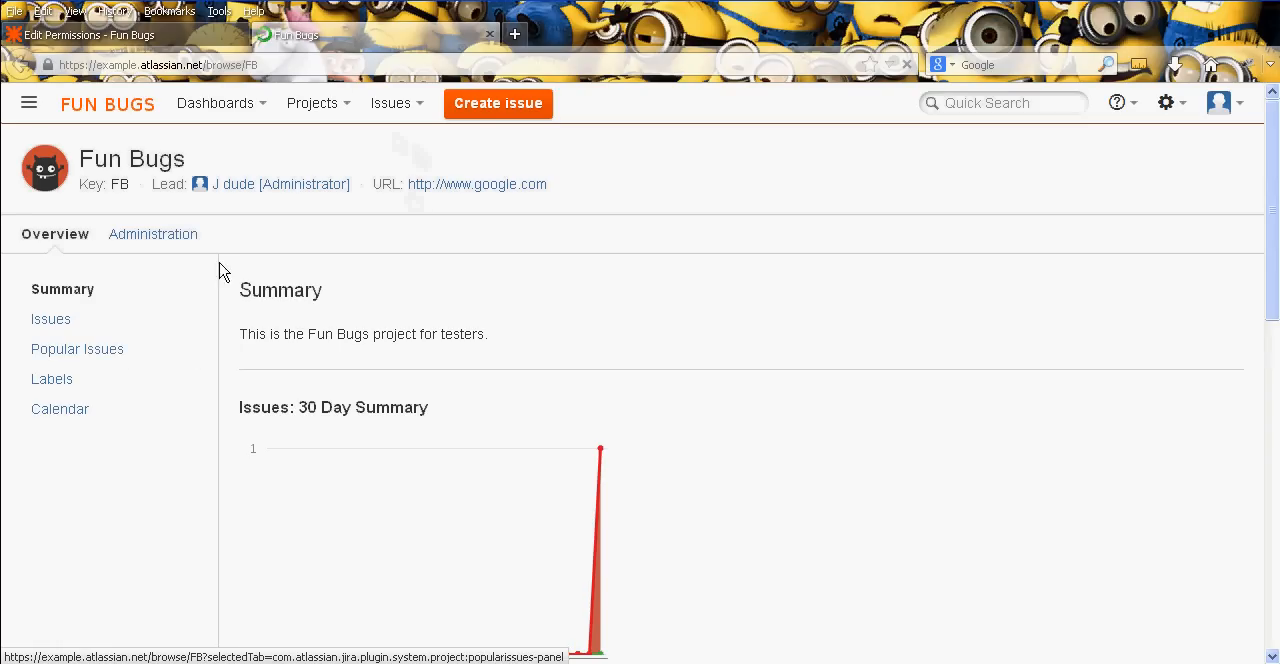
pyautogui.scroll(-3)
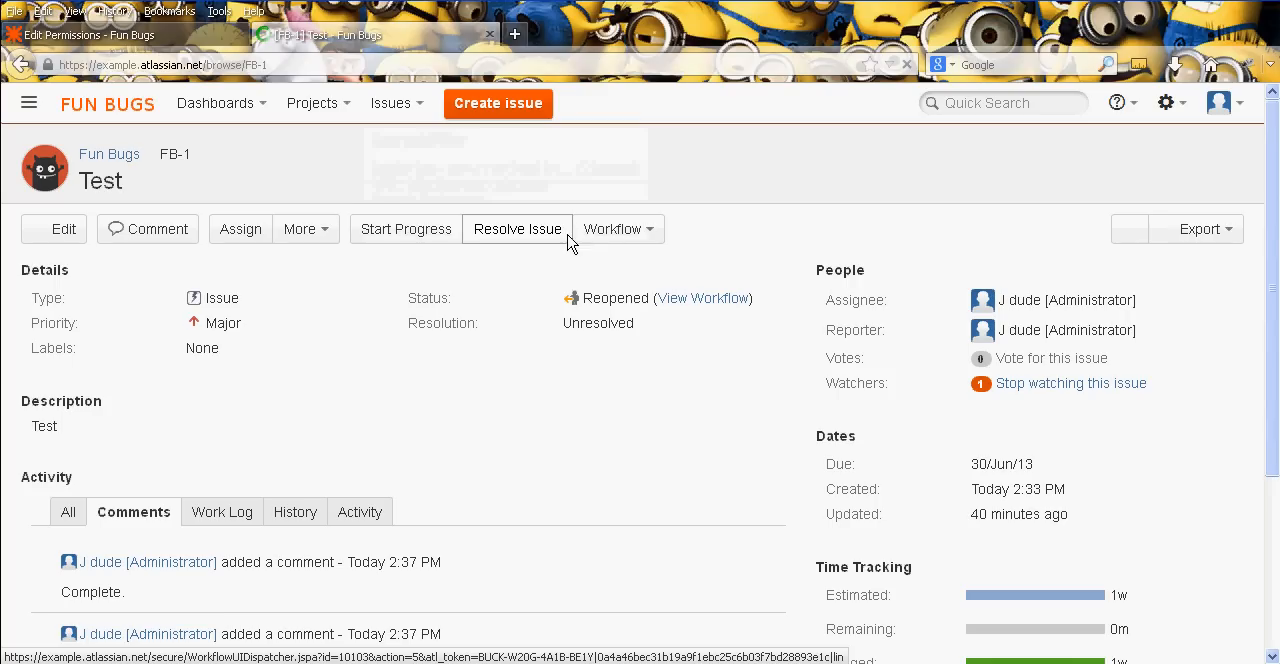
# Step: Start moving FB-1 with Freaky Fun chosen as the new project
pyautogui.click(300, 229)
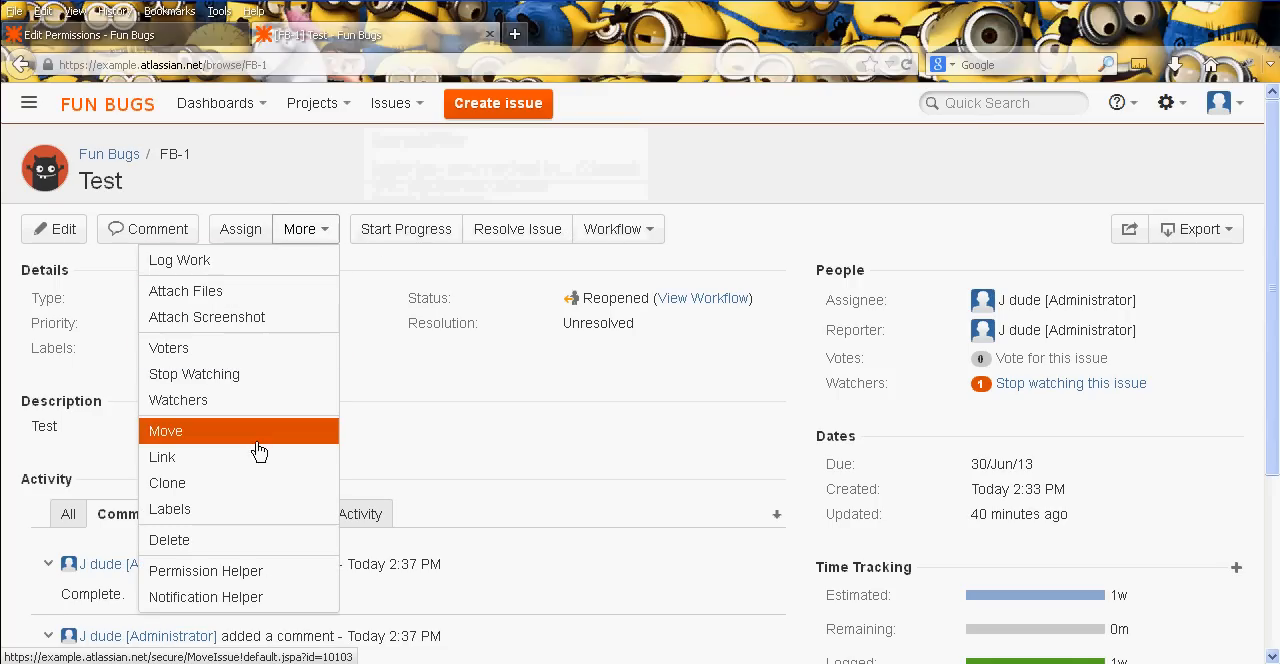
pyautogui.click(165, 431)
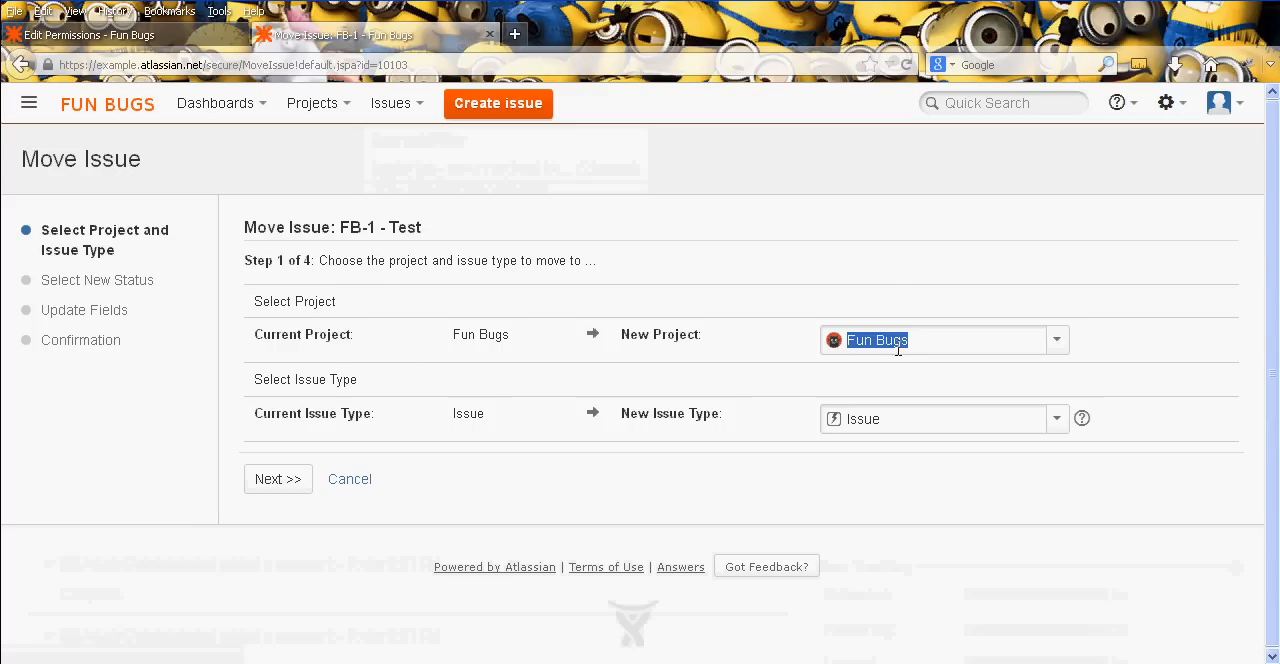
pyautogui.click(1056, 340)
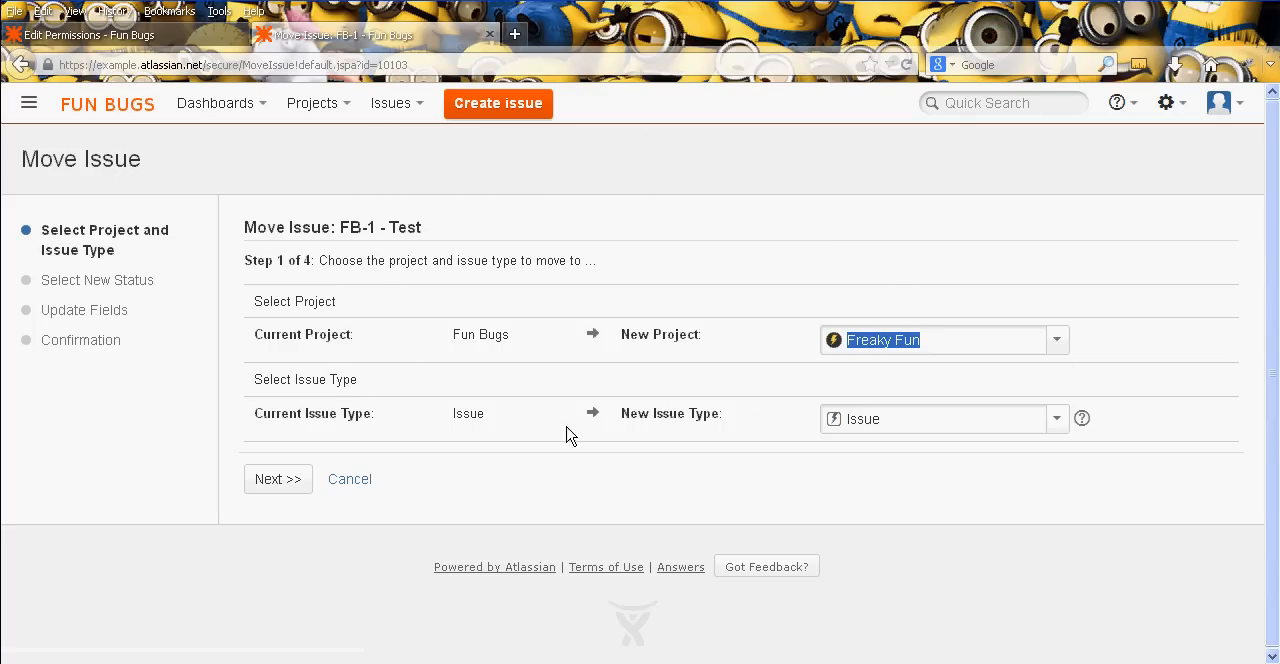
pyautogui.click(1056, 419)
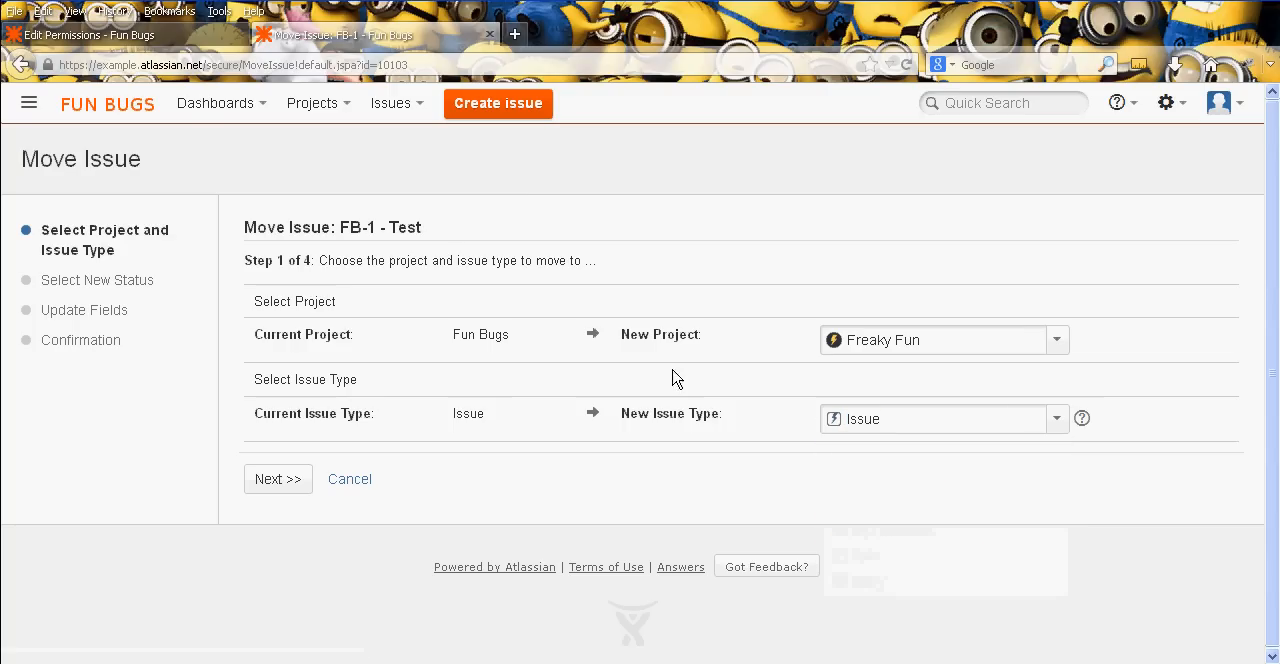
# Step: Leave FB-1's move unfinished and return to the Fun Bugs permission scheme tab
pyautogui.click(120, 35)
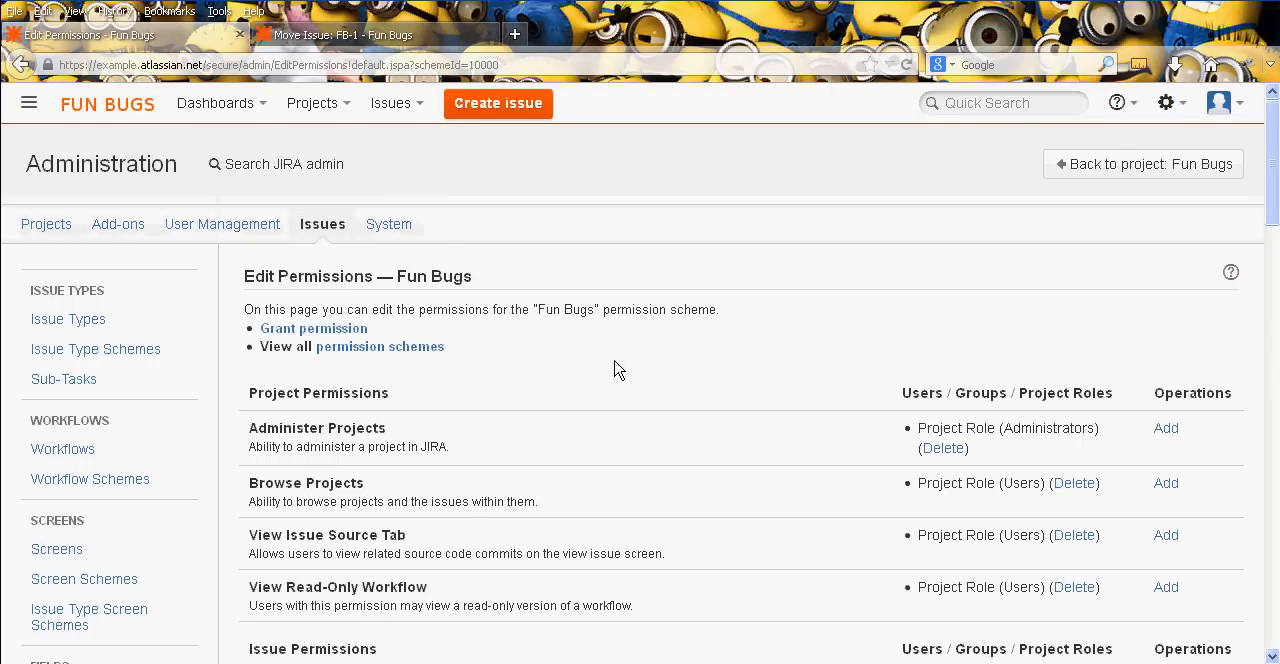
pyautogui.scroll(-3)
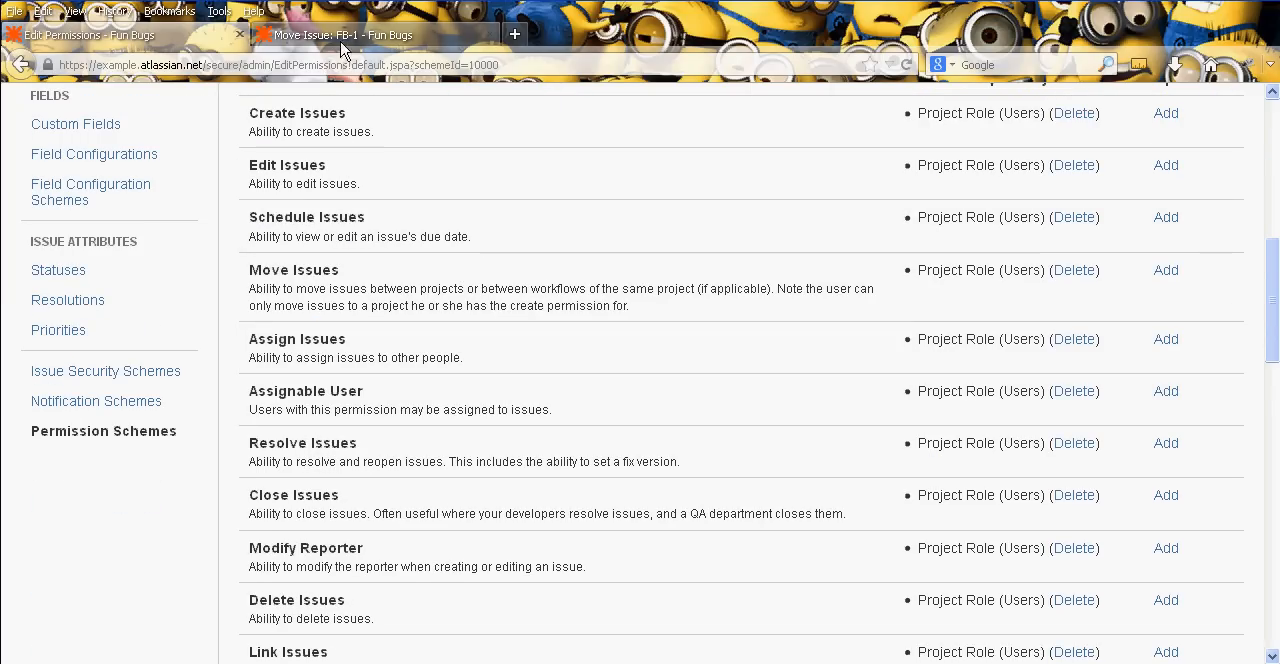
pyautogui.click(343, 34)
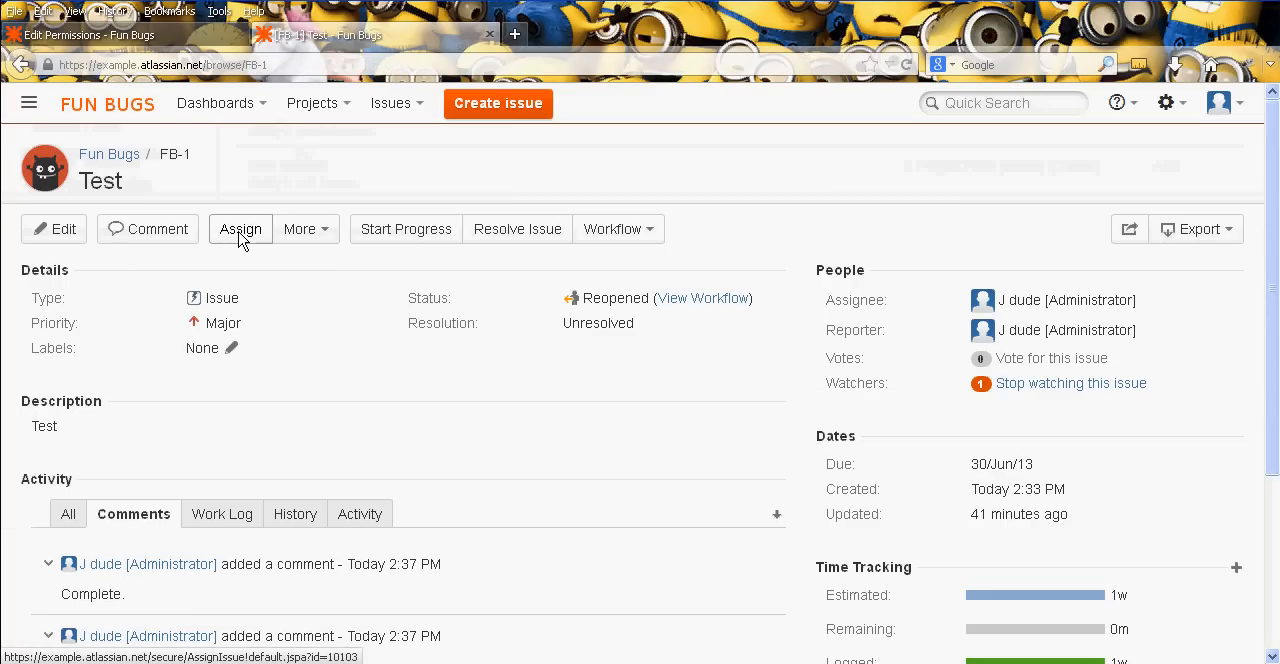
pyautogui.click(240, 229)
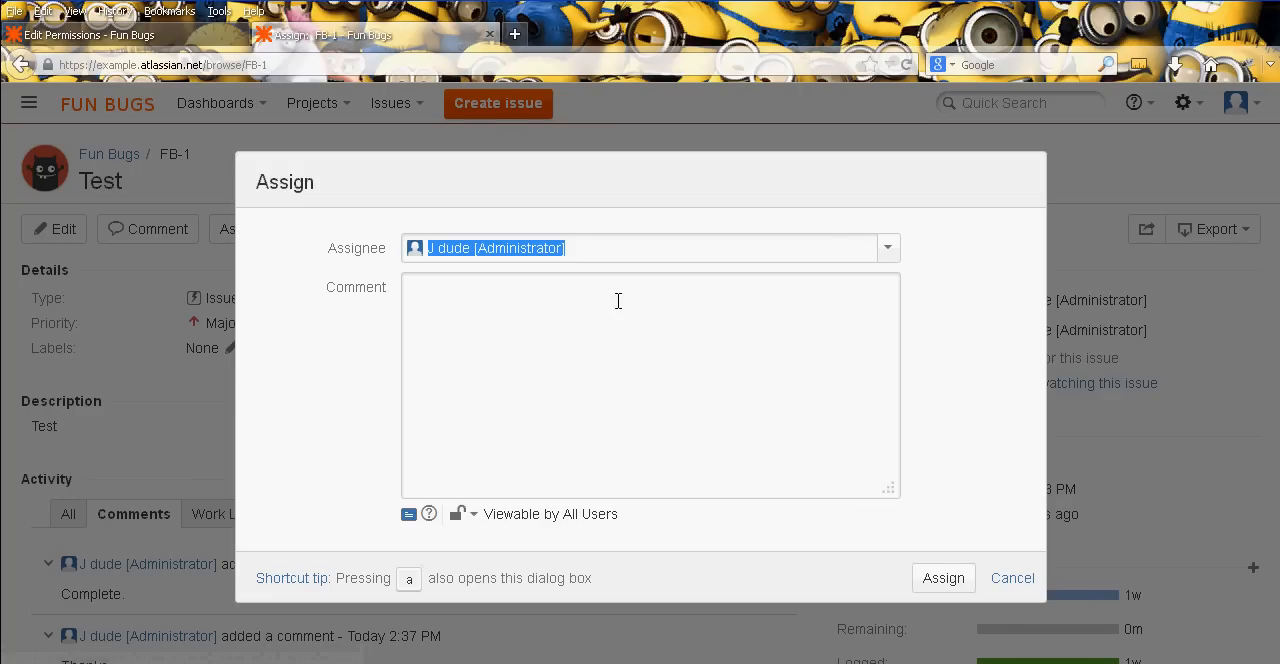
pyautogui.click(1011, 578)
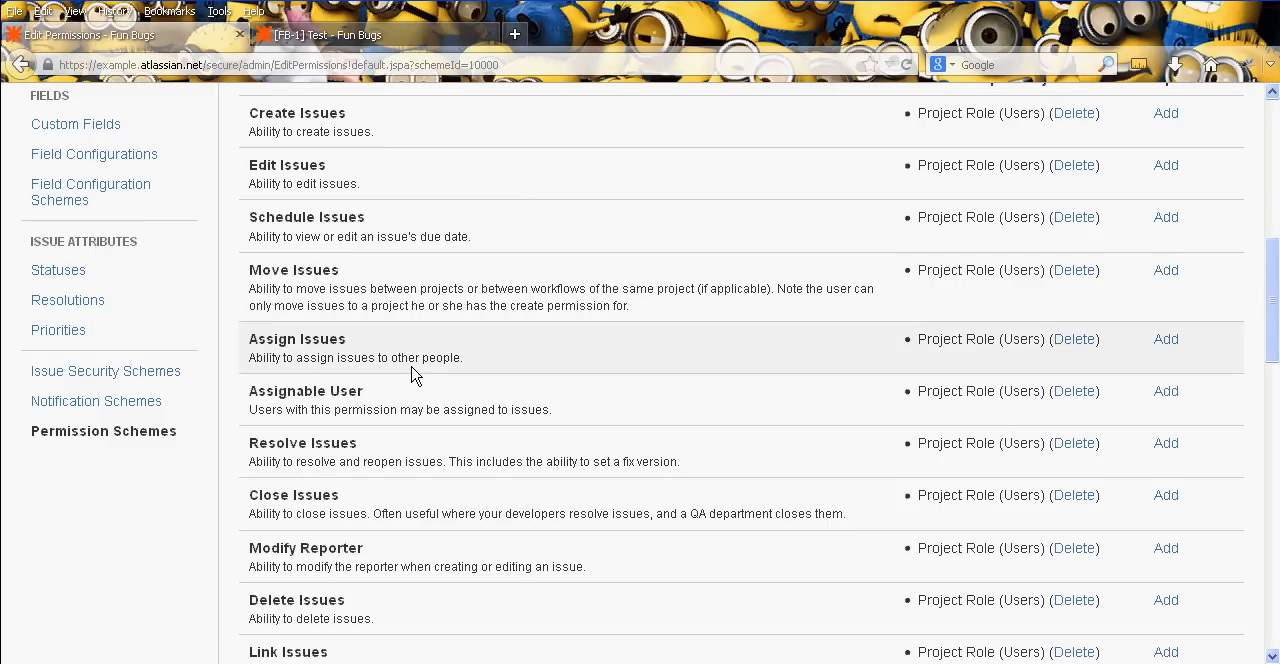
pyautogui.scroll(-3)
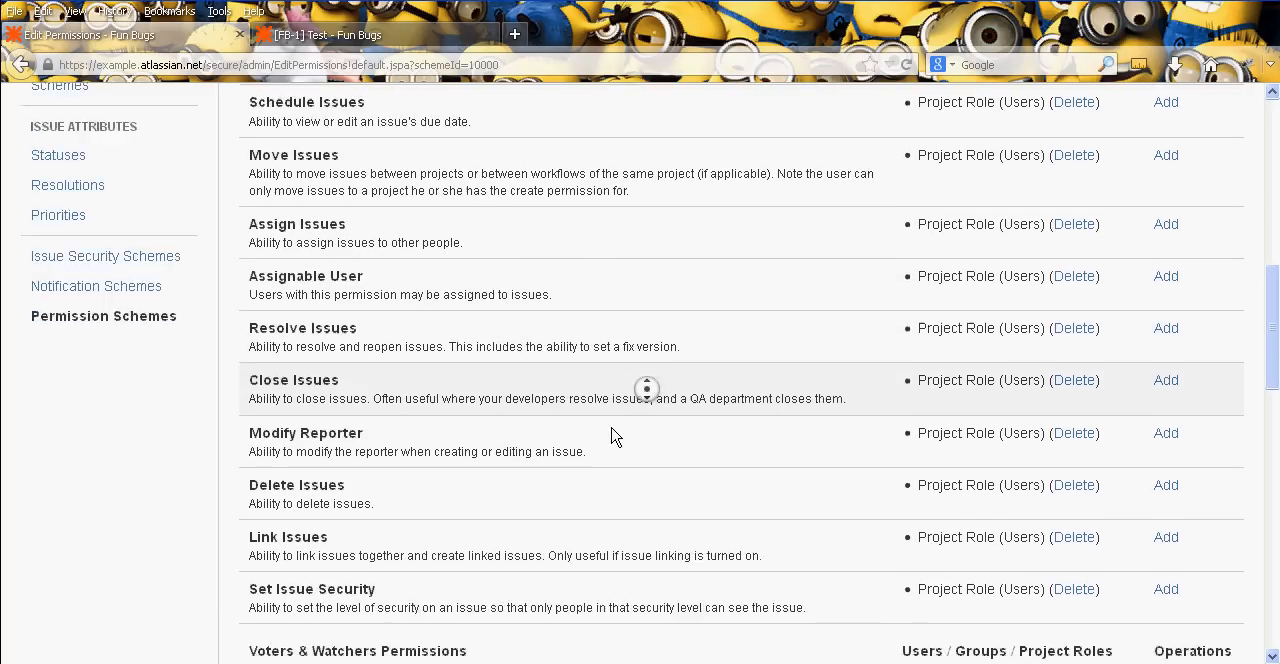
pyautogui.scroll(-3)
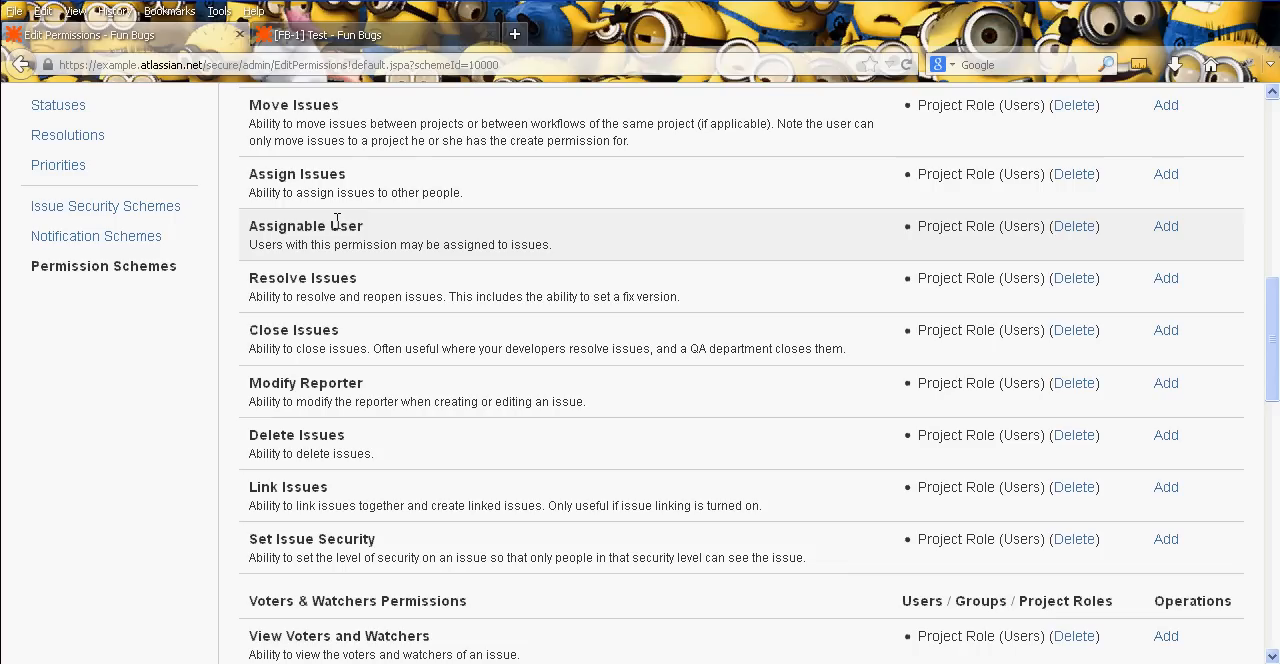
pyautogui.scroll(-3)
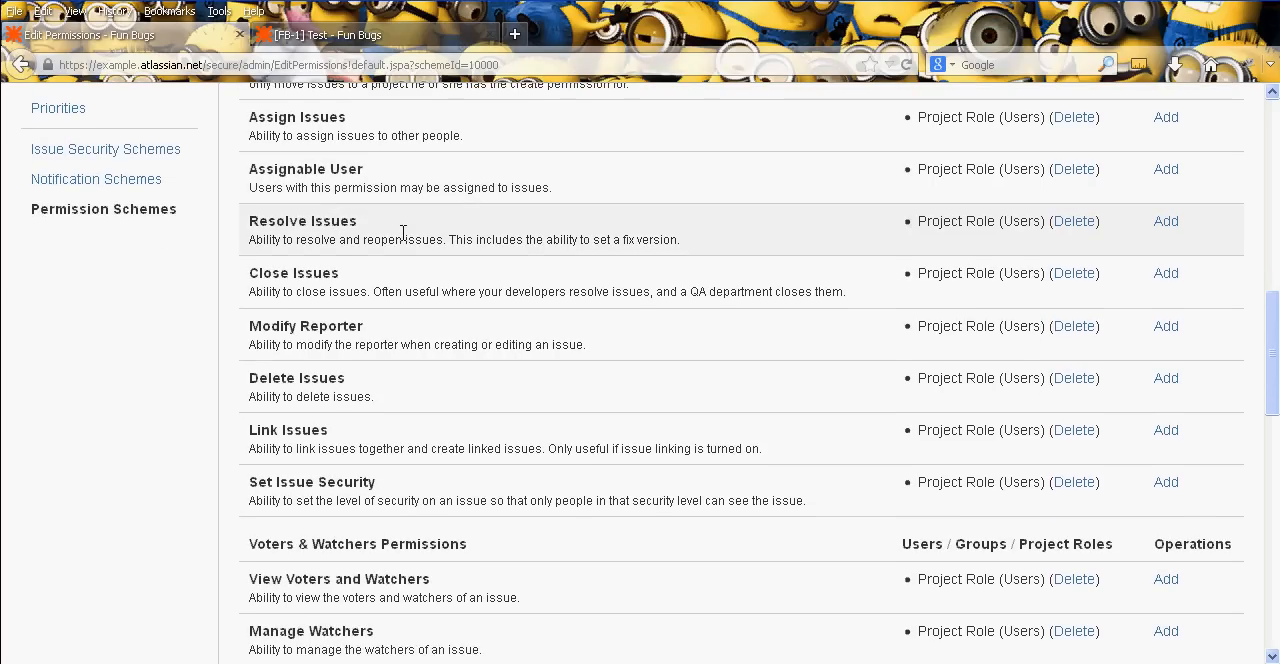
pyautogui.moveTo(373, 231)
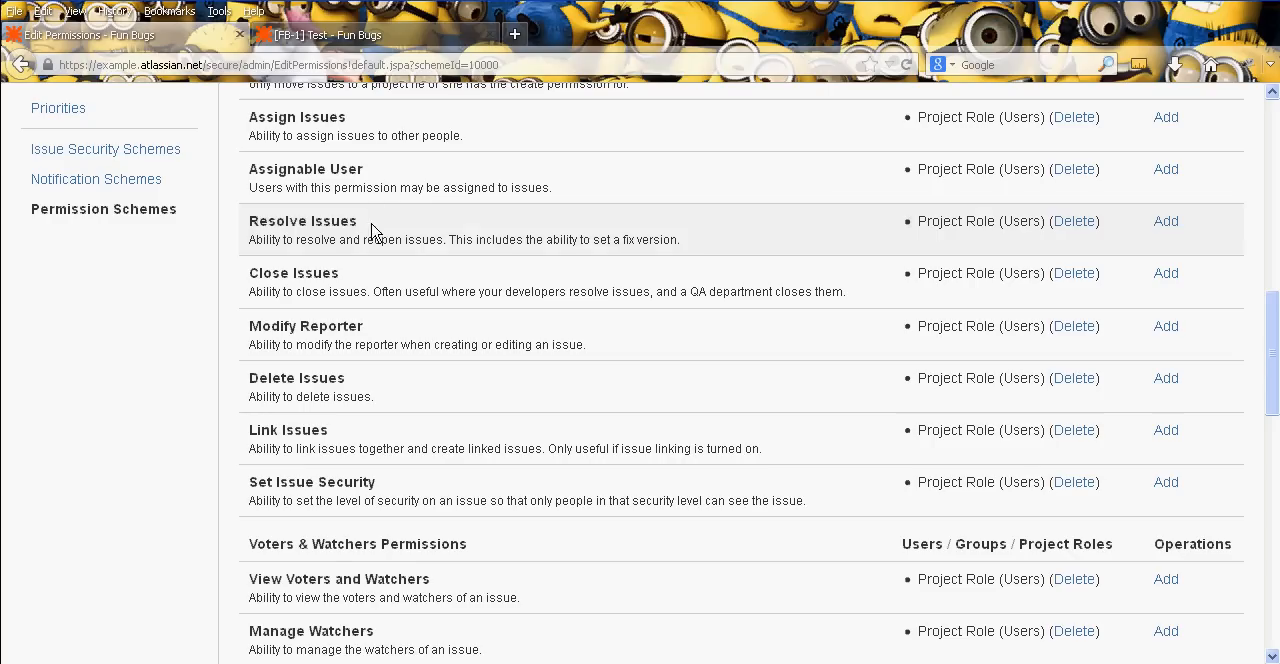
pyautogui.scroll(-3)
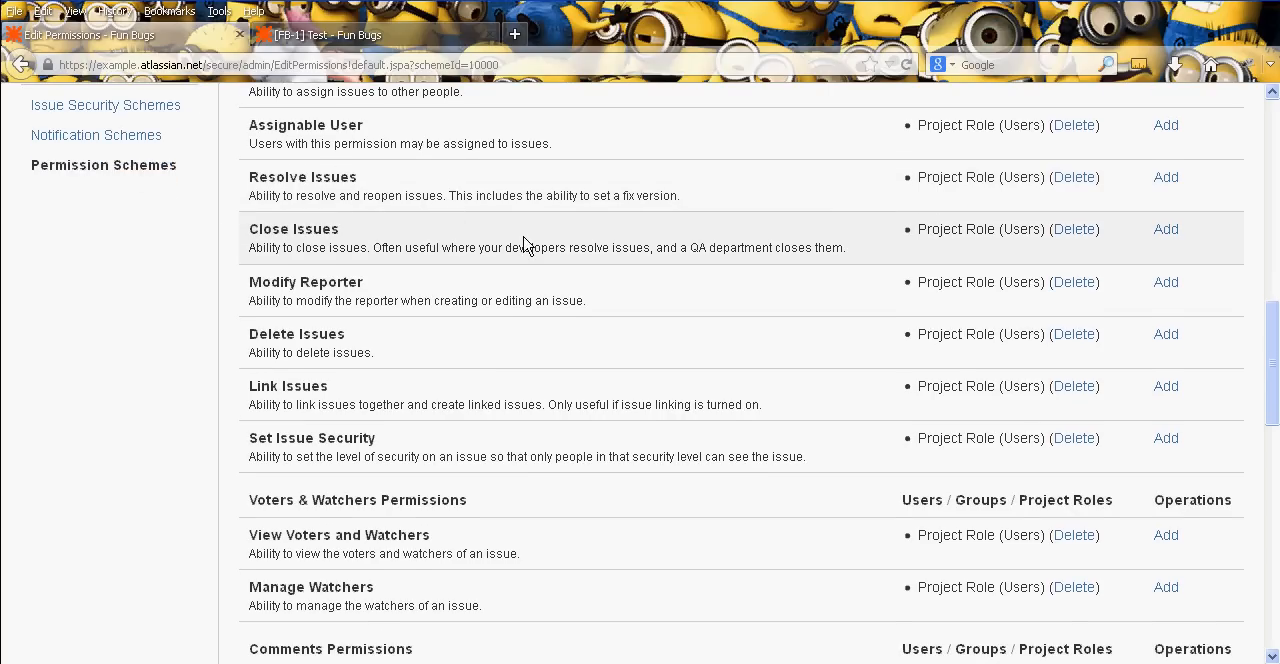
pyautogui.moveTo(313, 250)
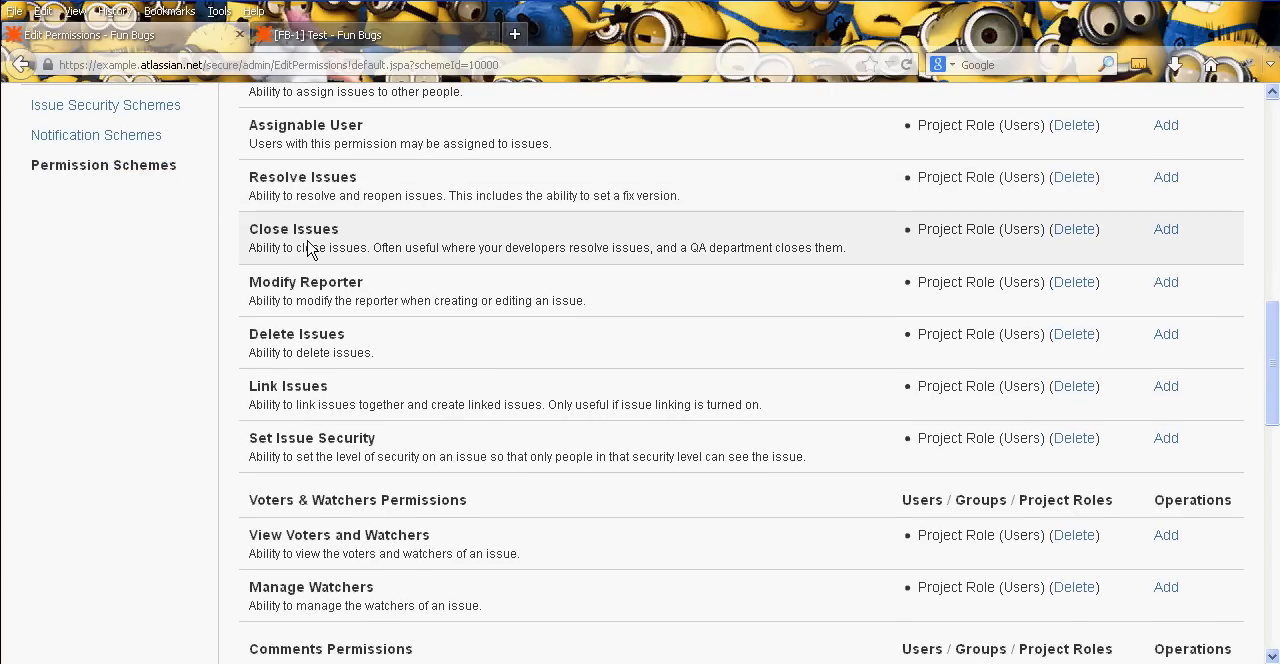
pyautogui.moveTo(518, 240)
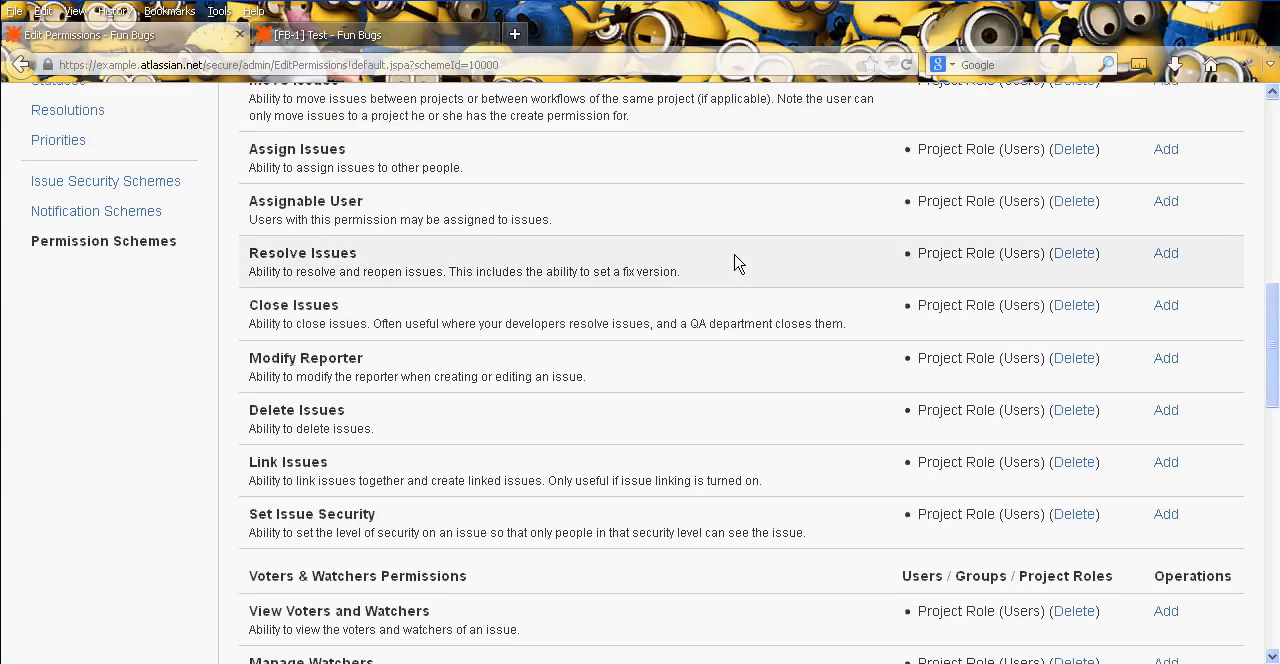
# Step: Delete the Project Role (Users) grant from Resolve Issues and confirm
pyautogui.click(1074, 253)
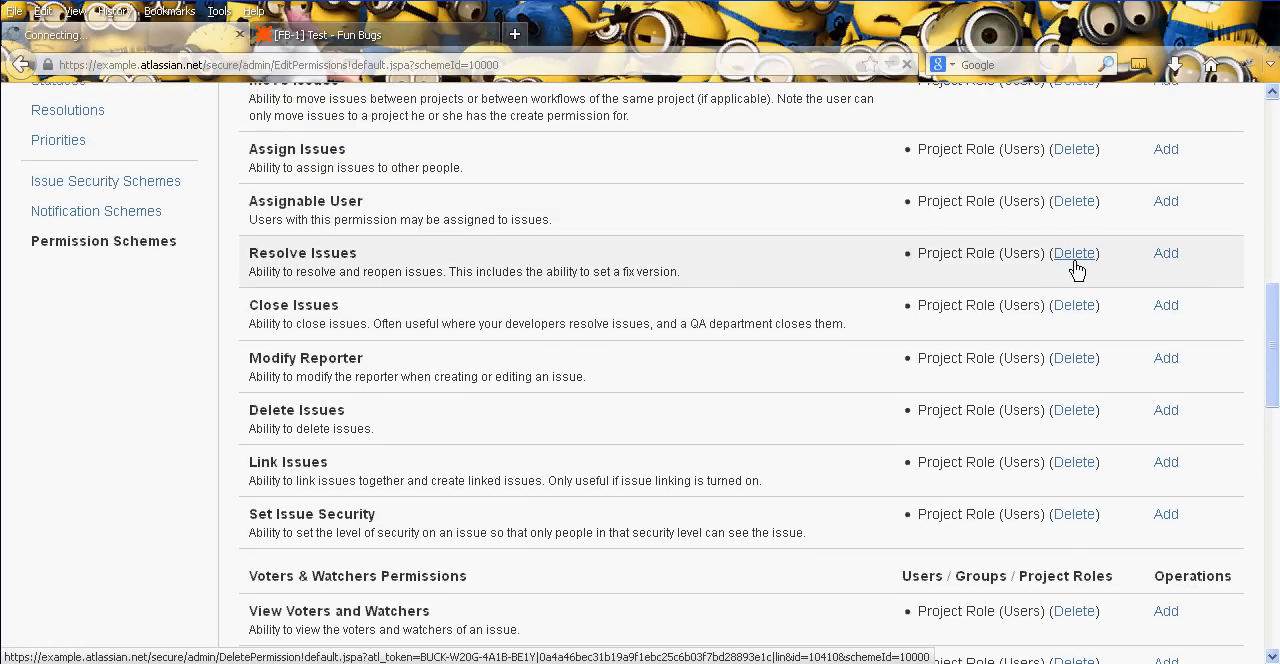
pyautogui.click(1075, 253)
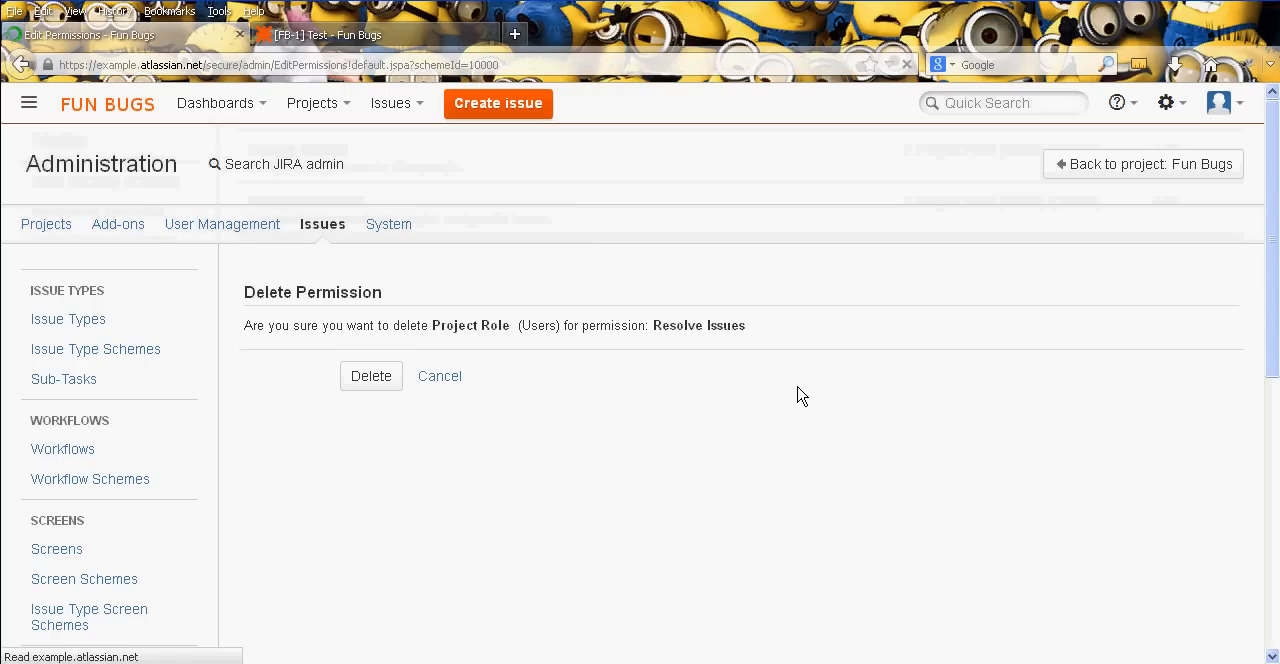
pyautogui.click(371, 375)
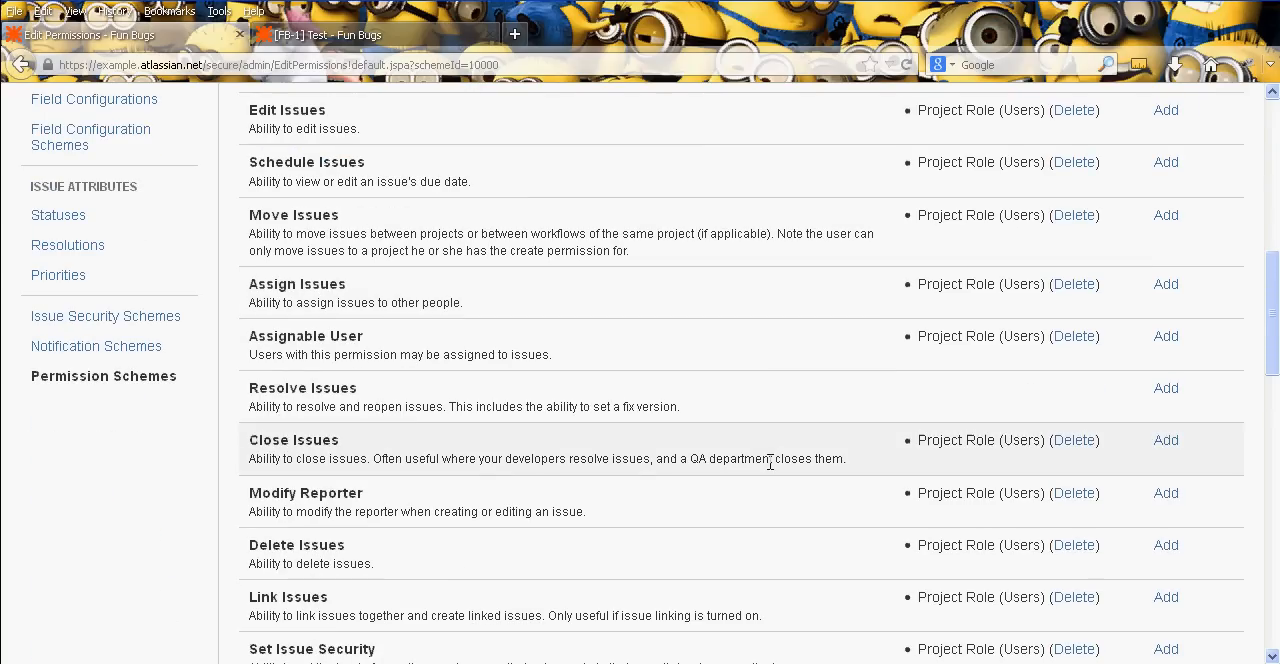
# Step: Add a Current Assignee grant to the Resolve Issues permission and save it
pyautogui.click(1166, 388)
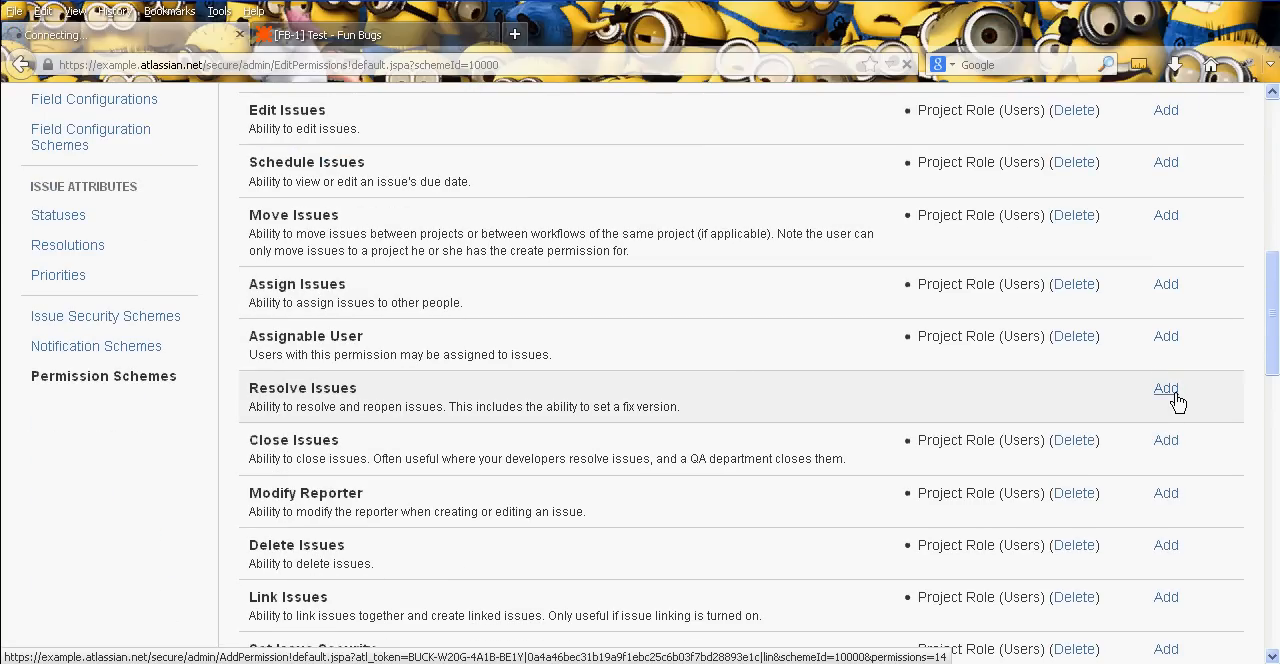
pyautogui.click(1166, 388)
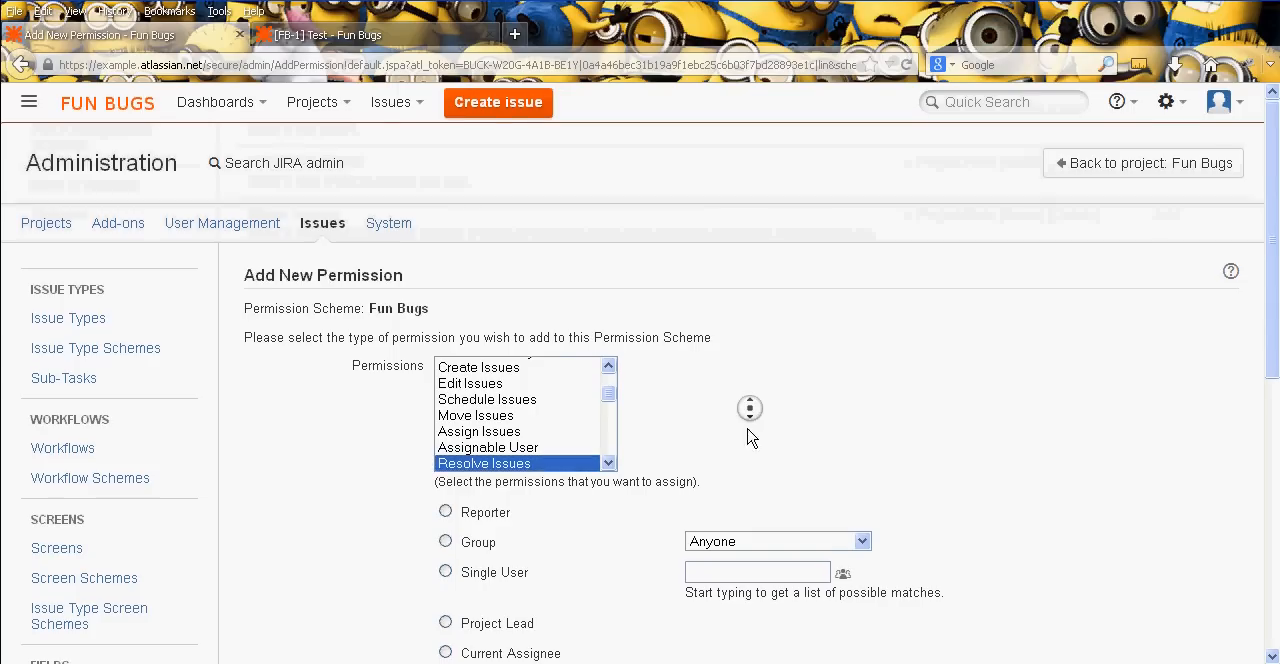
pyautogui.scroll(-3)
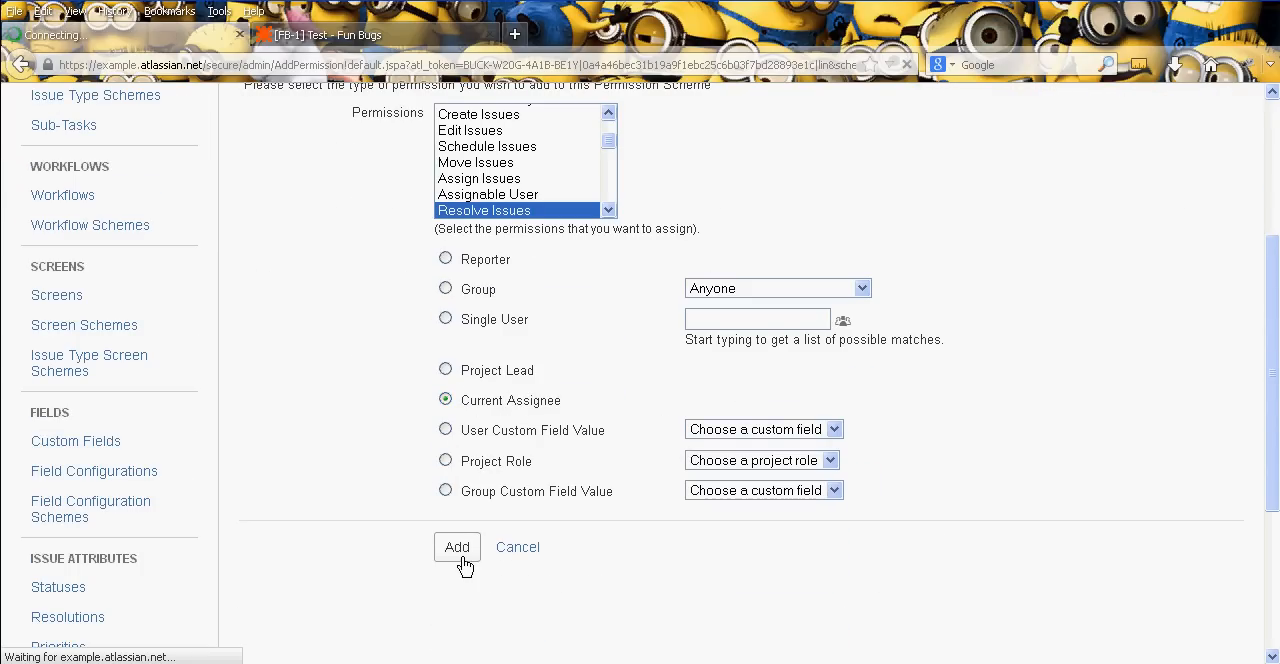
pyautogui.click(457, 547)
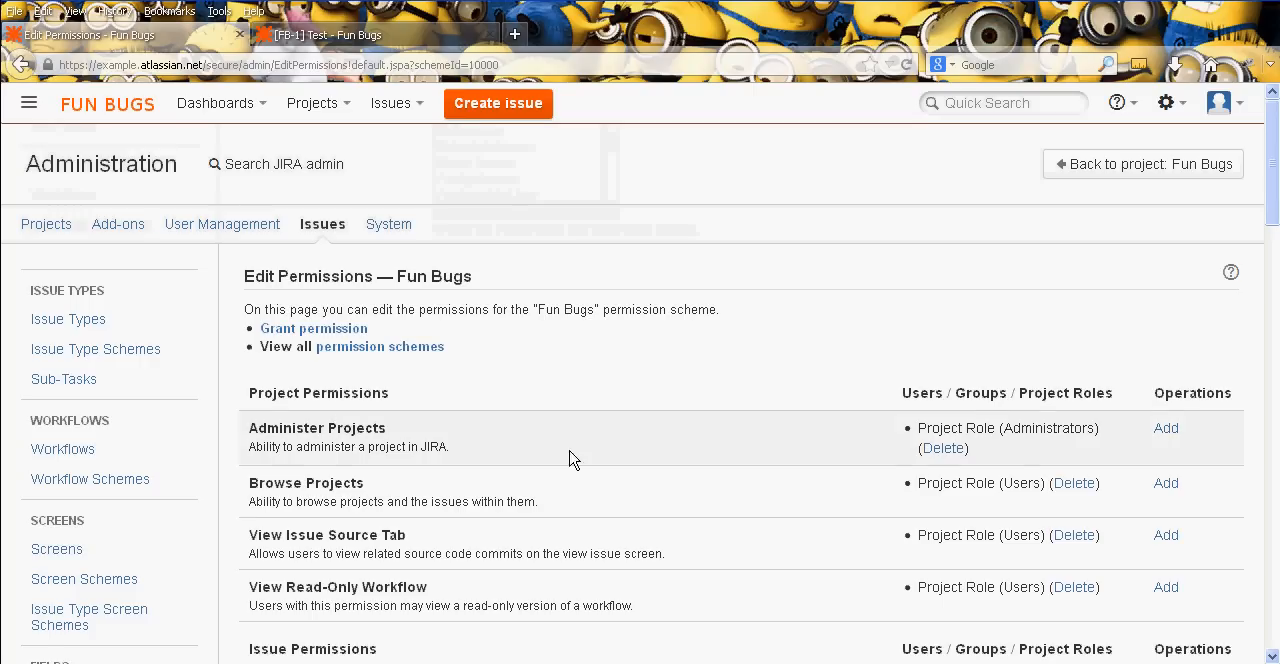
pyautogui.scroll(-3)
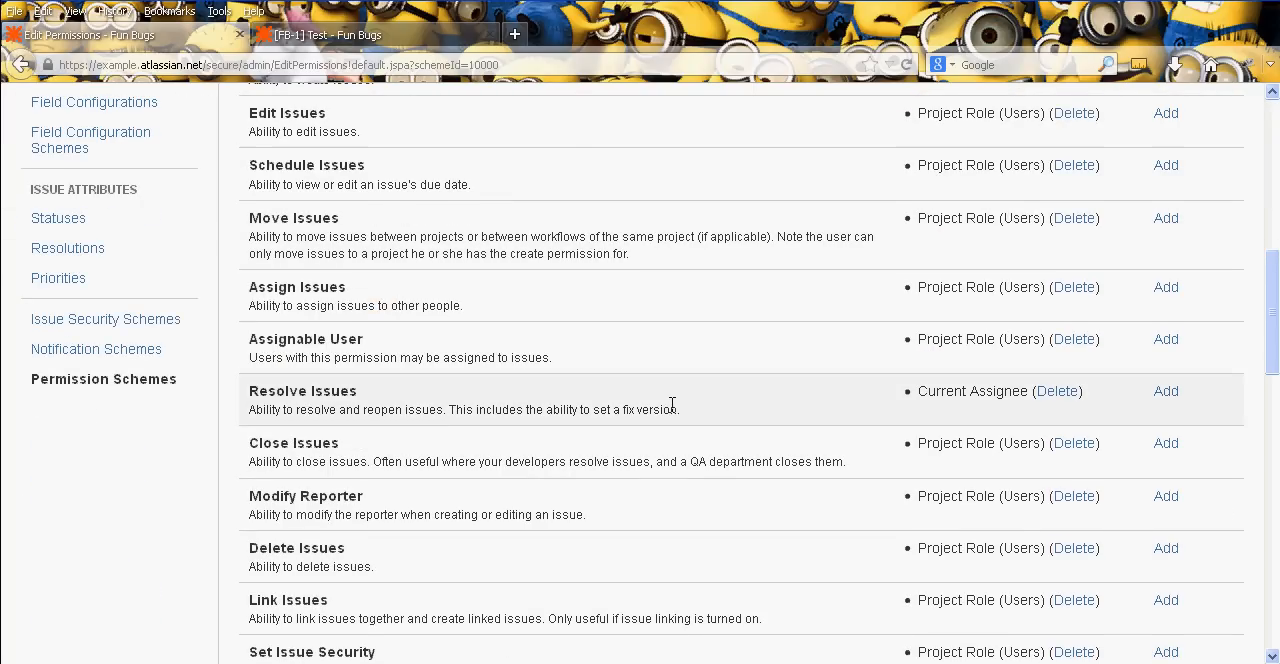
# Step: Delete the Project Role (Users) grant from Close Issues and confirm
pyautogui.scroll(-3)
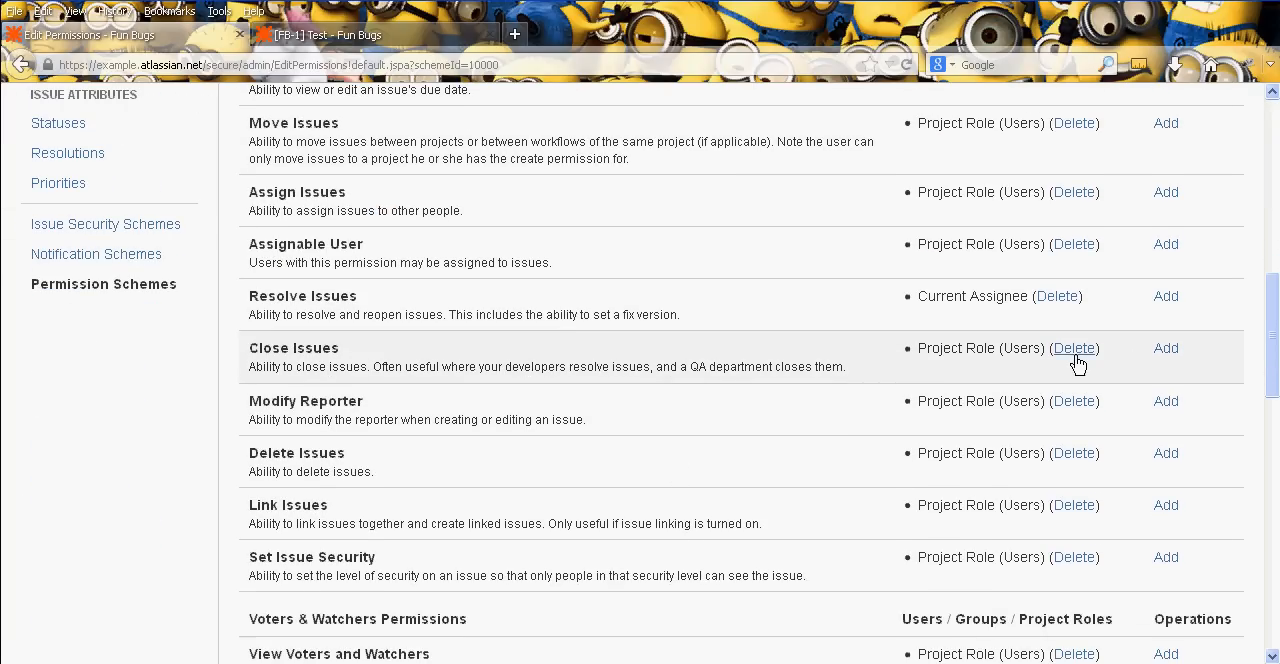
pyautogui.click(1074, 348)
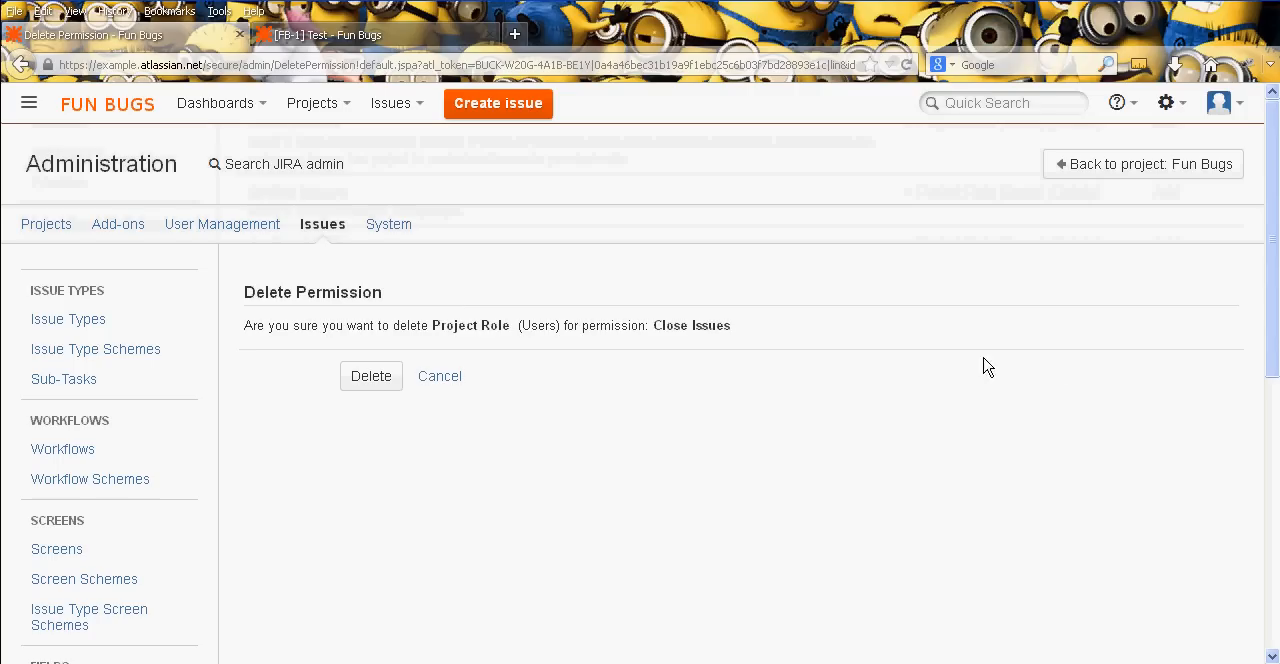
pyautogui.click(439, 376)
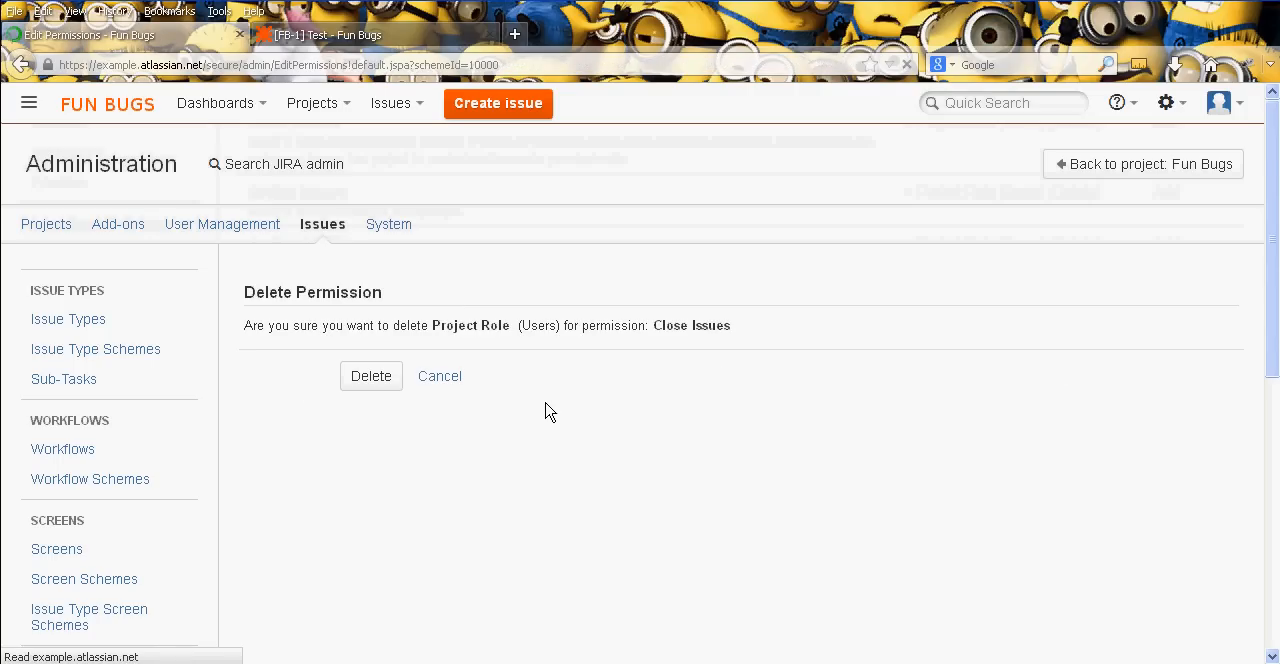
# Step: Grant Close Issues to the Reporter
pyautogui.click(371, 376)
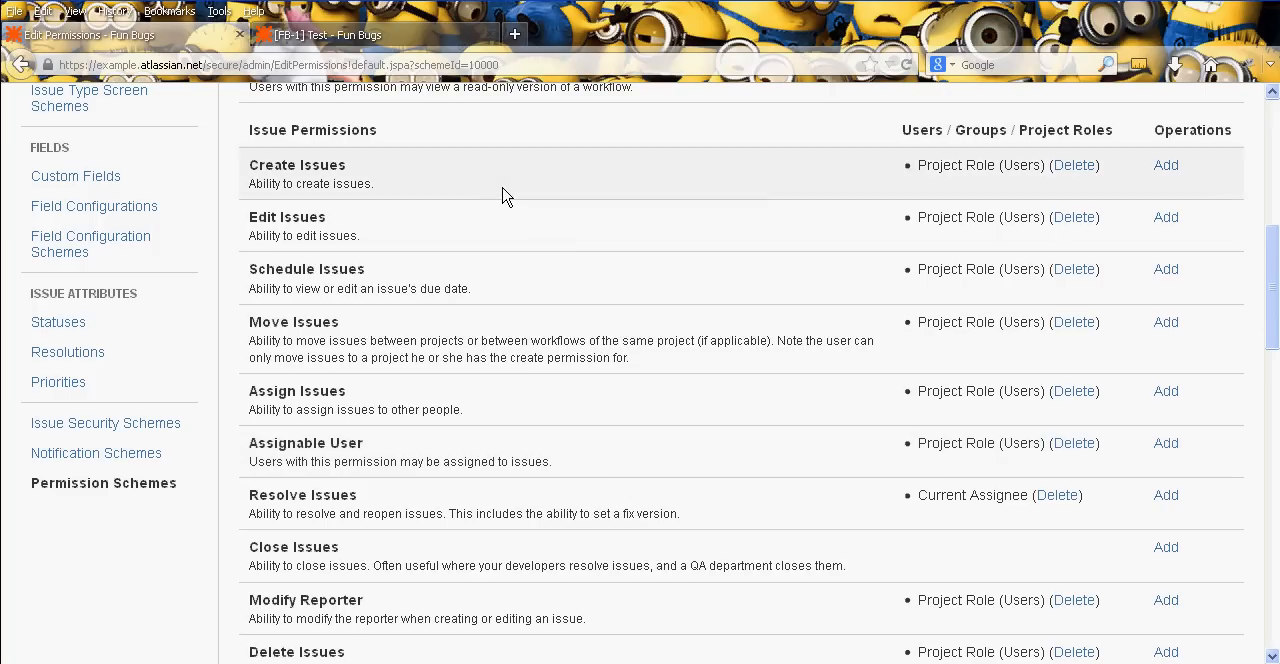
pyautogui.scroll(-3)
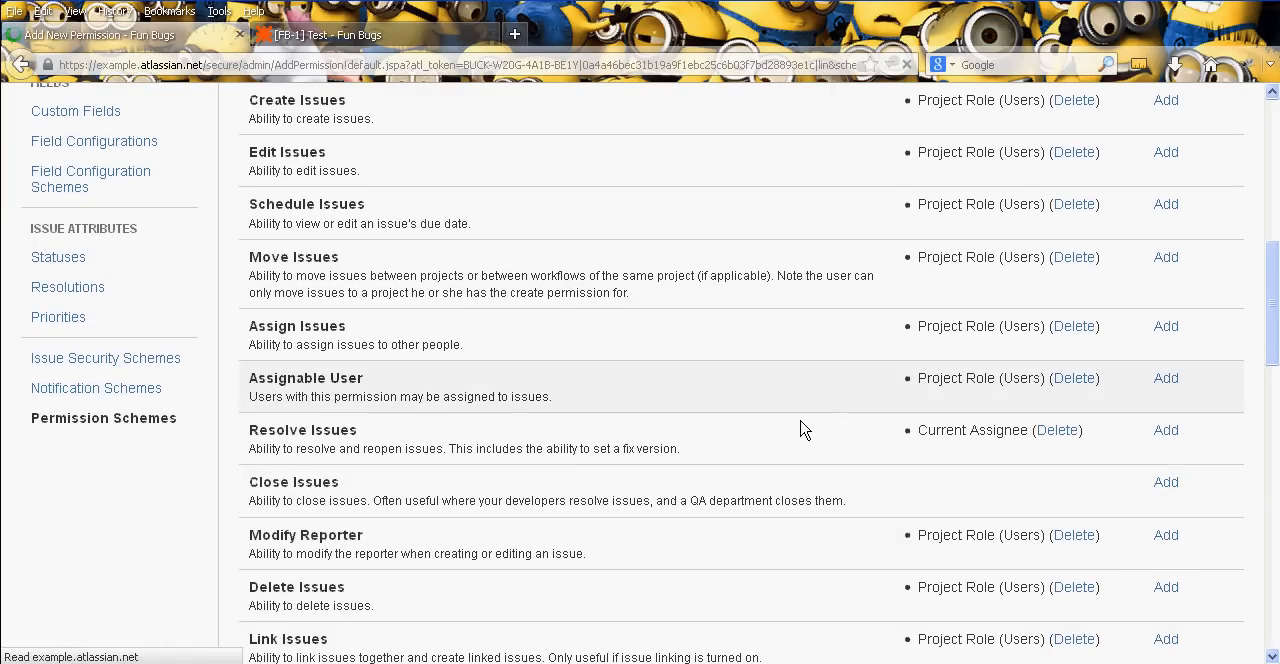
pyautogui.click(1165, 481)
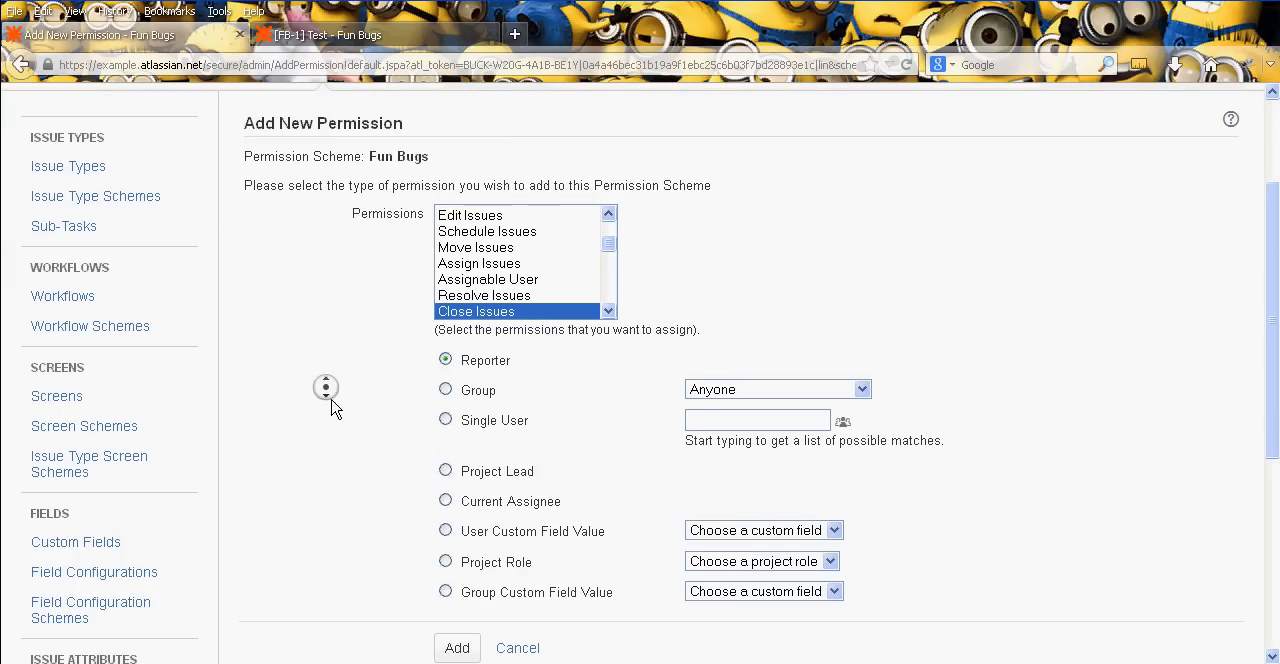
pyautogui.click(457, 647)
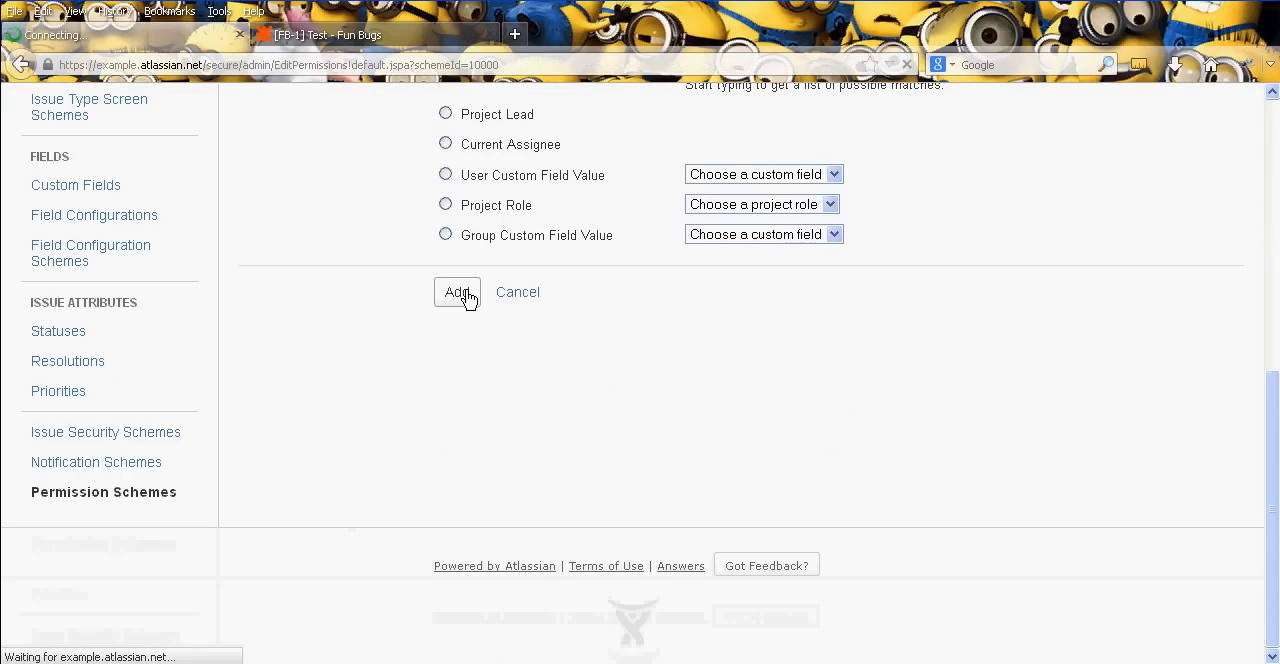
# Step: Select all permissions and grant them to the administrators group
pyautogui.click(457, 292)
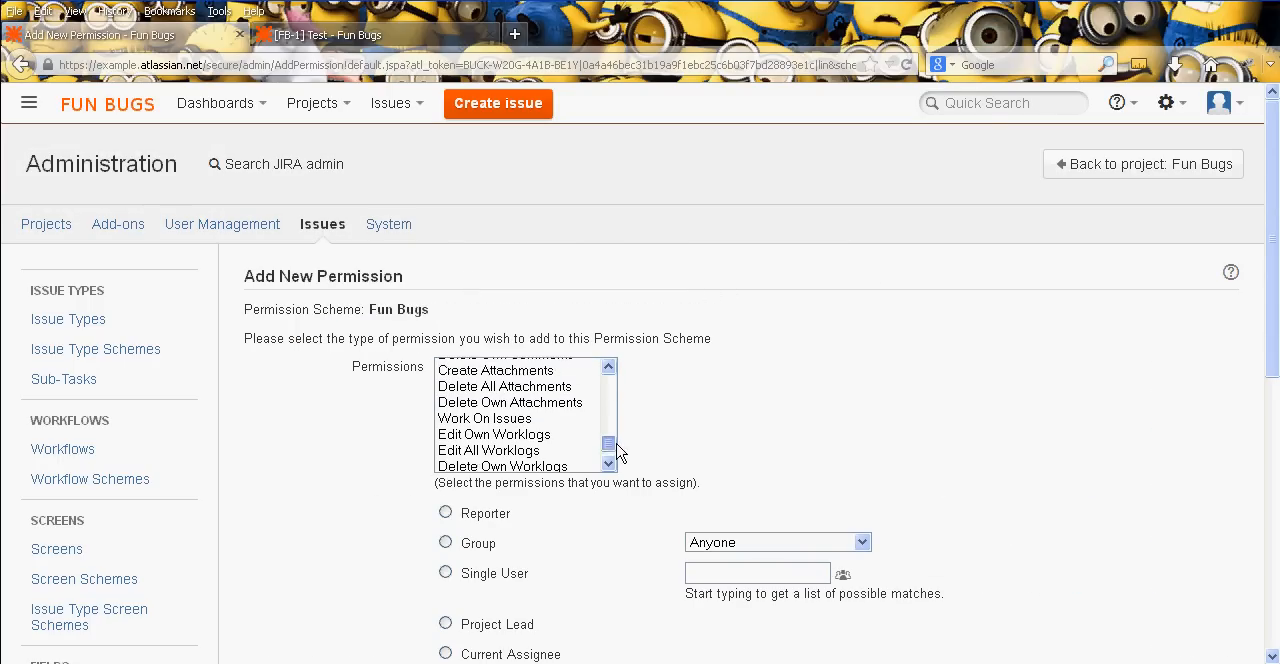
pyautogui.scroll(-3)
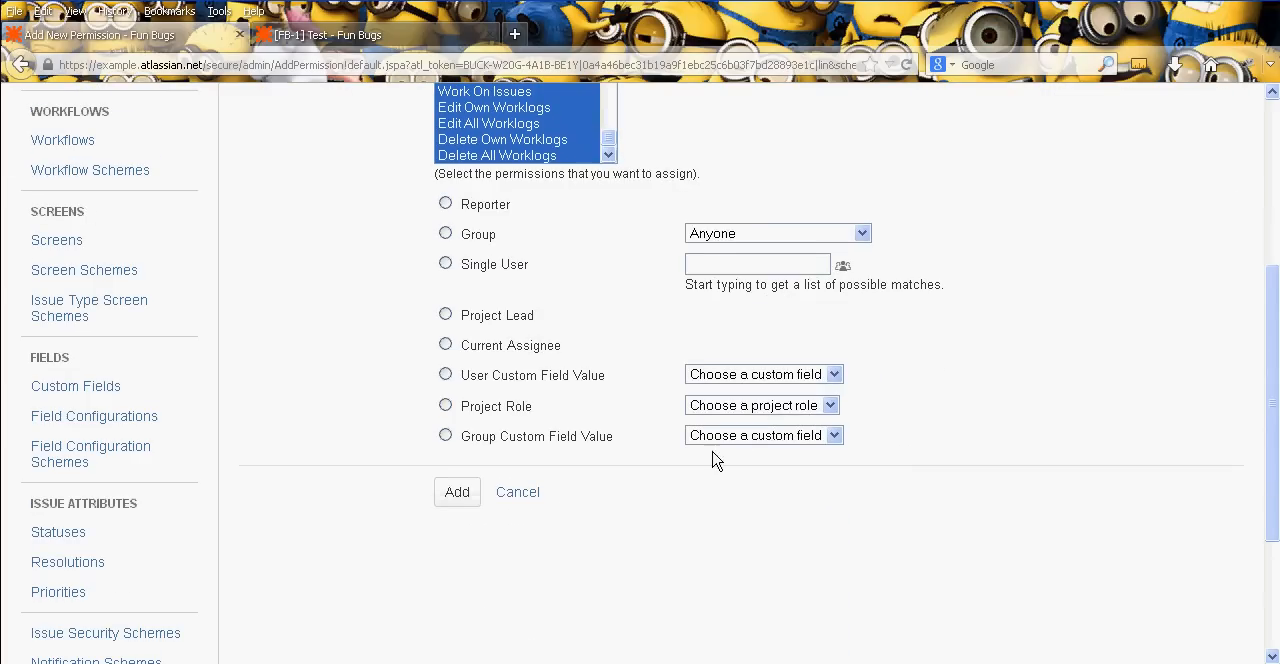
pyautogui.click(445, 314)
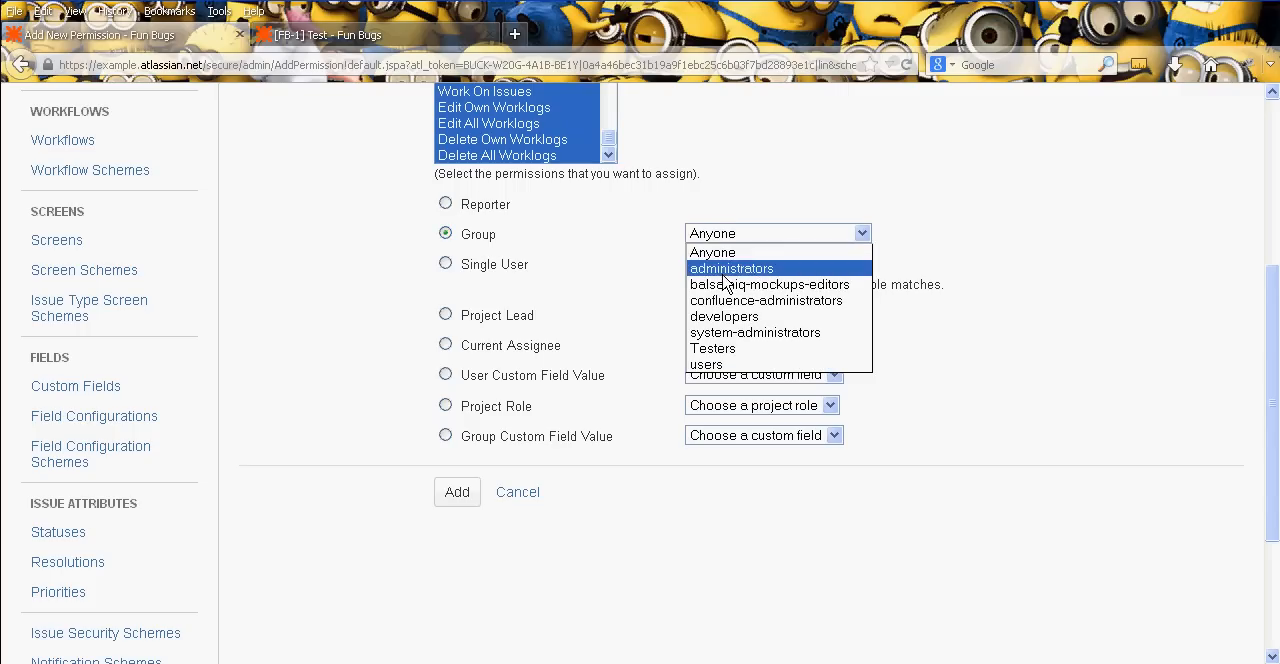
pyautogui.click(731, 268)
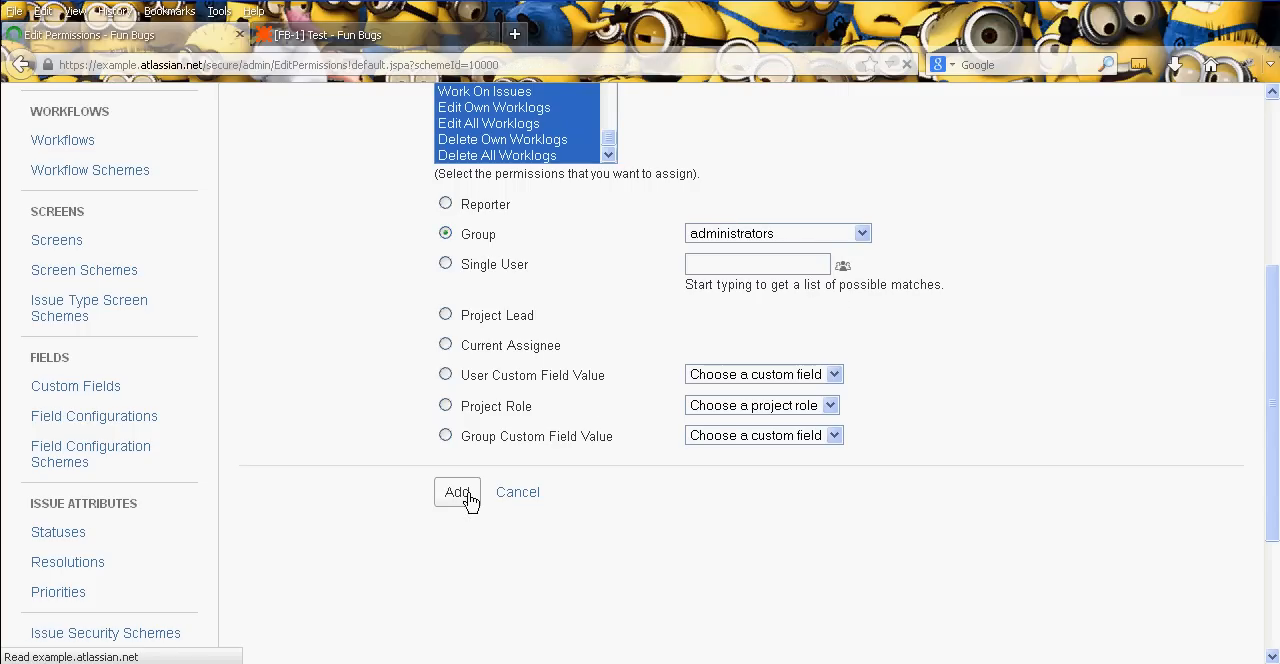
pyautogui.click(457, 492)
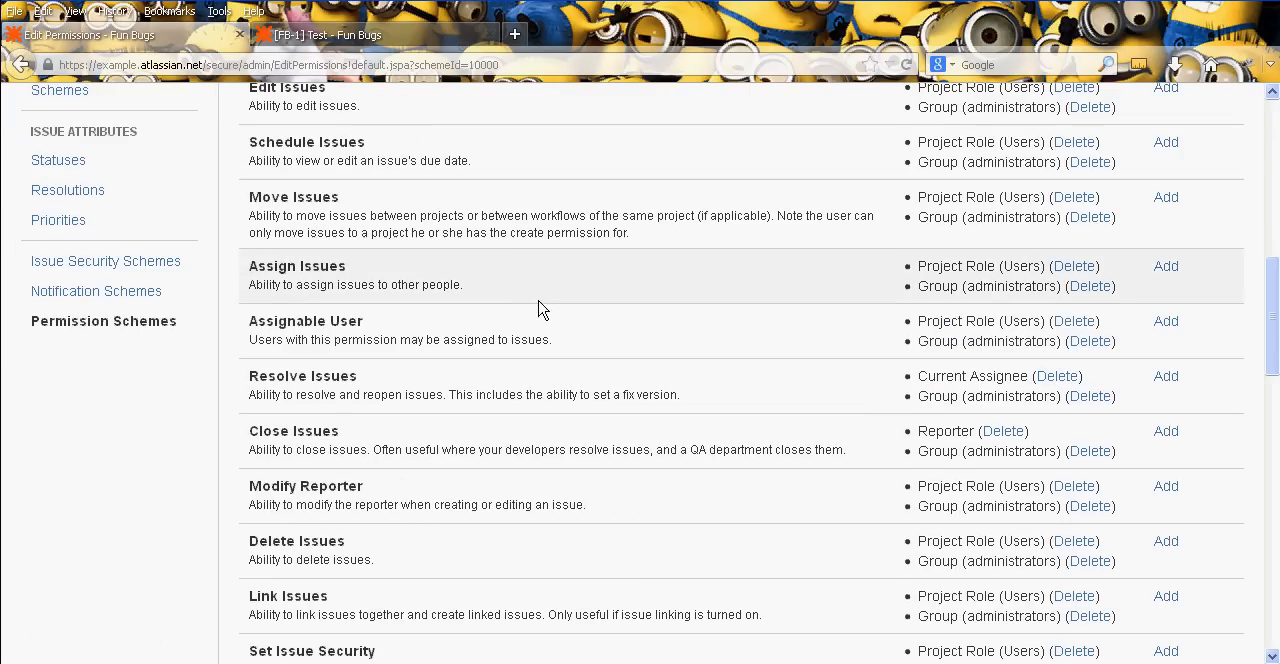
# Step: Remove the Project Role (Users) grant from Delete Issues, leaving only administrators
pyautogui.scroll(-3)
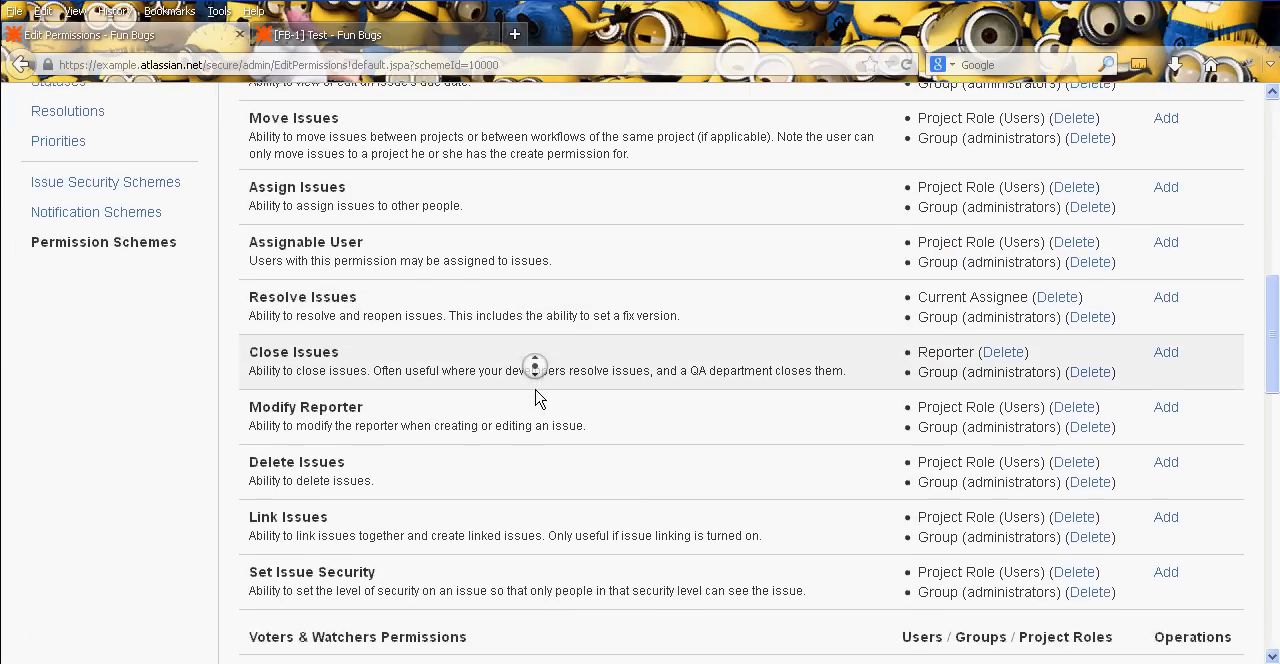
pyautogui.scroll(-3)
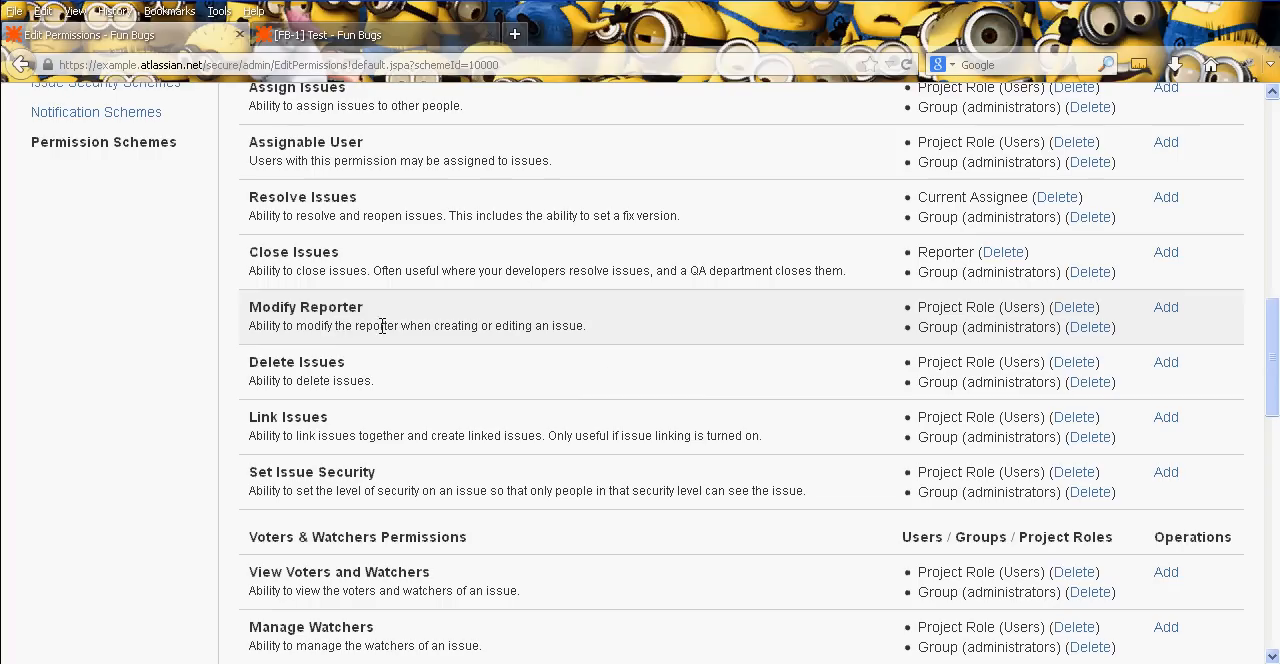
pyautogui.scroll(-3)
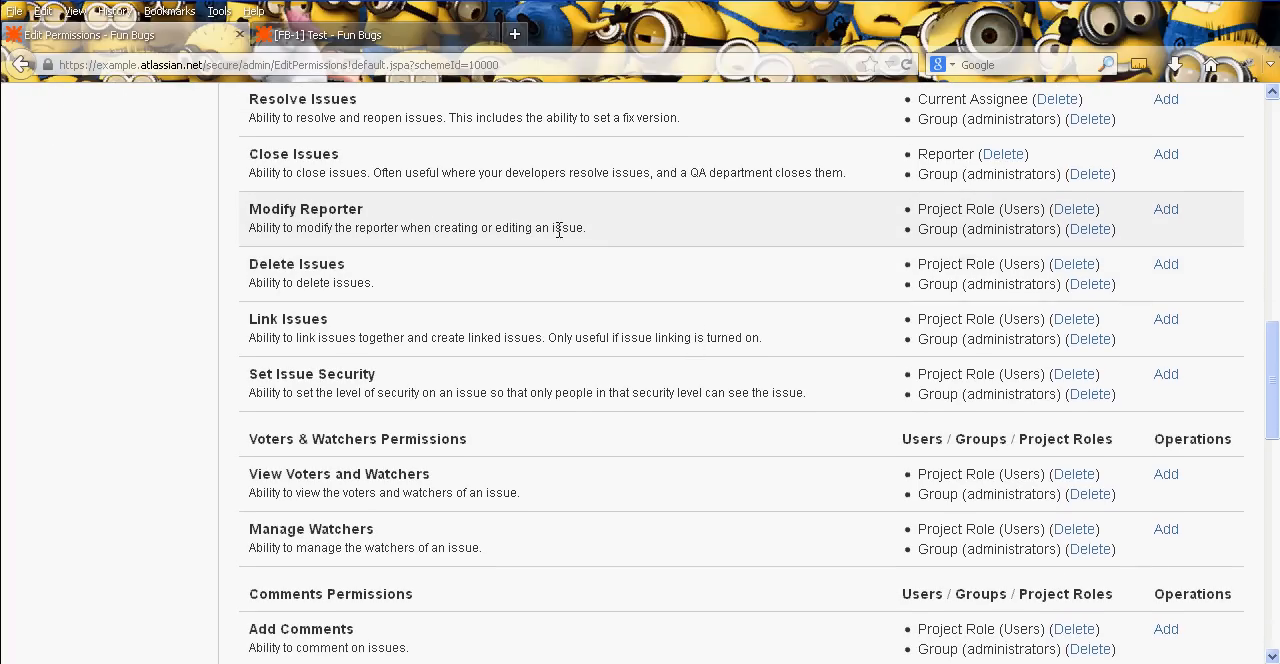
pyautogui.scroll(-3)
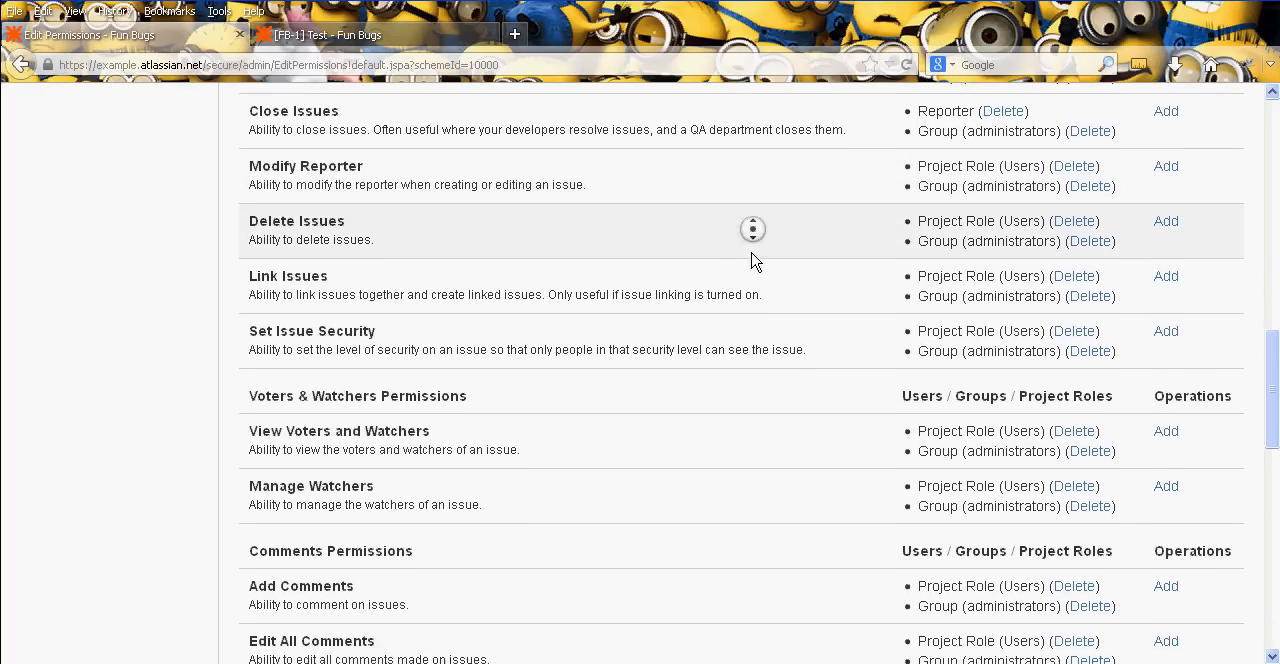
pyautogui.click(1074, 218)
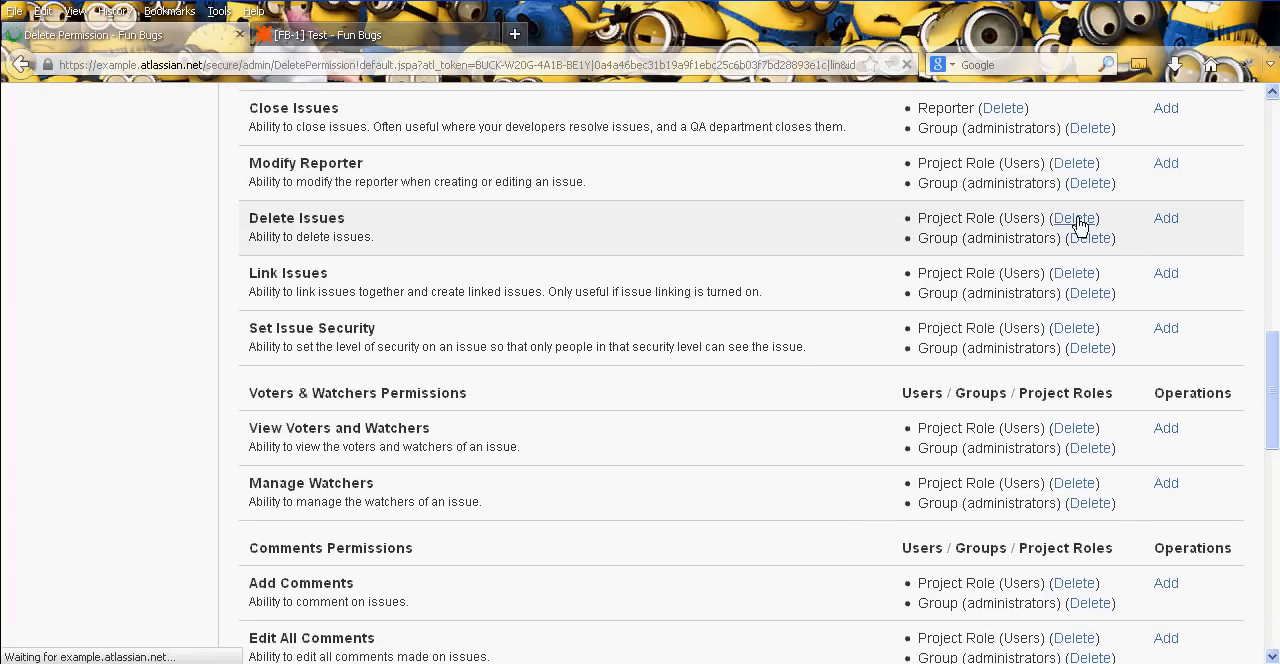
pyautogui.click(1074, 218)
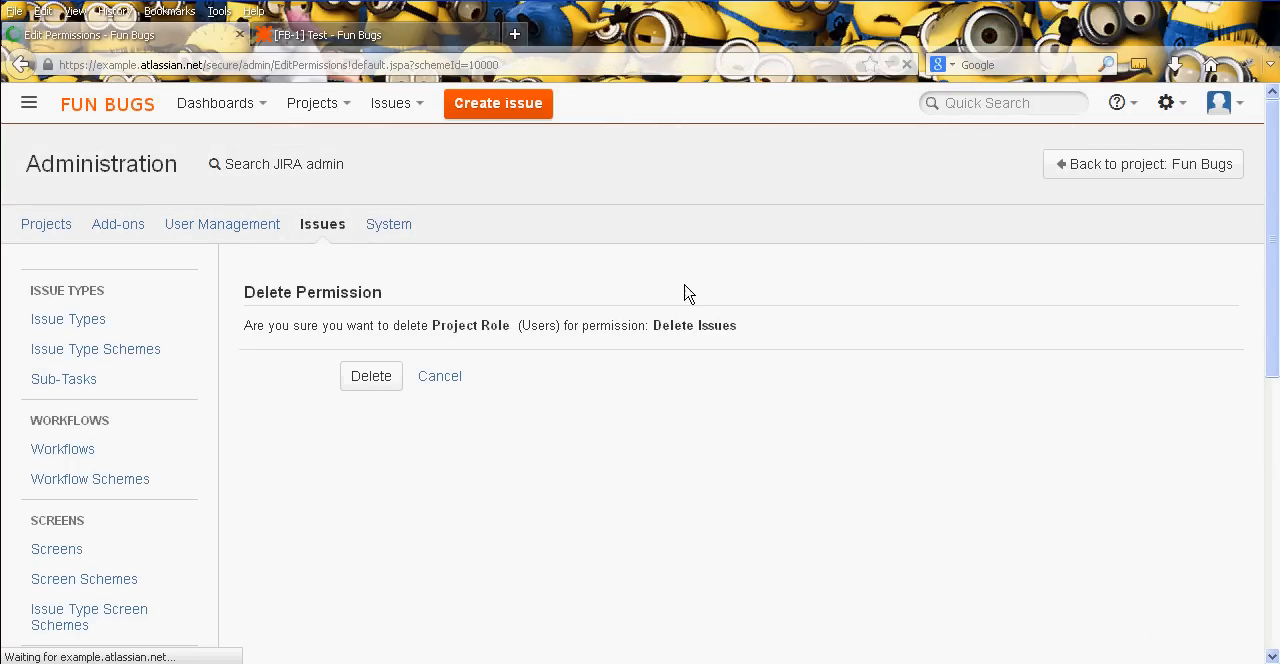
pyautogui.click(370, 375)
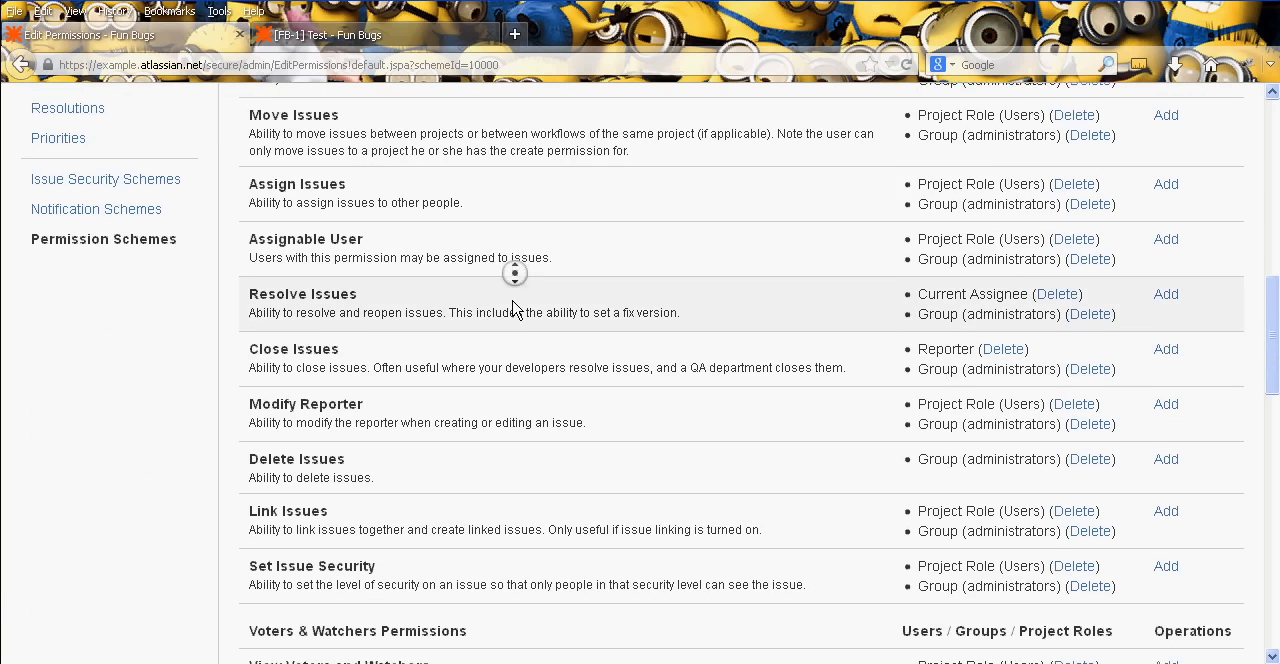
pyautogui.scroll(-3)
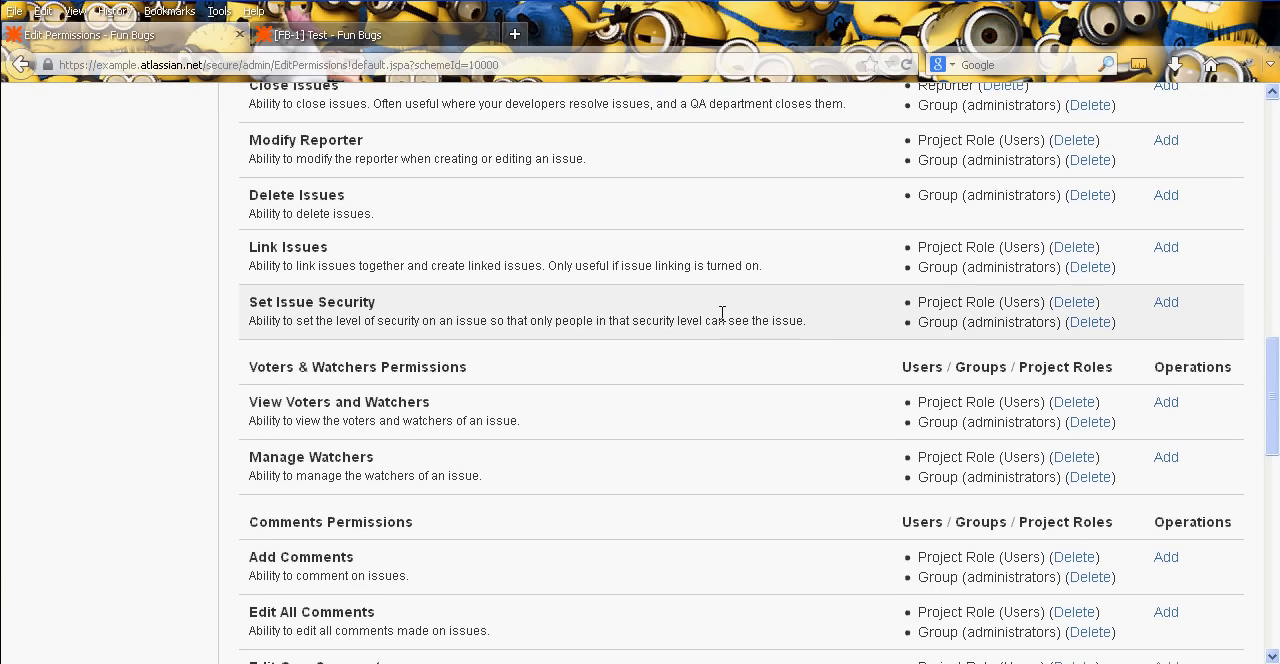
# Step: Link issue FB-1 as duplicating FFUN-1 FFun test bug, with a comment
pyautogui.click(375, 34)
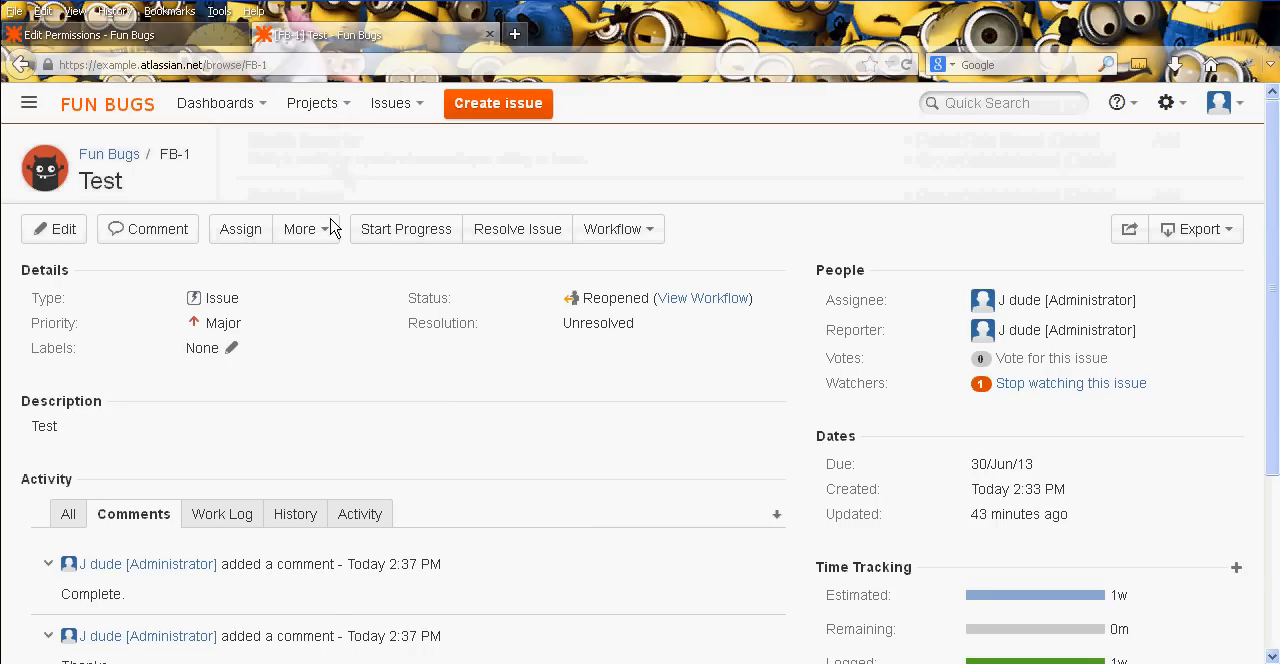
pyautogui.click(299, 228)
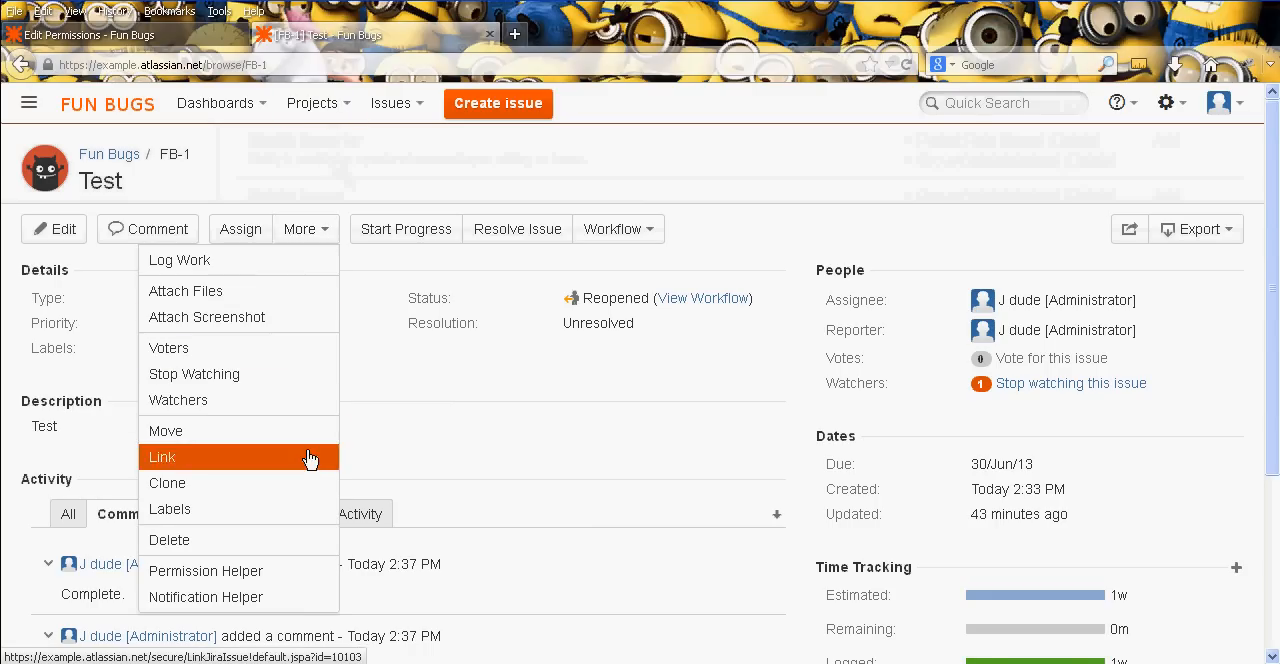
pyautogui.click(161, 457)
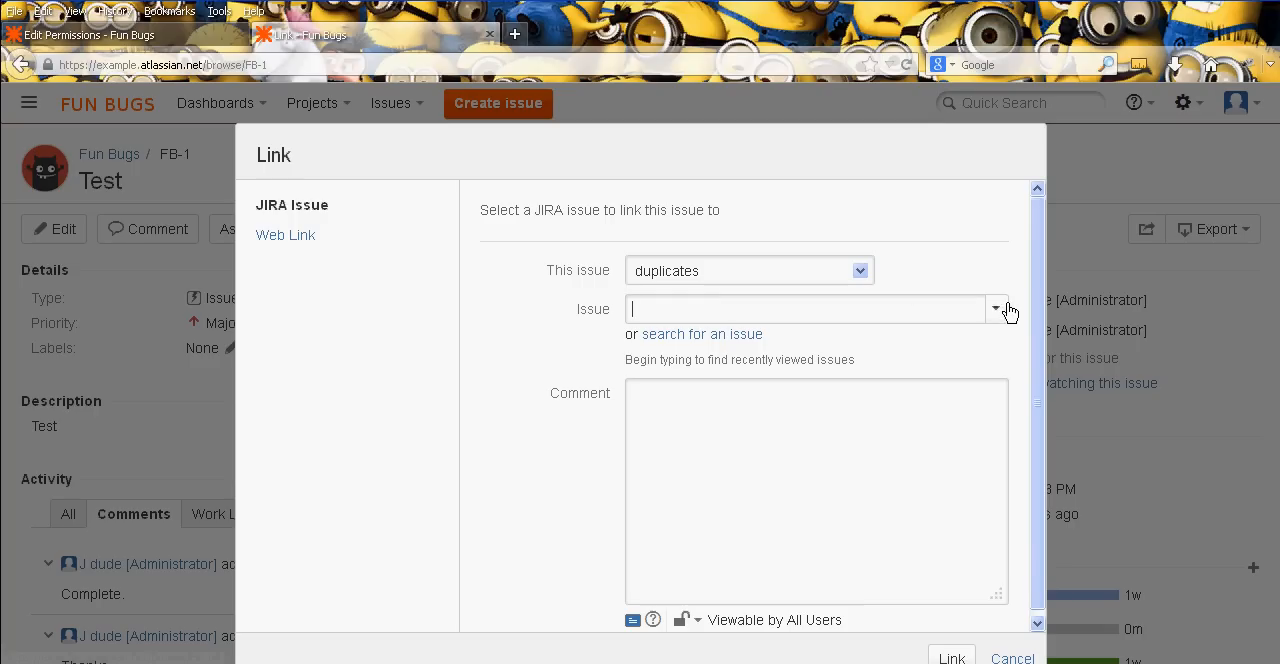
pyautogui.click(996, 308)
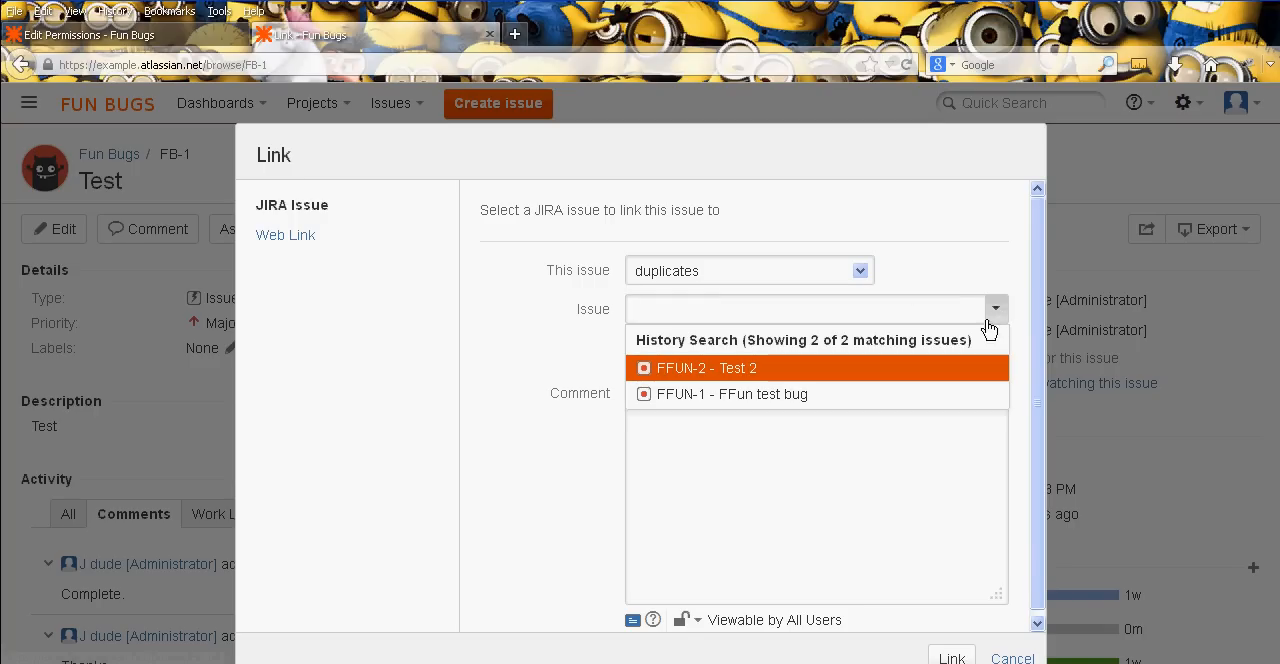
pyautogui.click(732, 394)
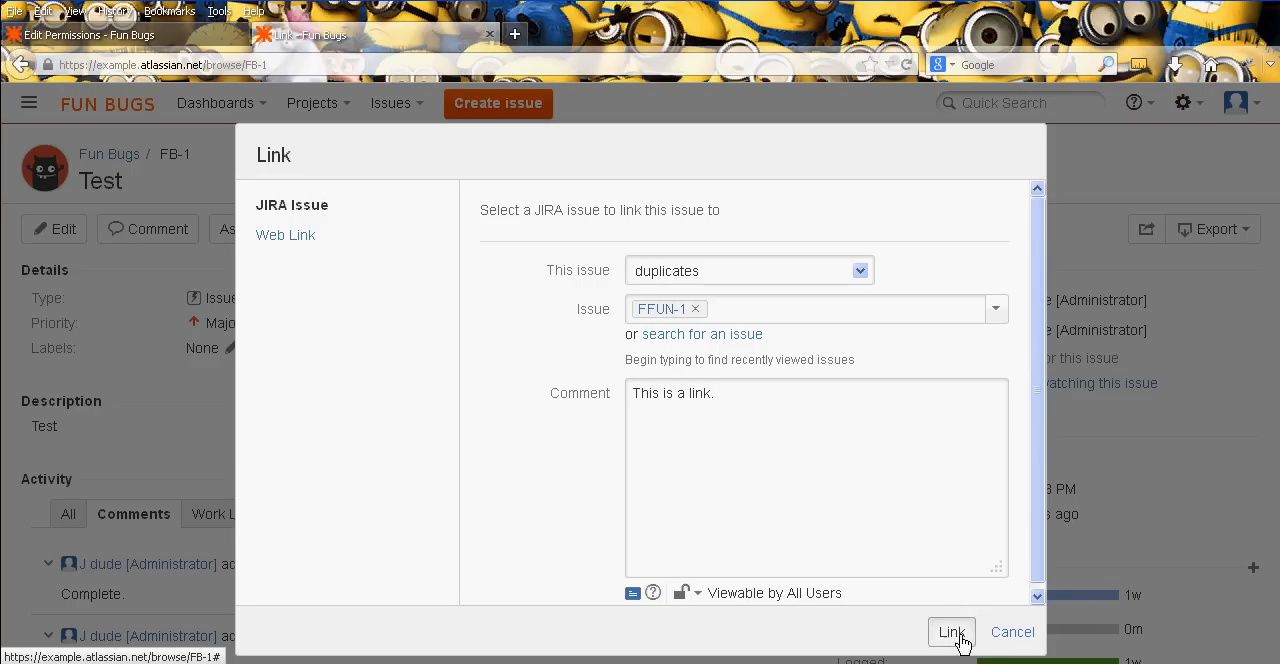
pyautogui.click(950, 631)
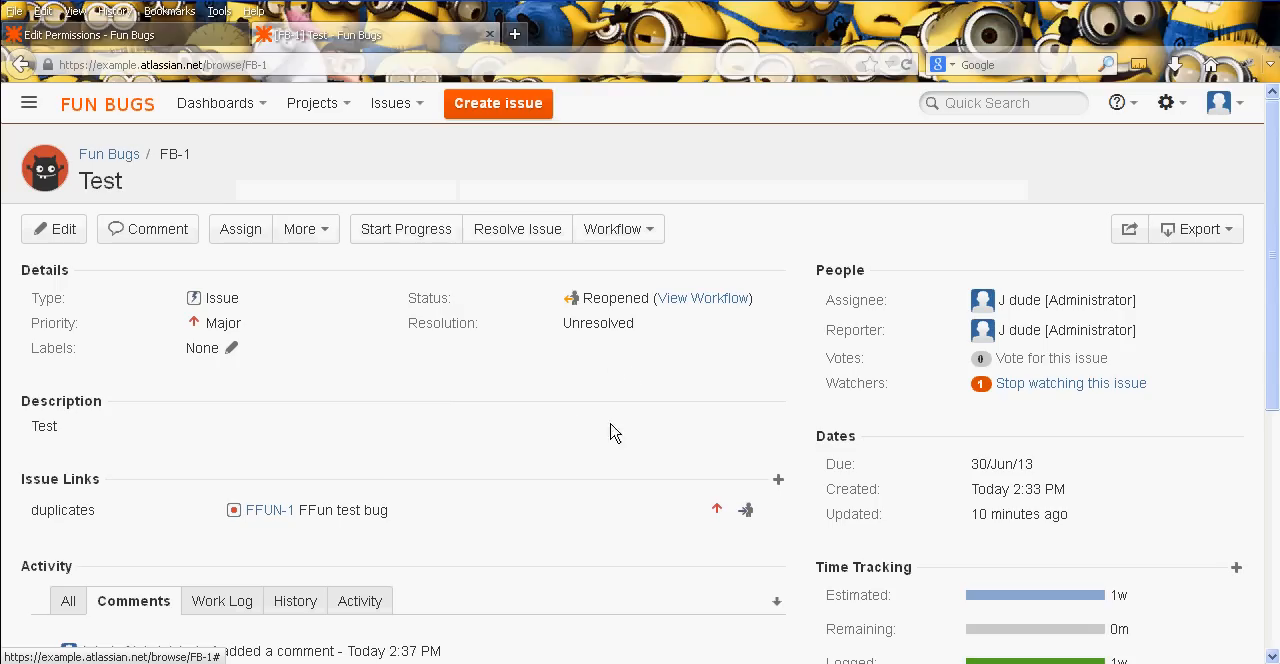
pyautogui.scroll(-3)
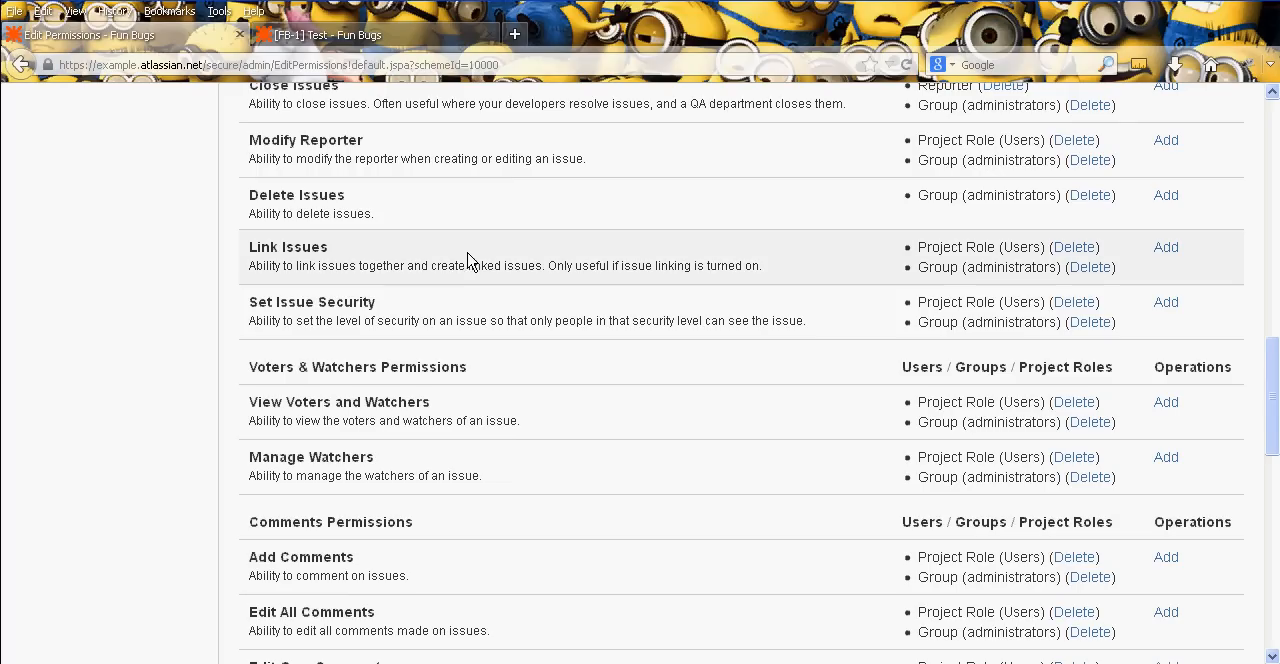
pyautogui.moveTo(285, 302)
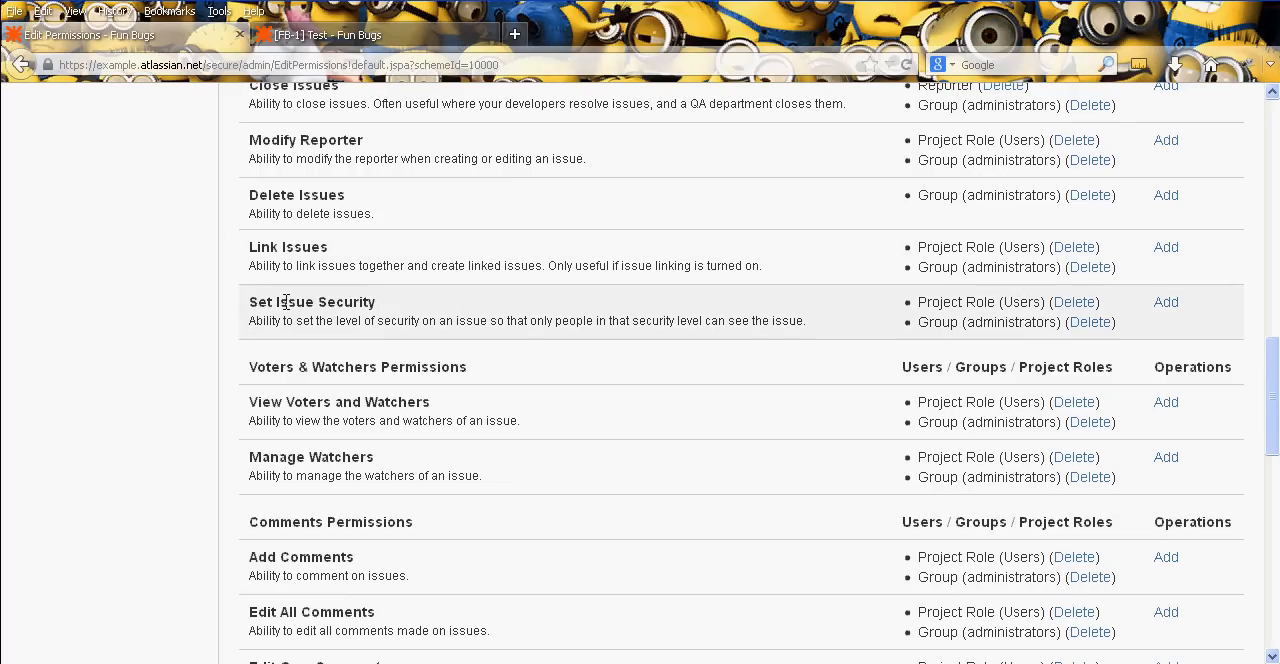
pyautogui.moveTo(465, 316)
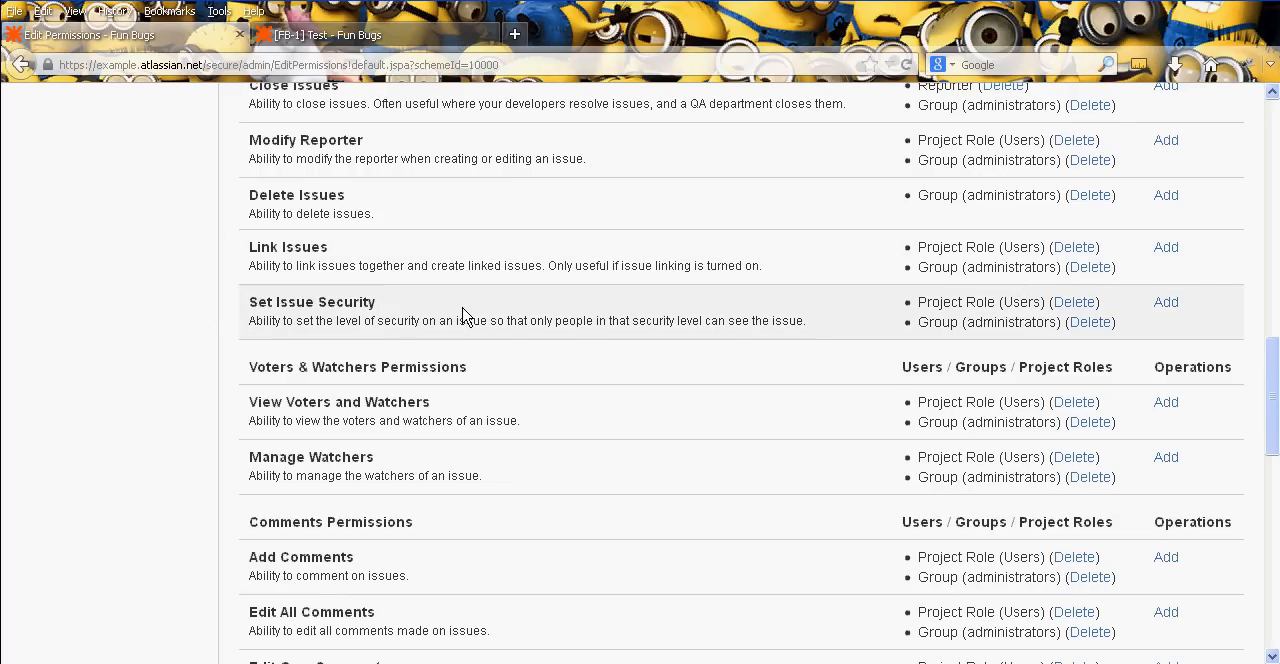
pyautogui.scroll(-3)
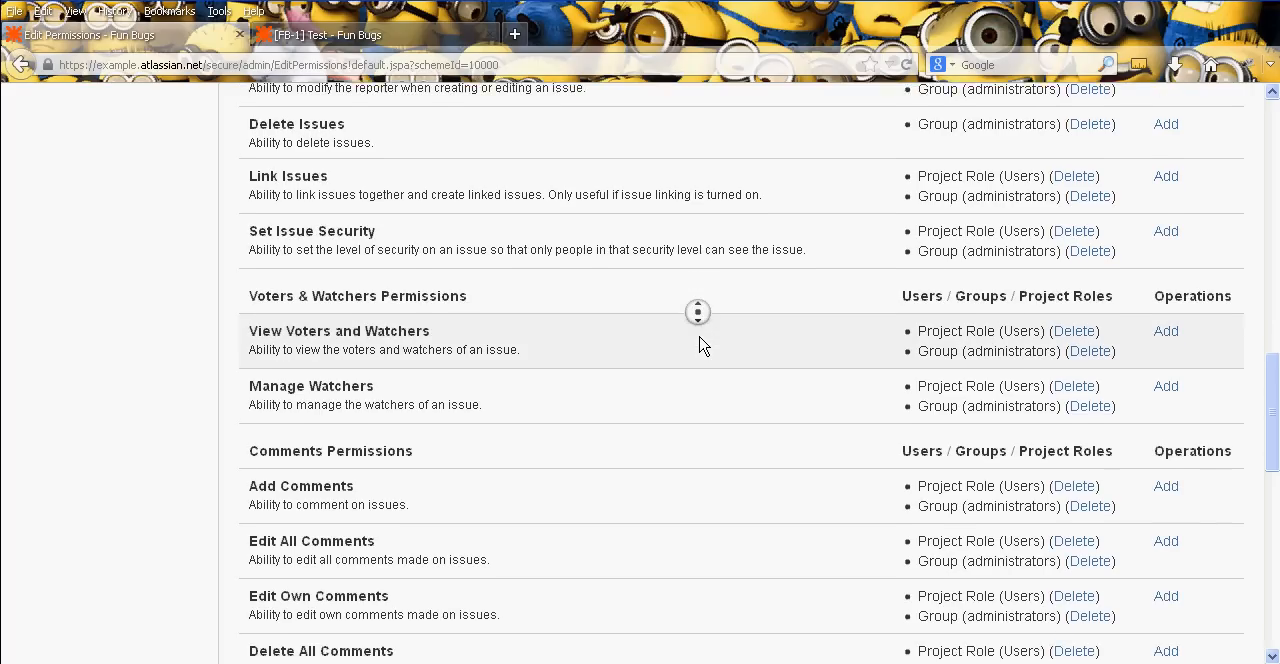
pyautogui.scroll(-3)
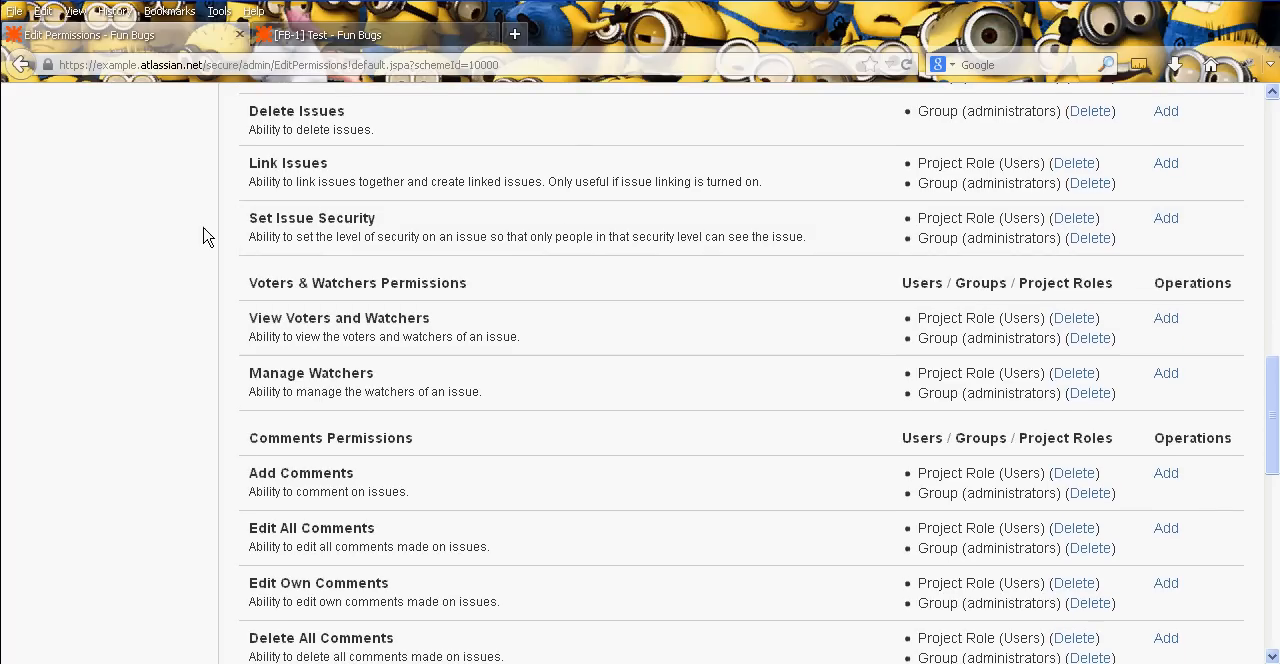
pyautogui.moveTo(337, 220)
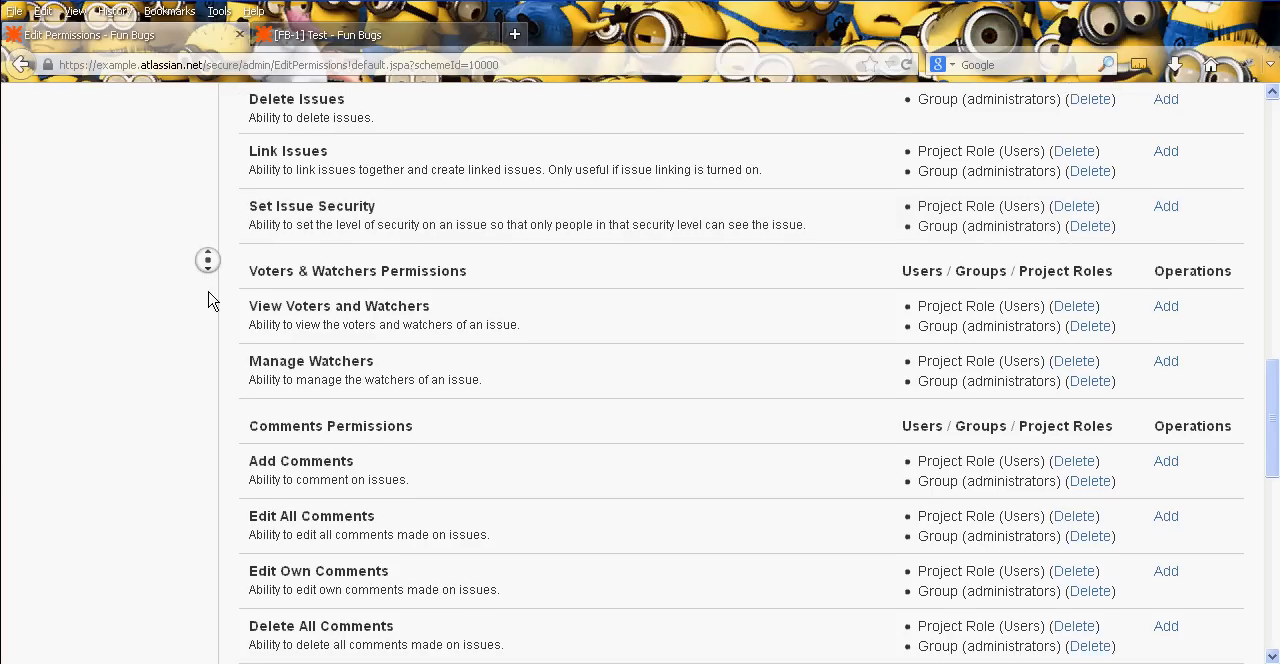
pyautogui.scroll(-3)
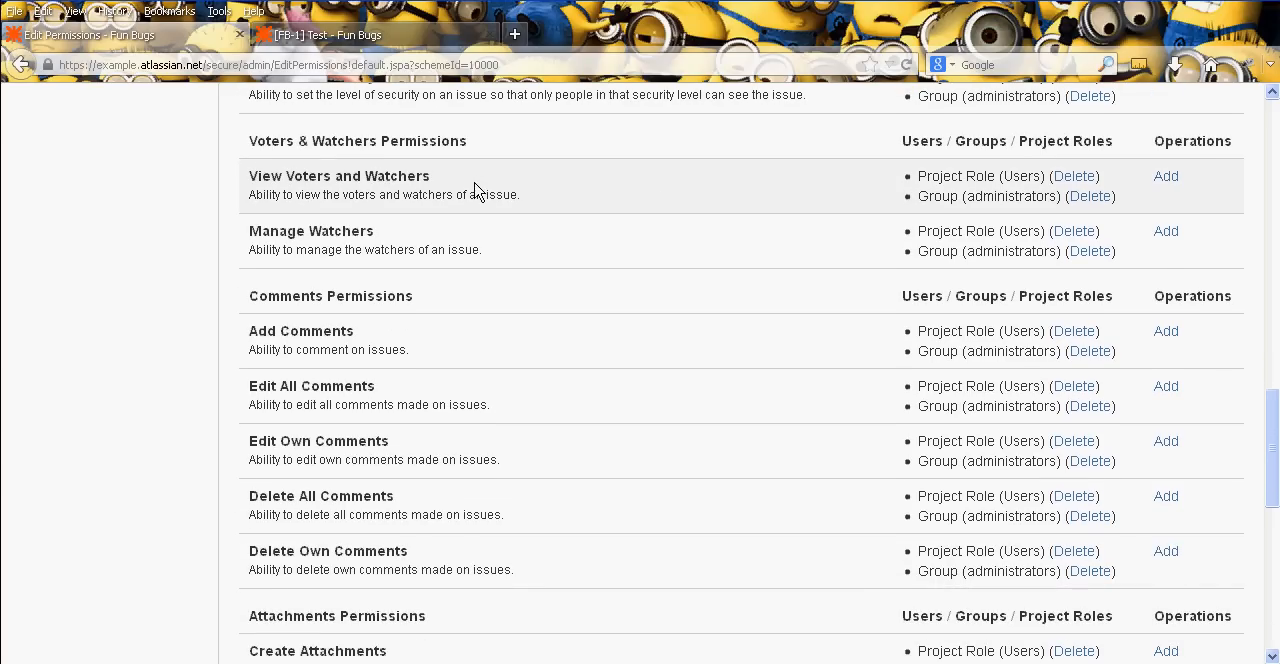
pyautogui.moveTo(638, 185)
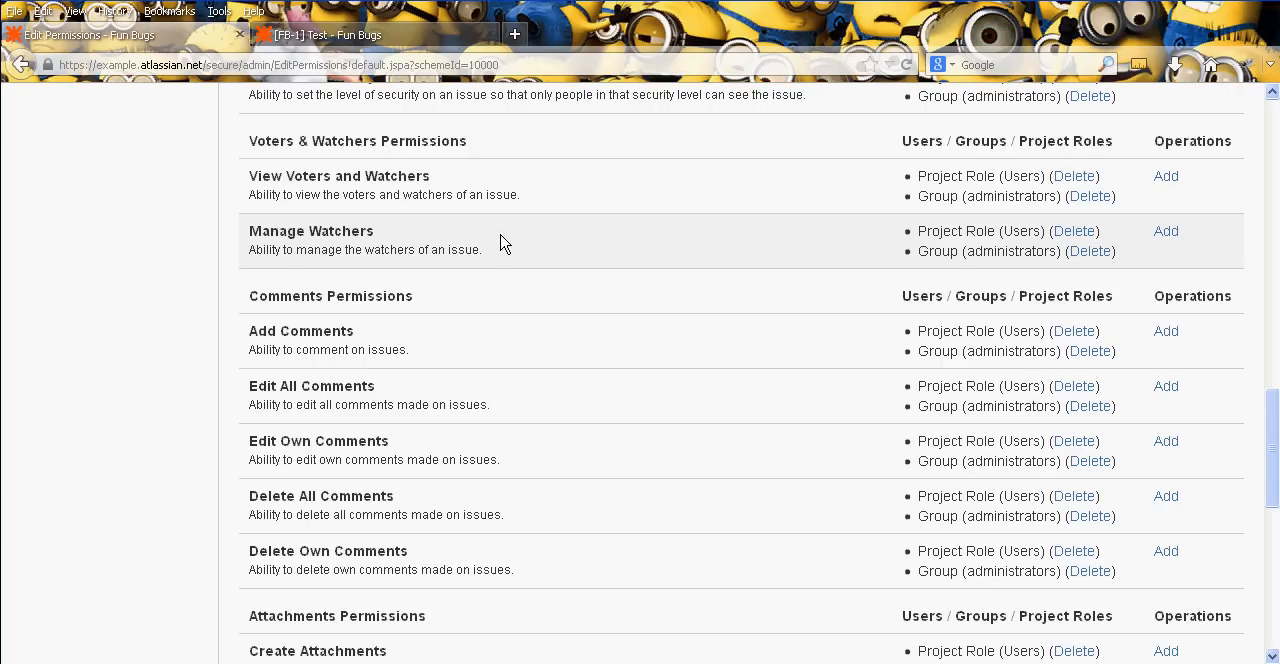
pyautogui.moveTo(335, 250)
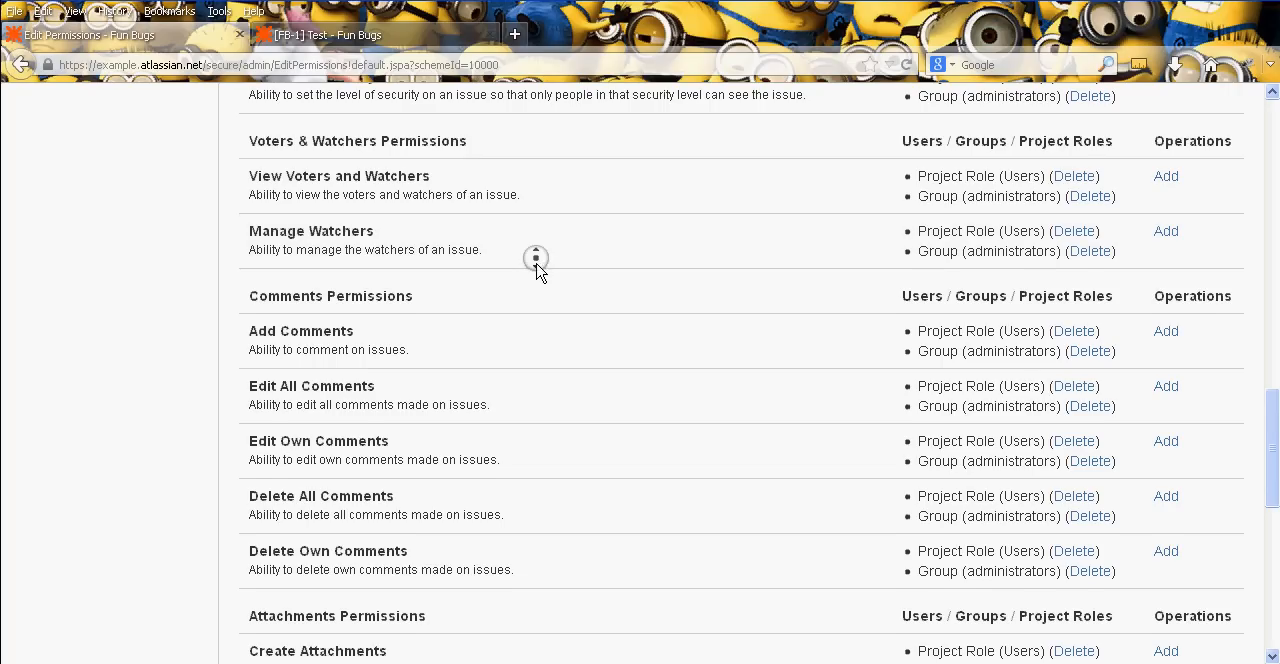
pyautogui.scroll(-3)
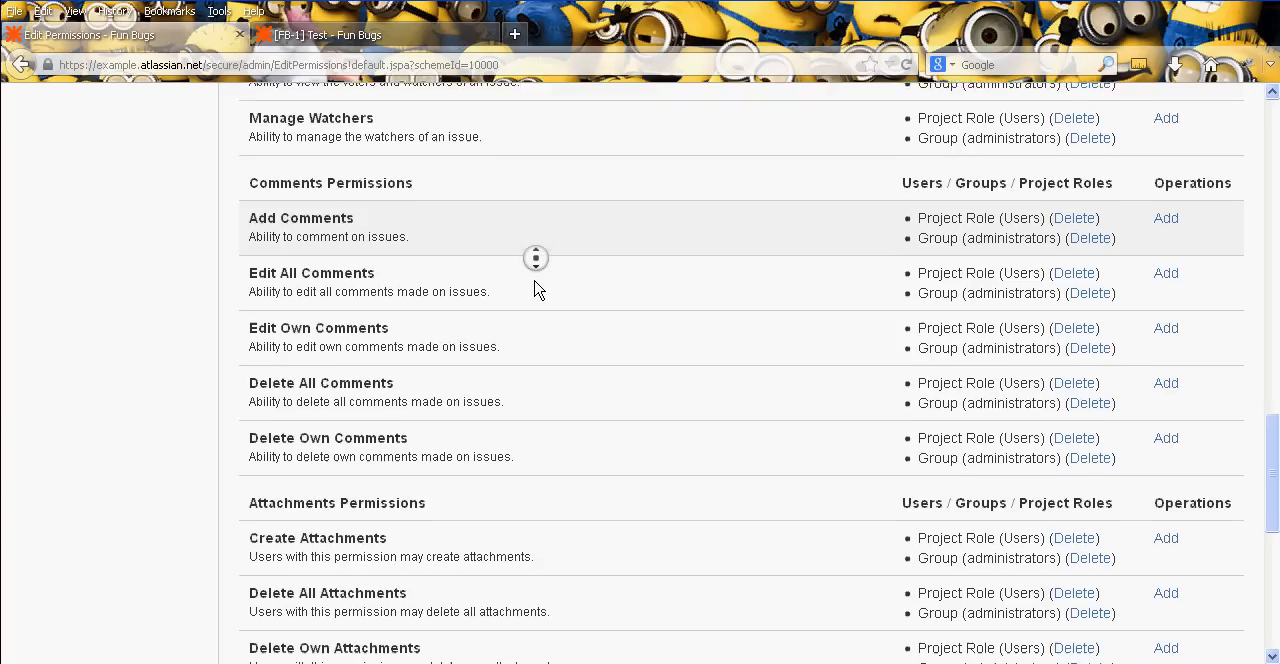
pyautogui.scroll(-3)
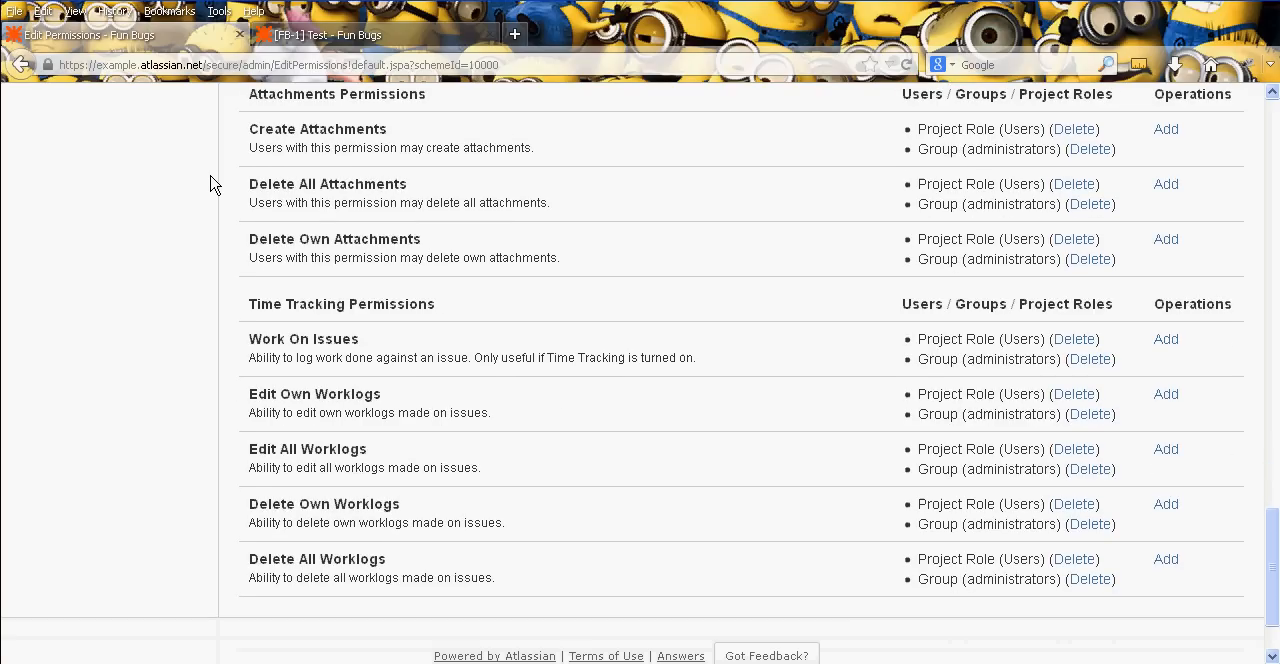
pyautogui.moveTo(377, 238)
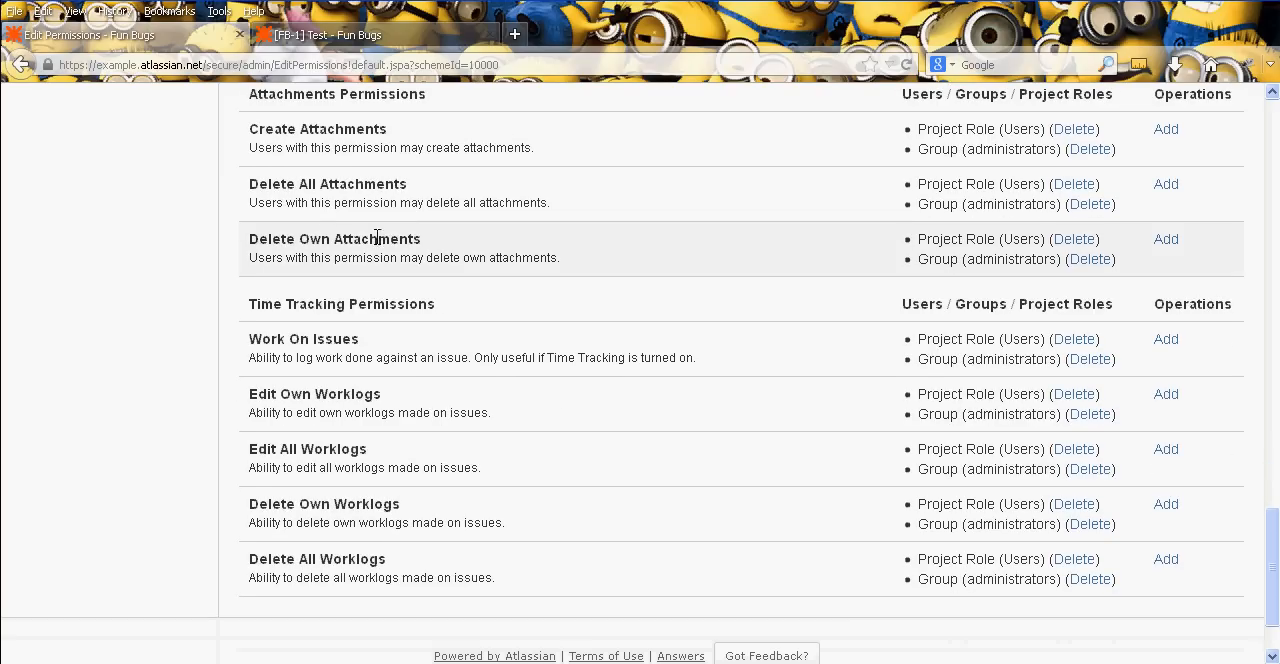
pyautogui.scroll(-3)
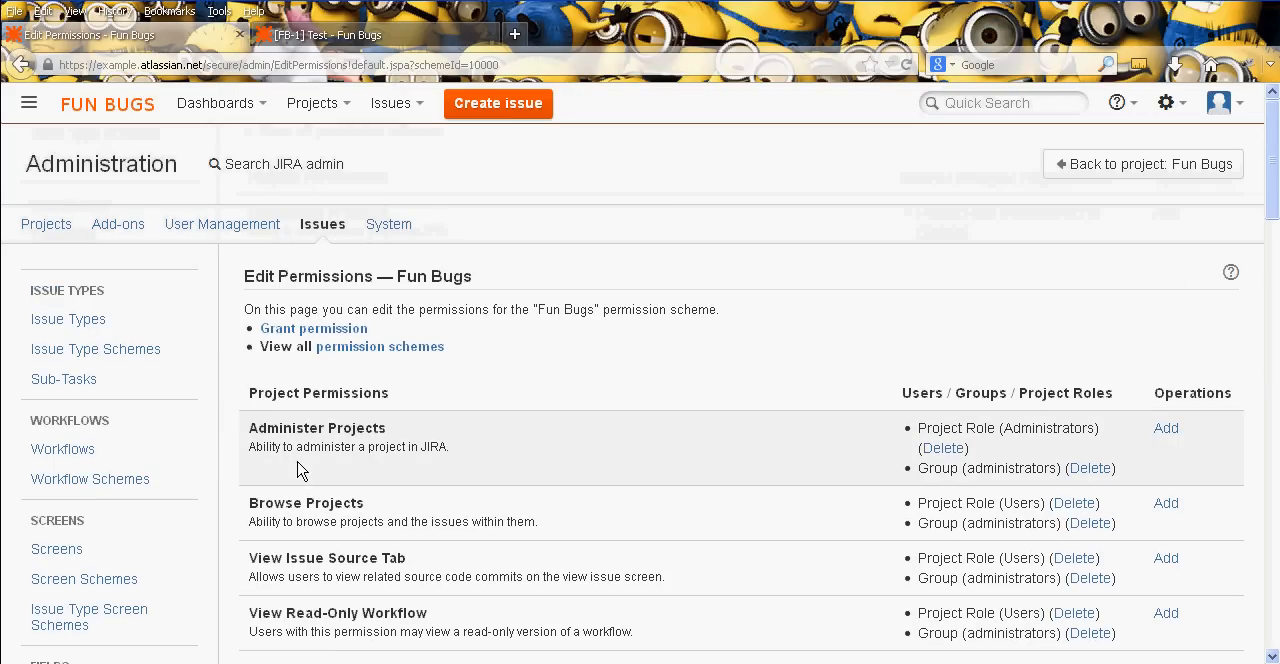
pyautogui.moveTo(232, 478)
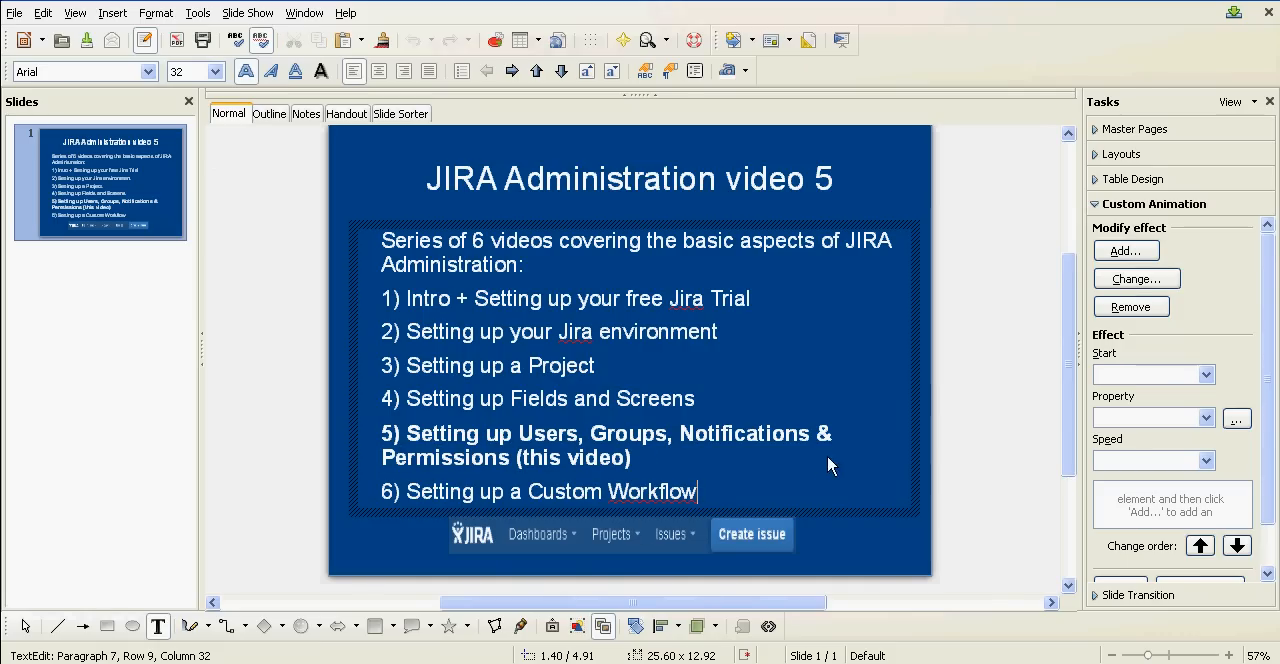
pyautogui.moveTo(951, 556)
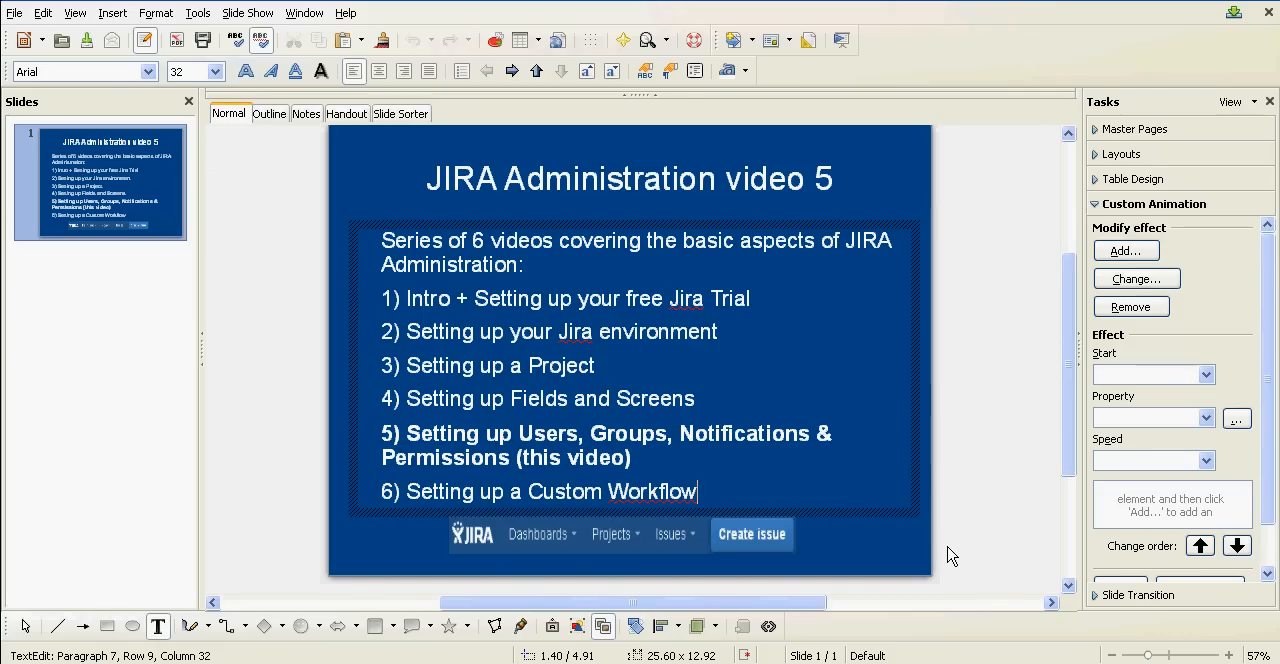